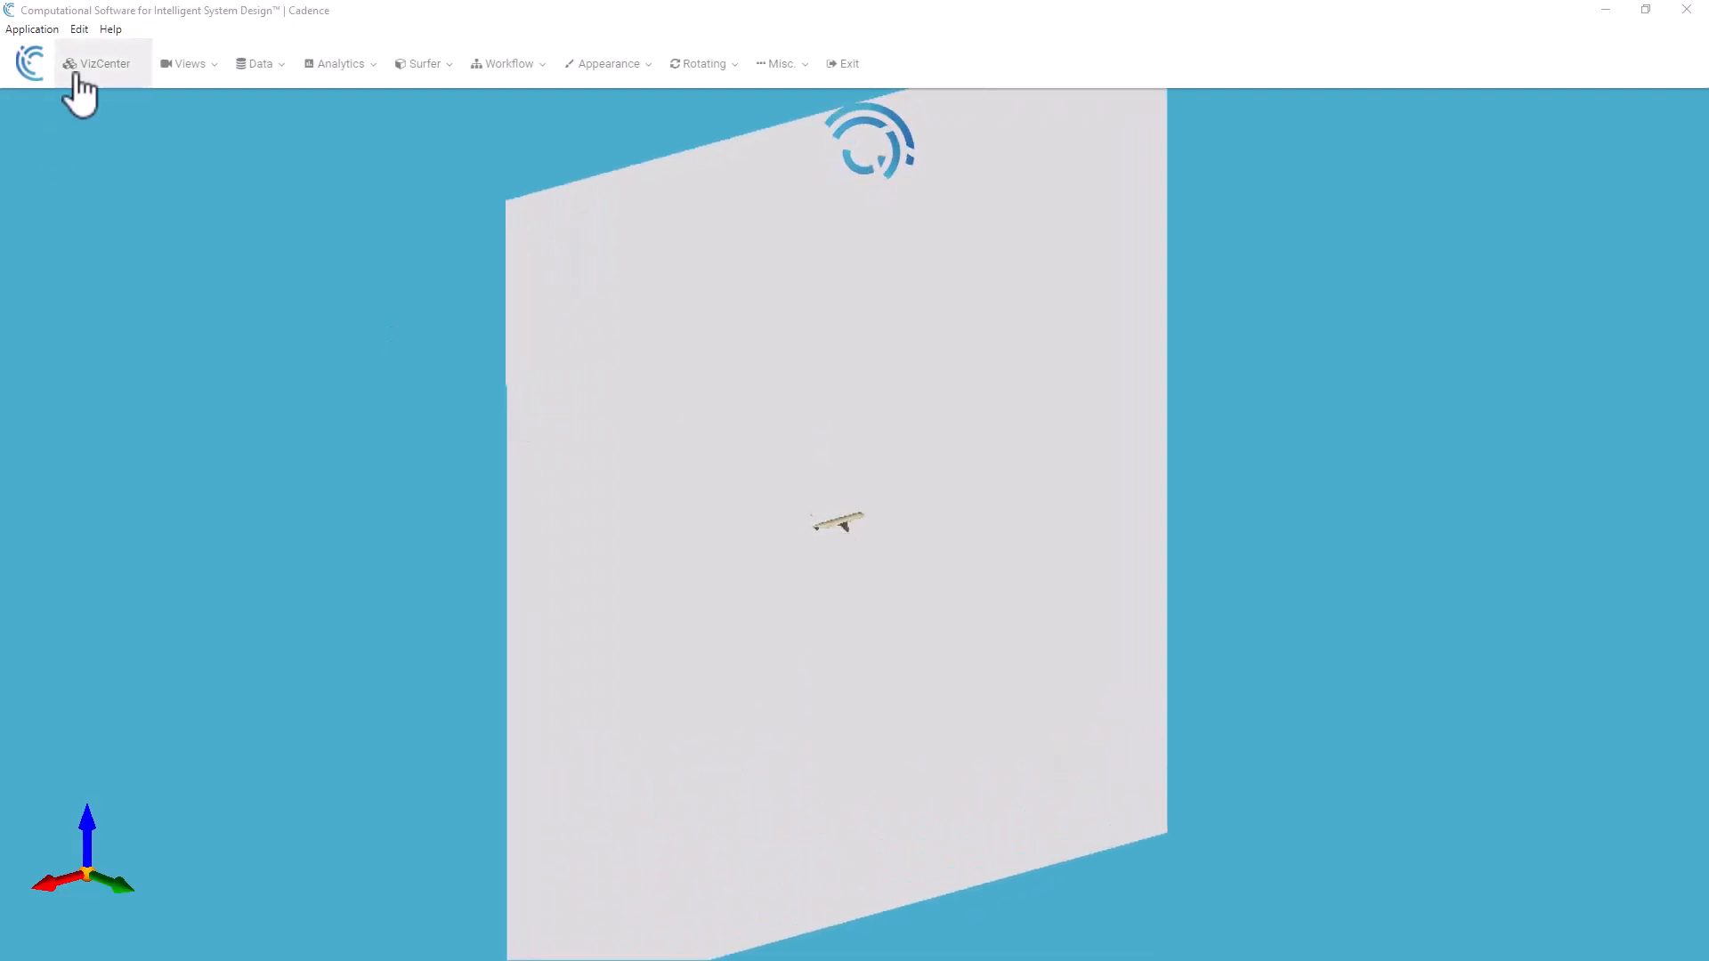
Step: List the scene zones, orbit the aircraft, check fuselage zone details, then load the nacelle aircraft
left_click(99, 63)
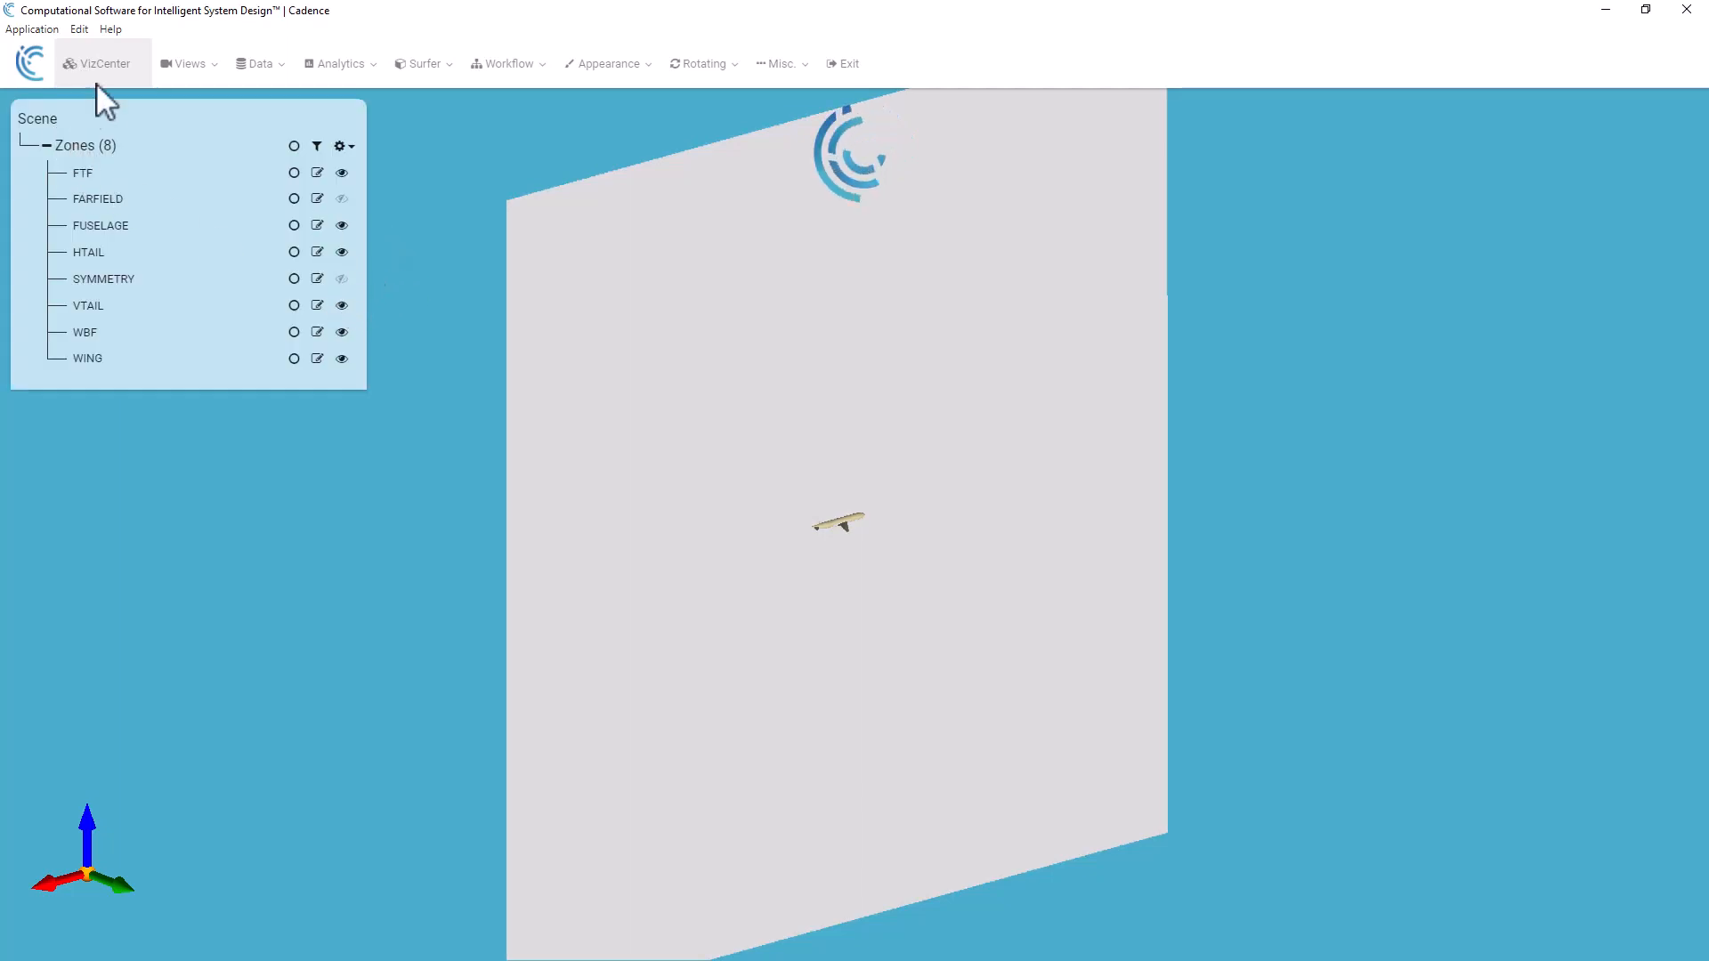
right_click(746, 501)
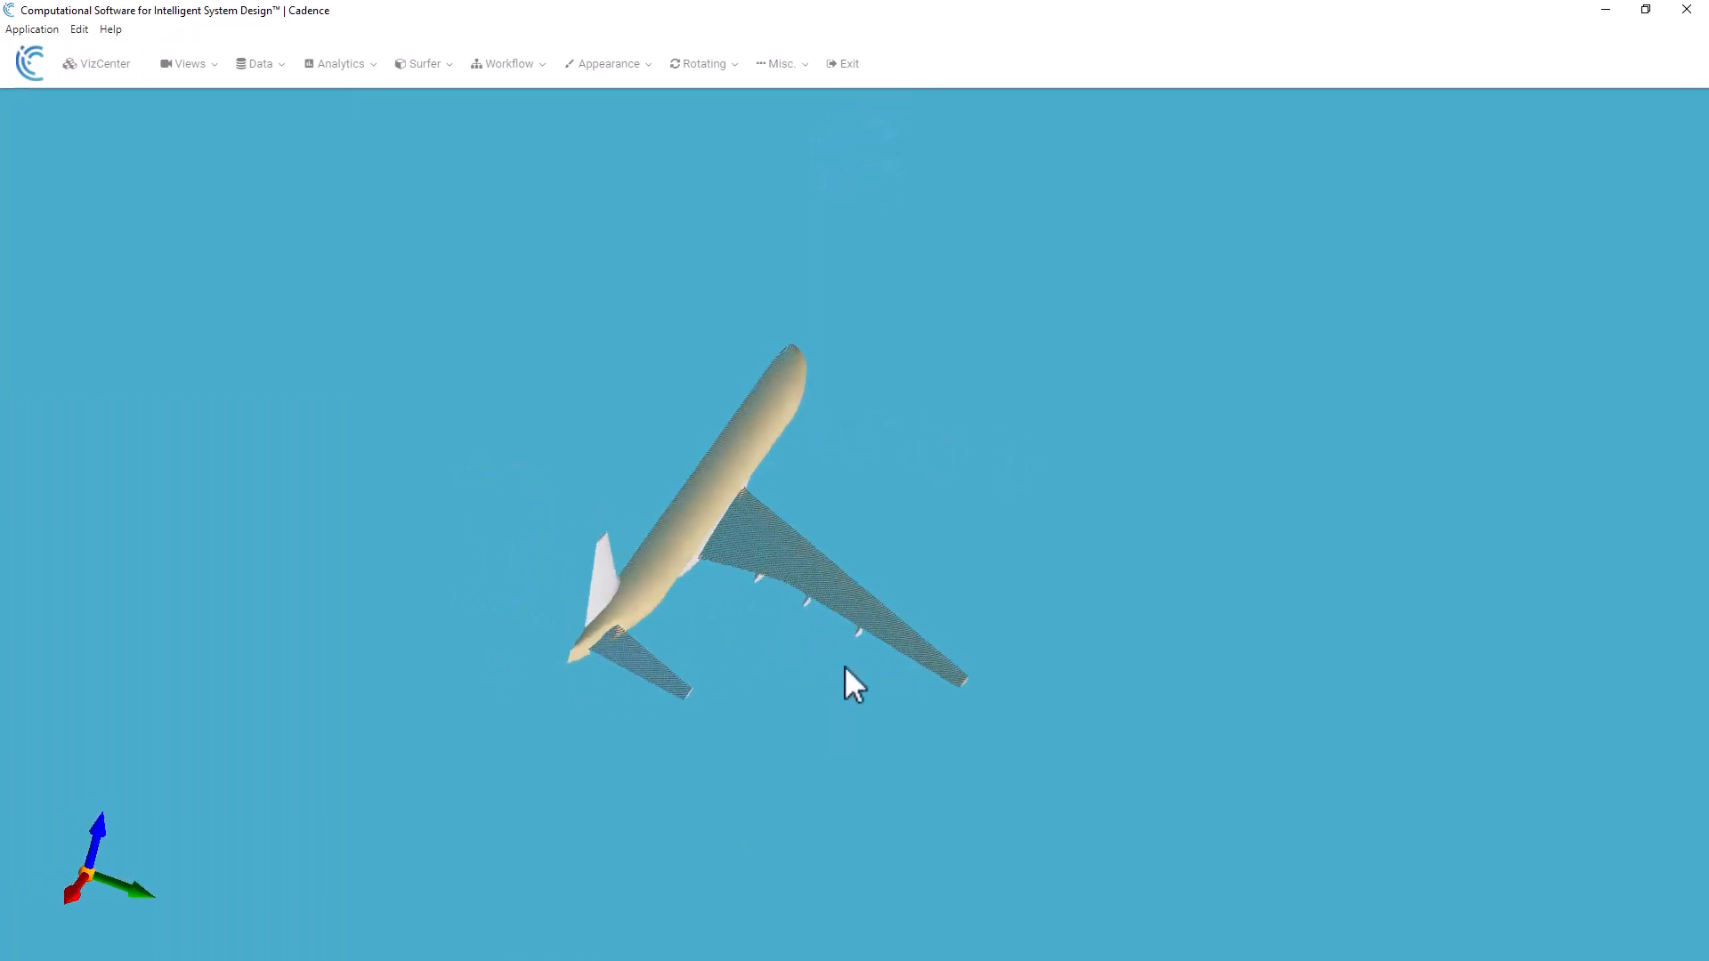
left_click_drag(850, 684, 626, 540)
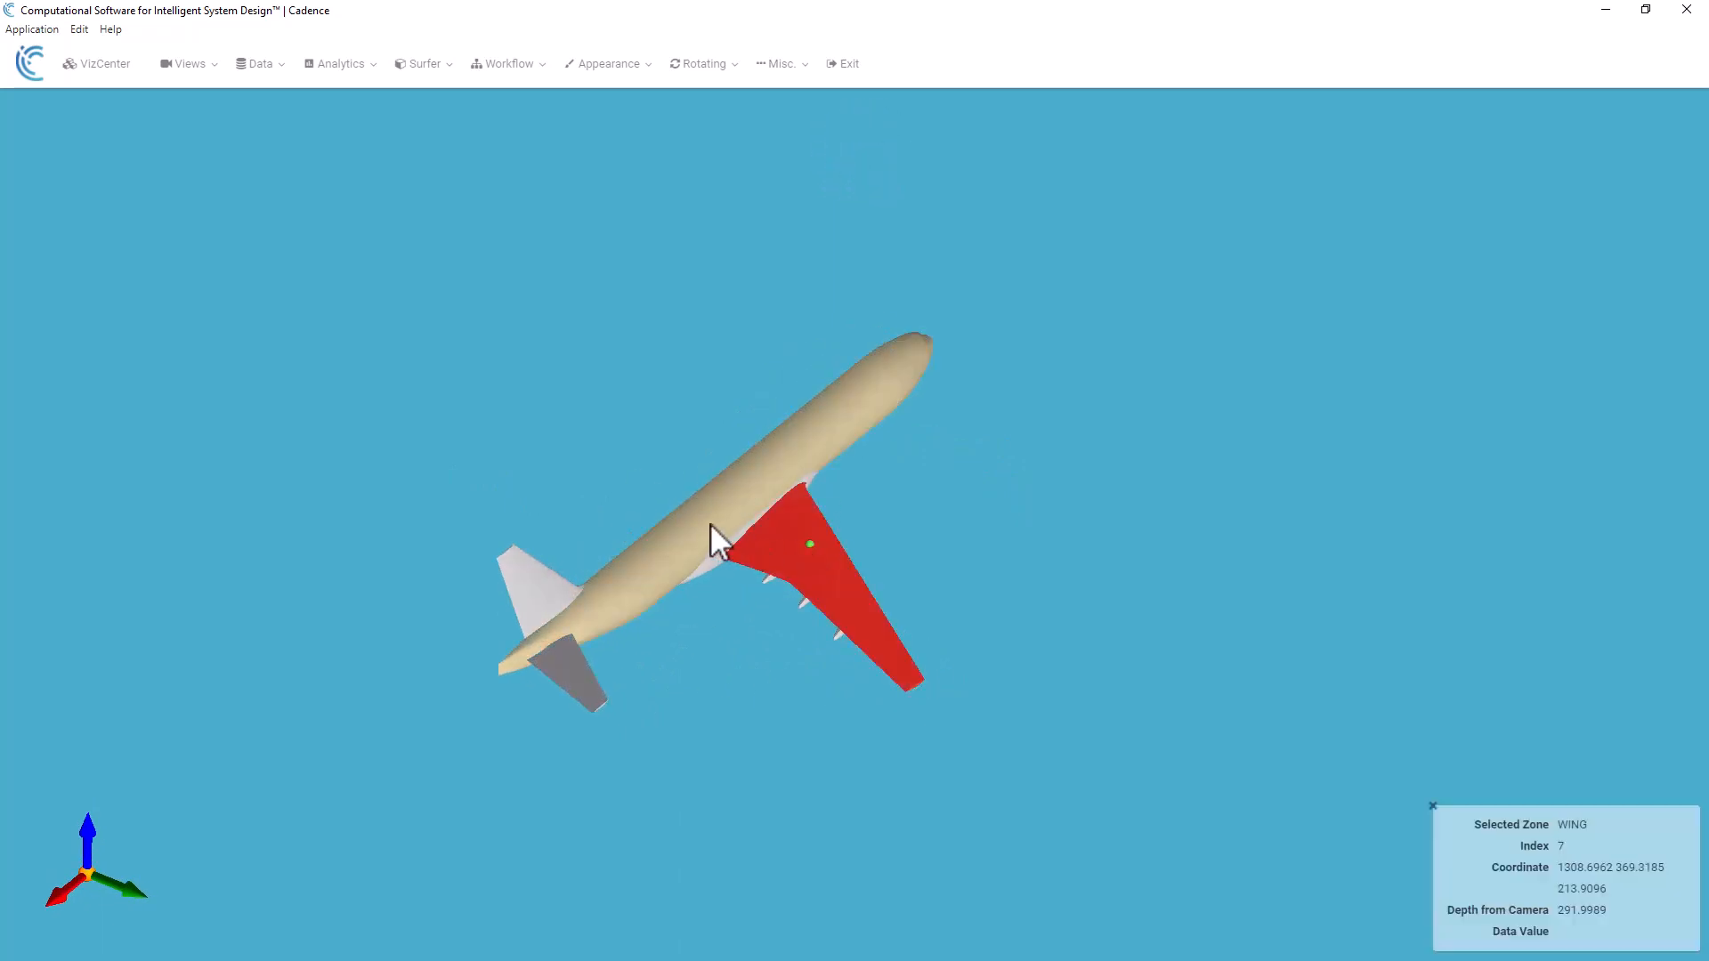
left_click(422, 62)
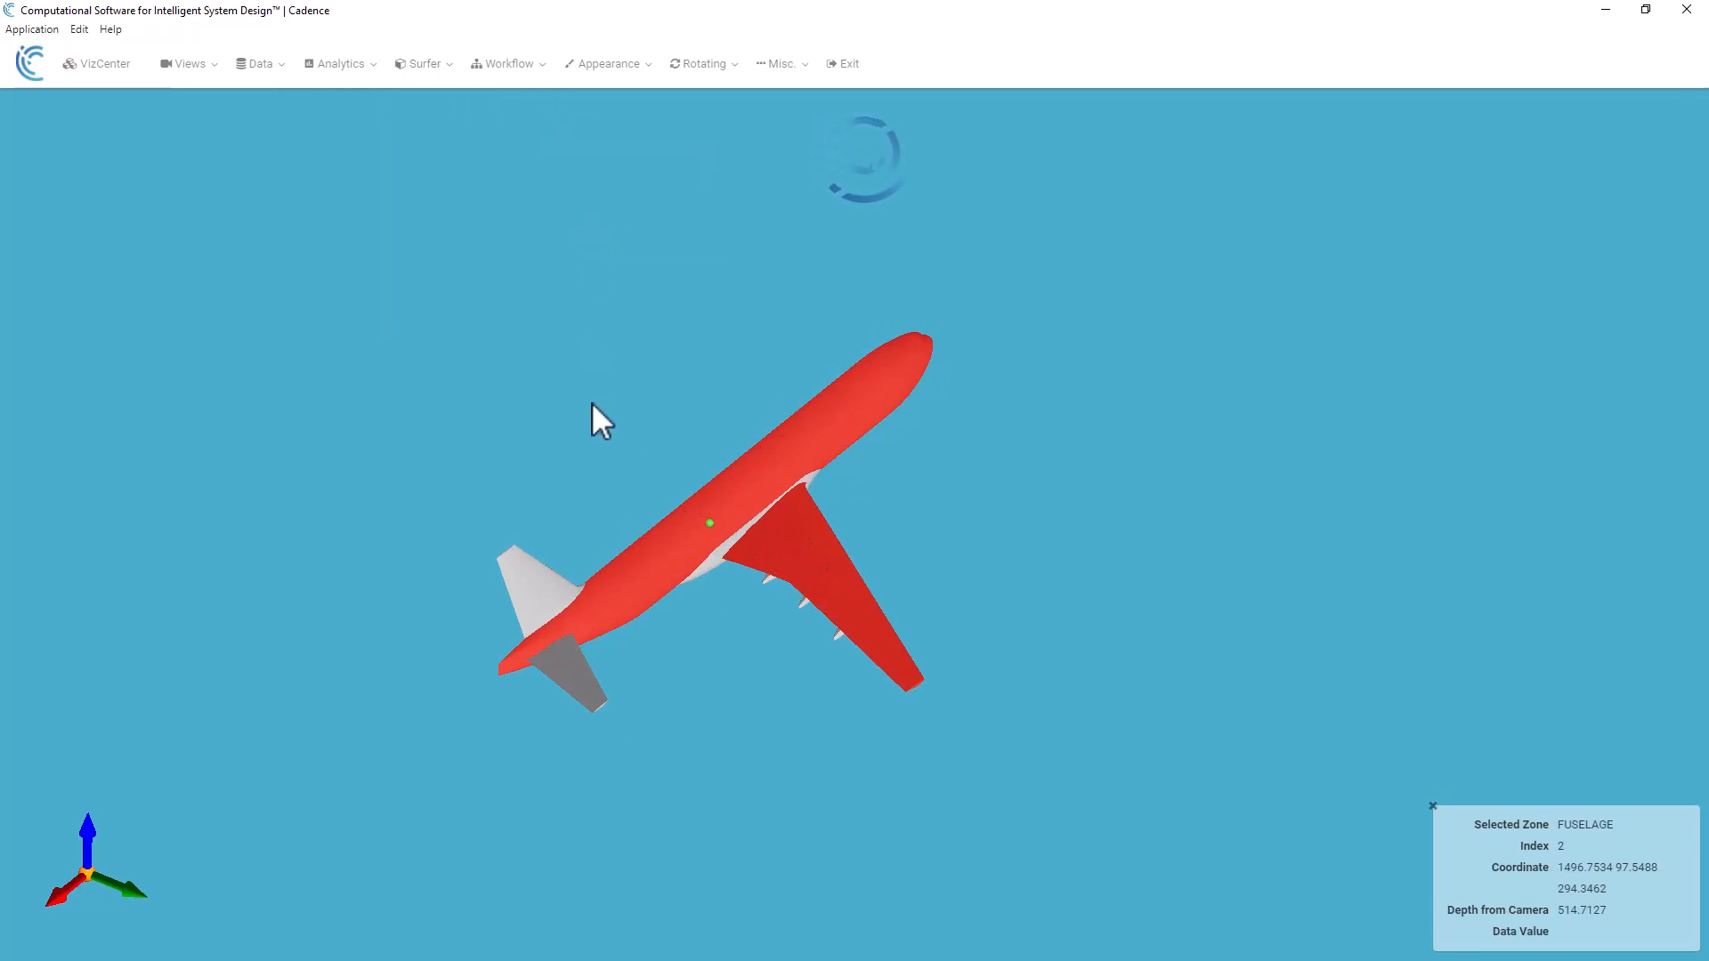
right_click(599, 423)
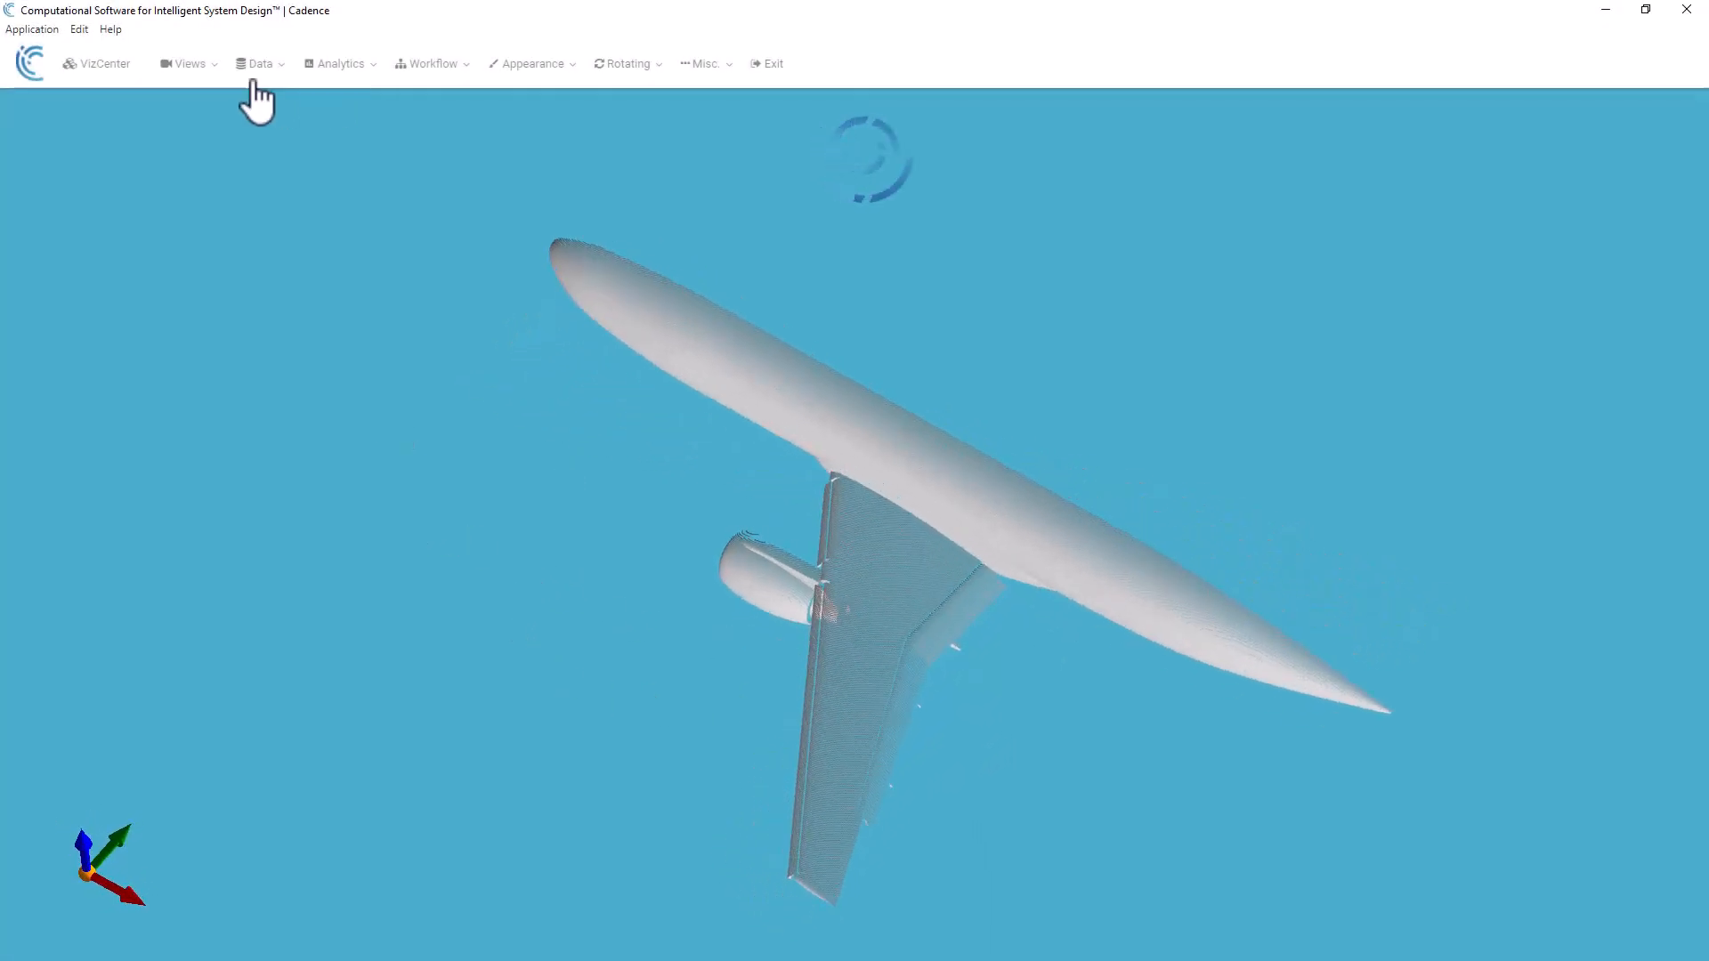
Step: Colour the aircraft surface by avg(p) with the Hot Metal colormap
left_click(259, 63)
type("avg")
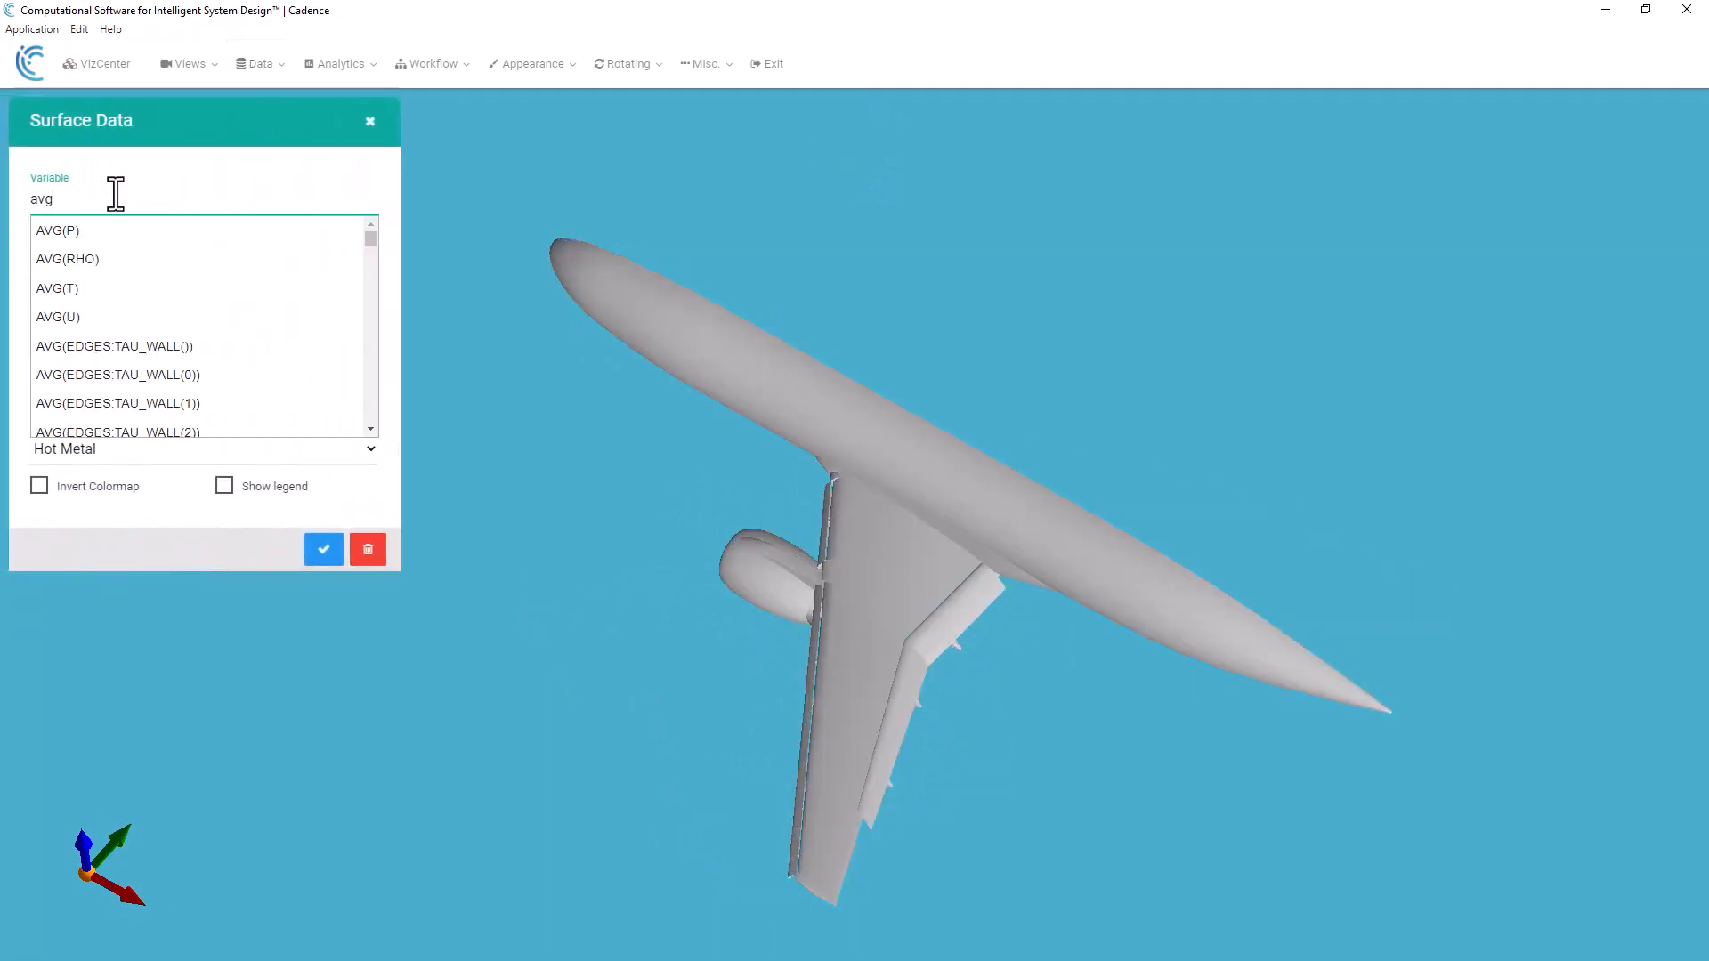
left_click(203, 448)
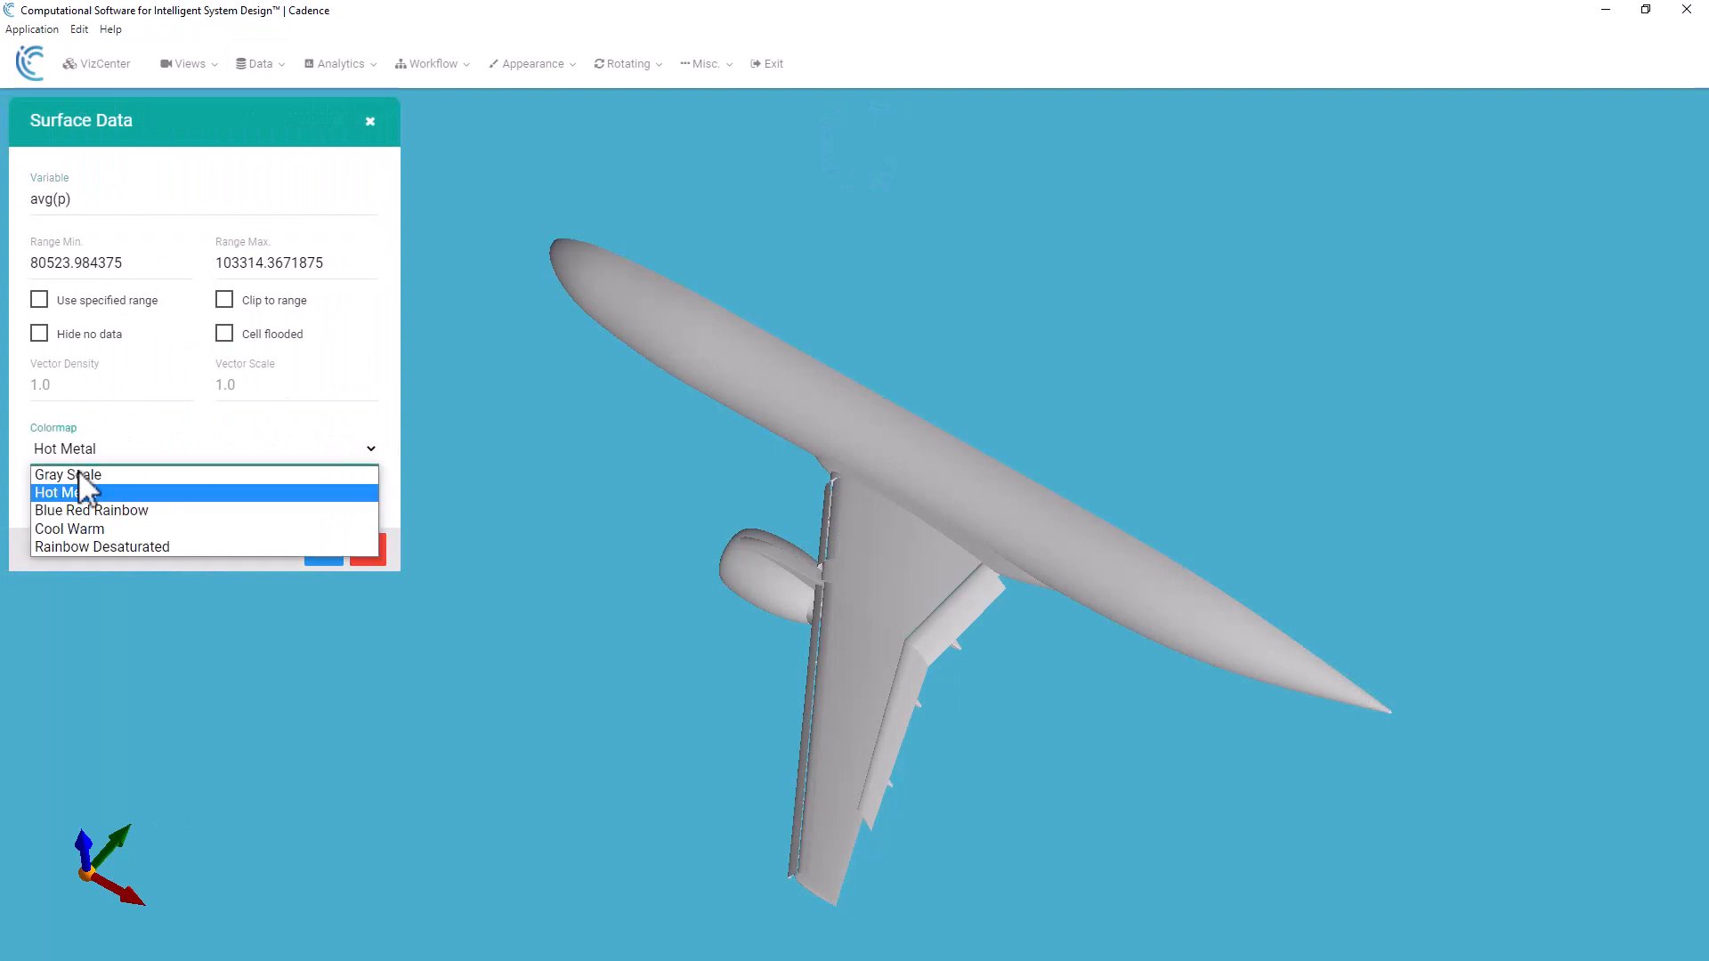
left_click(67, 492)
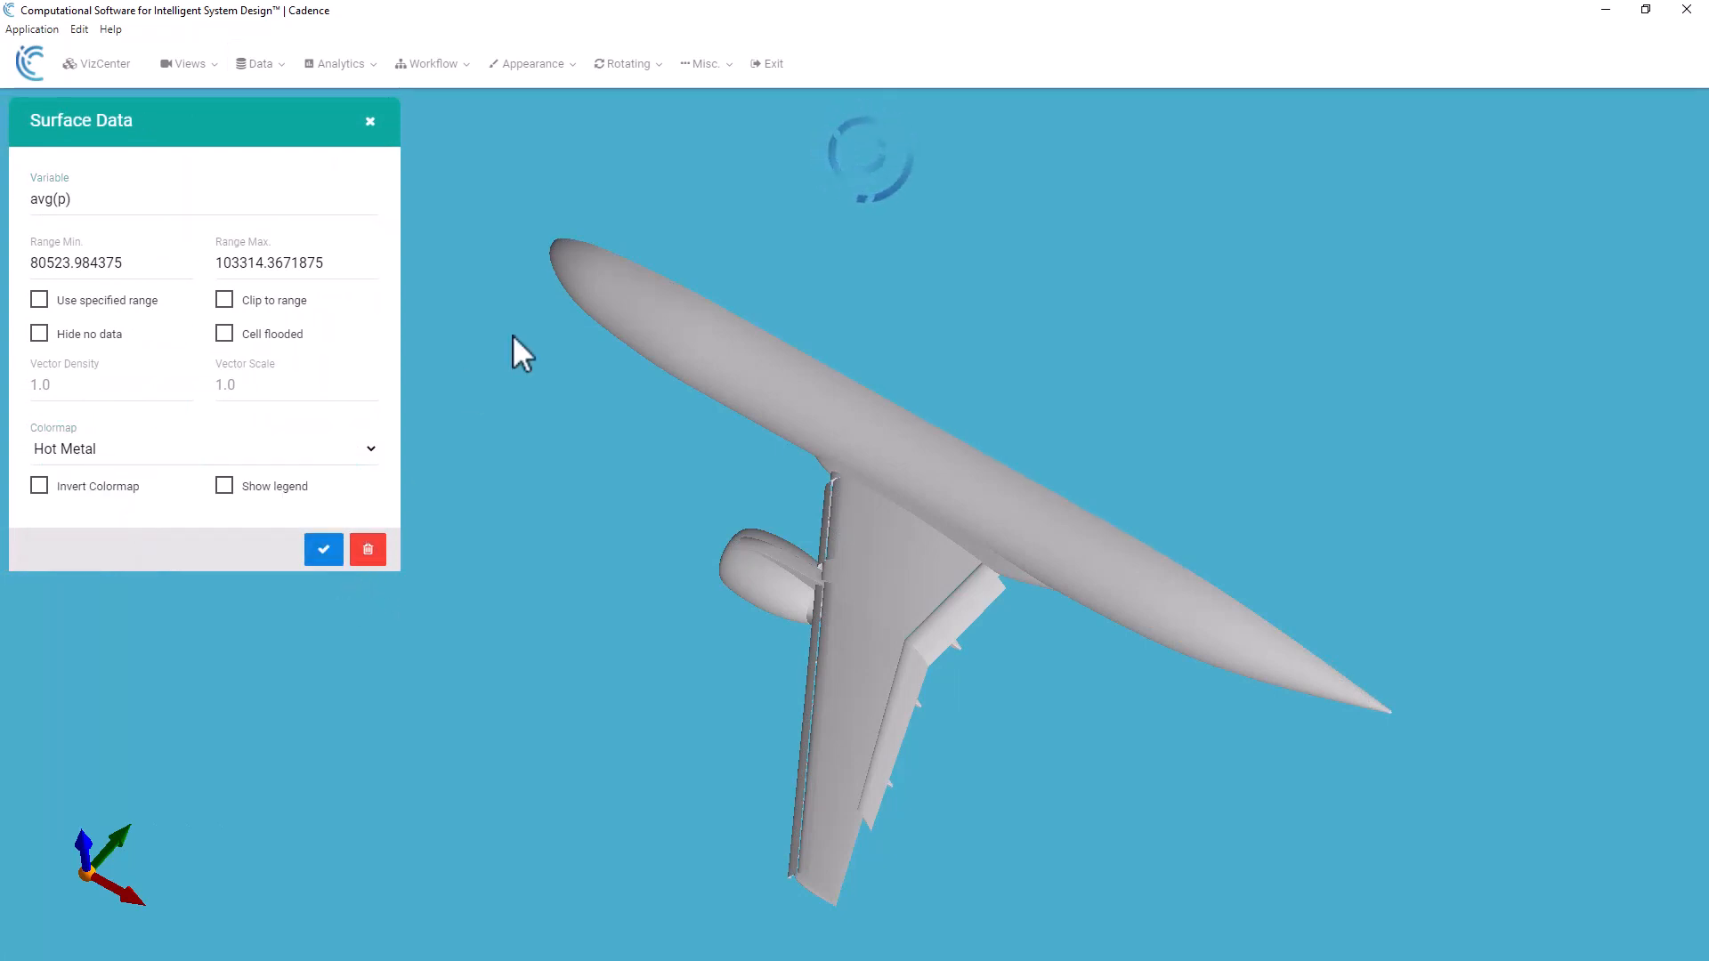
left_click(259, 64)
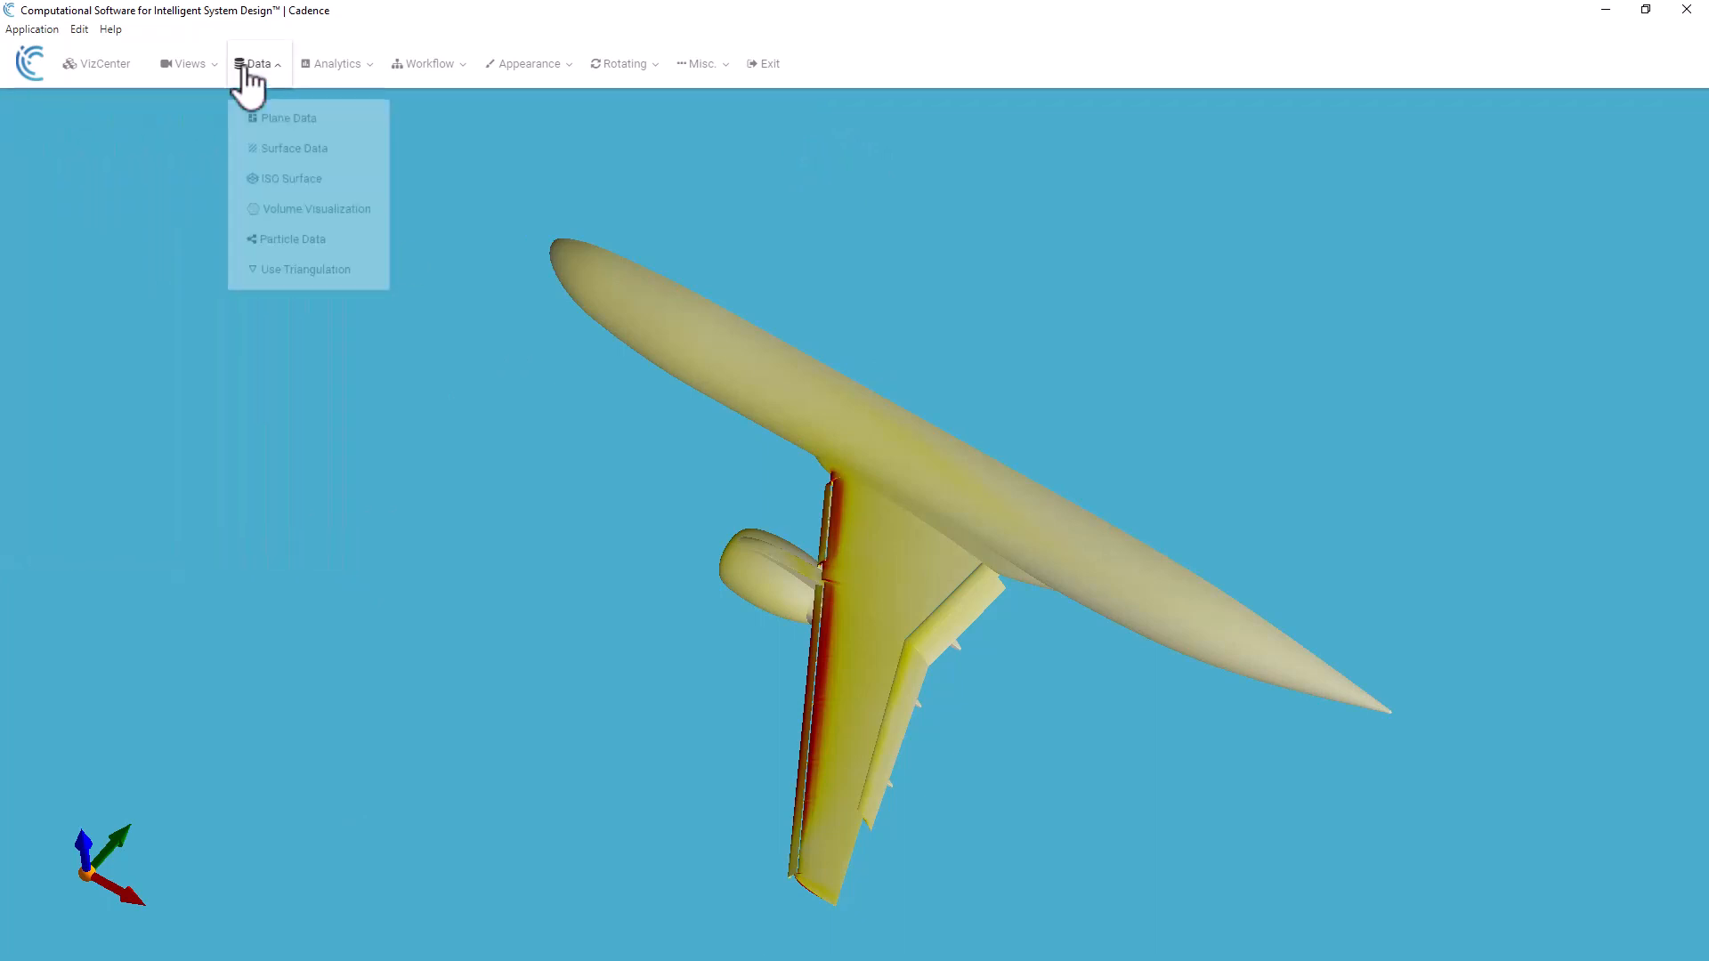
Step: Add a q_criterion() iso-surface at 5e6 coloured by mag(u)
left_click(290, 178)
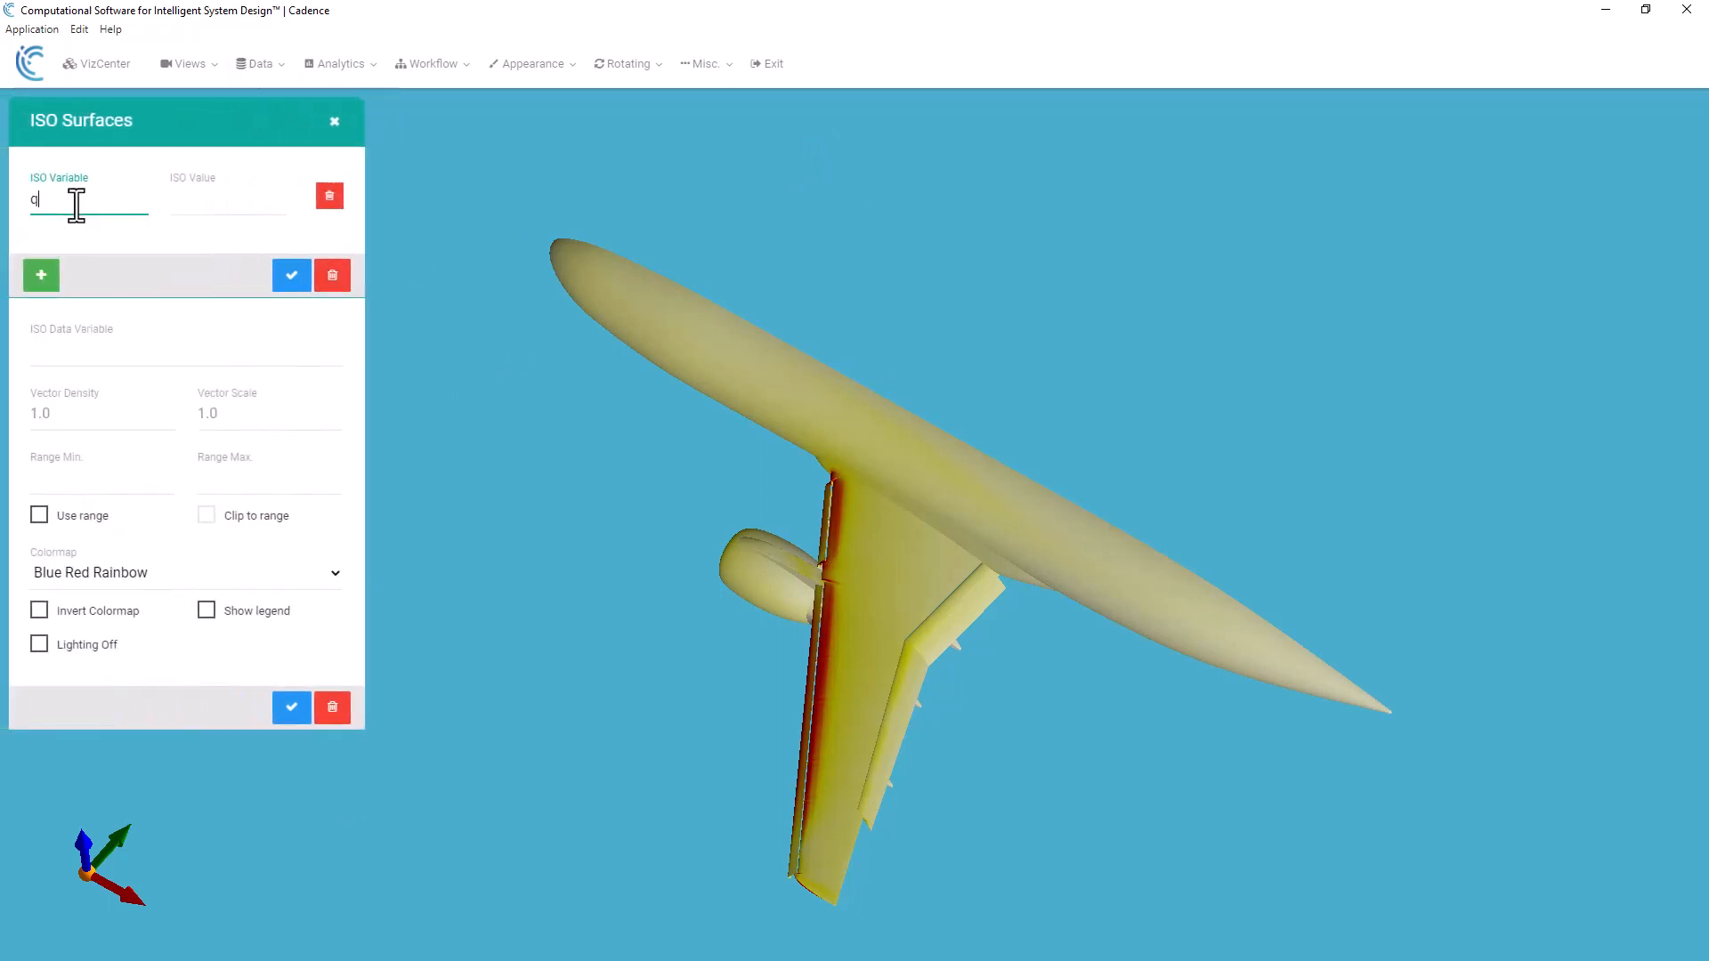
type("_criterion(")
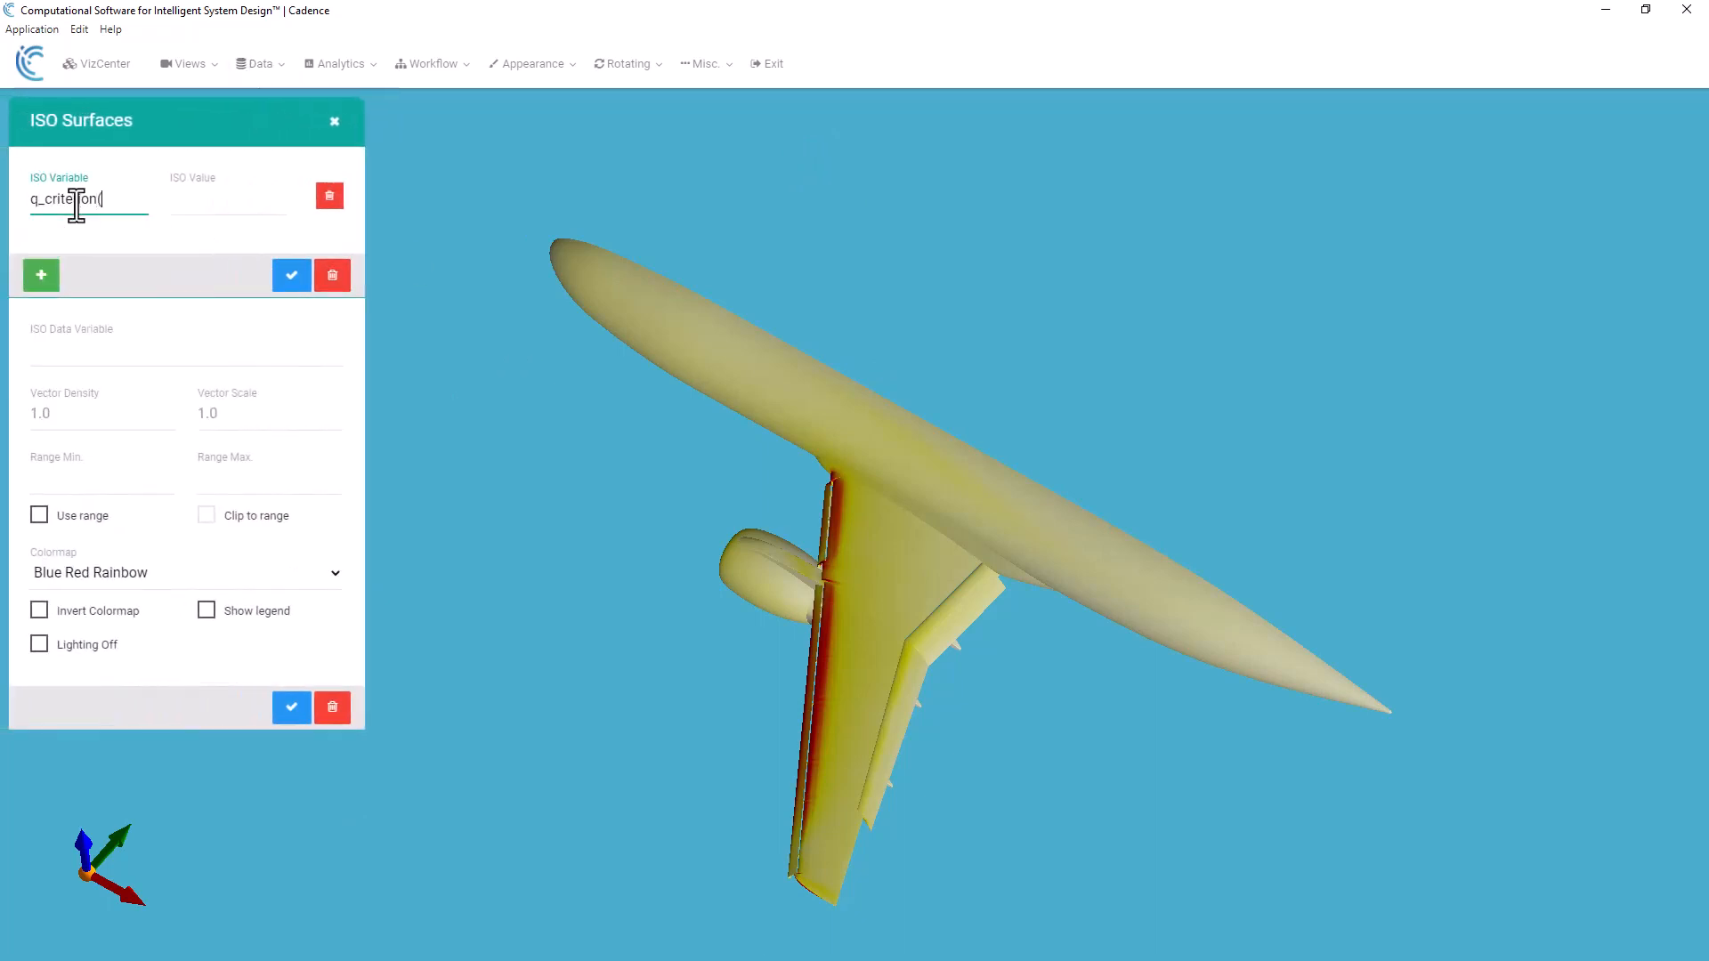
type("5e6")
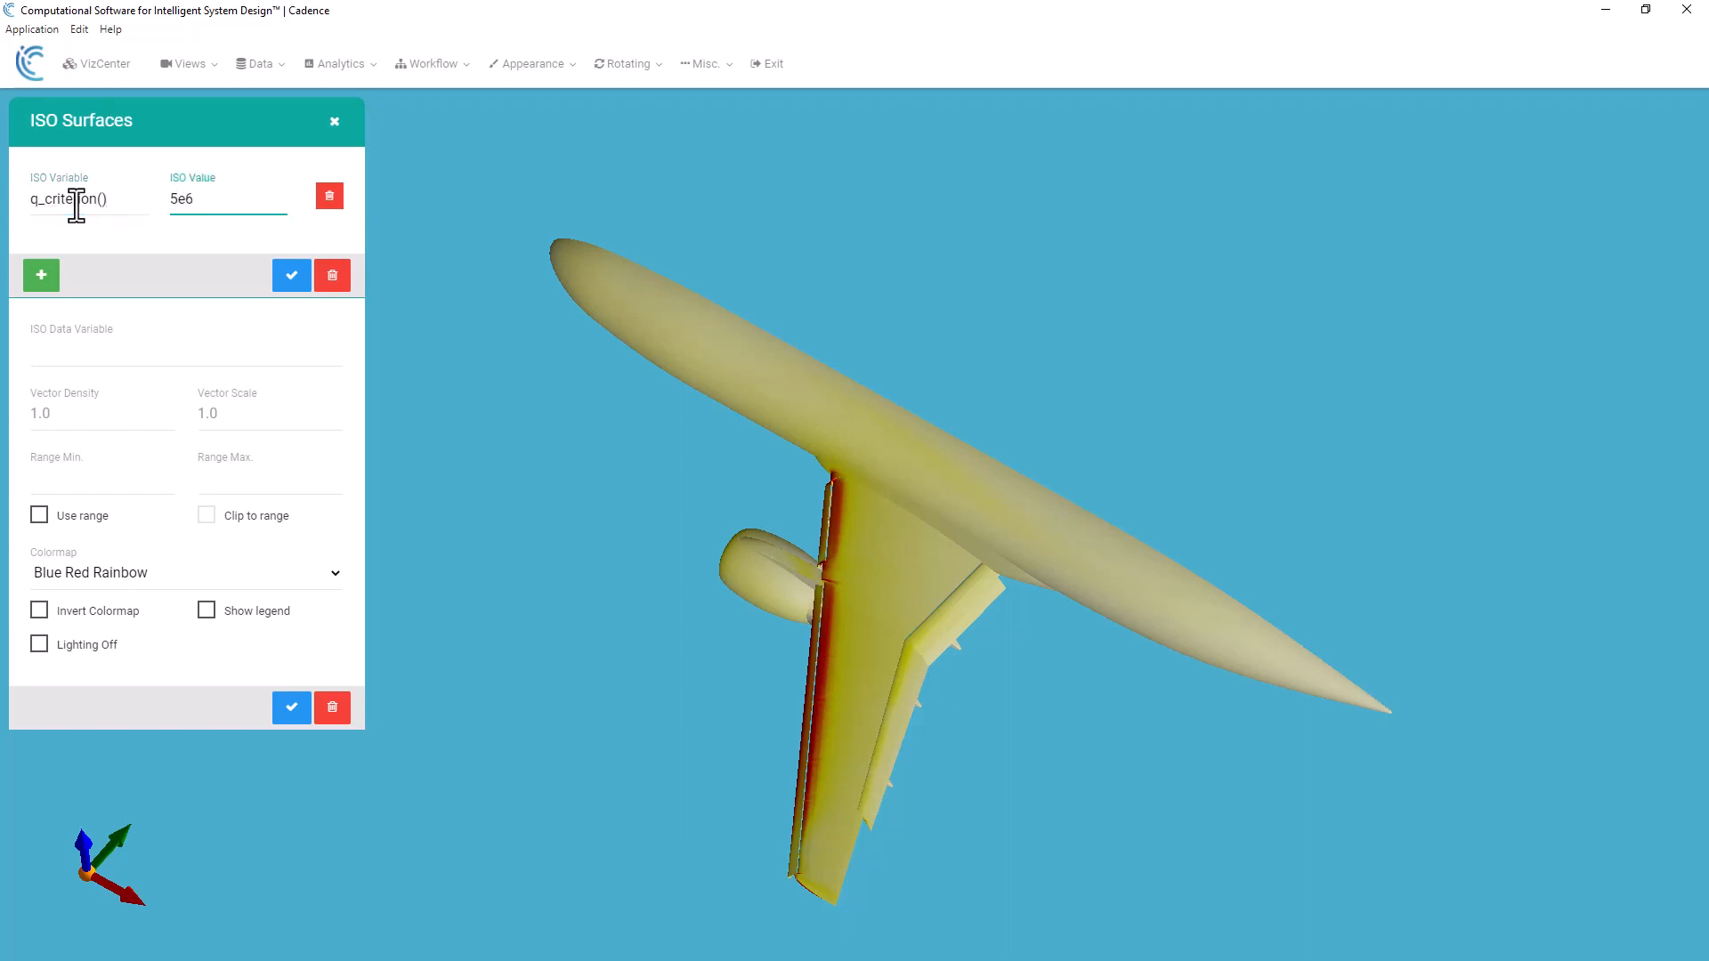
type("mag(u")
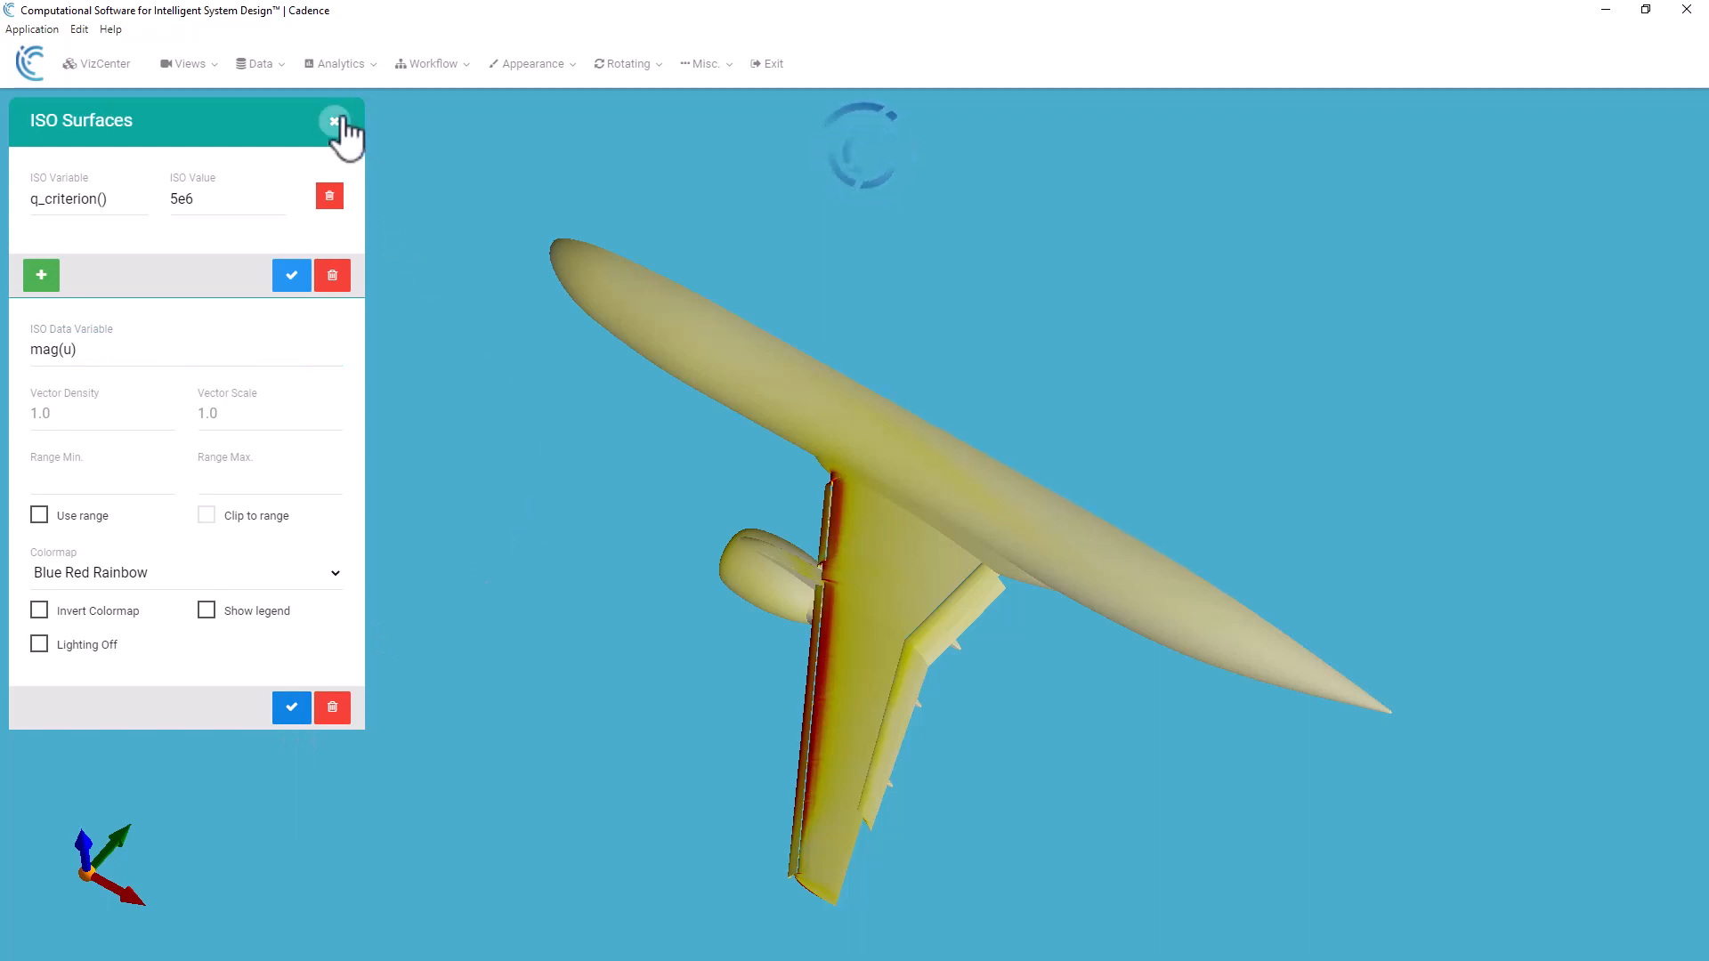
mouse_move(589, 605)
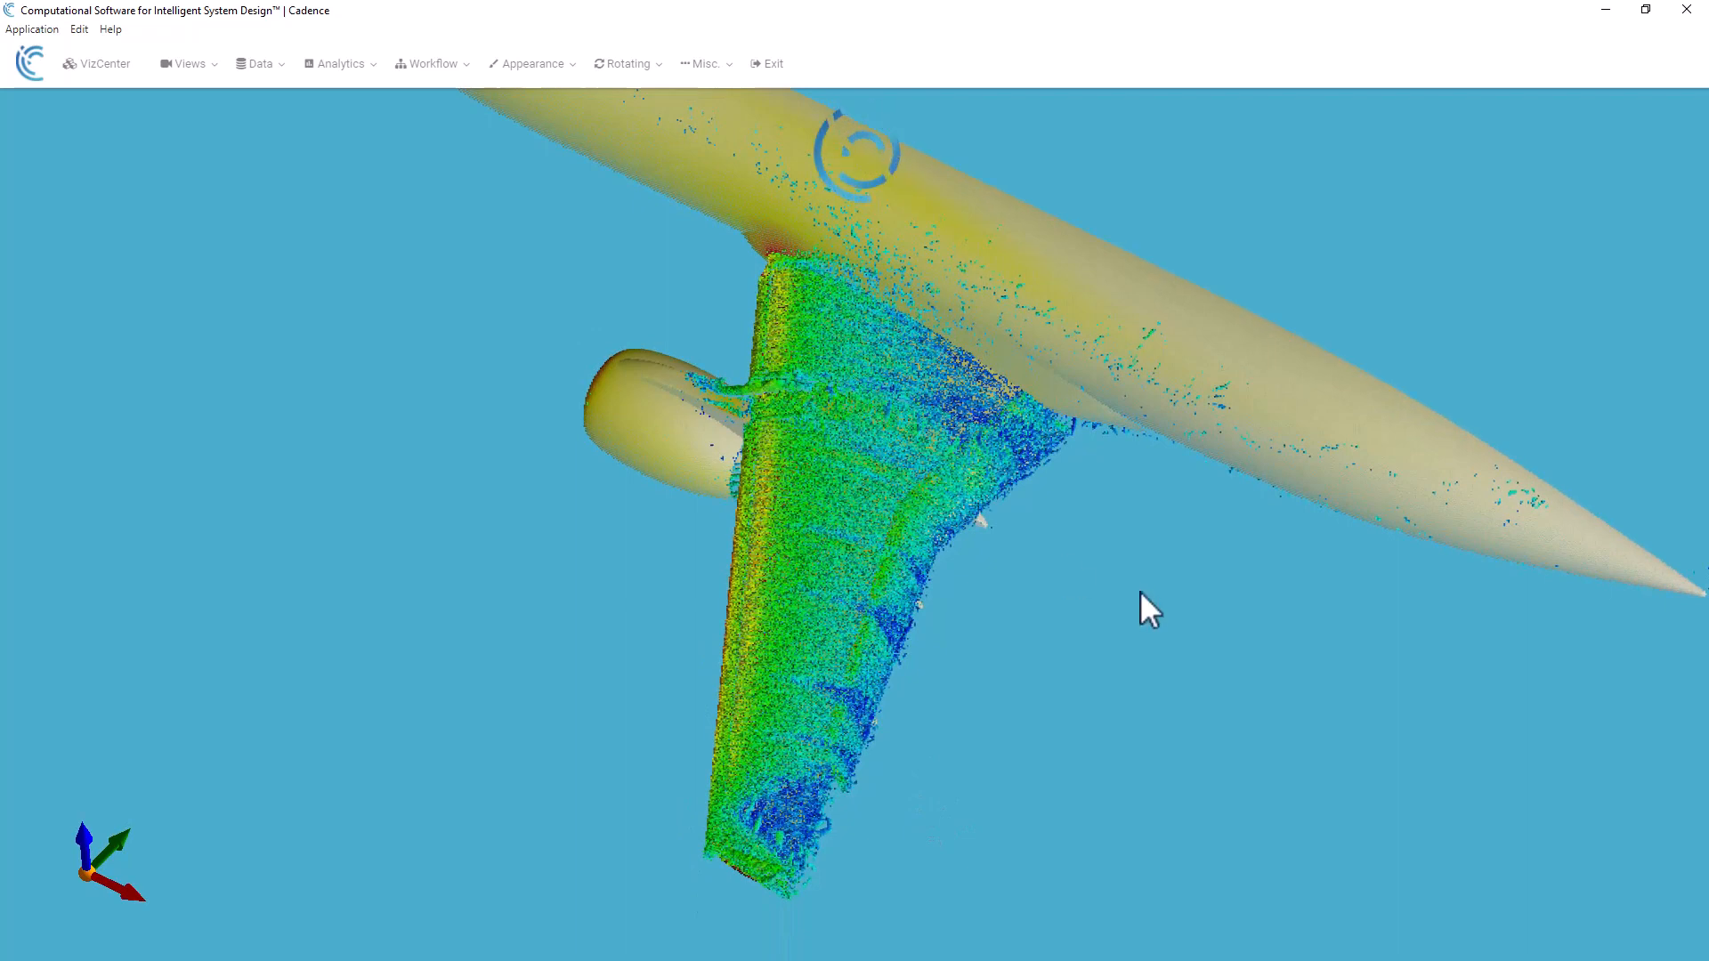
mouse_move(1171, 545)
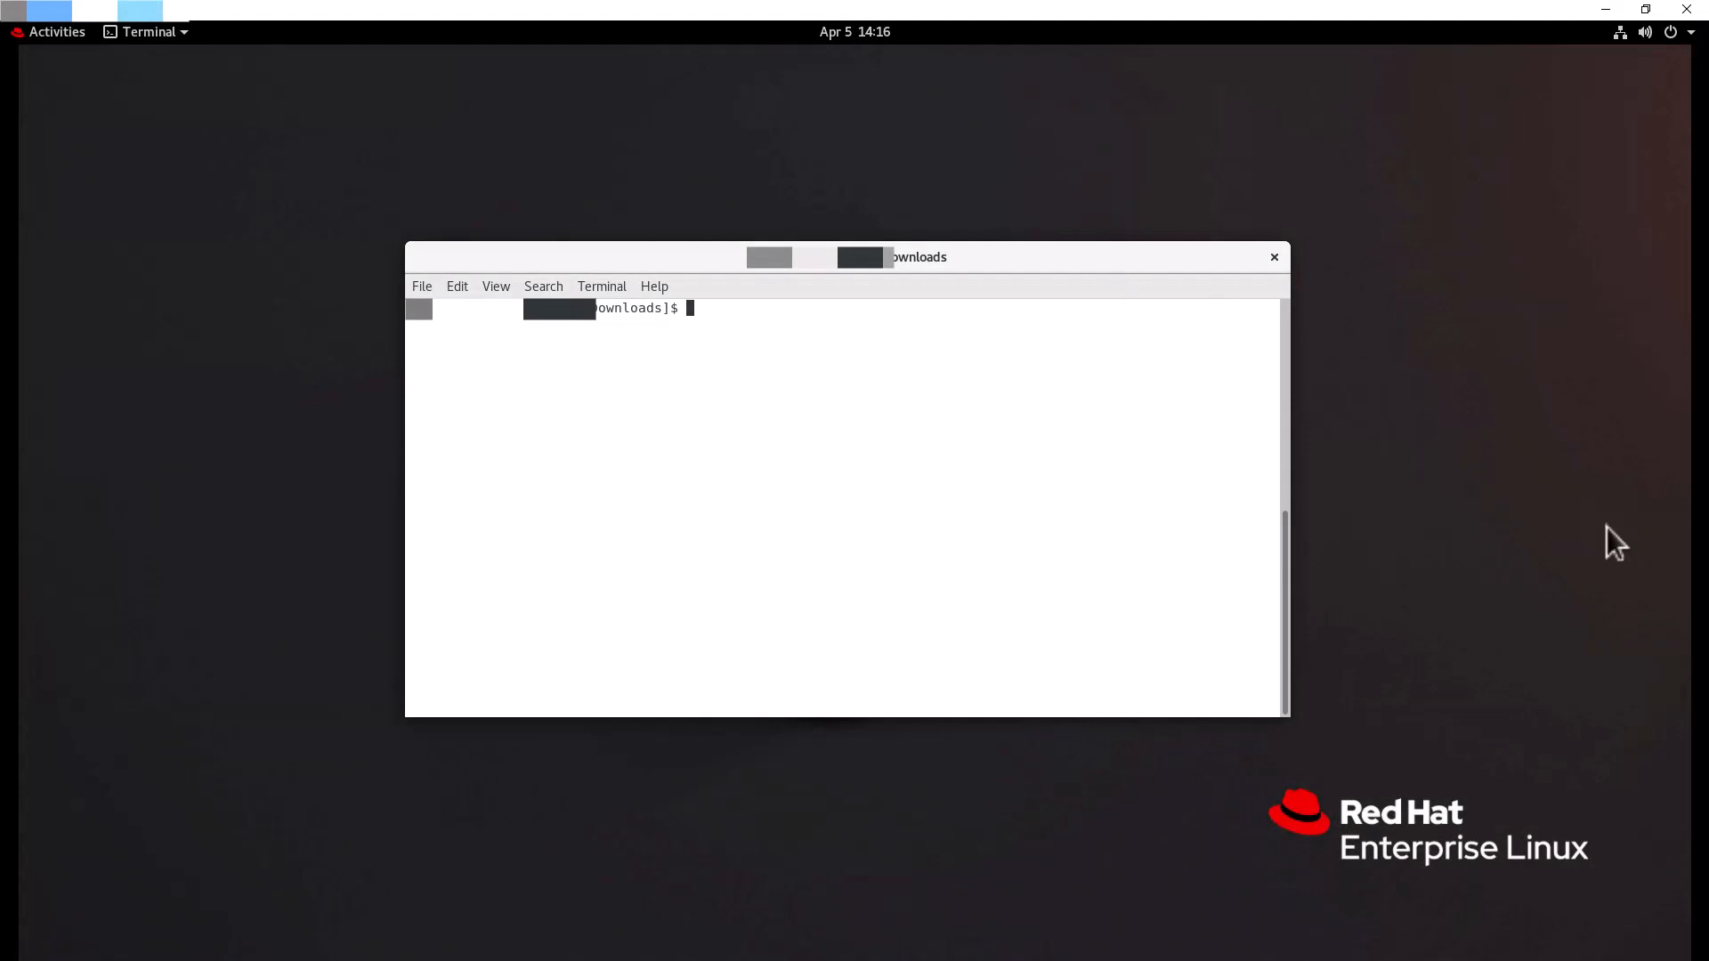
mouse_move(82, 103)
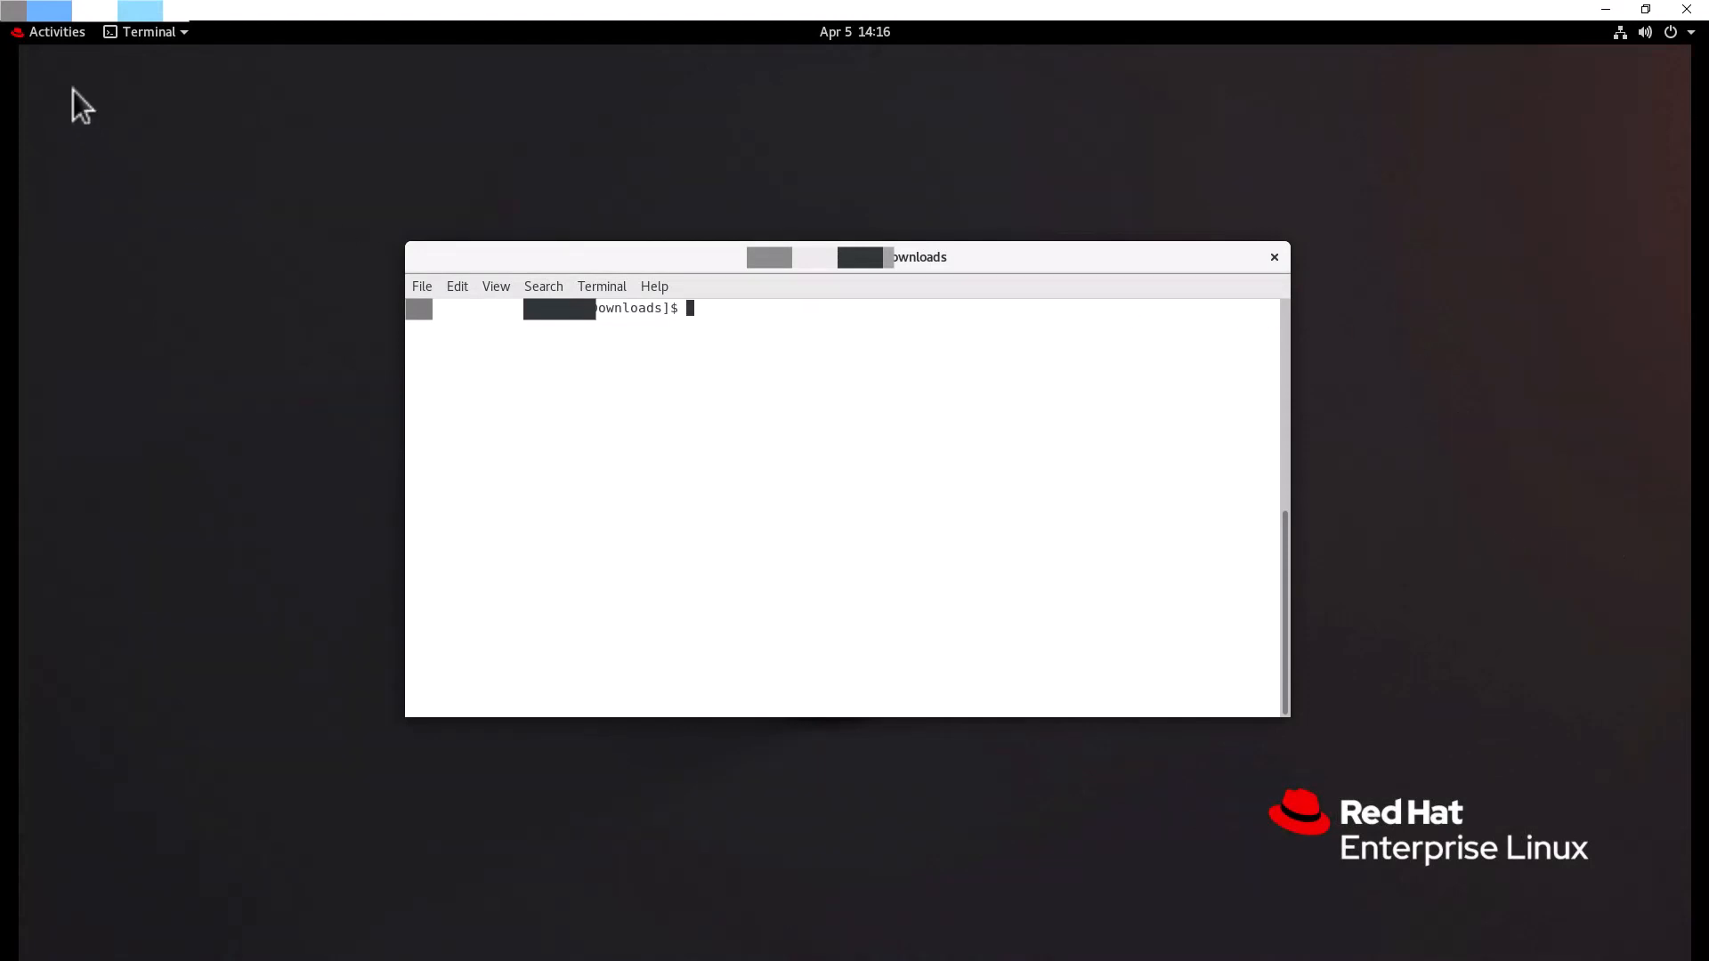
Step: Launch Firefox, go to downloads.cadence.com and log in with your credentials
left_click(57, 30)
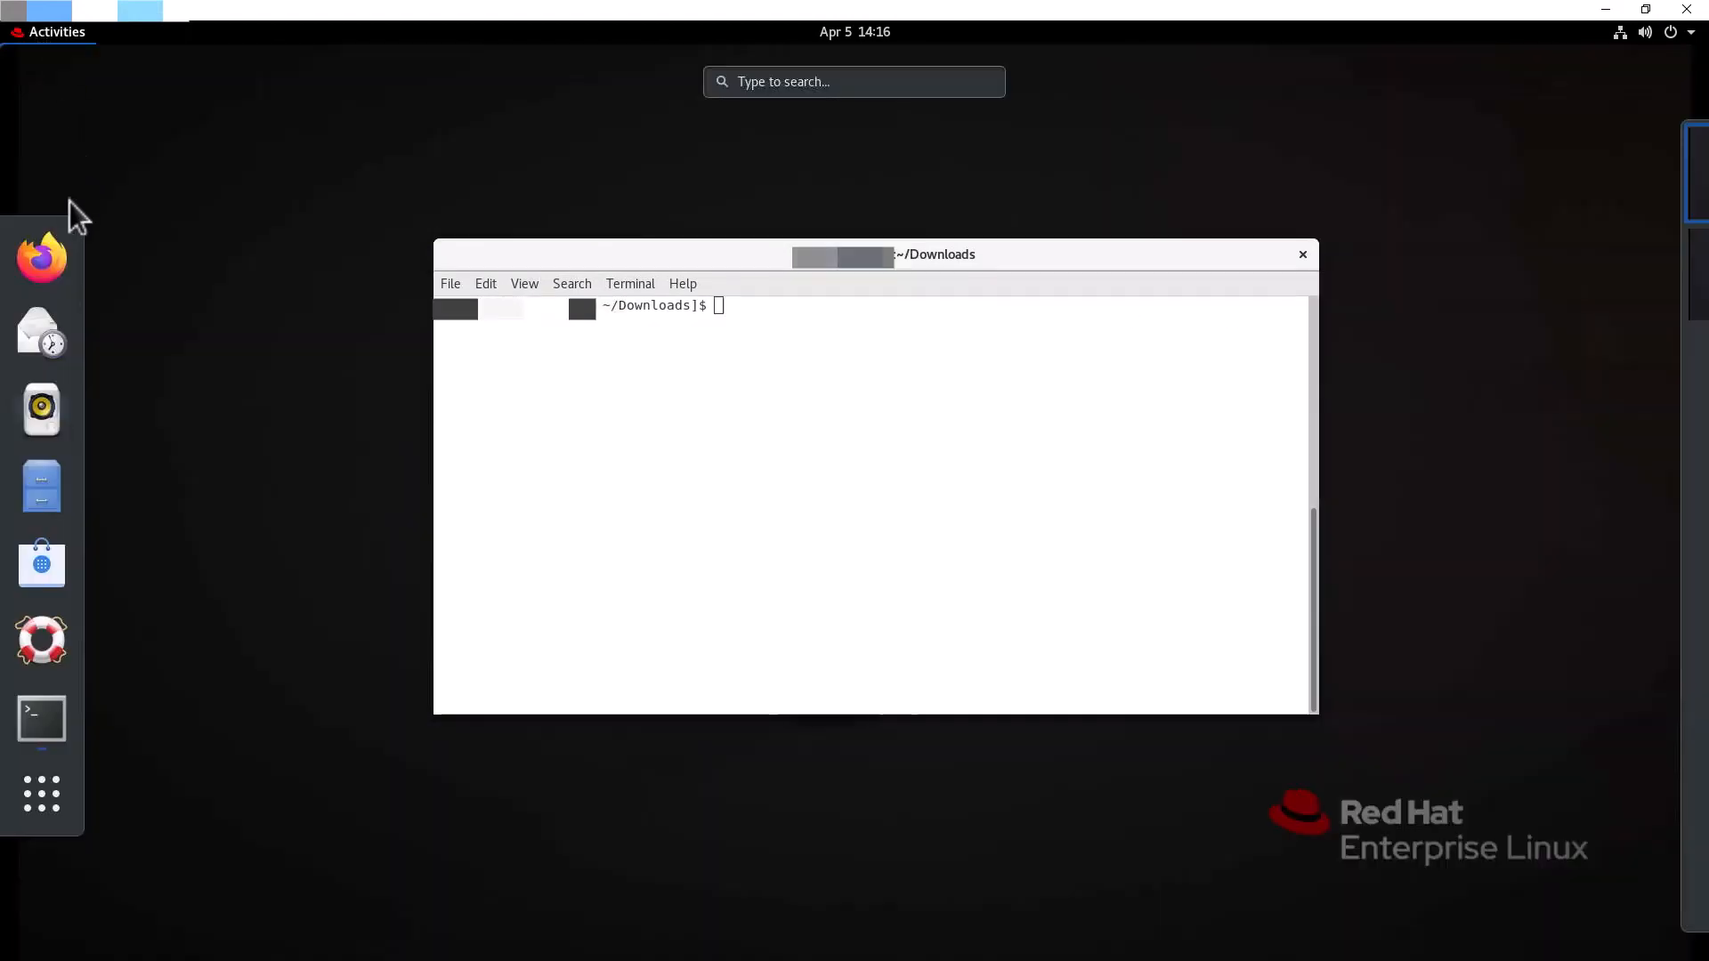
left_click(42, 258)
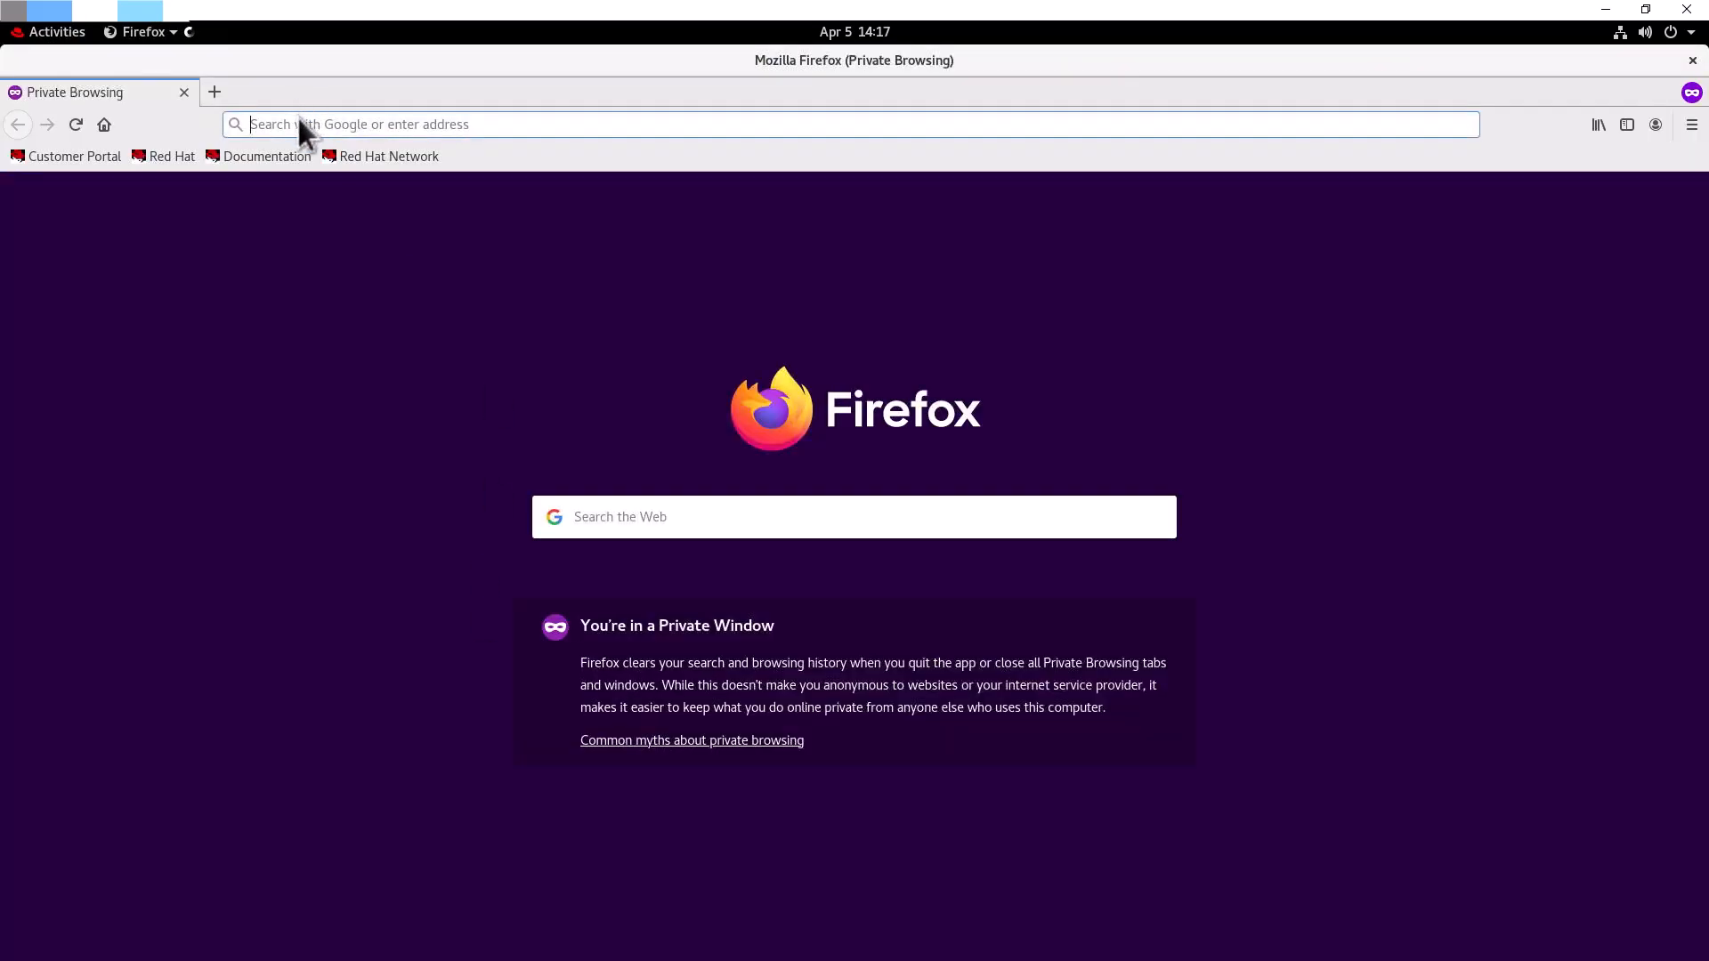
type("downloads.cadence.com")
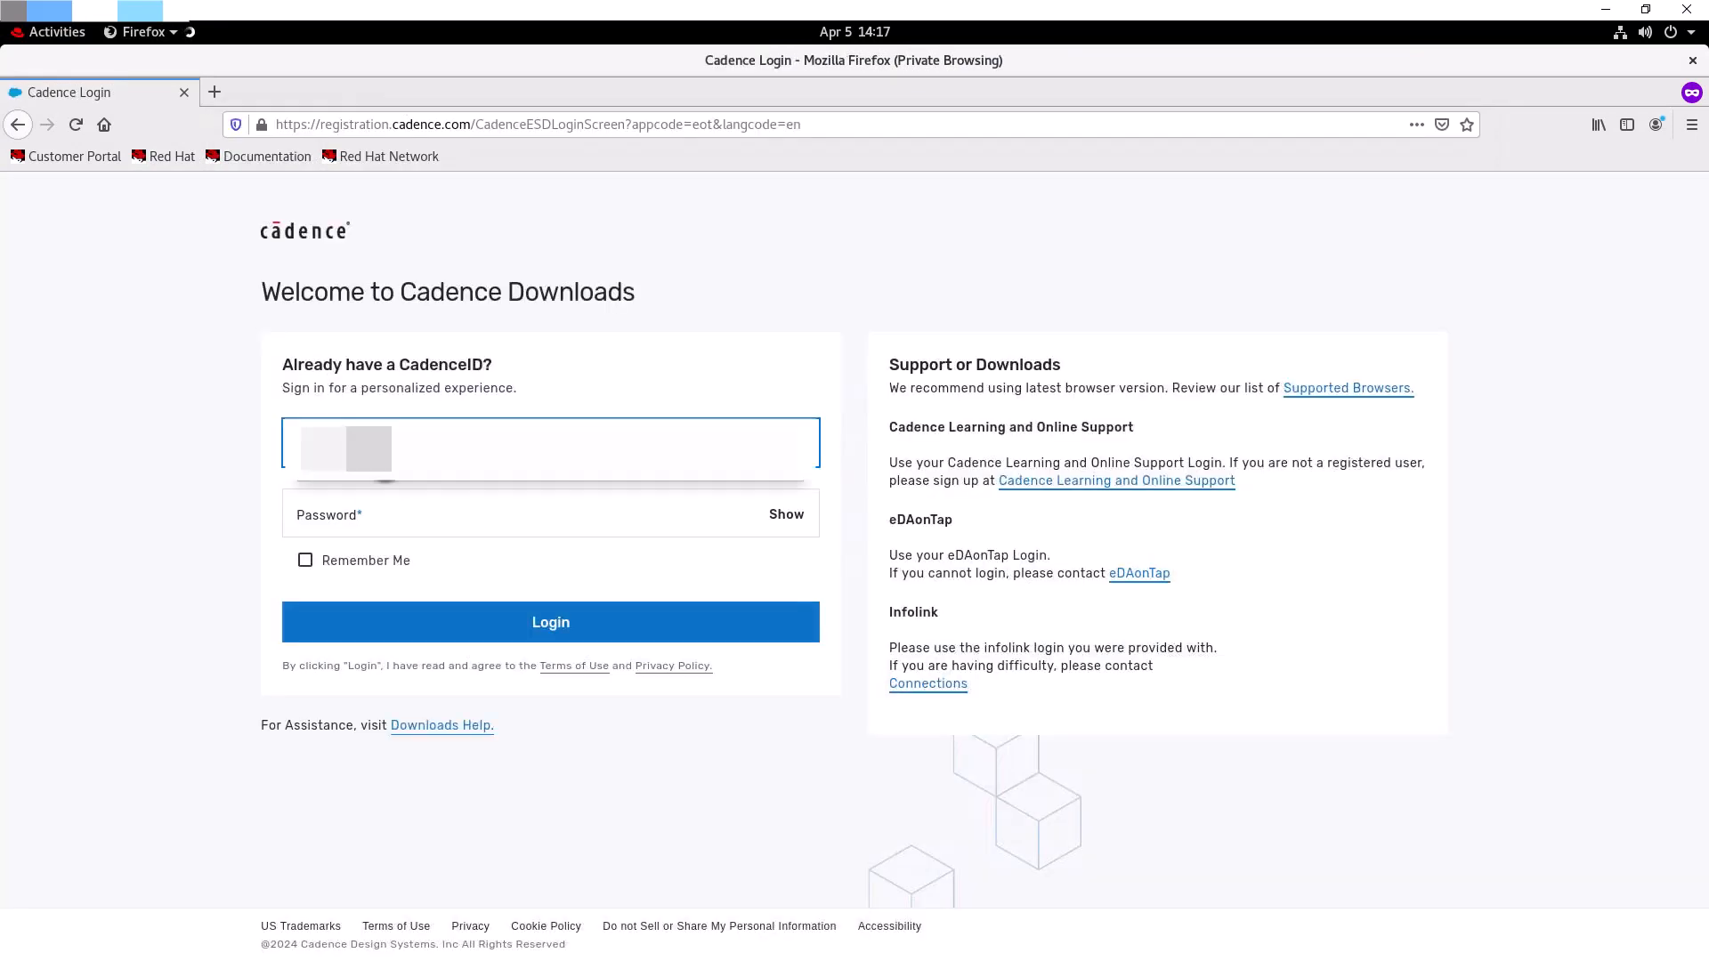
type("••")
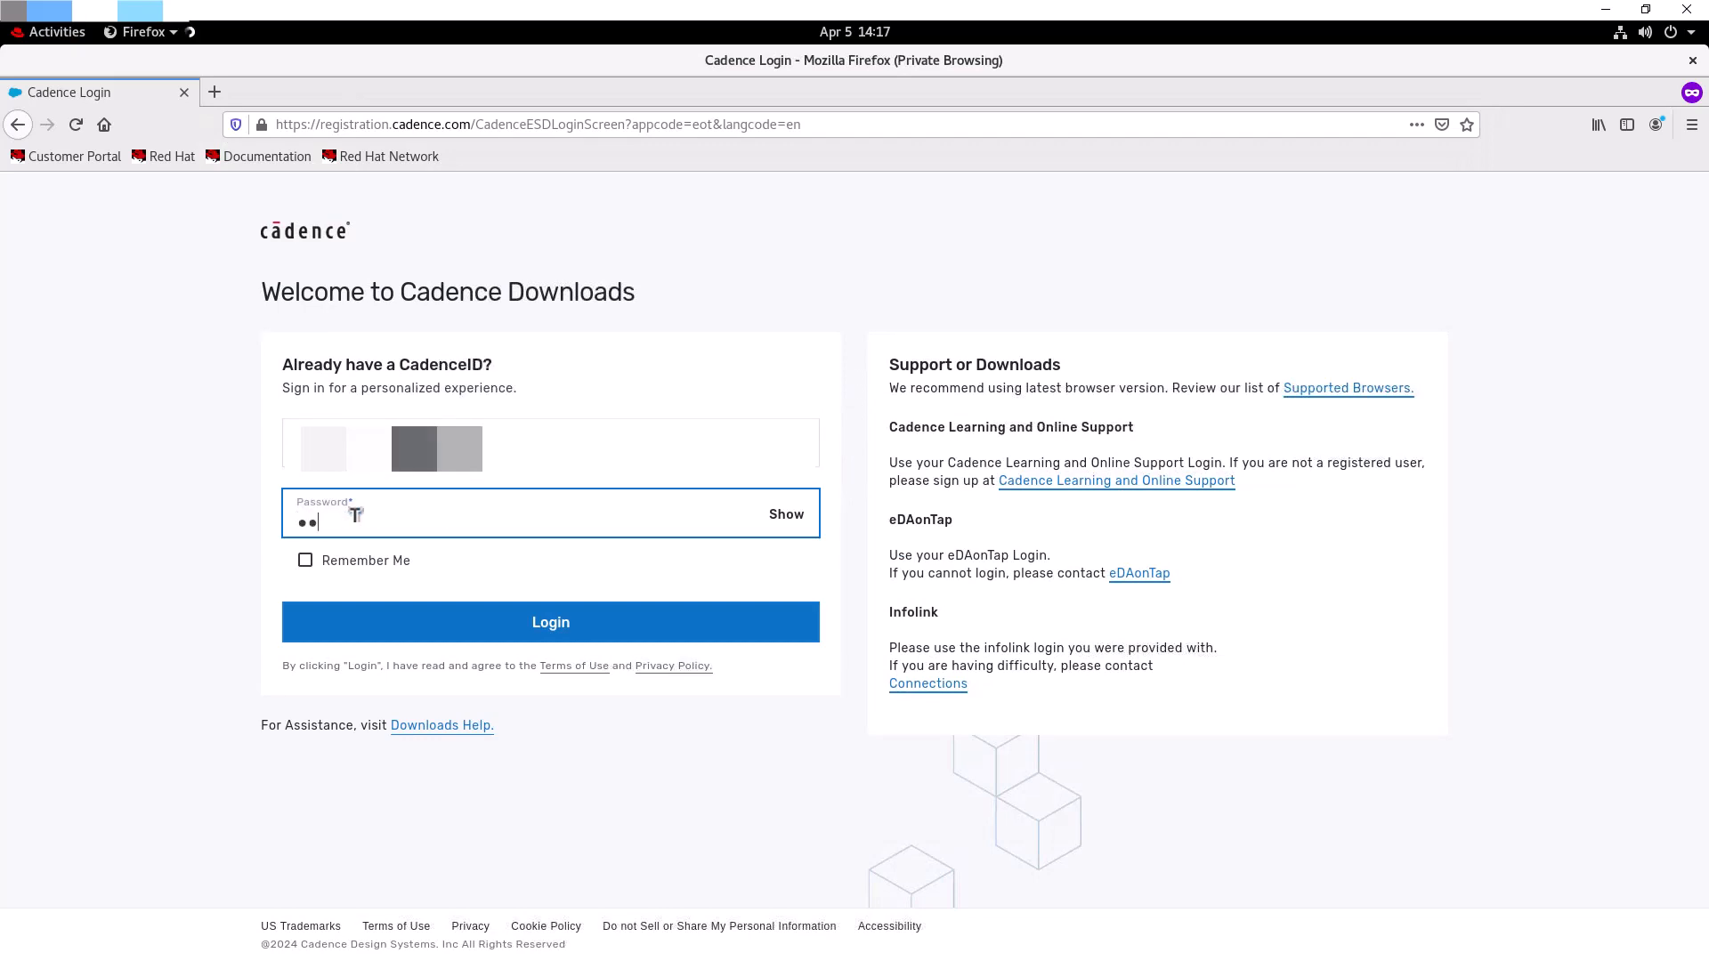
left_click(549, 623)
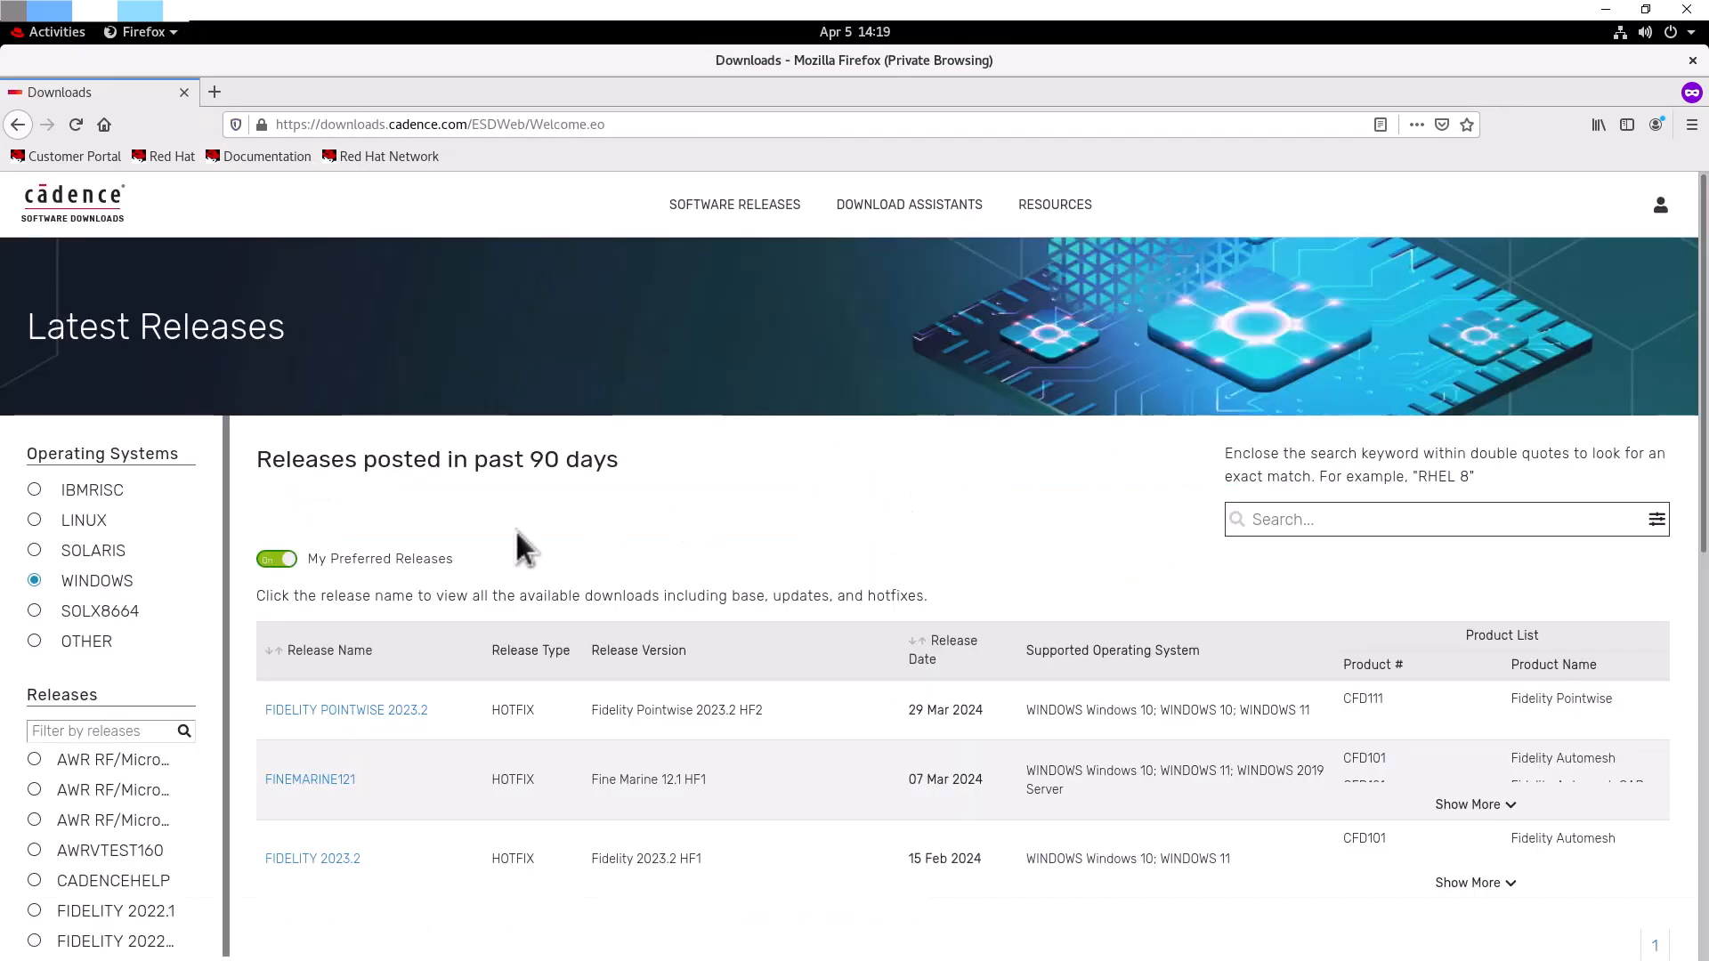
mouse_move(35, 530)
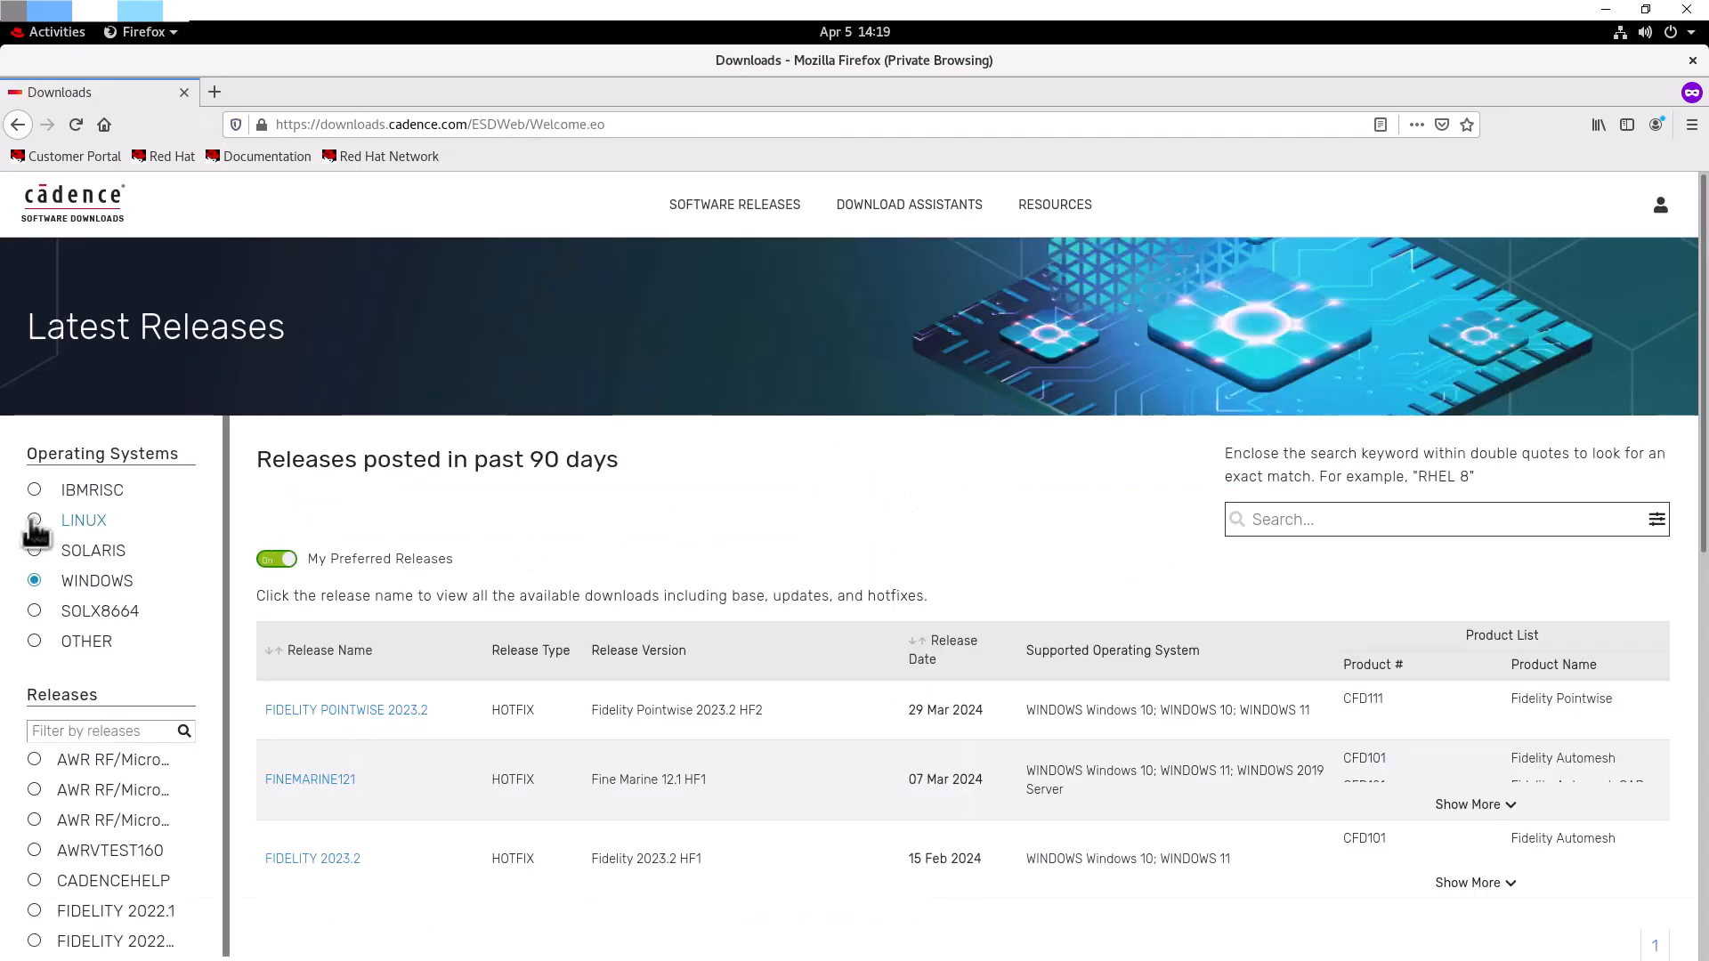
Step: Filter releases to Linux, search 'Charles', and open FIDELITY CHARLES 2023.2
left_click(34, 520)
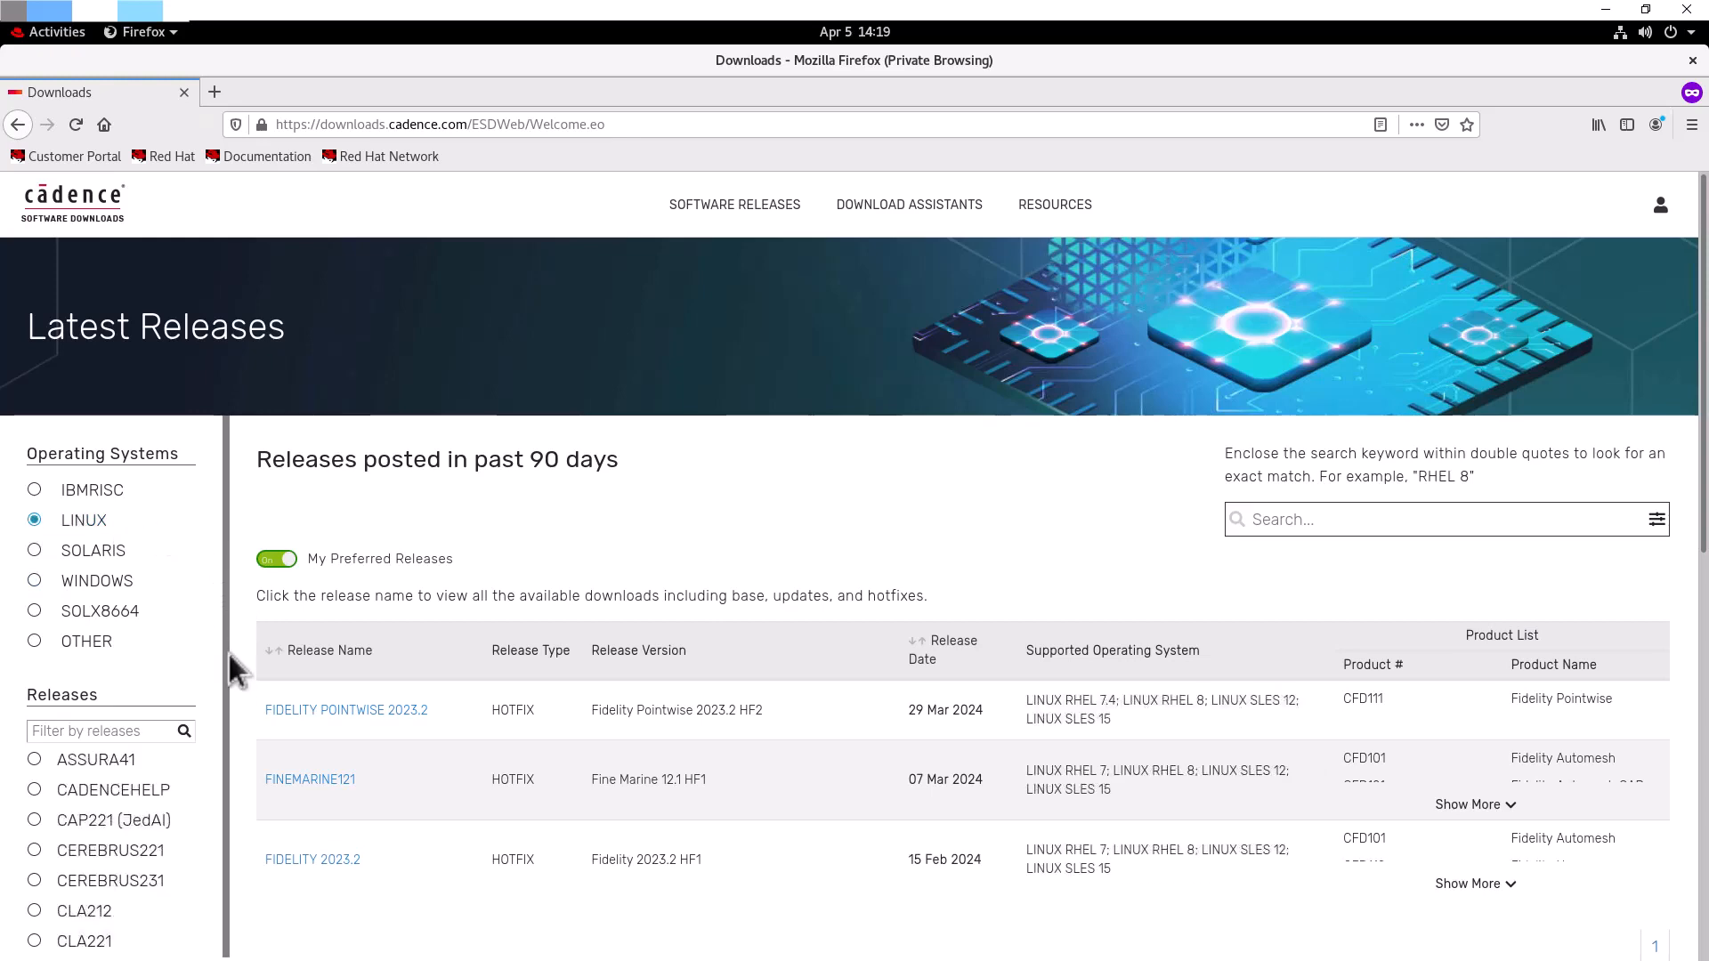
scroll("down", 3)
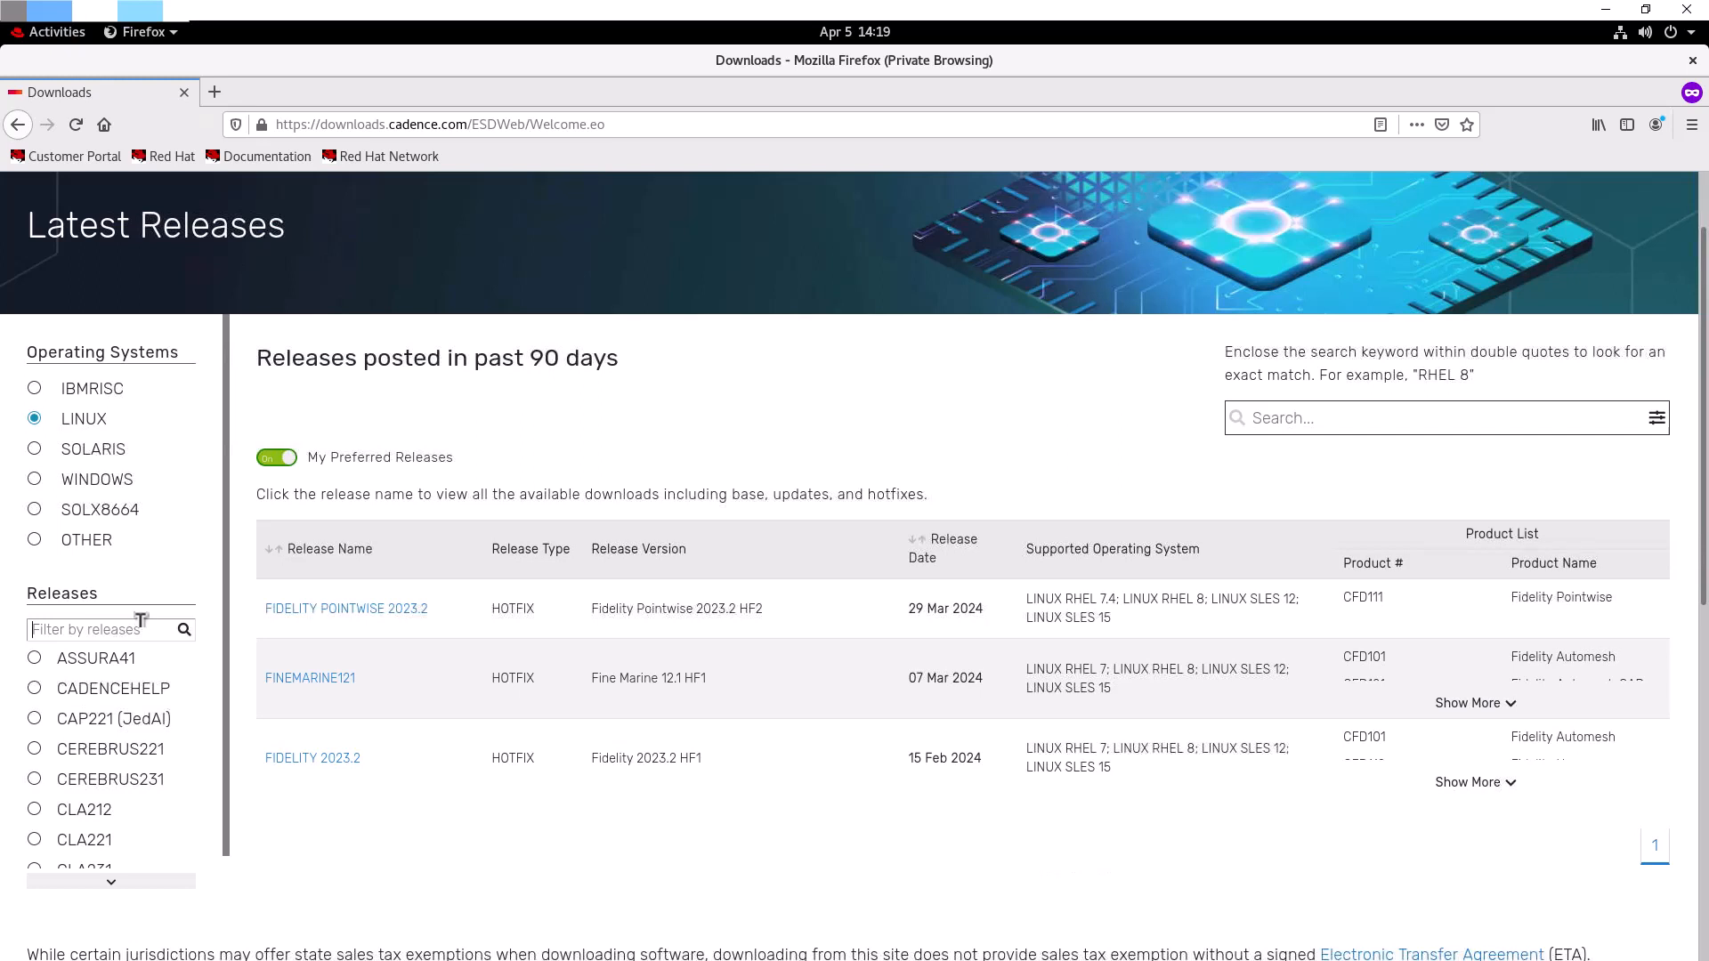
type("Charles")
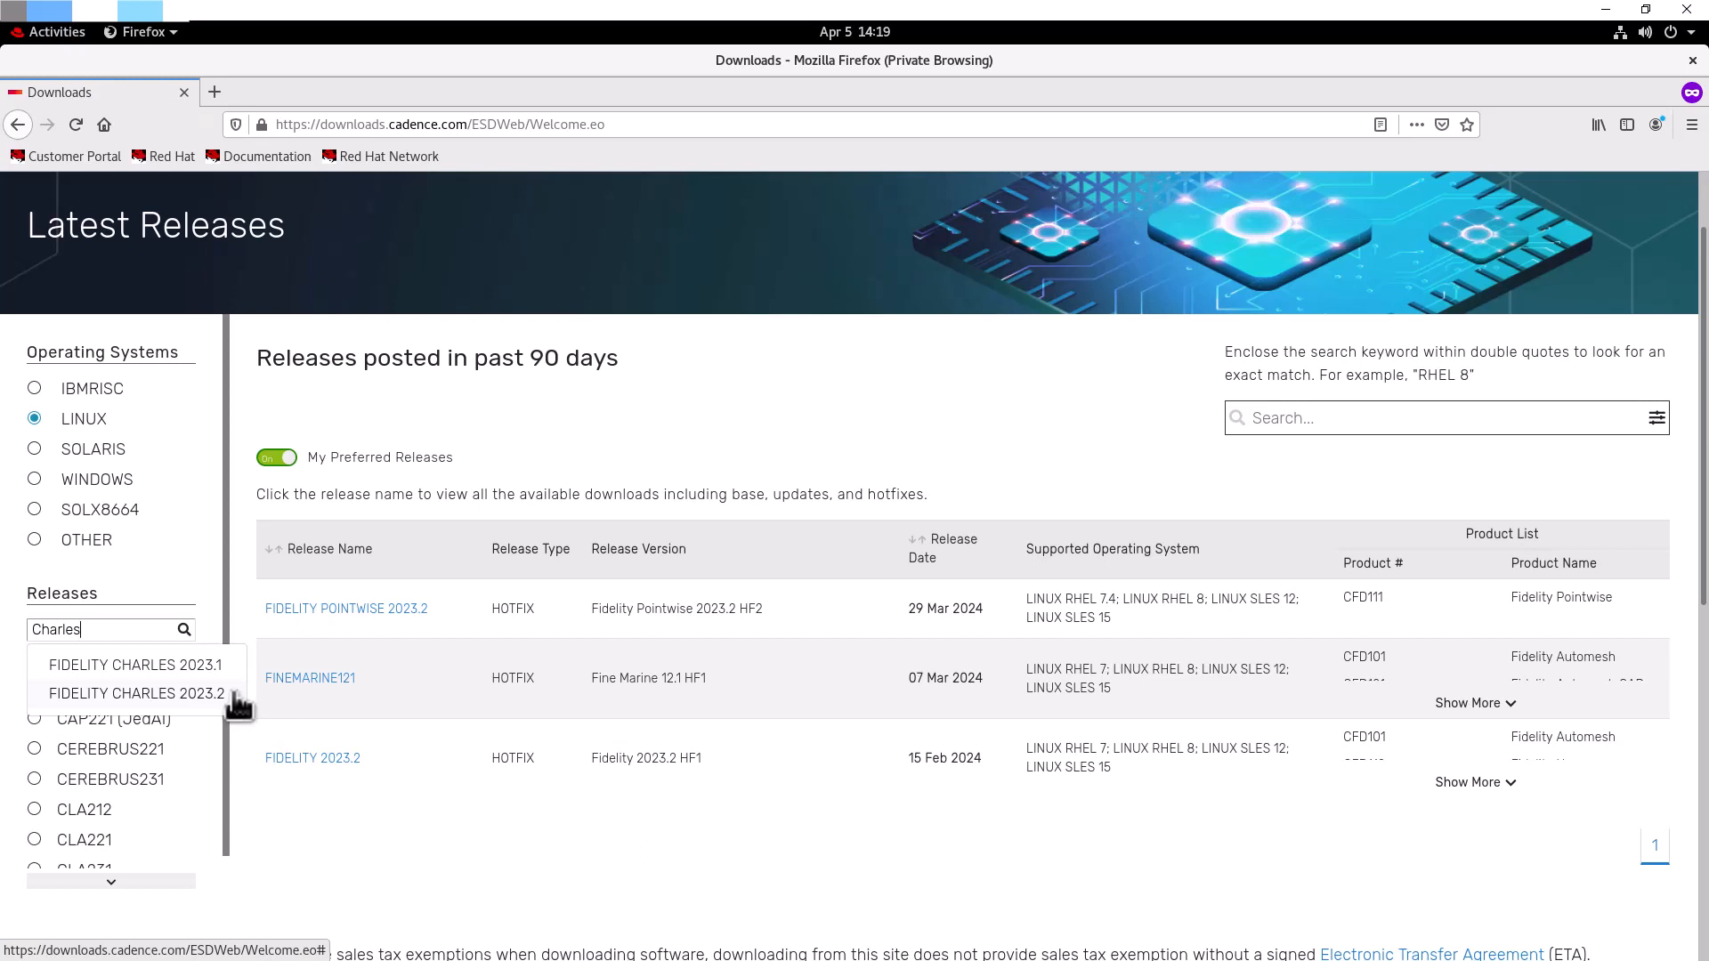
left_click(135, 693)
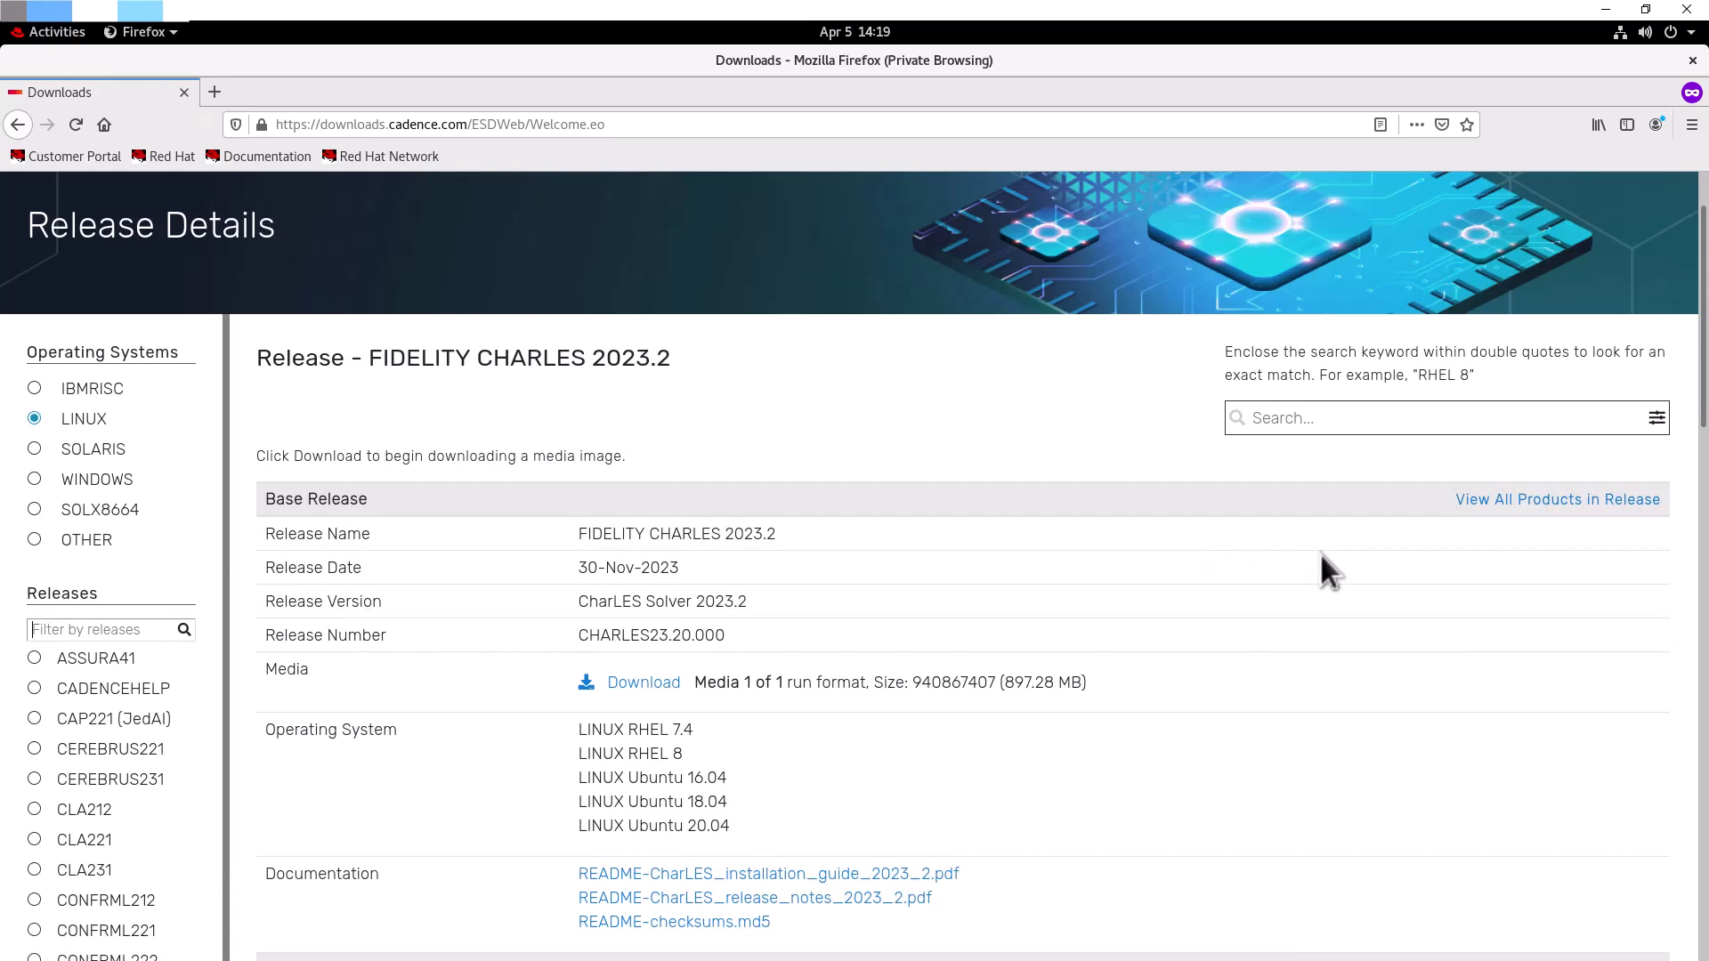
mouse_move(763, 616)
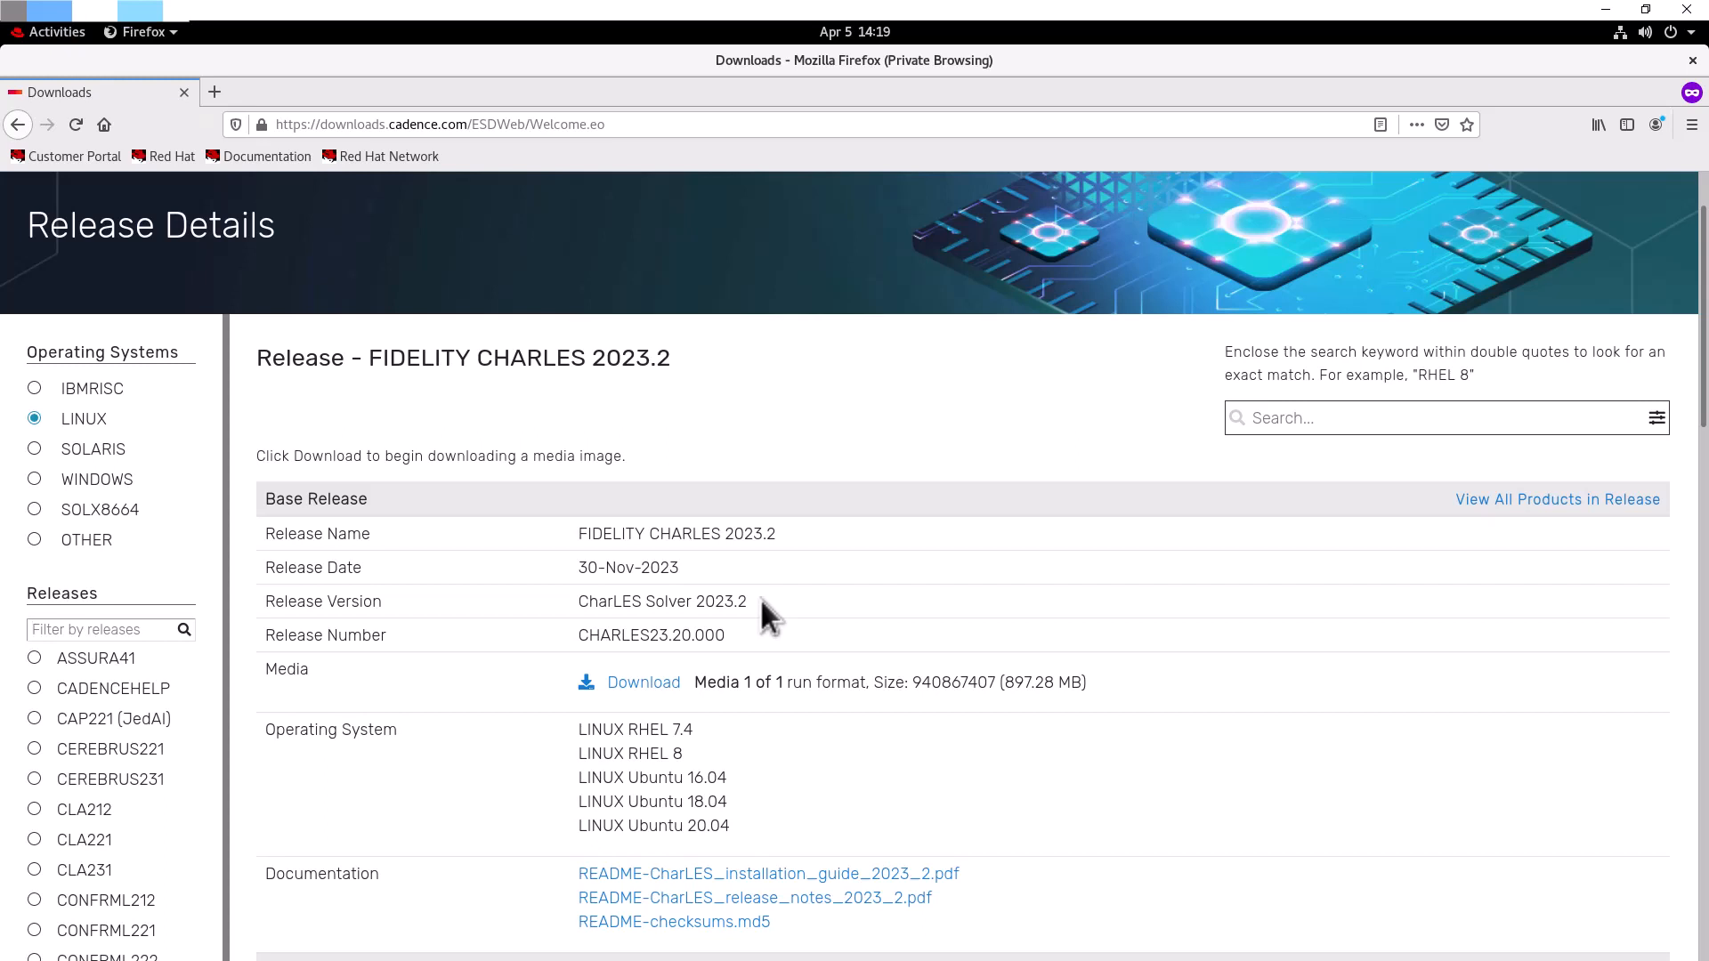
mouse_move(815, 622)
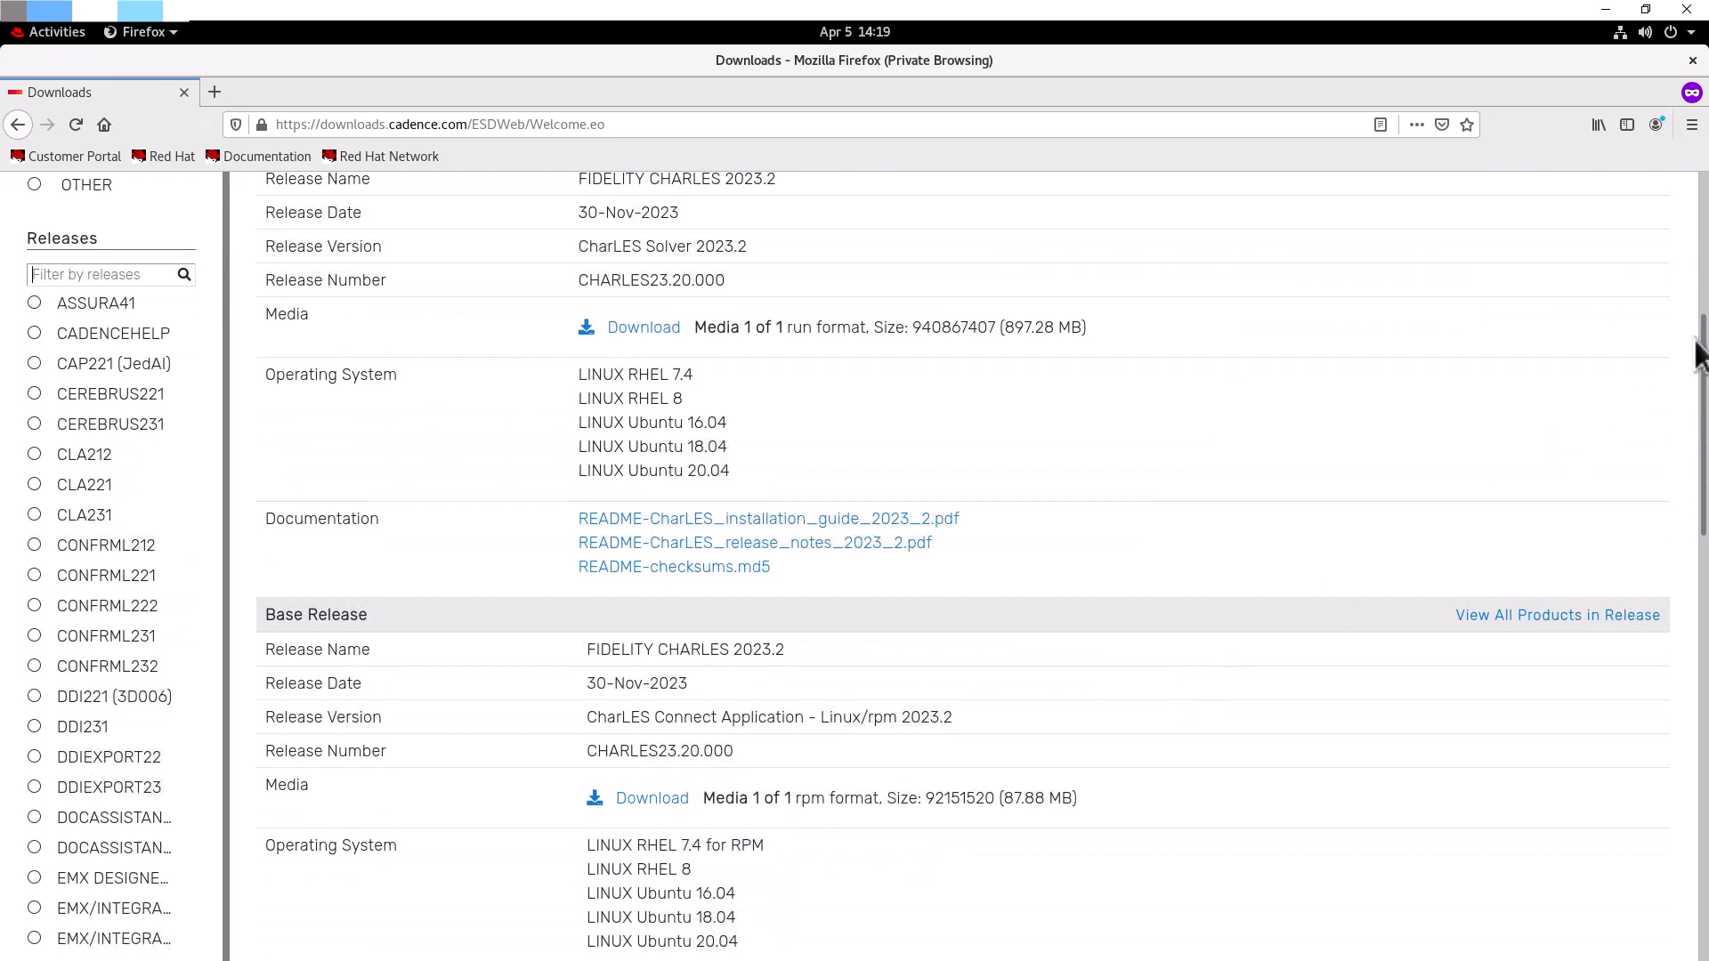
Step: Scroll down the details page to the CharLES Connect Application Linux/rpm 2023.2 entry
scroll("down", 3)
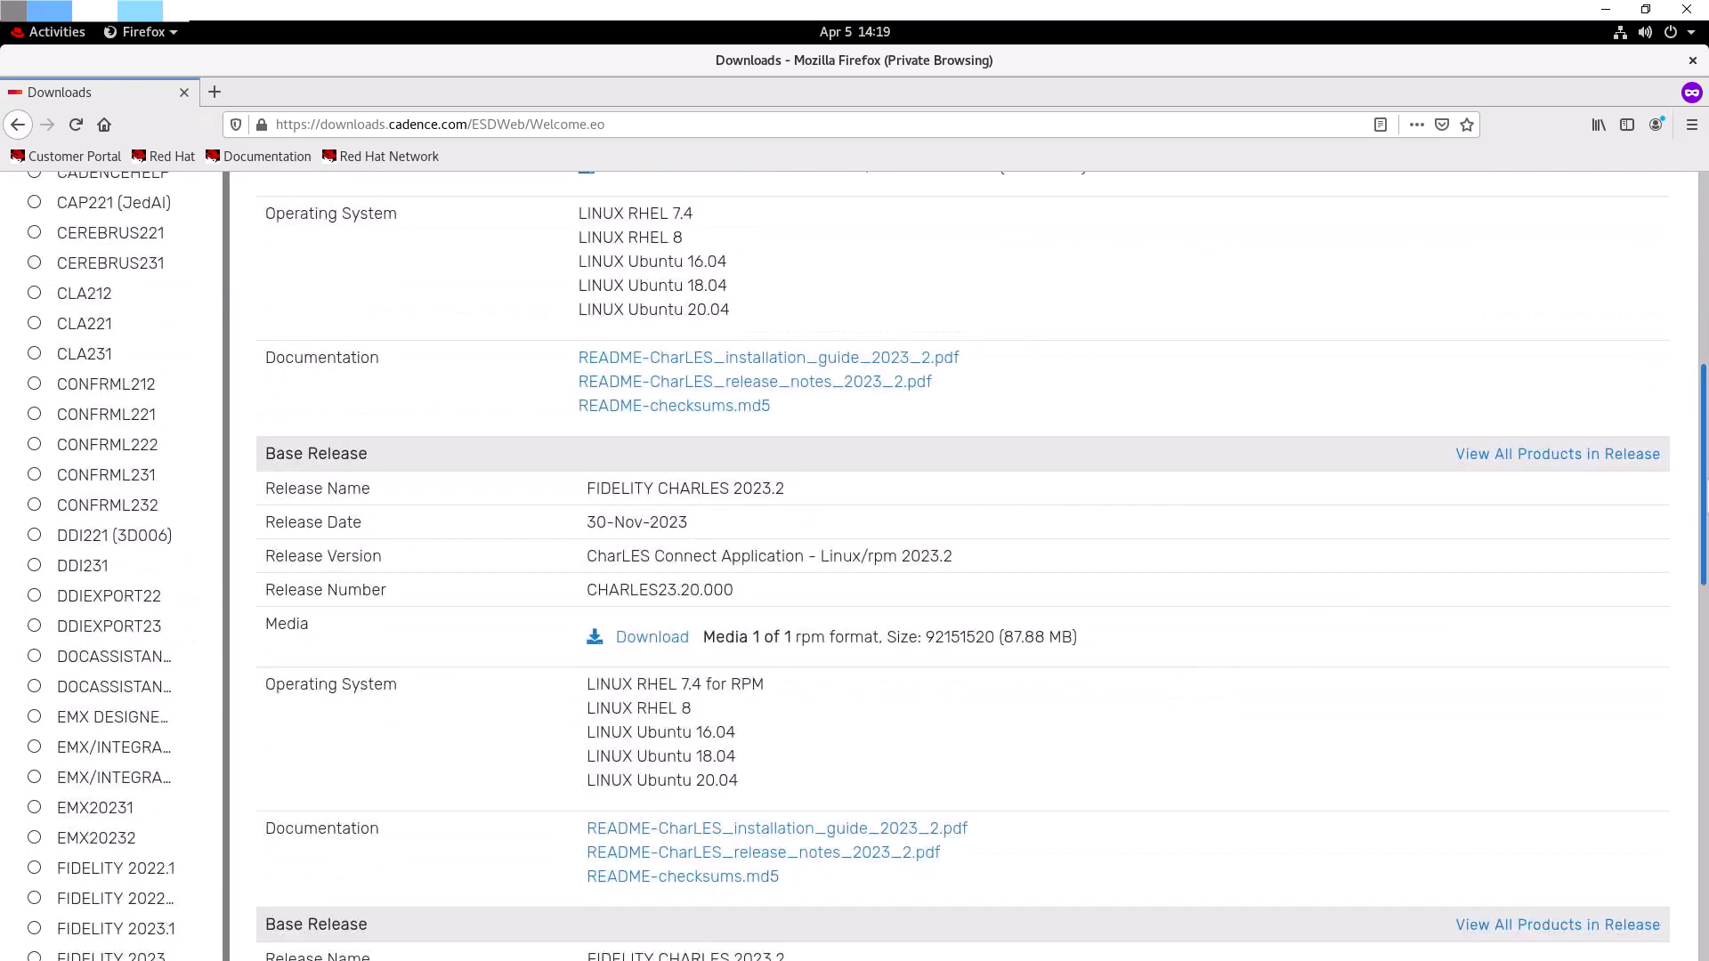
scroll("down", 3)
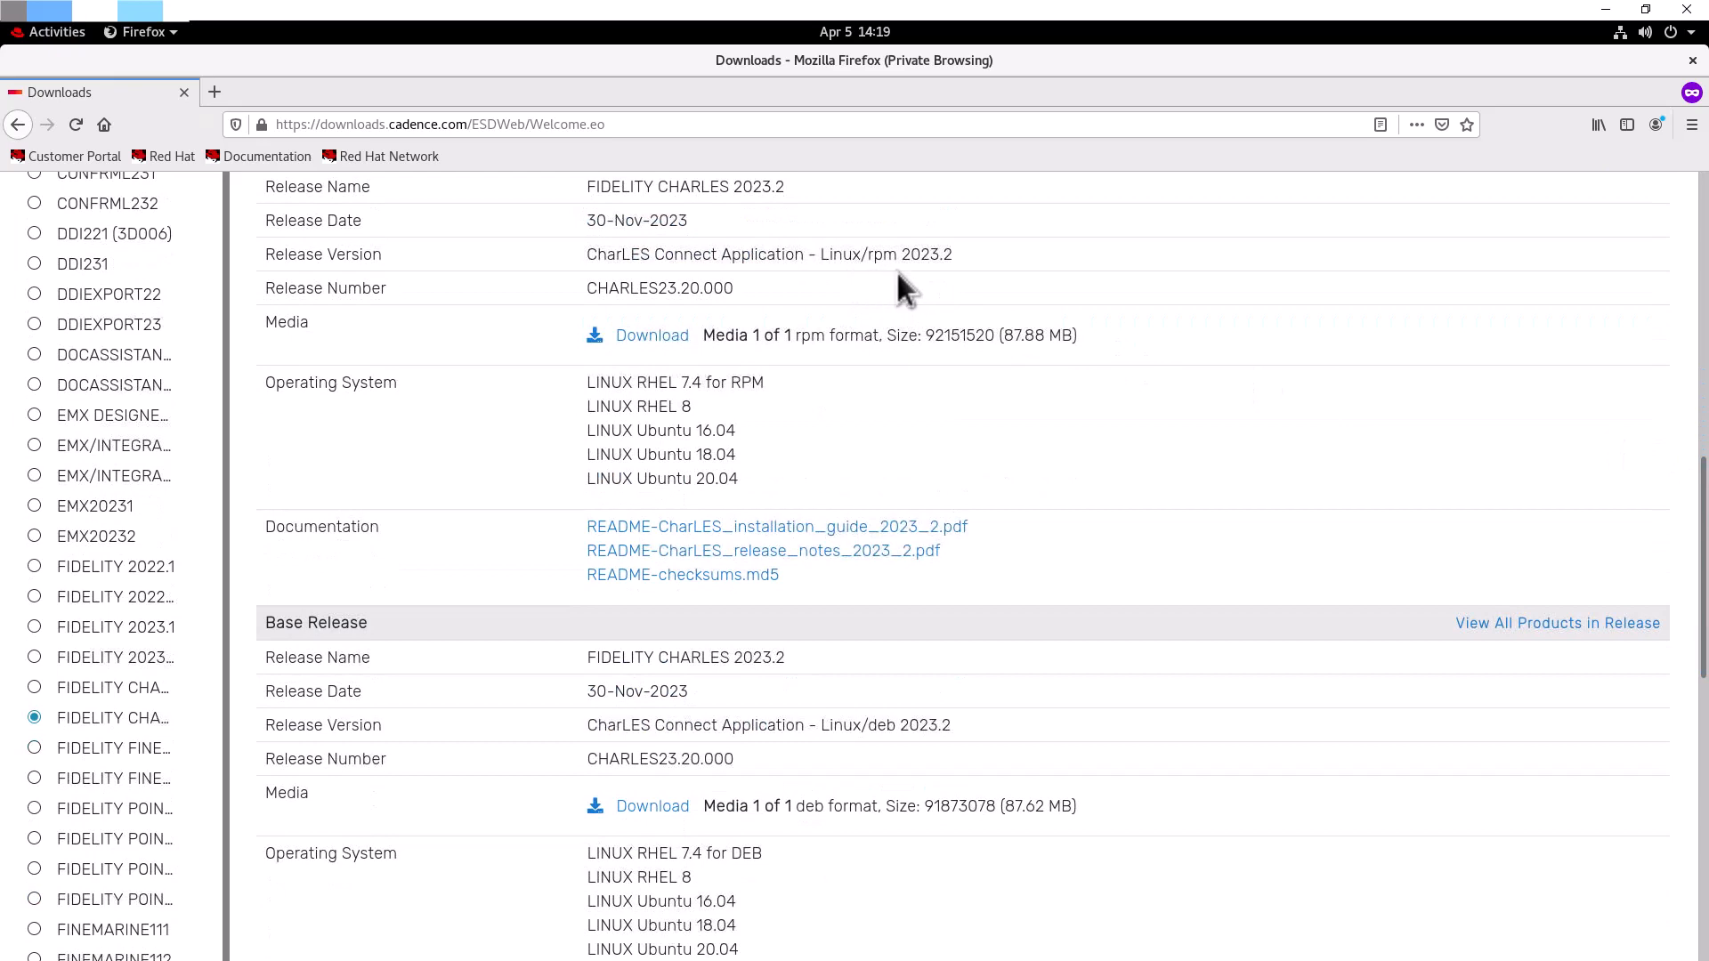
mouse_move(896, 286)
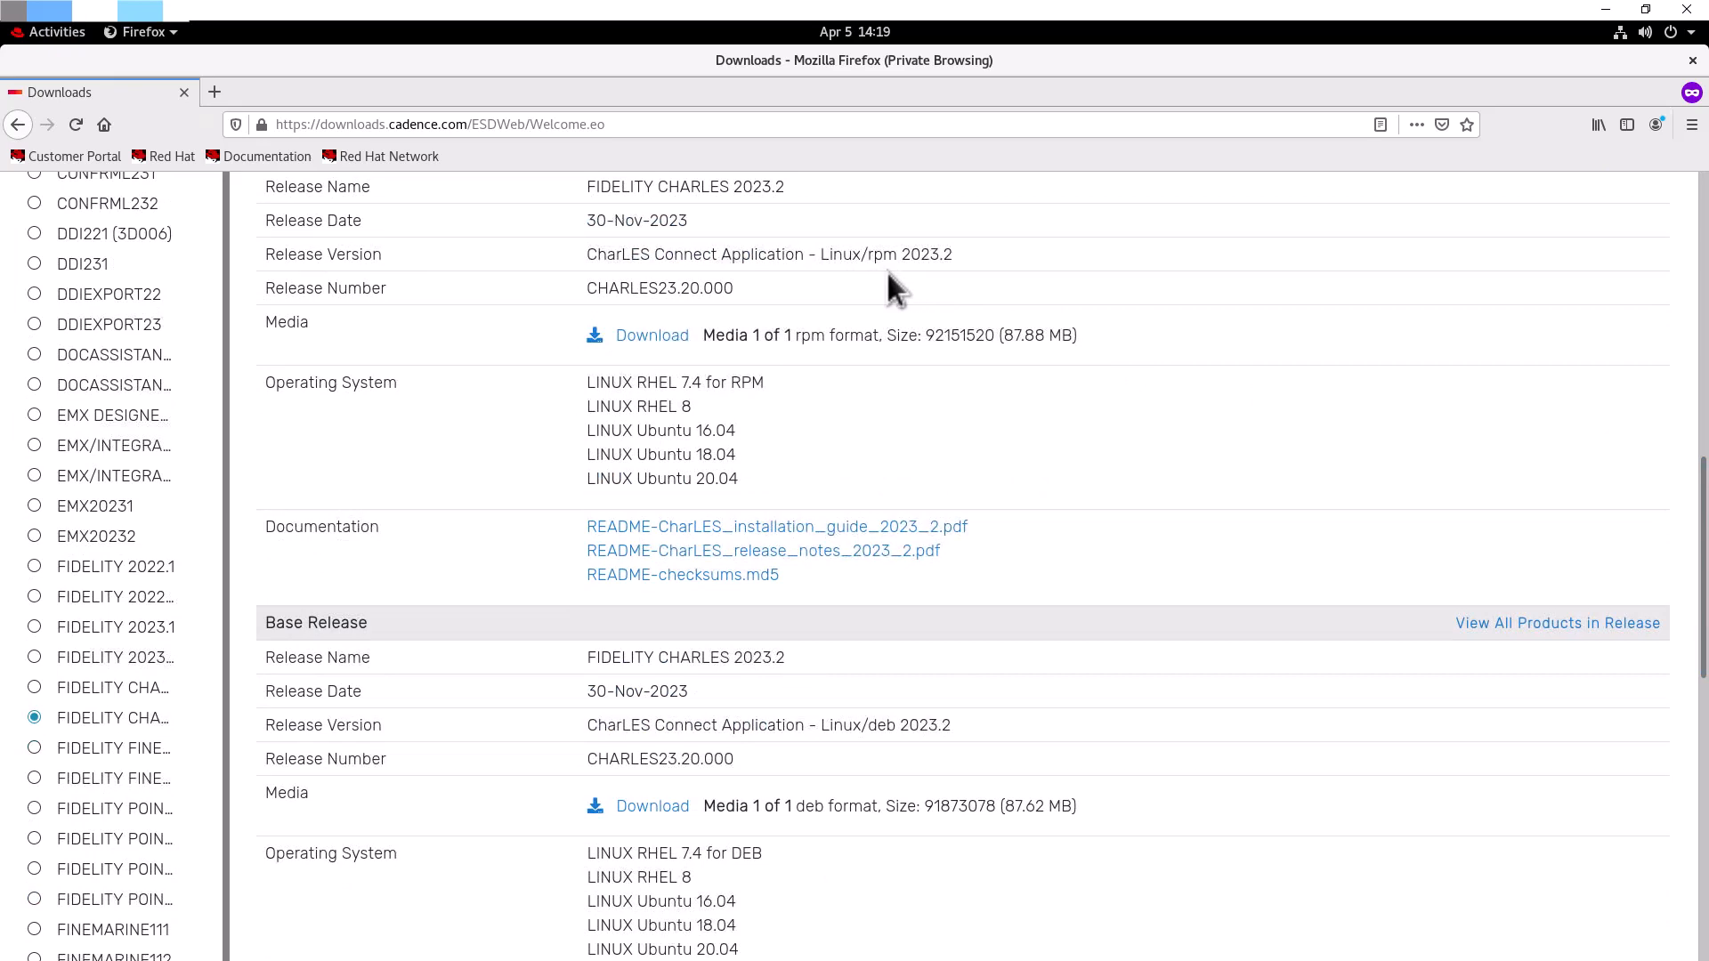
mouse_move(885, 758)
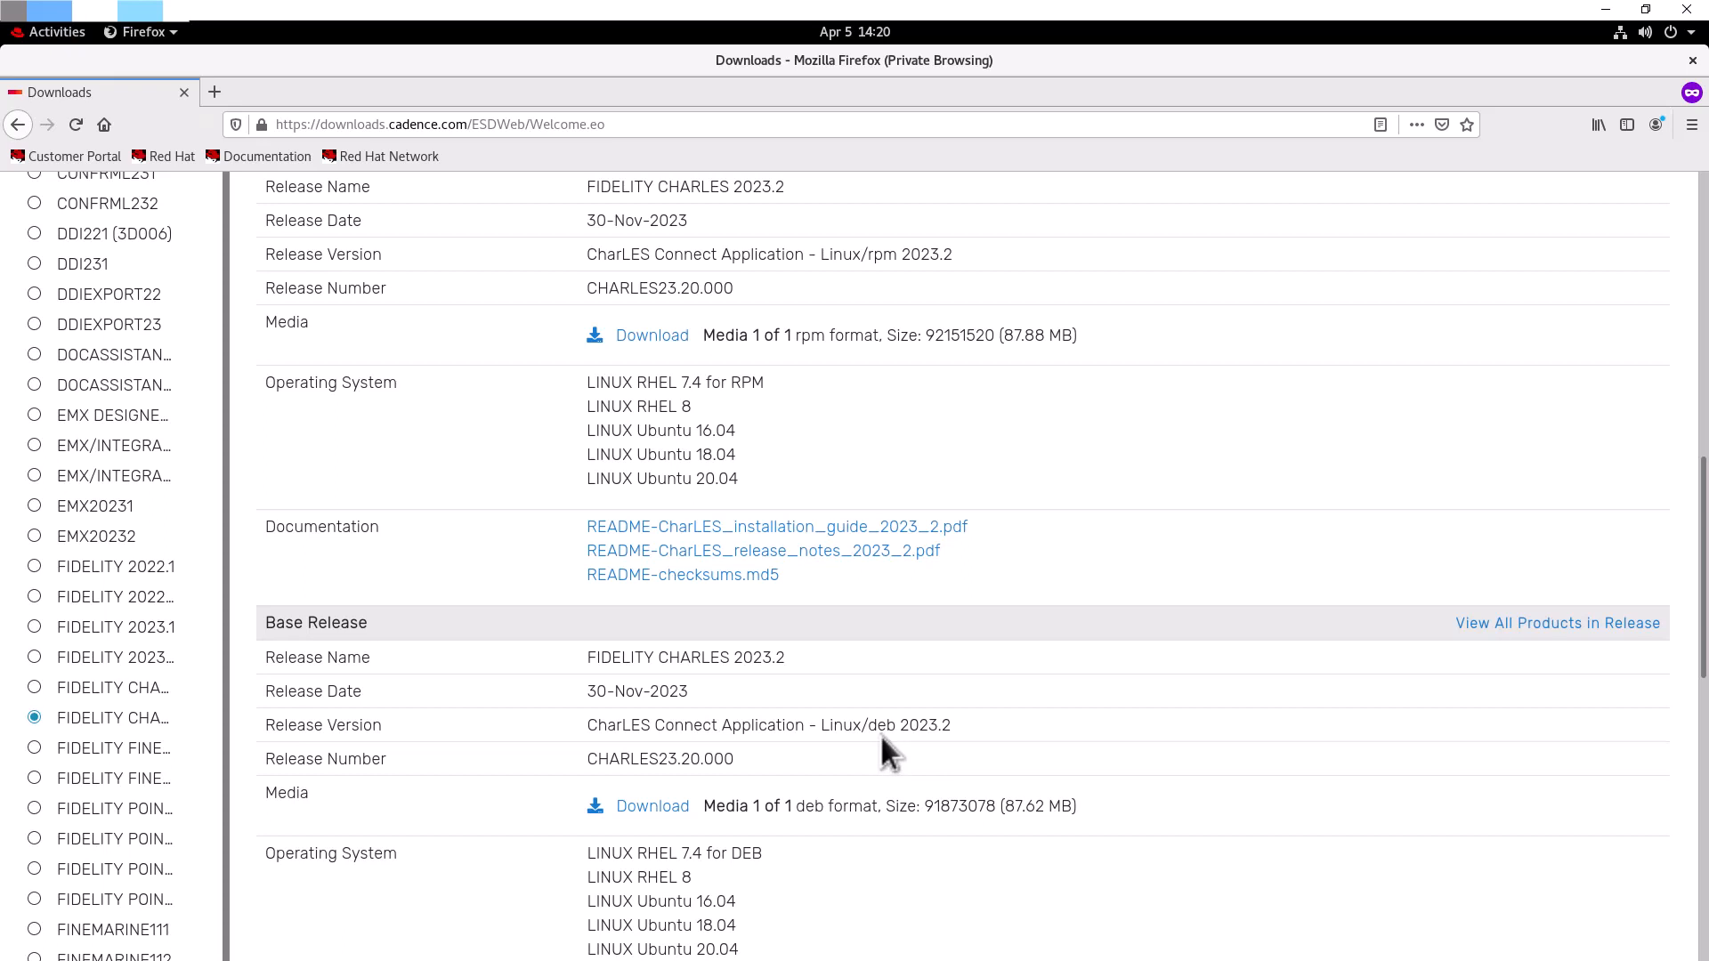
mouse_move(864, 281)
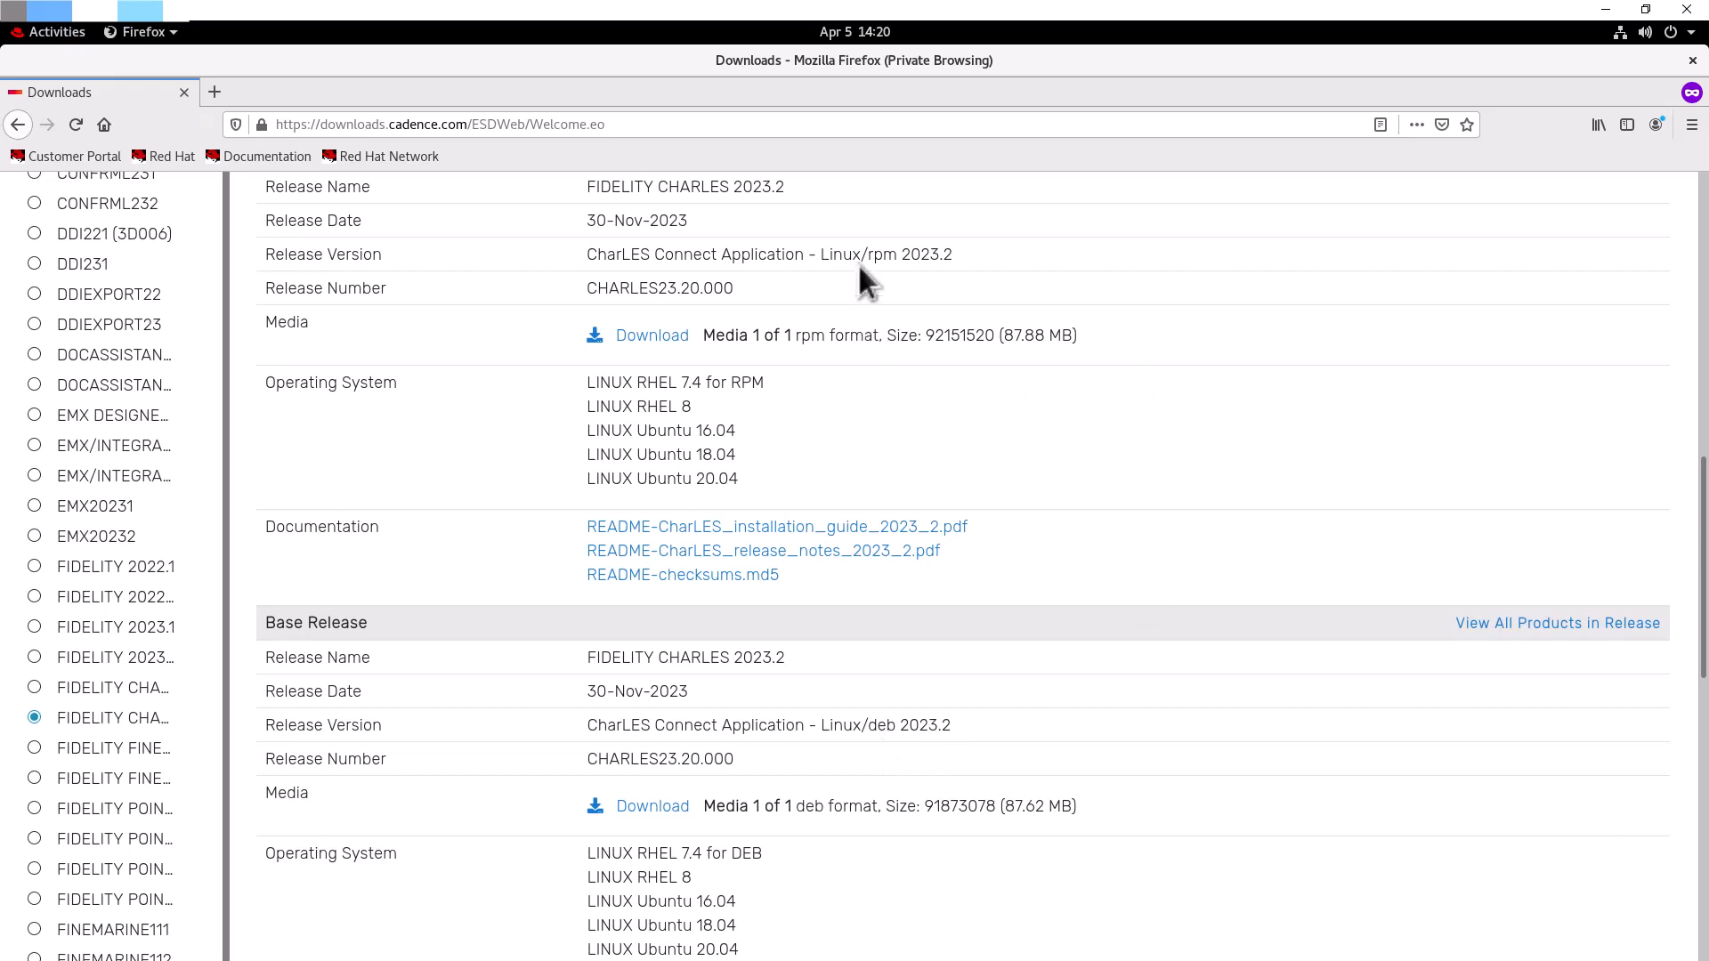
mouse_move(872, 287)
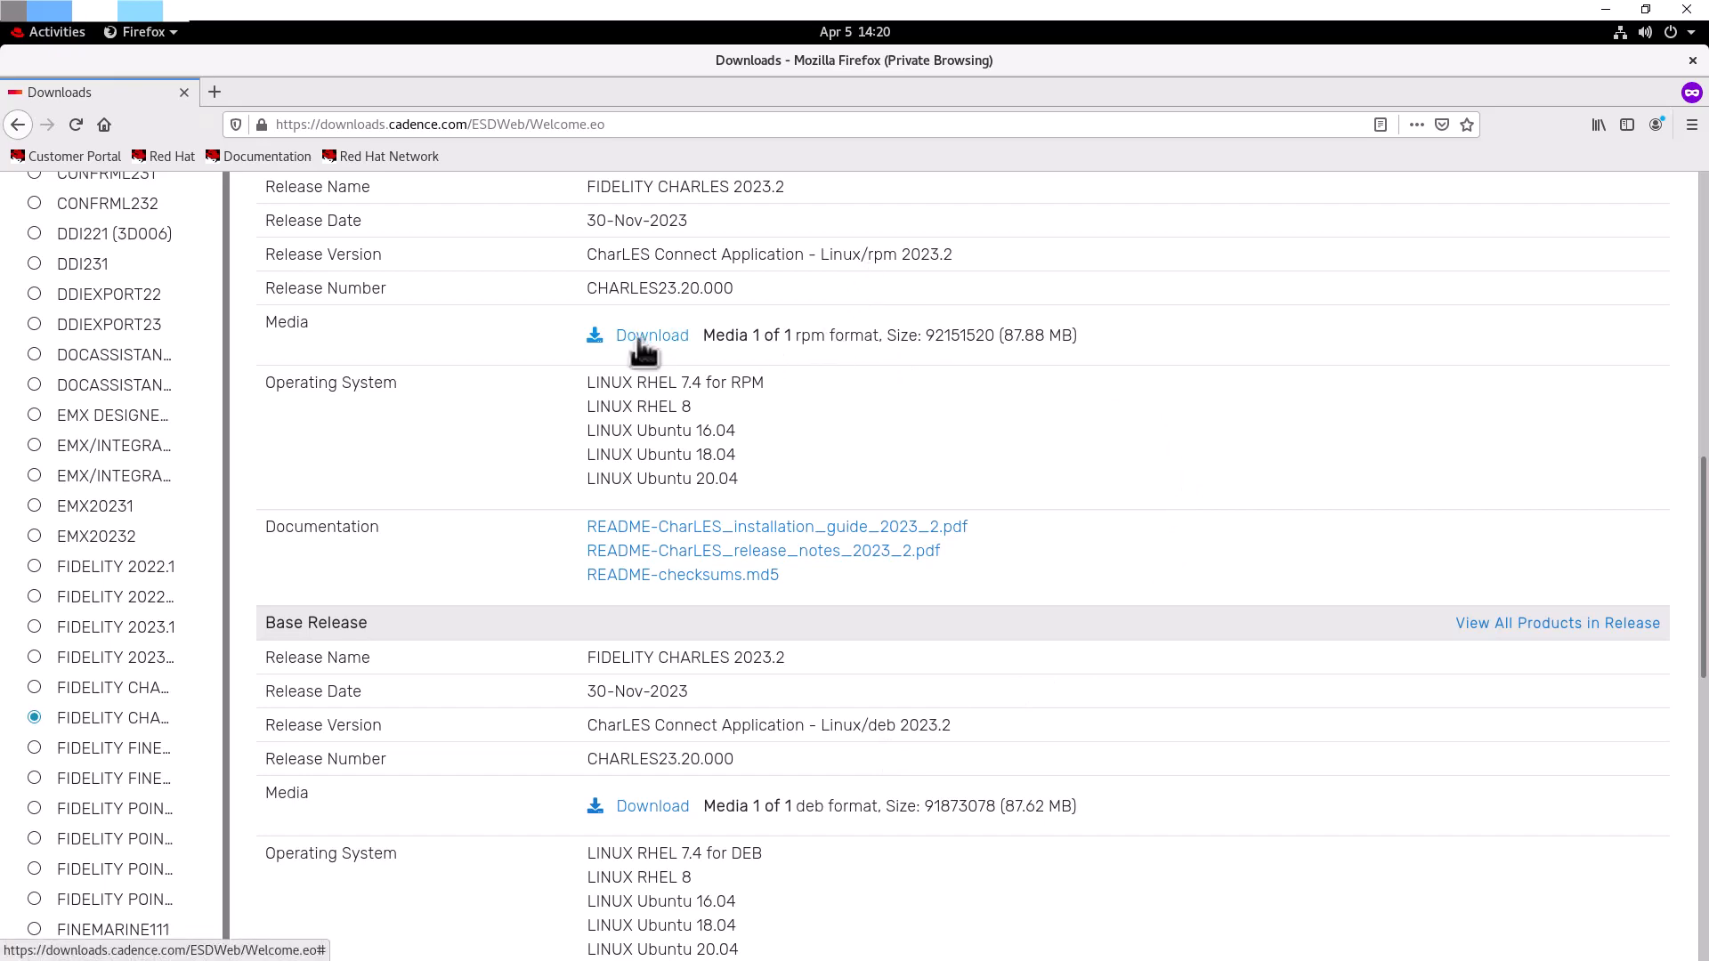
Step: Download the CharLES Connect rpm package, choosing Save File in the dialog
left_click(650, 334)
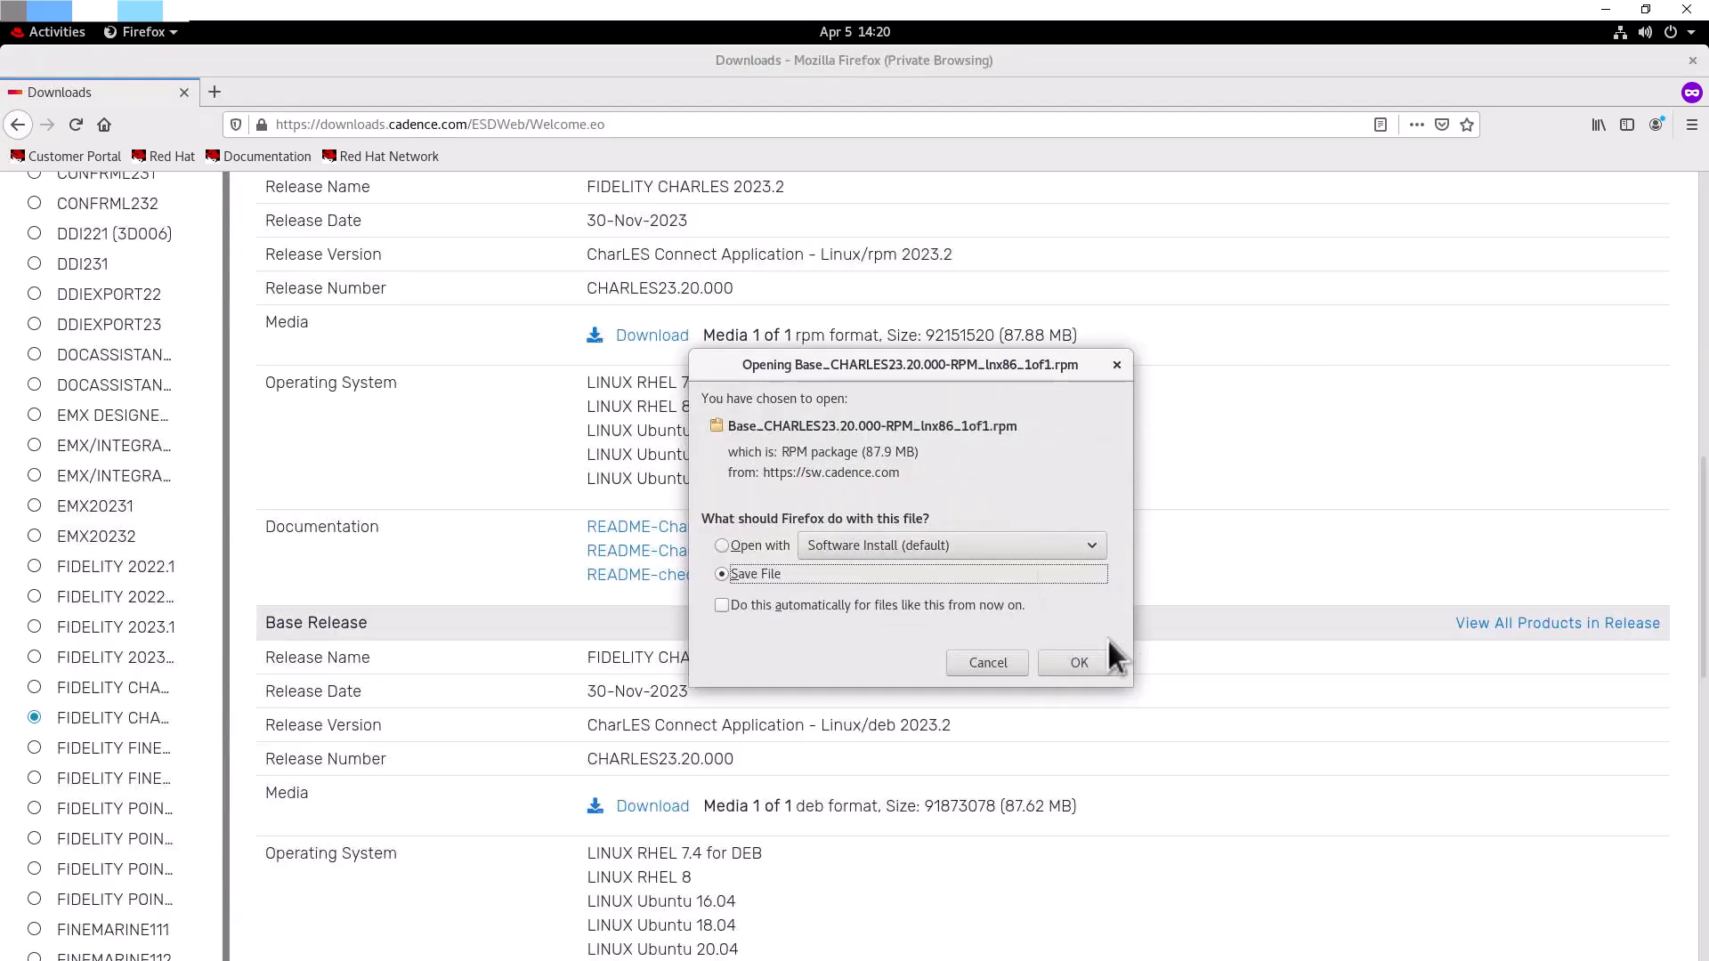
left_click(1078, 662)
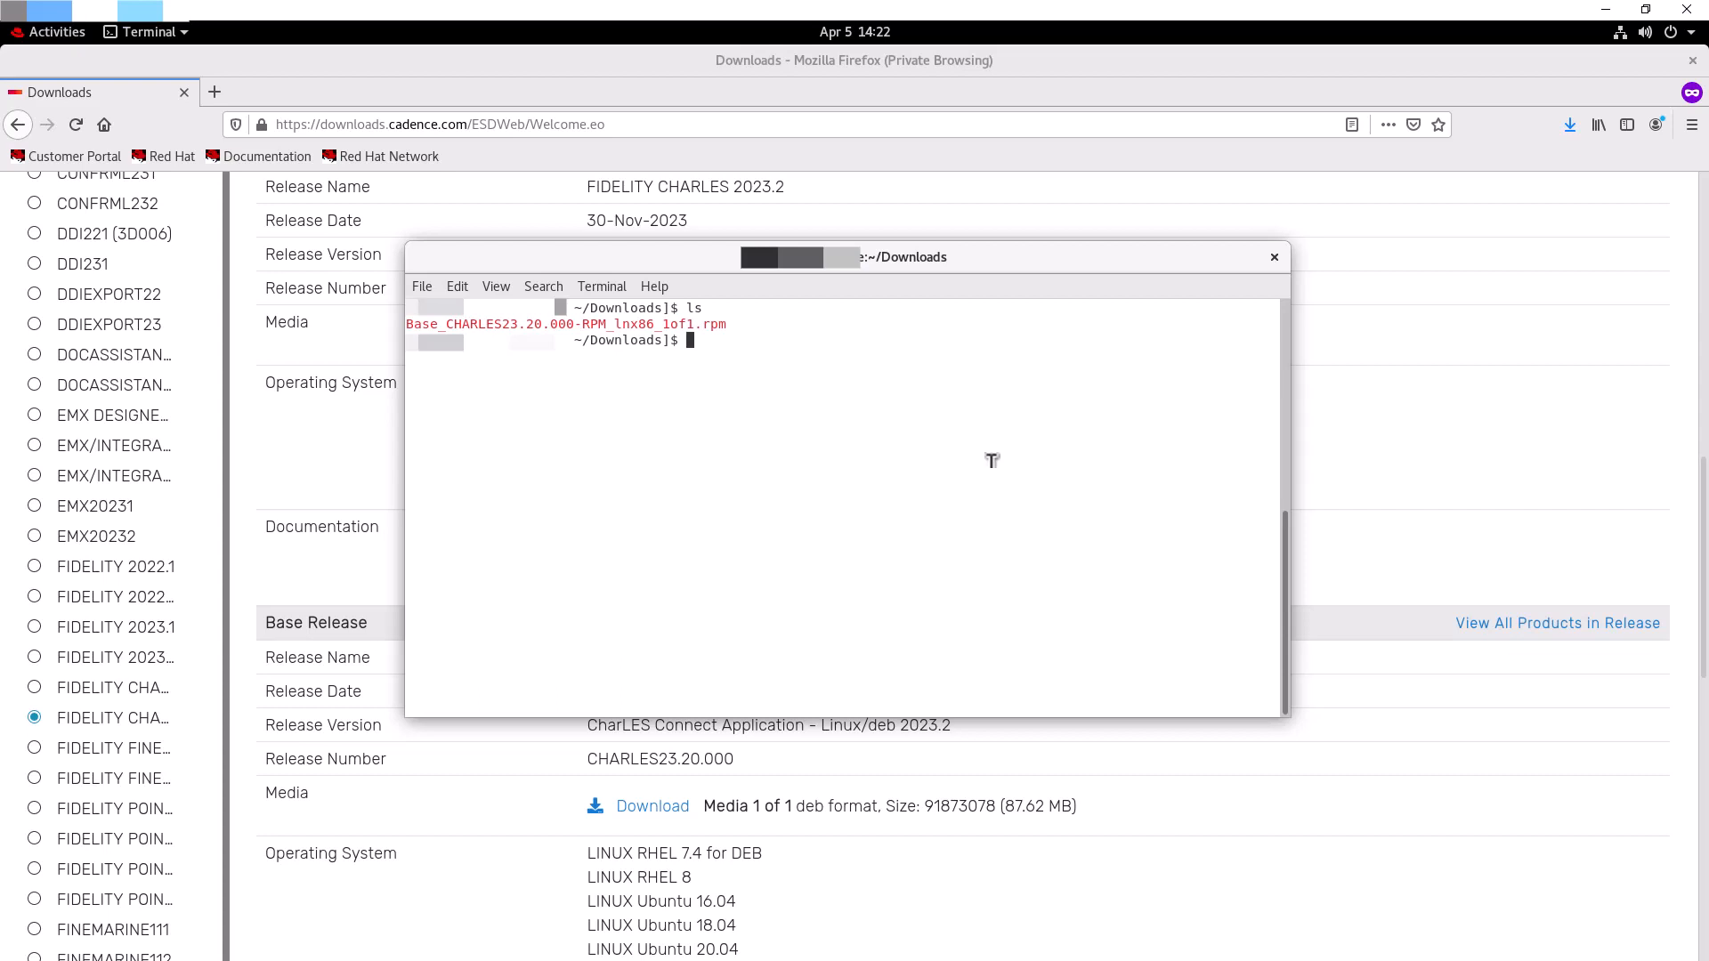
Step: Run sudo rpm -i Base_CHARLES23.20.000-RPM_lnx86_1of1.rpm in the terminal
type("sudo")
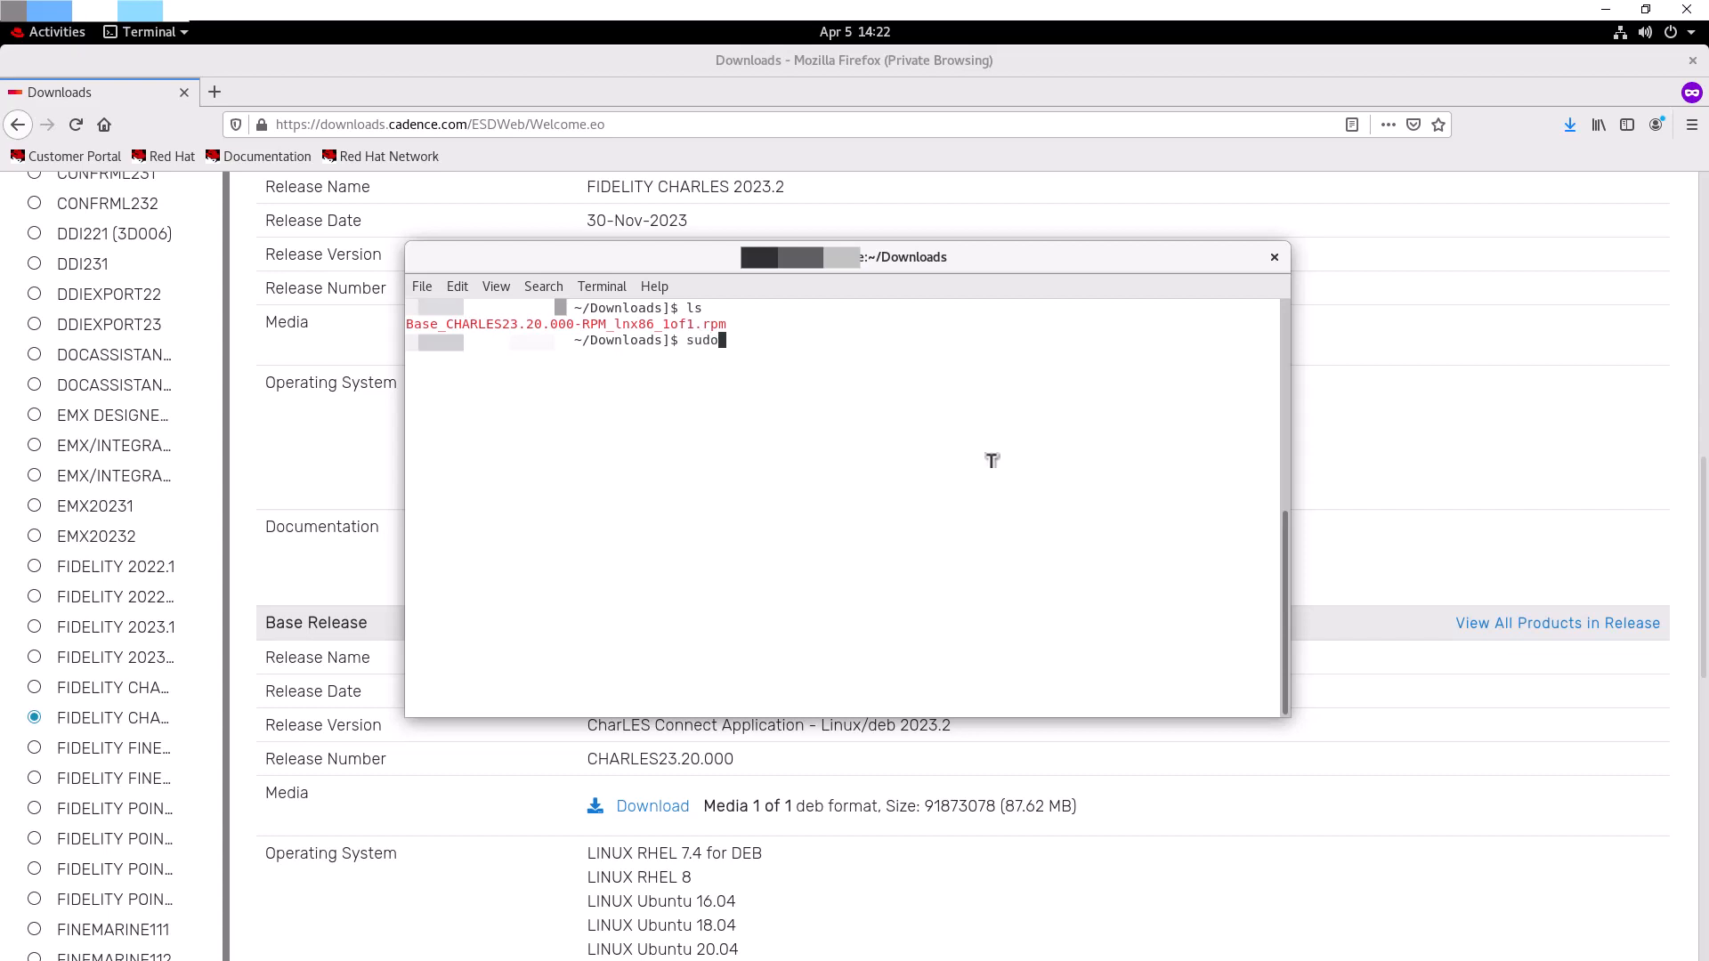
type("rpm")
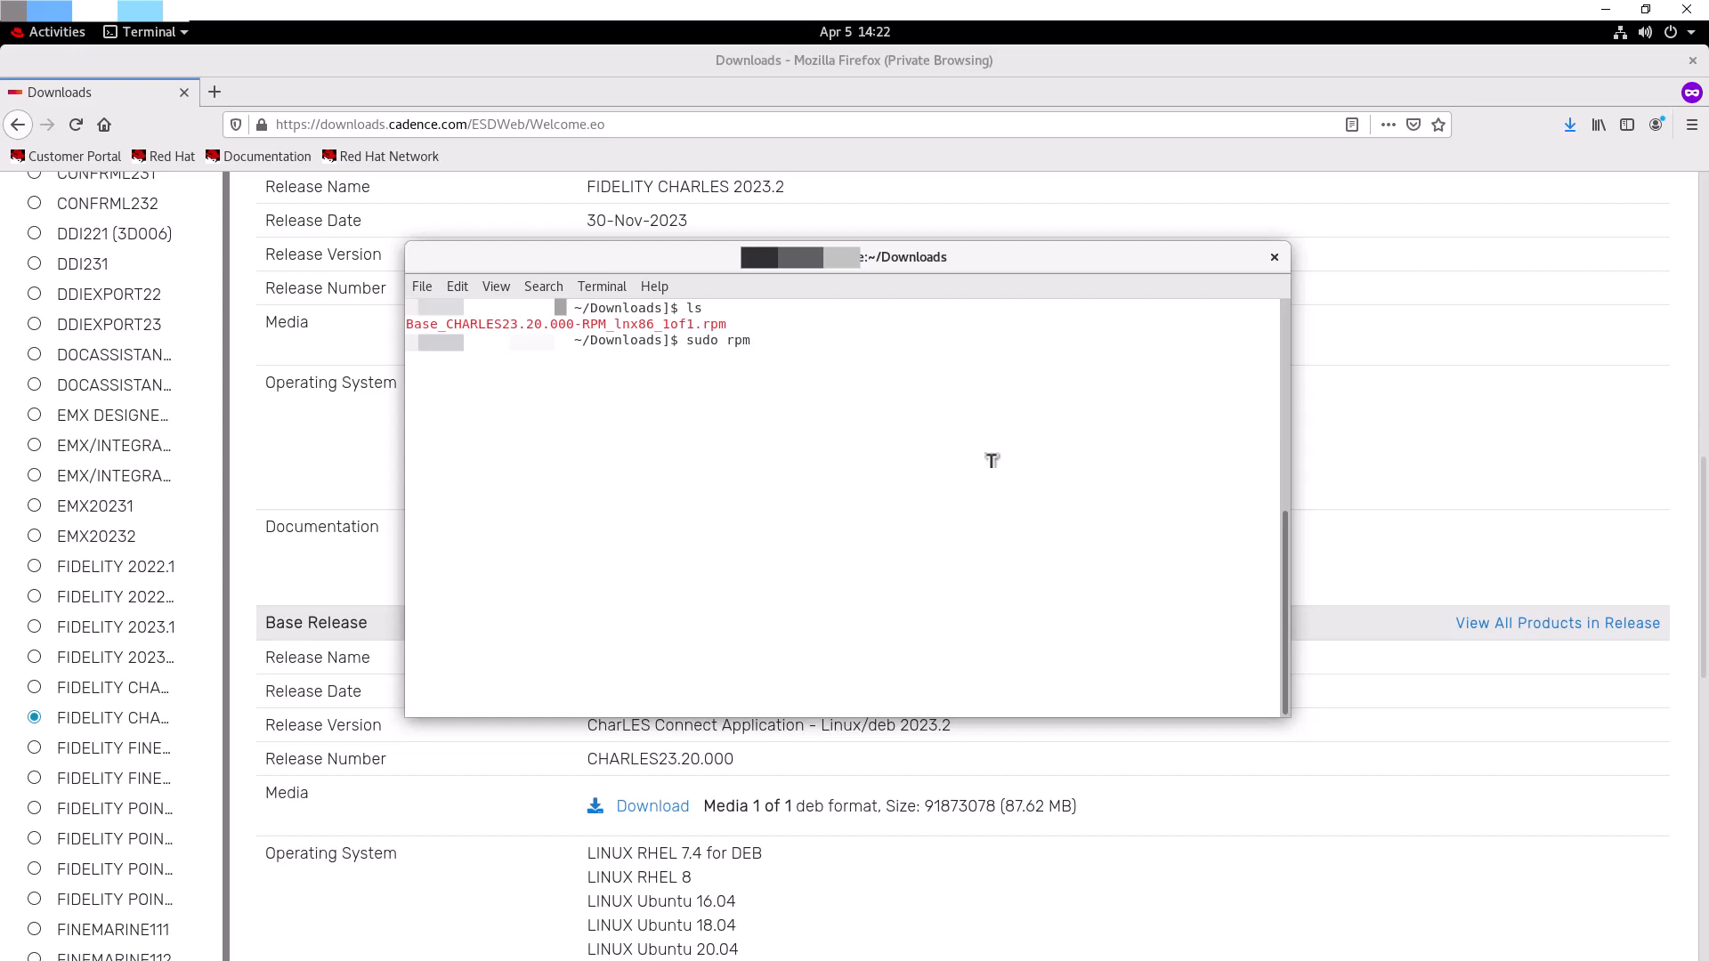
type("-i")
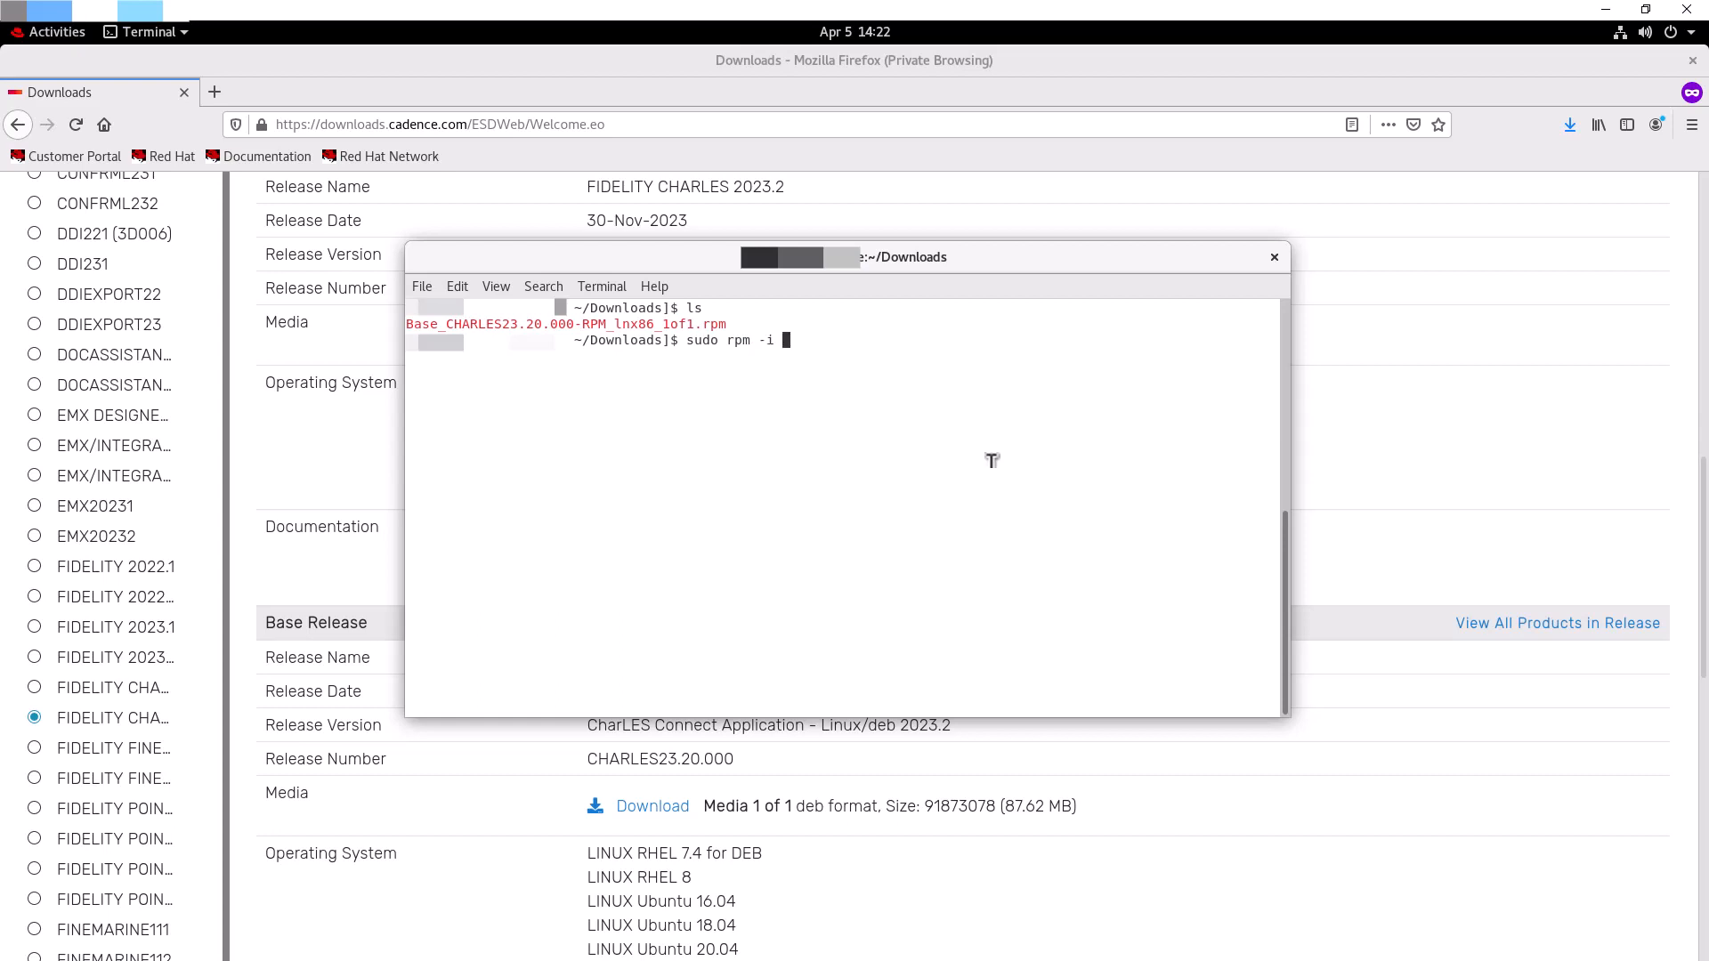
type("Base_CHARLES23.20.000-RPM_lnx86_1of1.rpm")
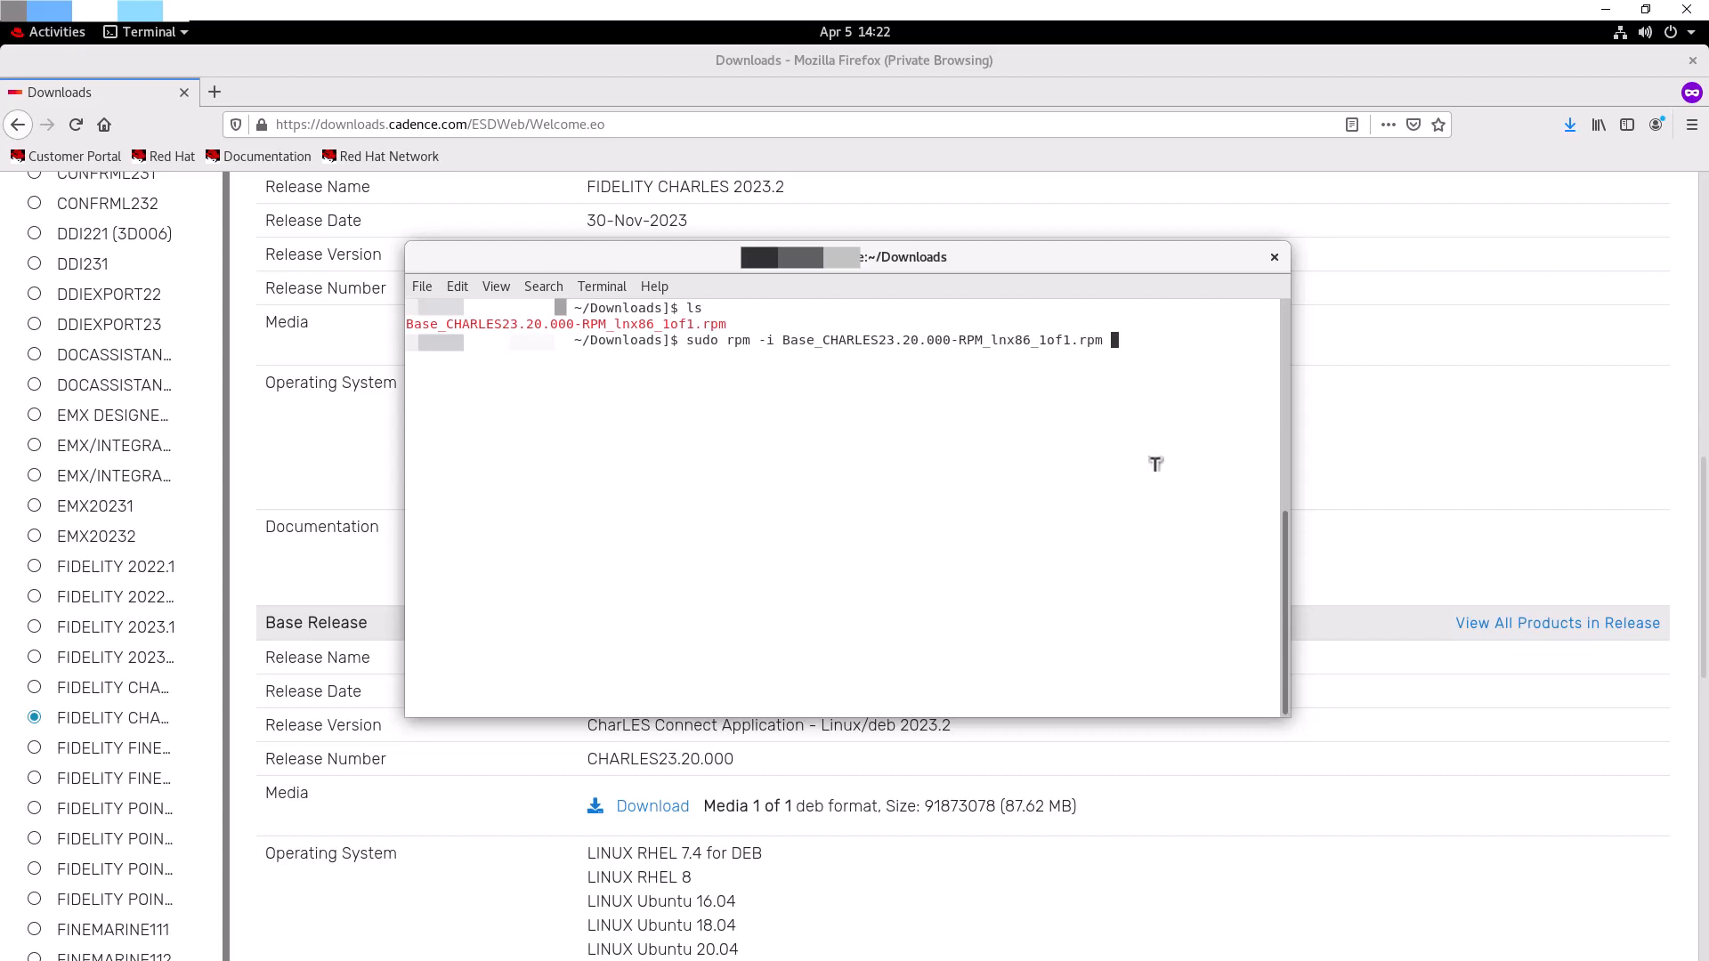
key("Return")
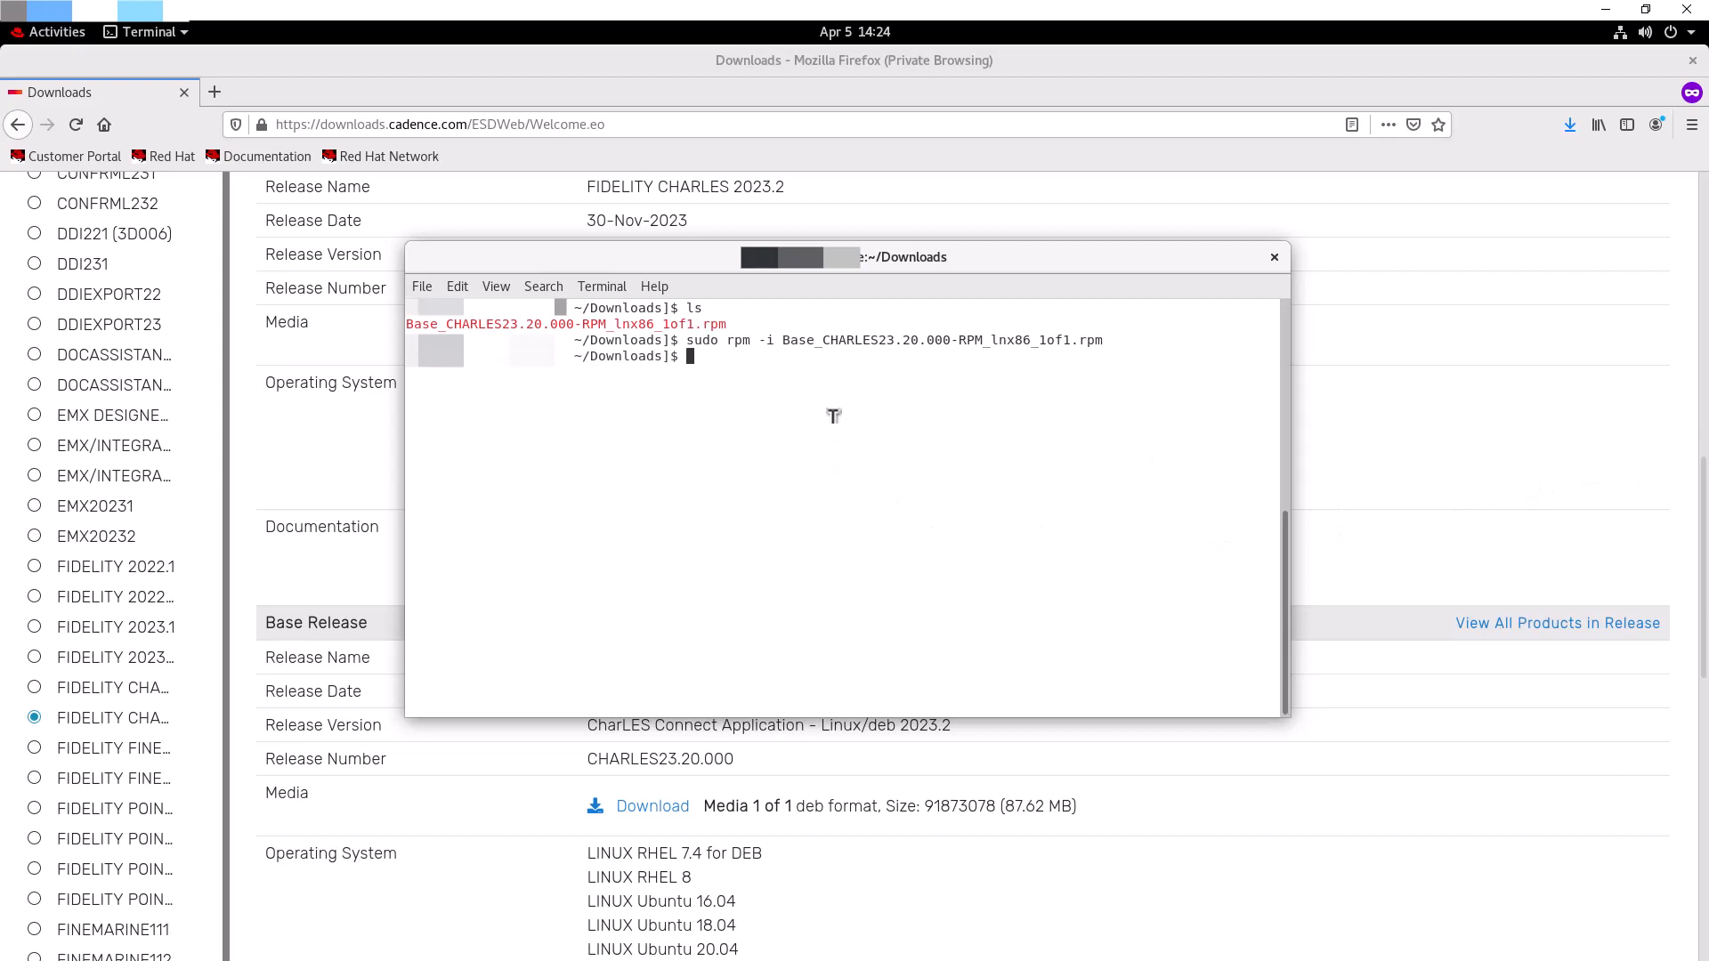
Step: Enter the charles_connect command at the terminal prompt
type("charles_")
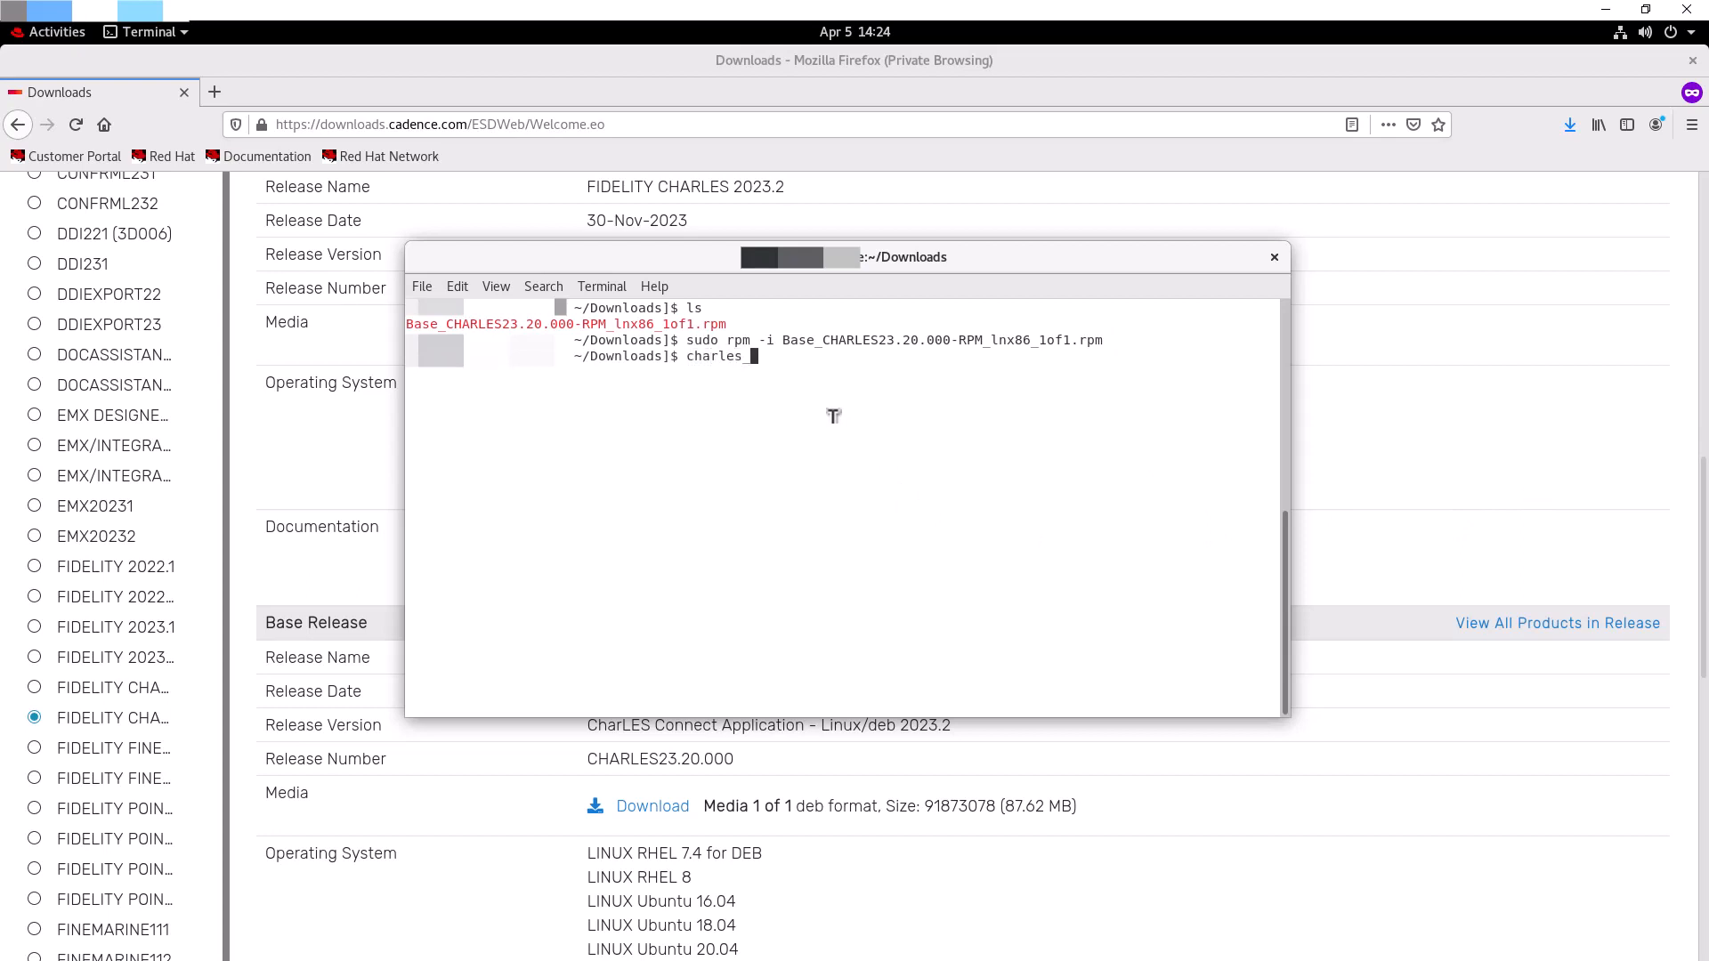
type("connect")
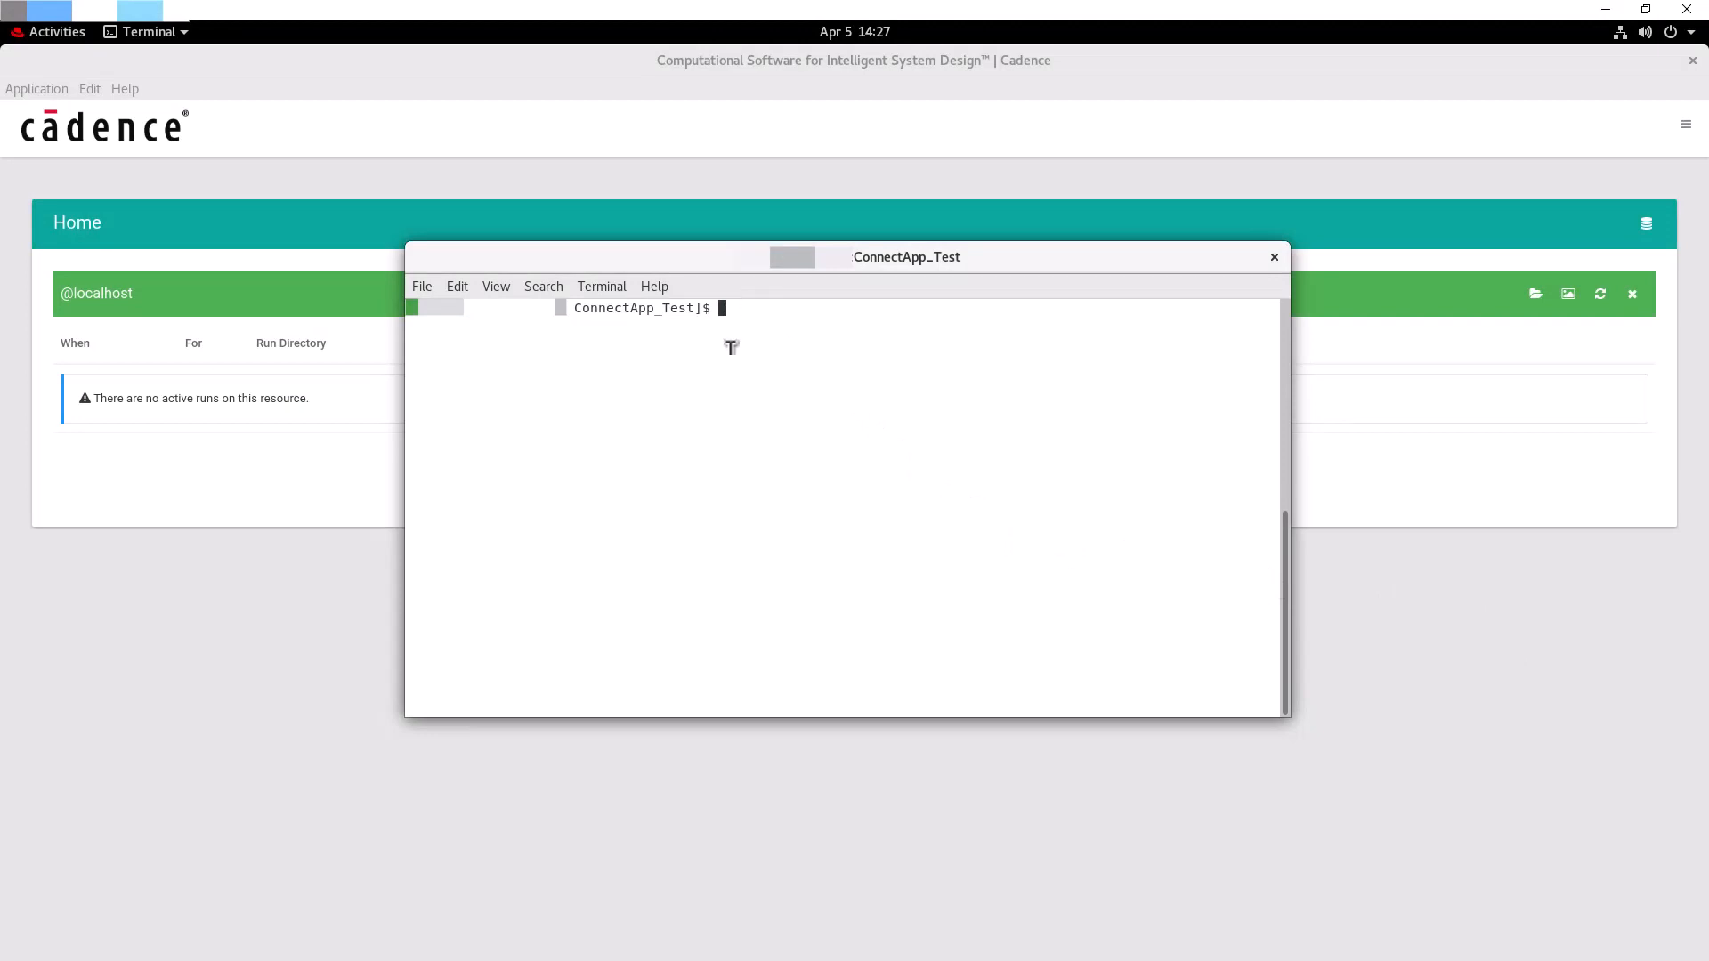
Step: List the folder, then run charles_launch.sh surfer.exe --SURF SBIN on 2p1_CRMHL_WBHV_v01r1_ASM5_AVM.sbin
type("ls")
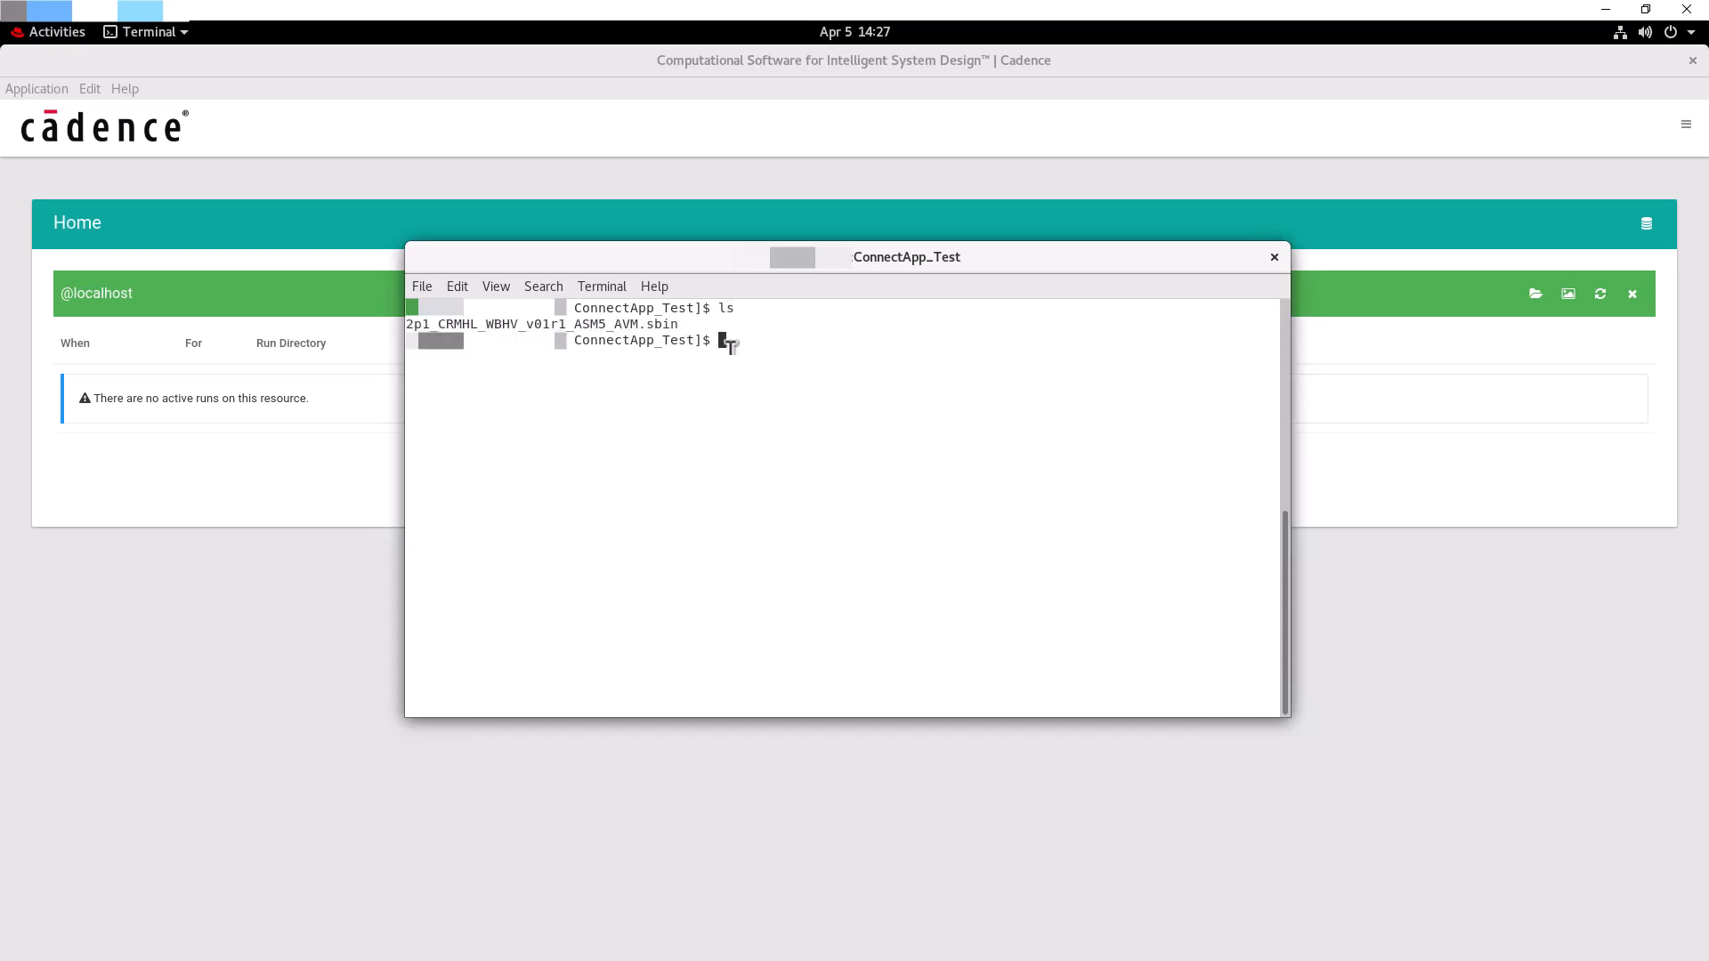
type("charles_")
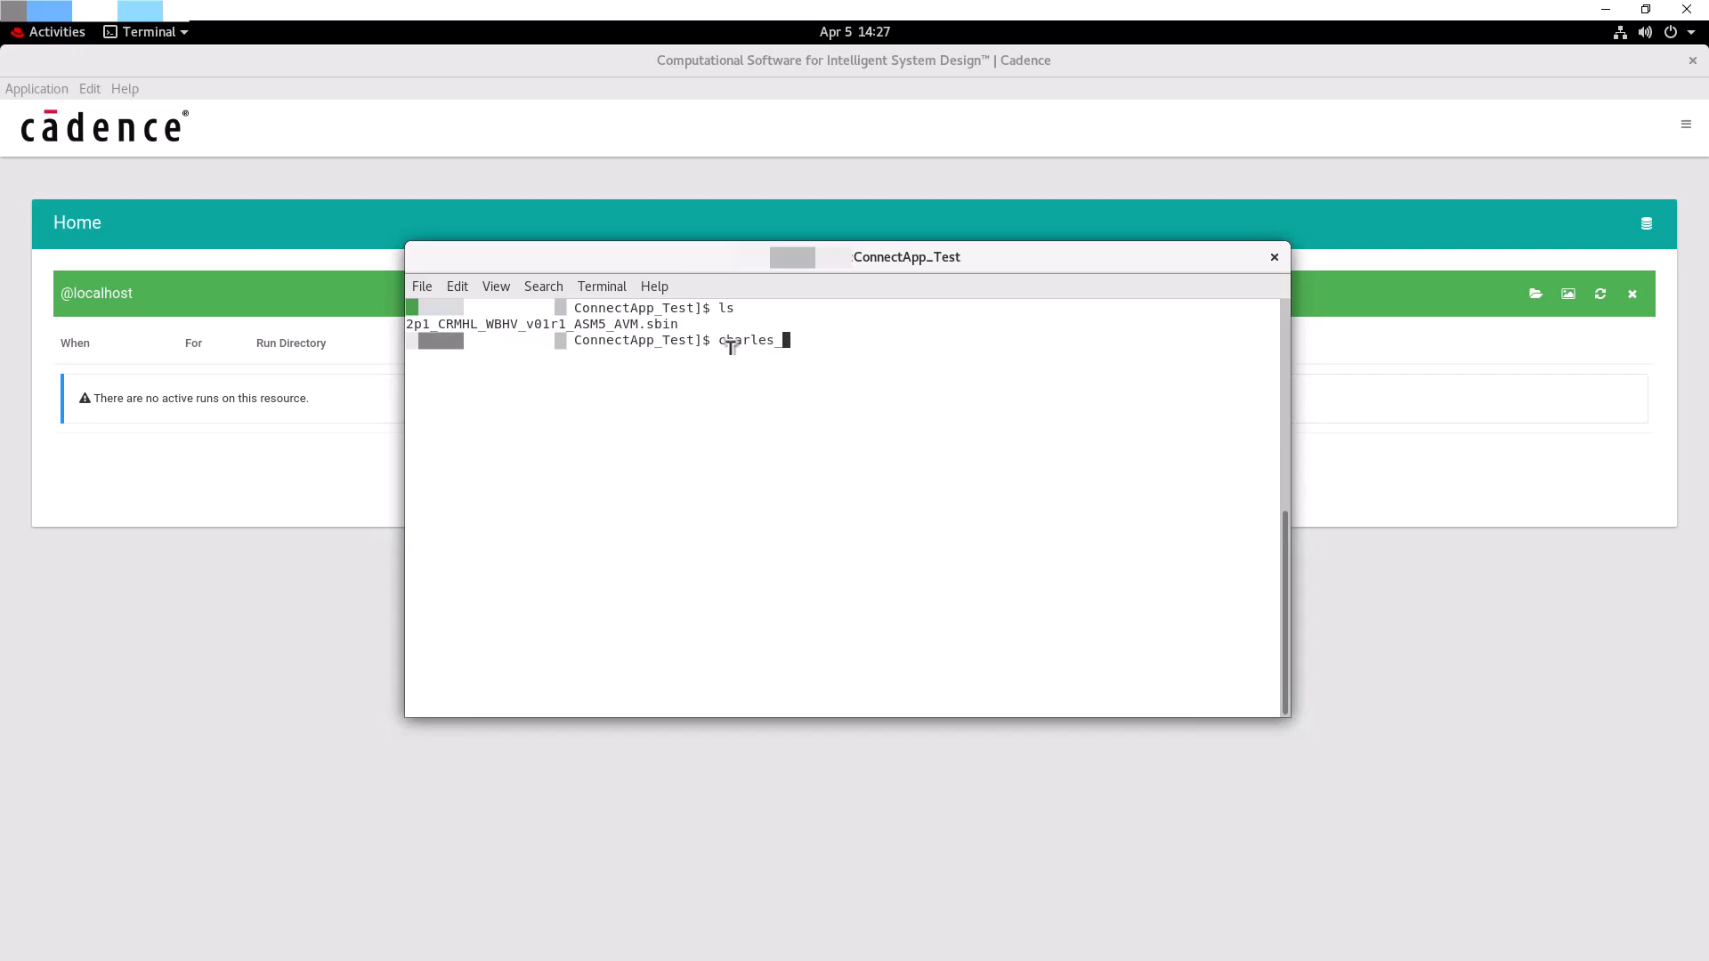
type("_launch.s")
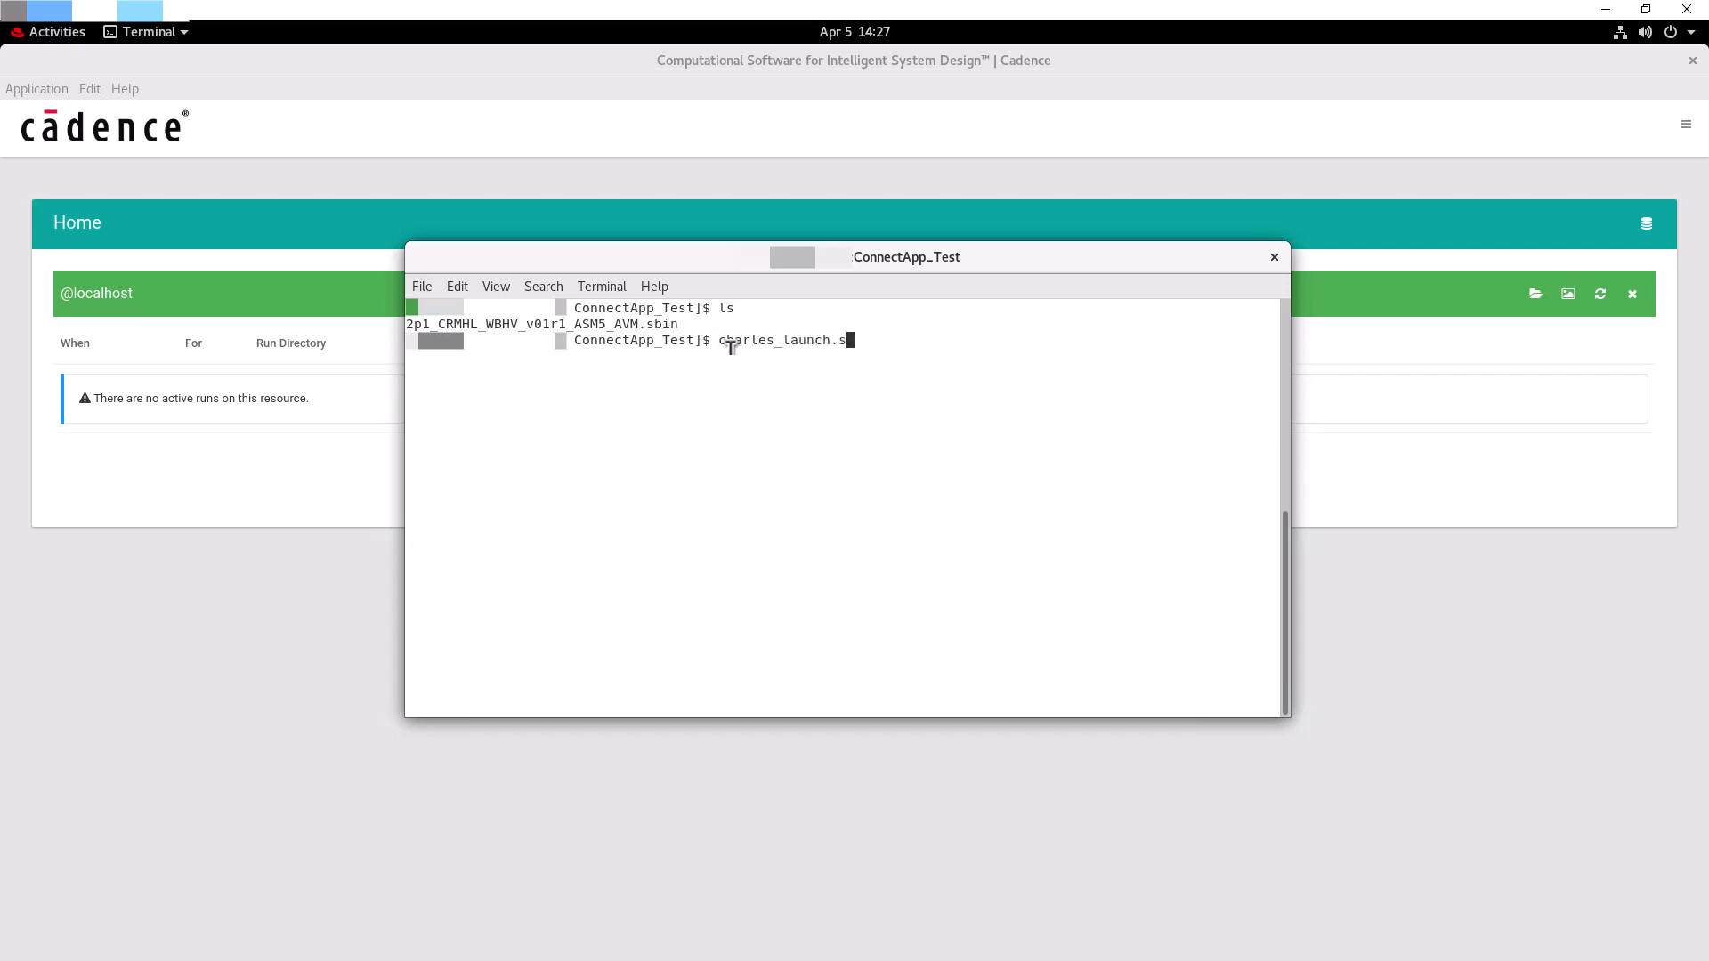
type("h")
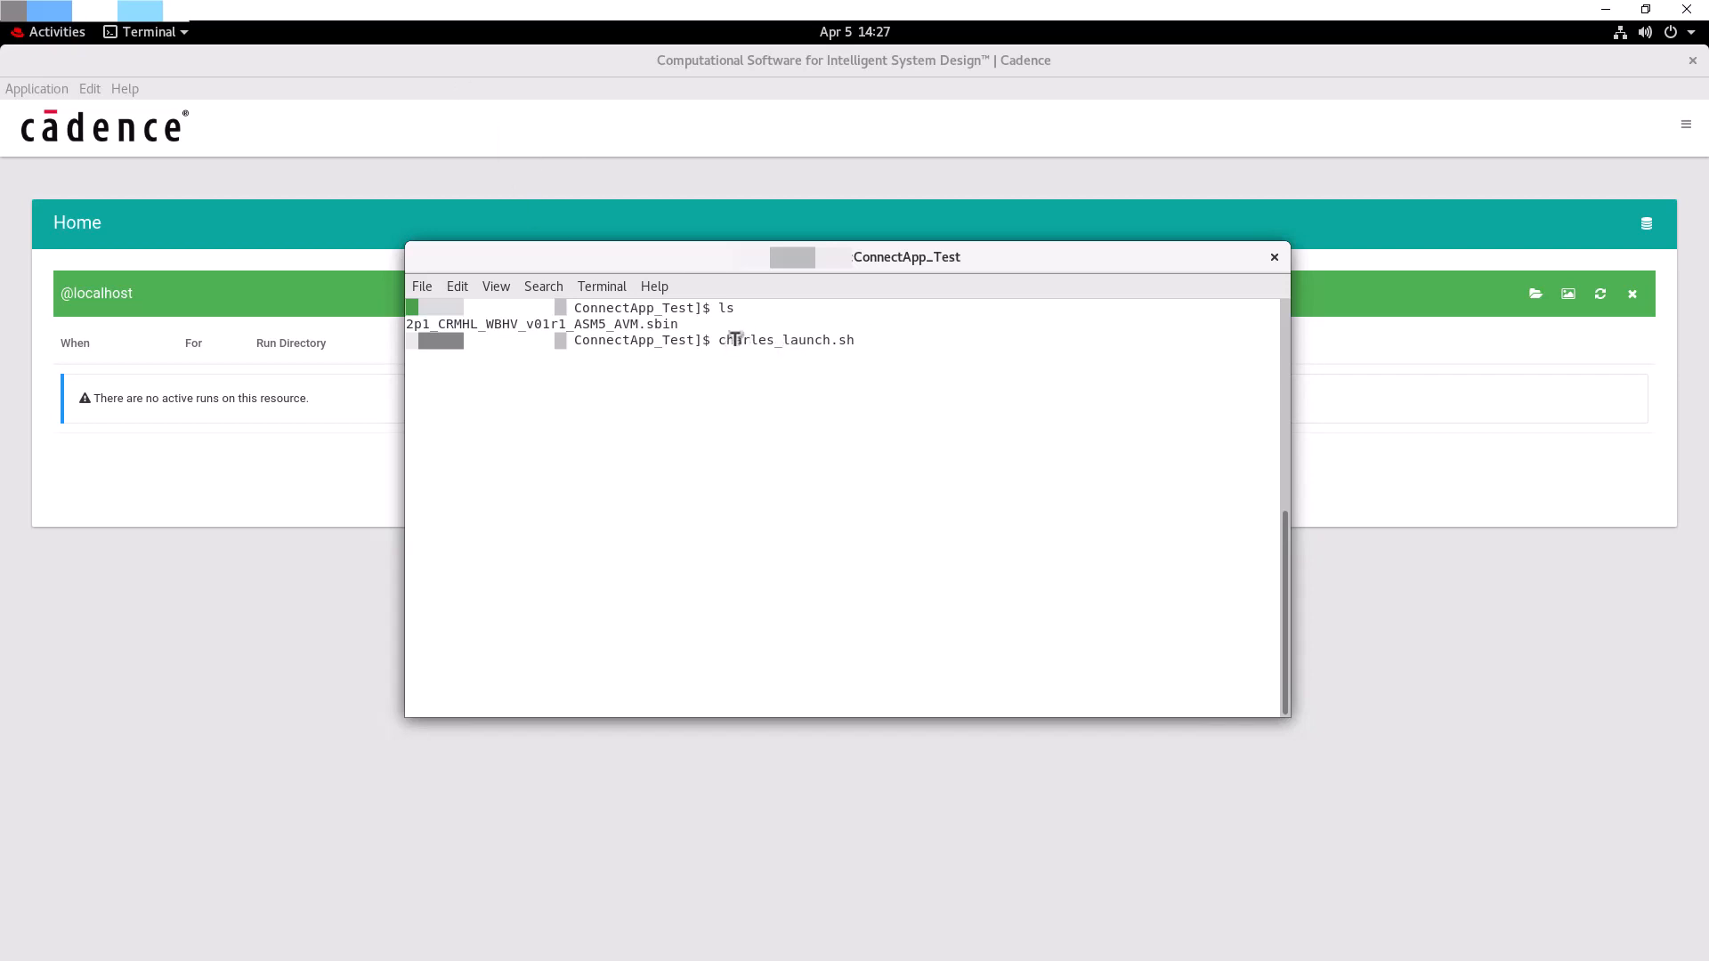
type("surf")
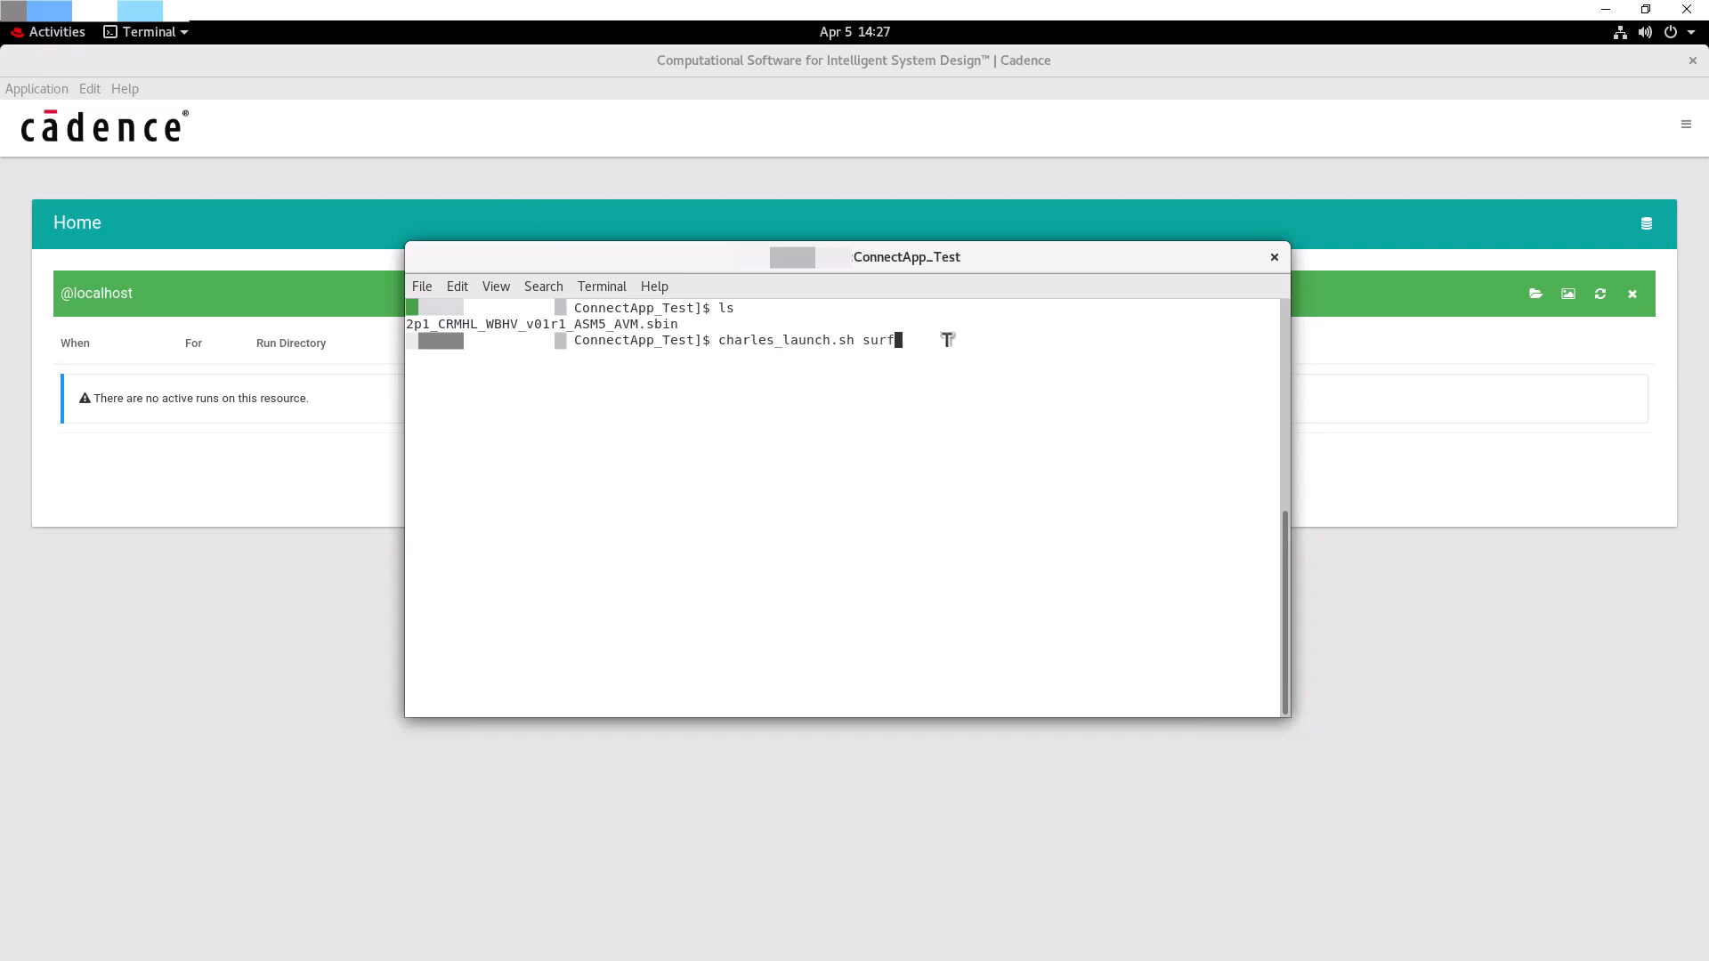
type("er.exe")
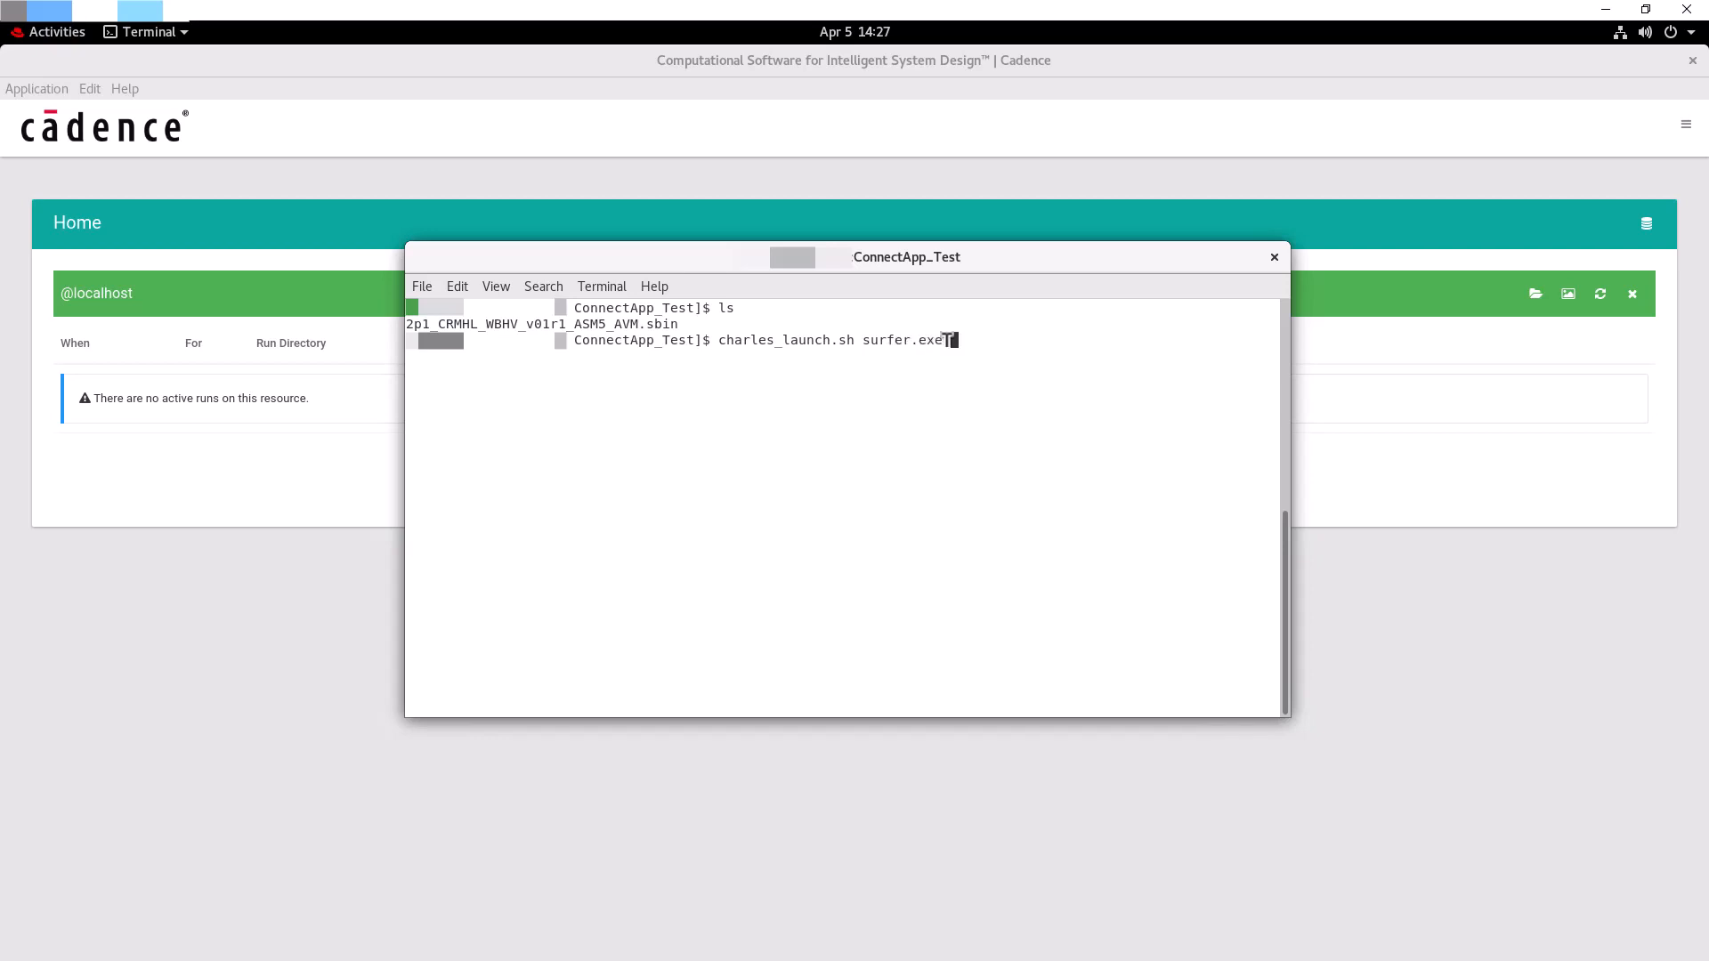
type("-SURF")
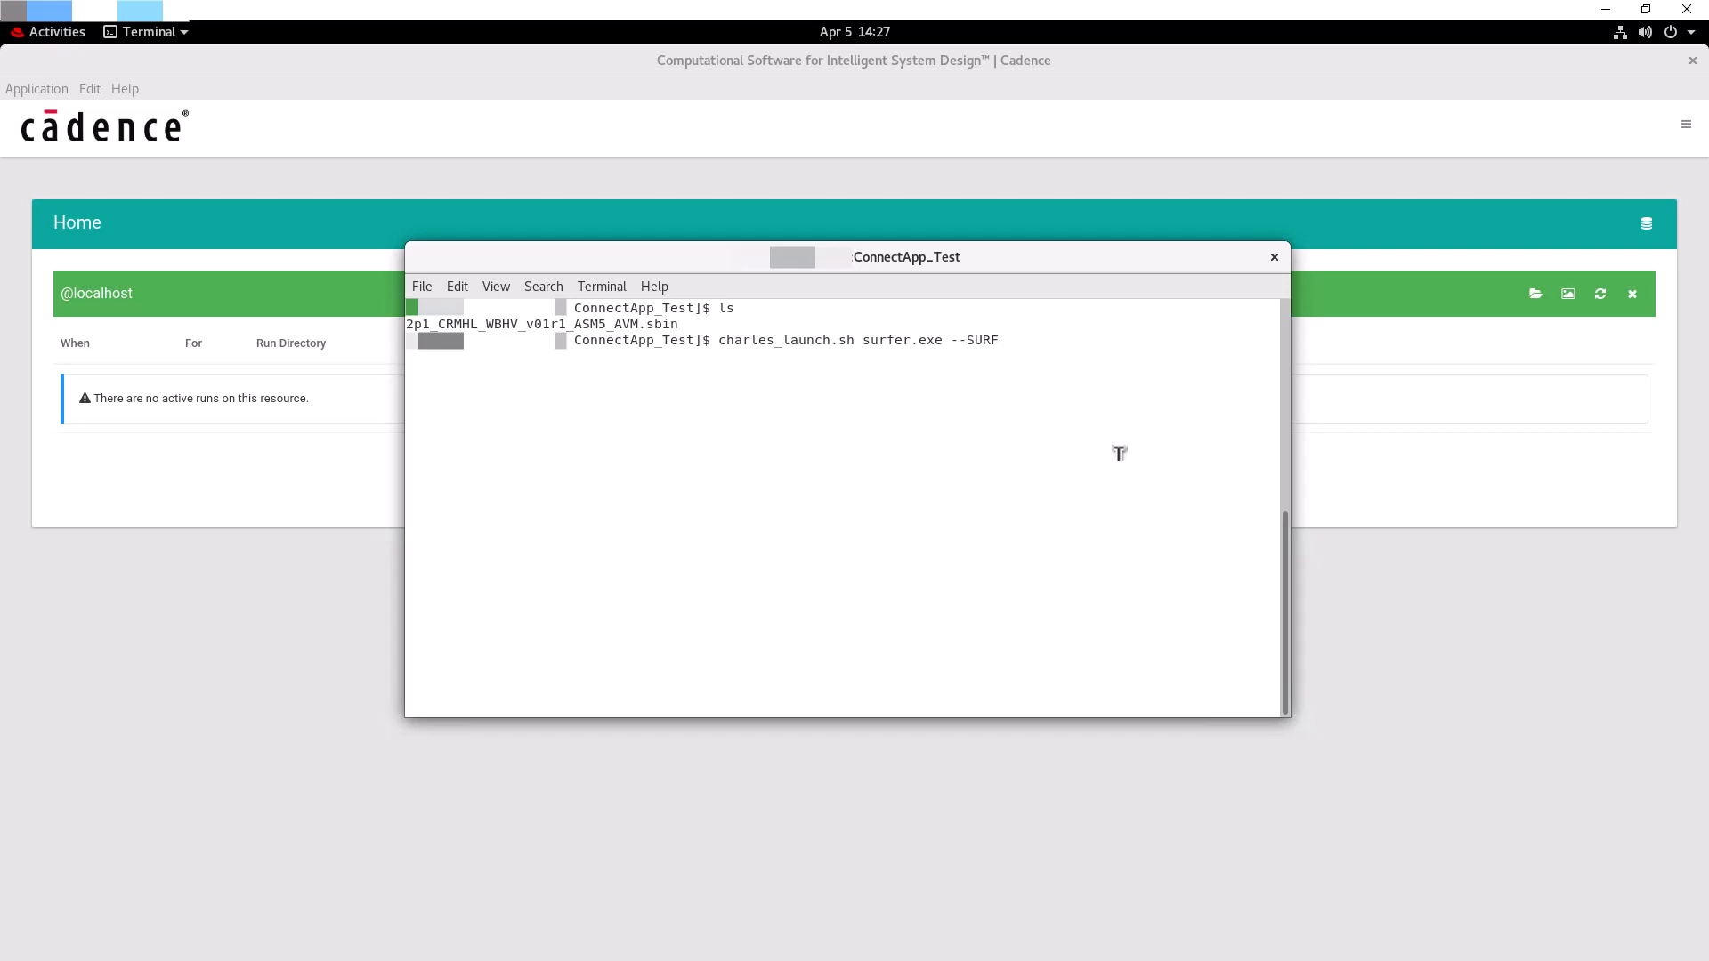
type("SBIN")
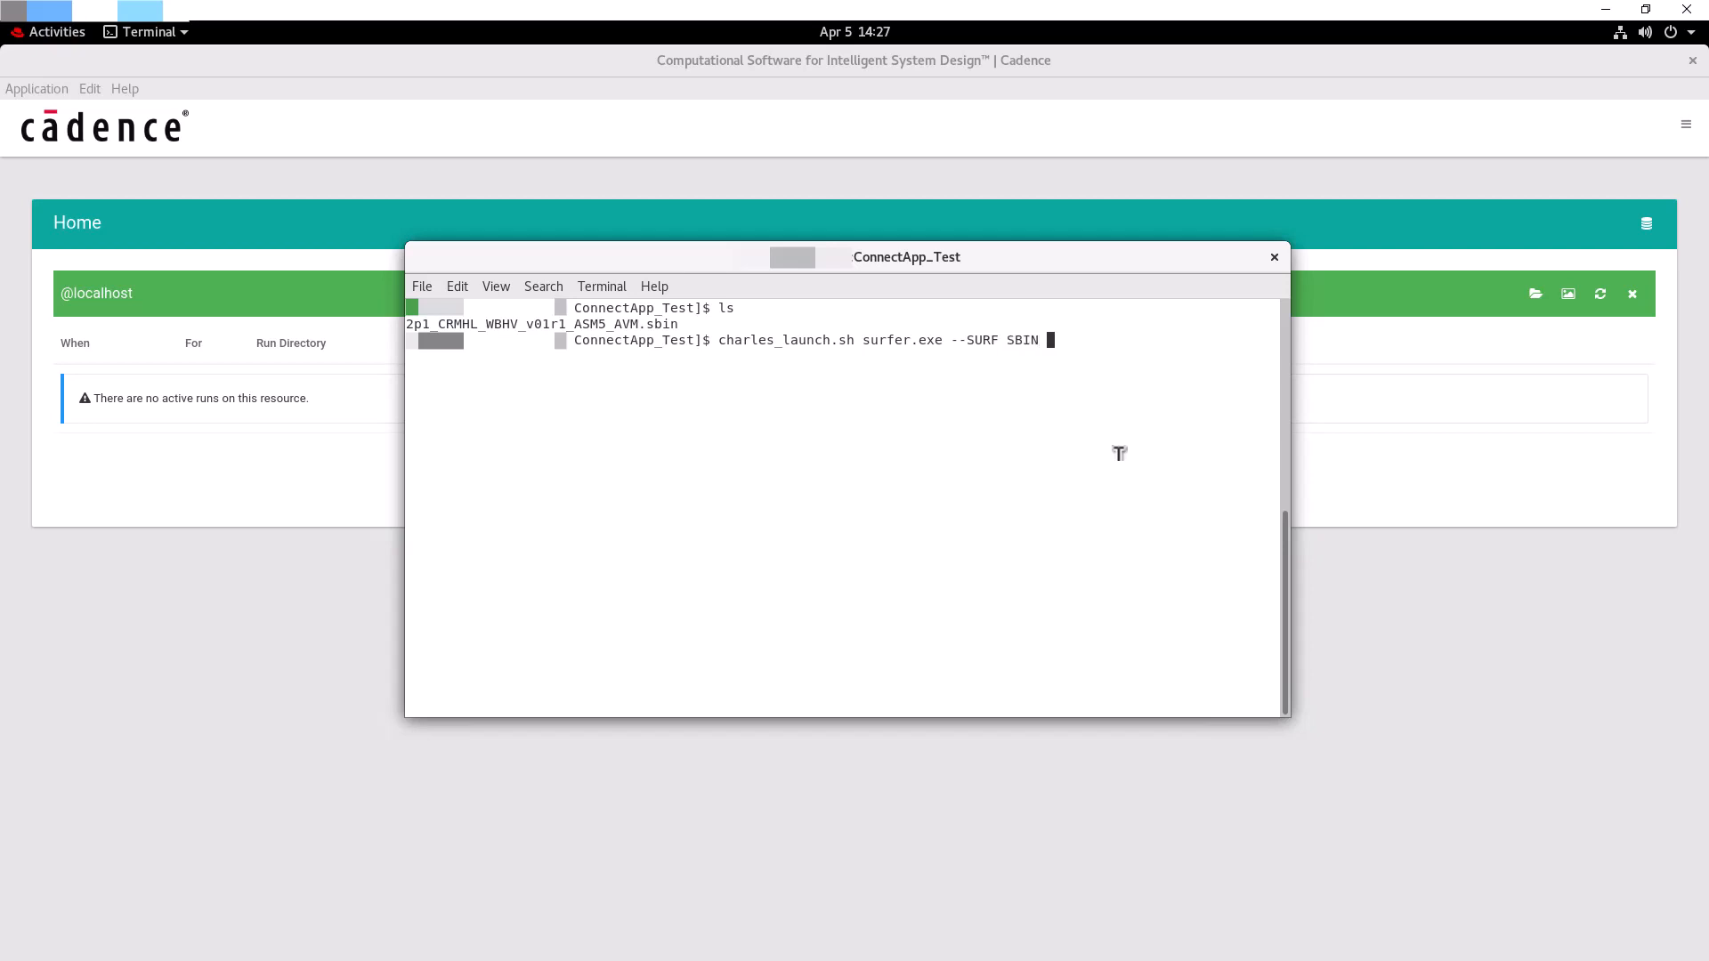
type("2p1")
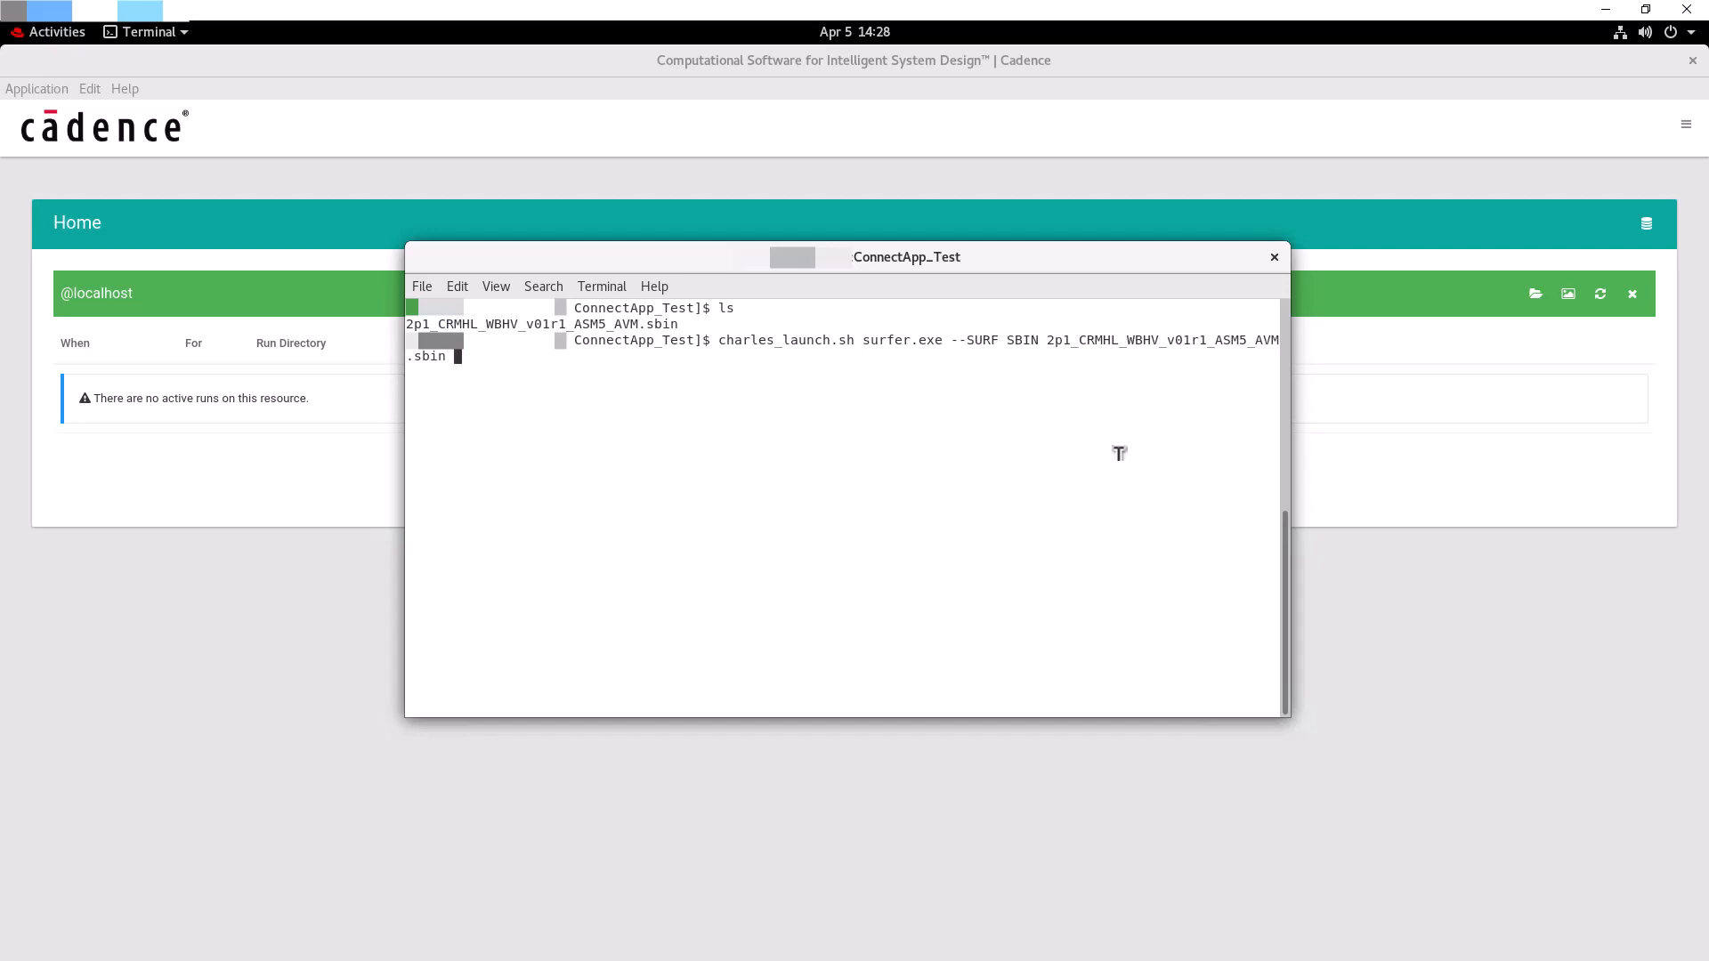
type("--I")
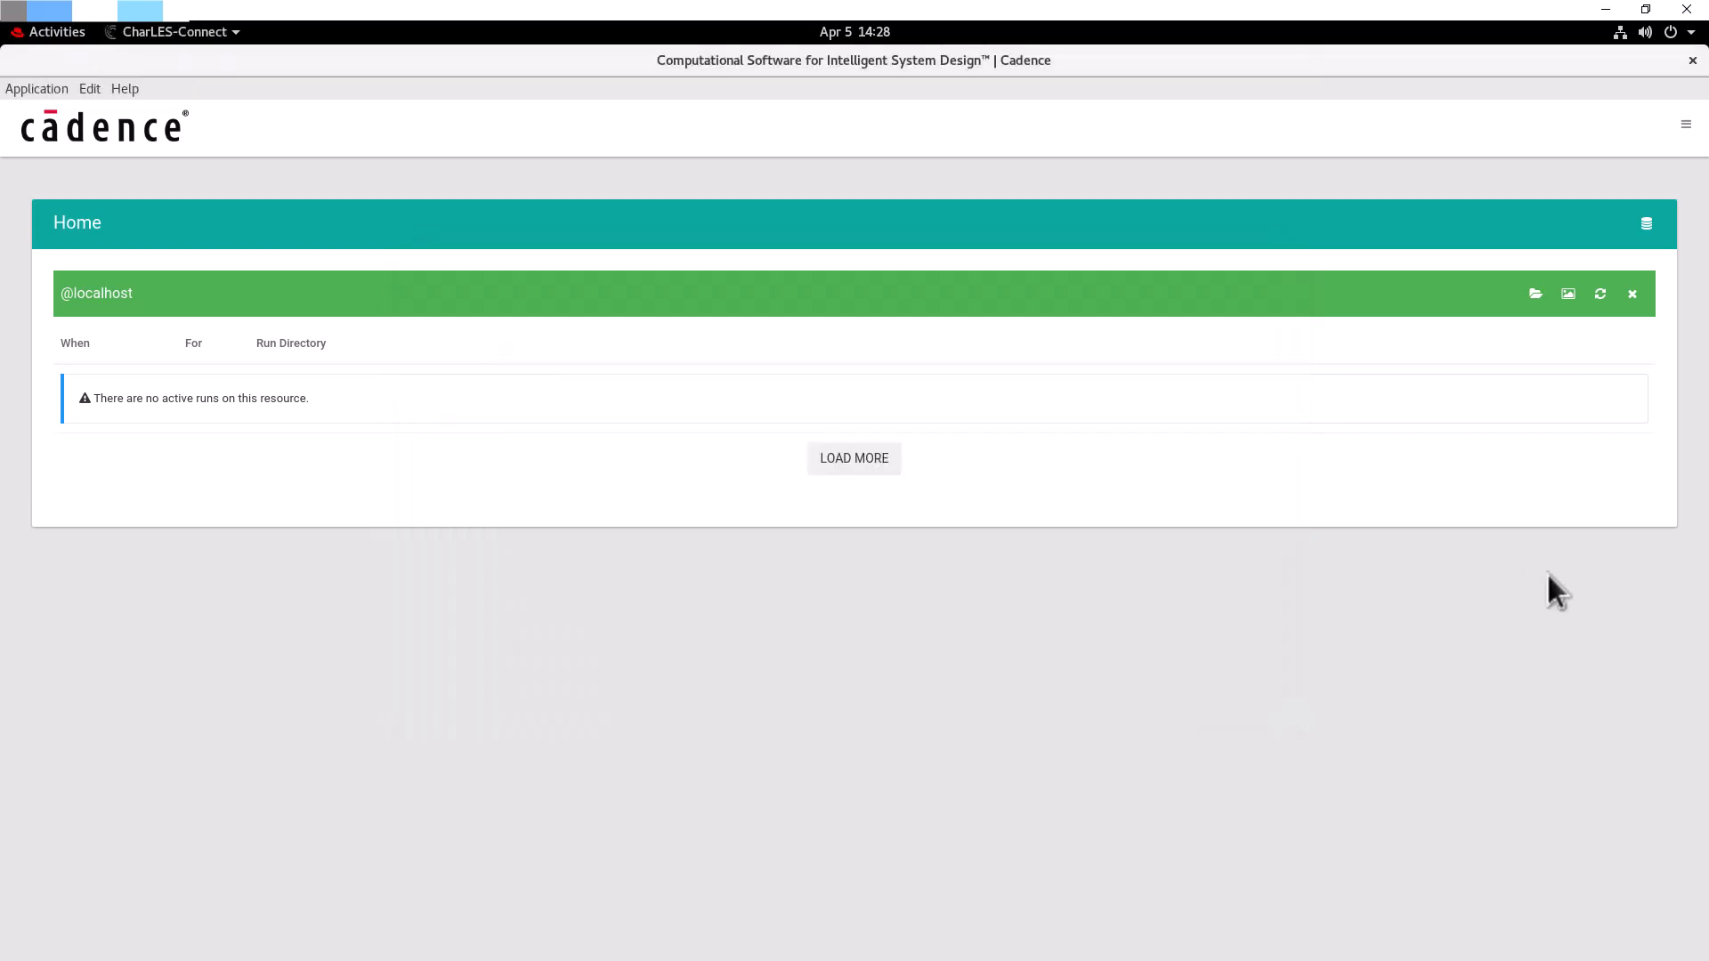
mouse_move(1434, 596)
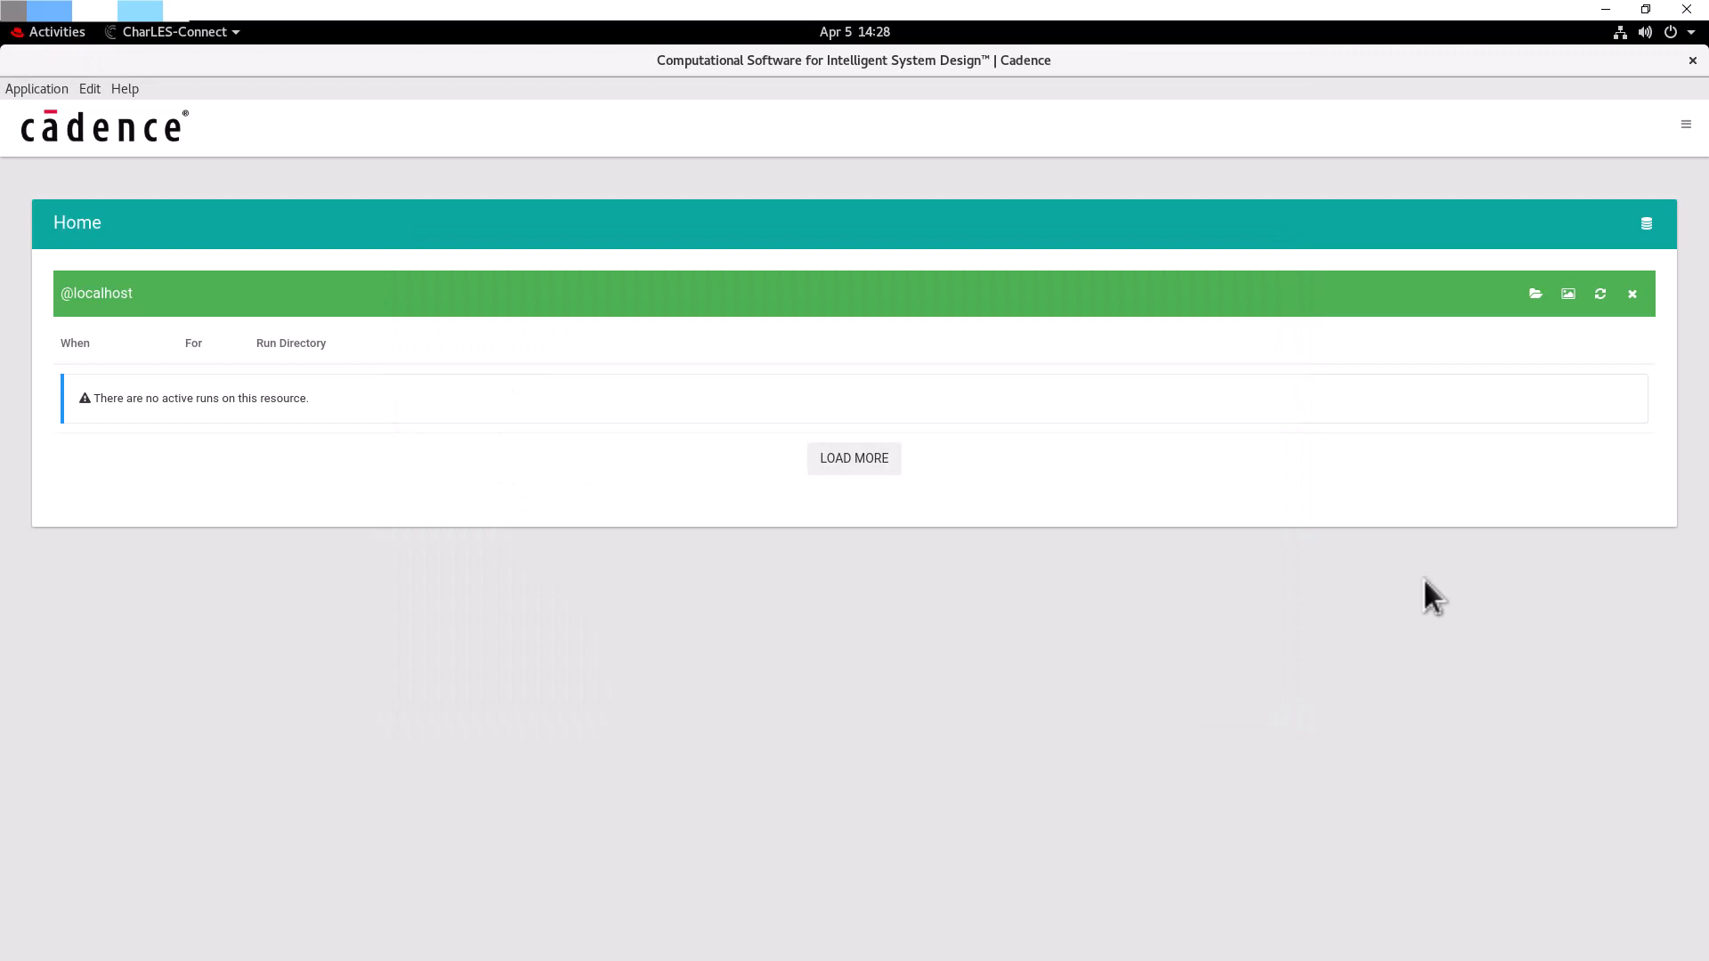
mouse_move(113, 535)
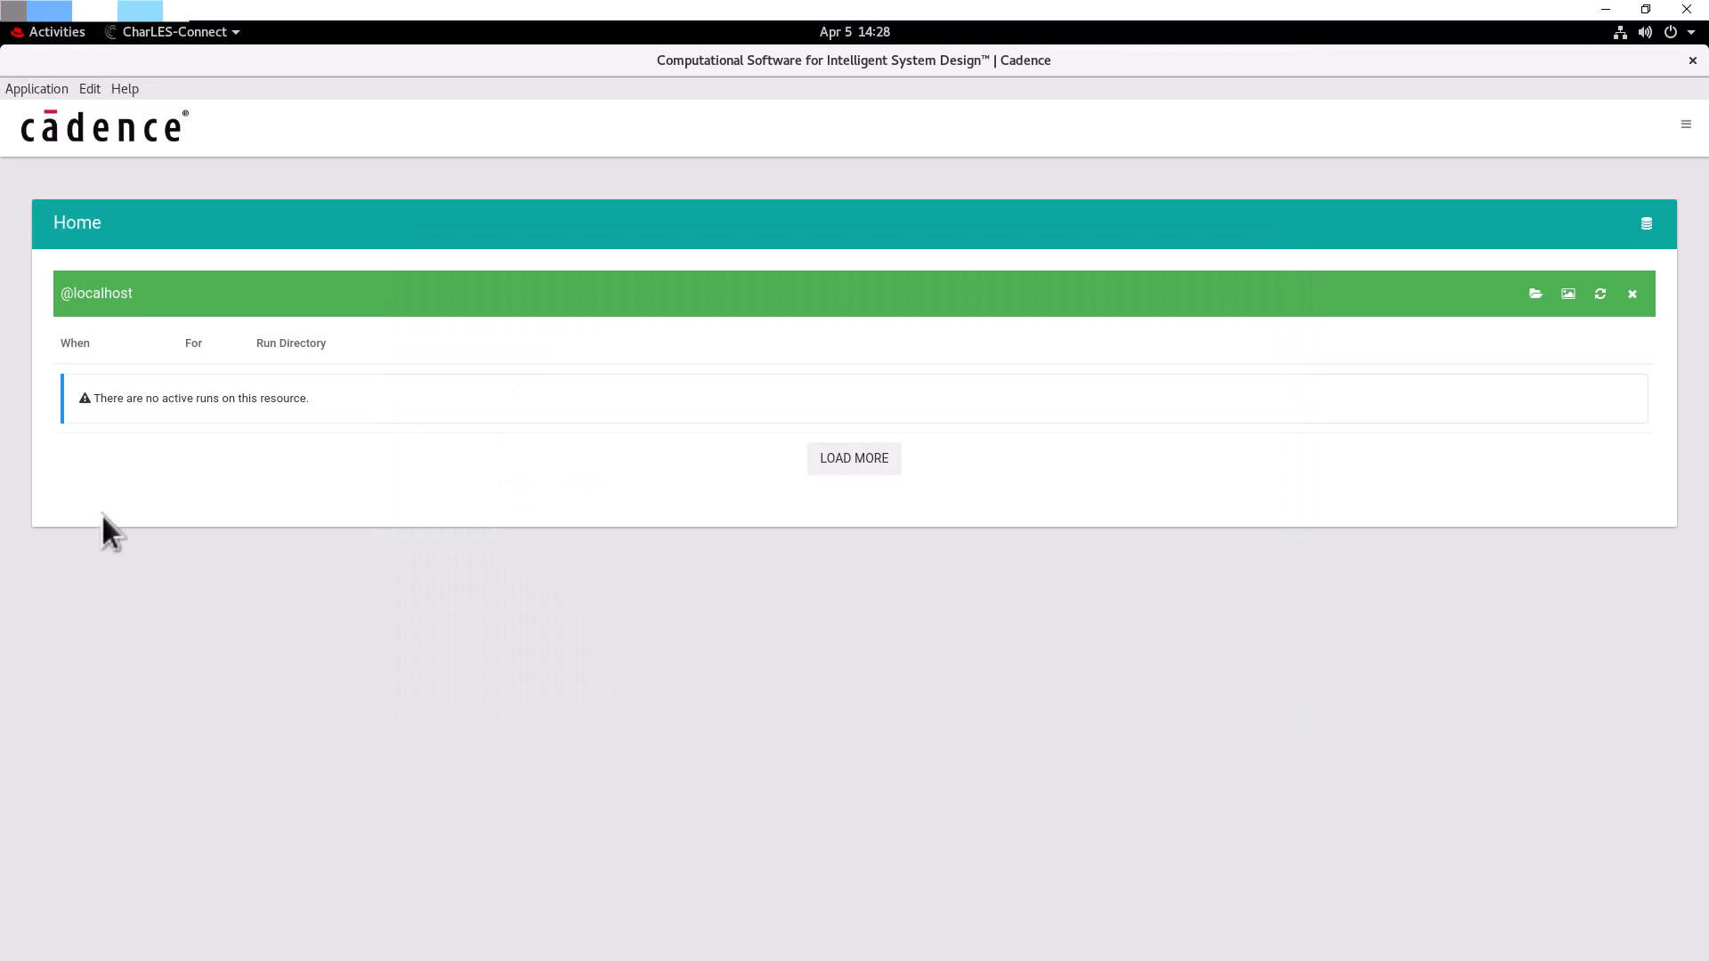
mouse_move(303, 332)
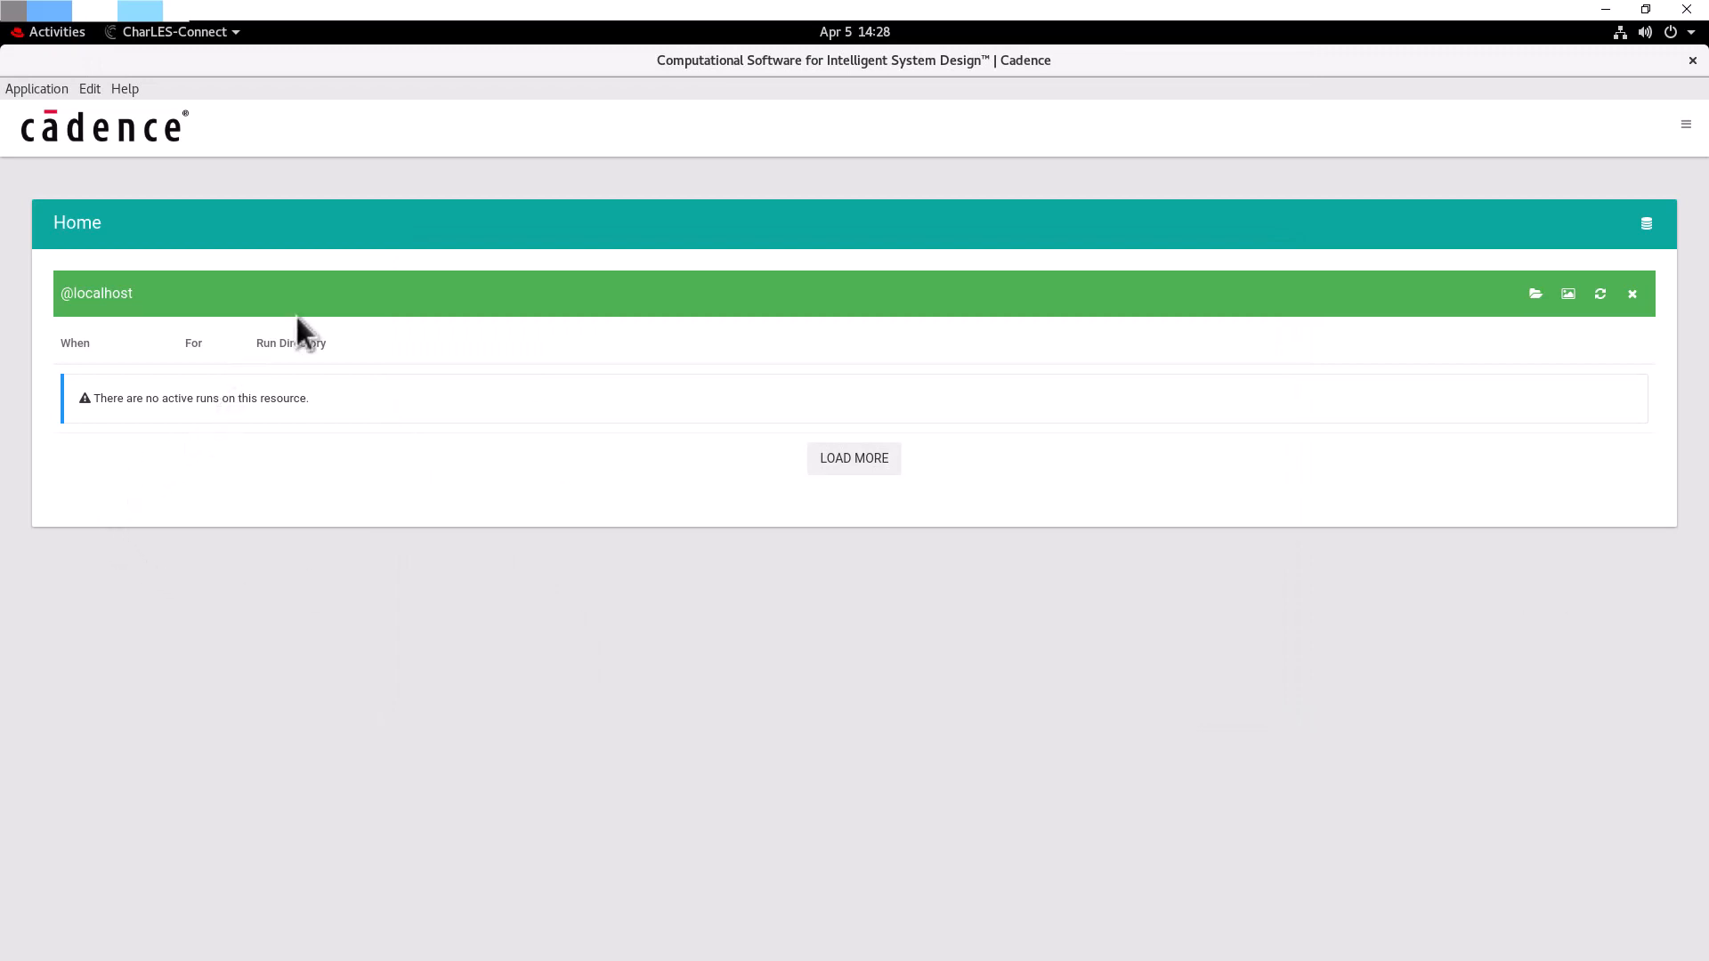
mouse_move(256, 332)
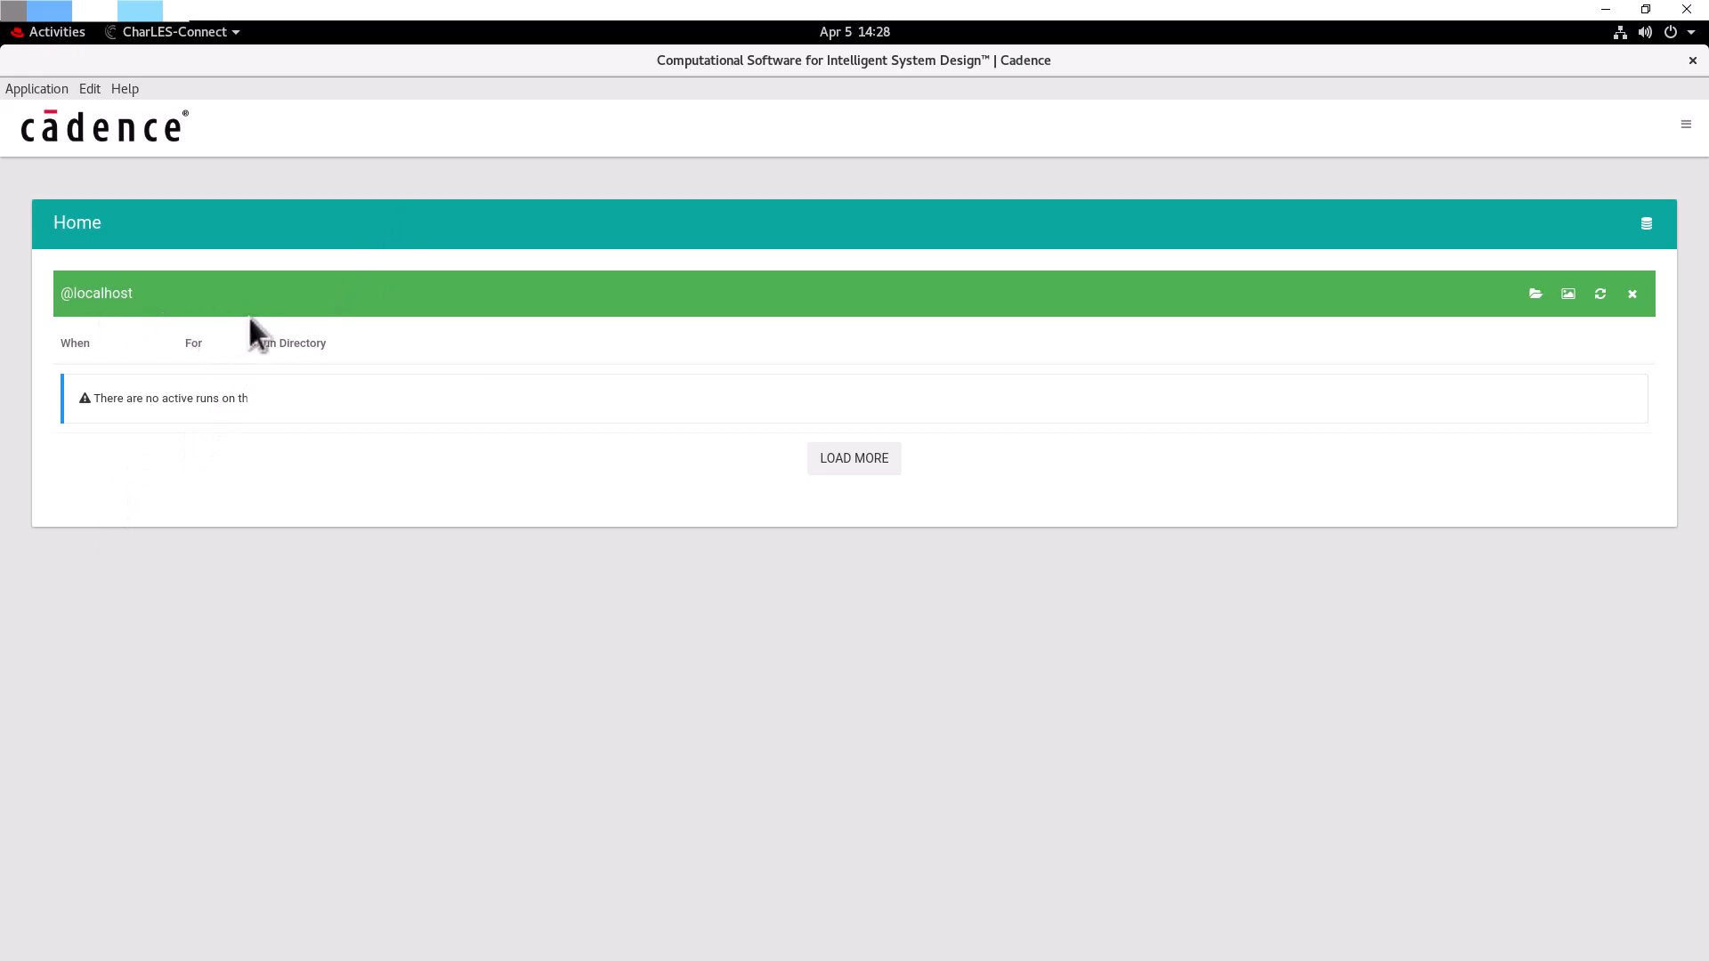
mouse_move(1627, 309)
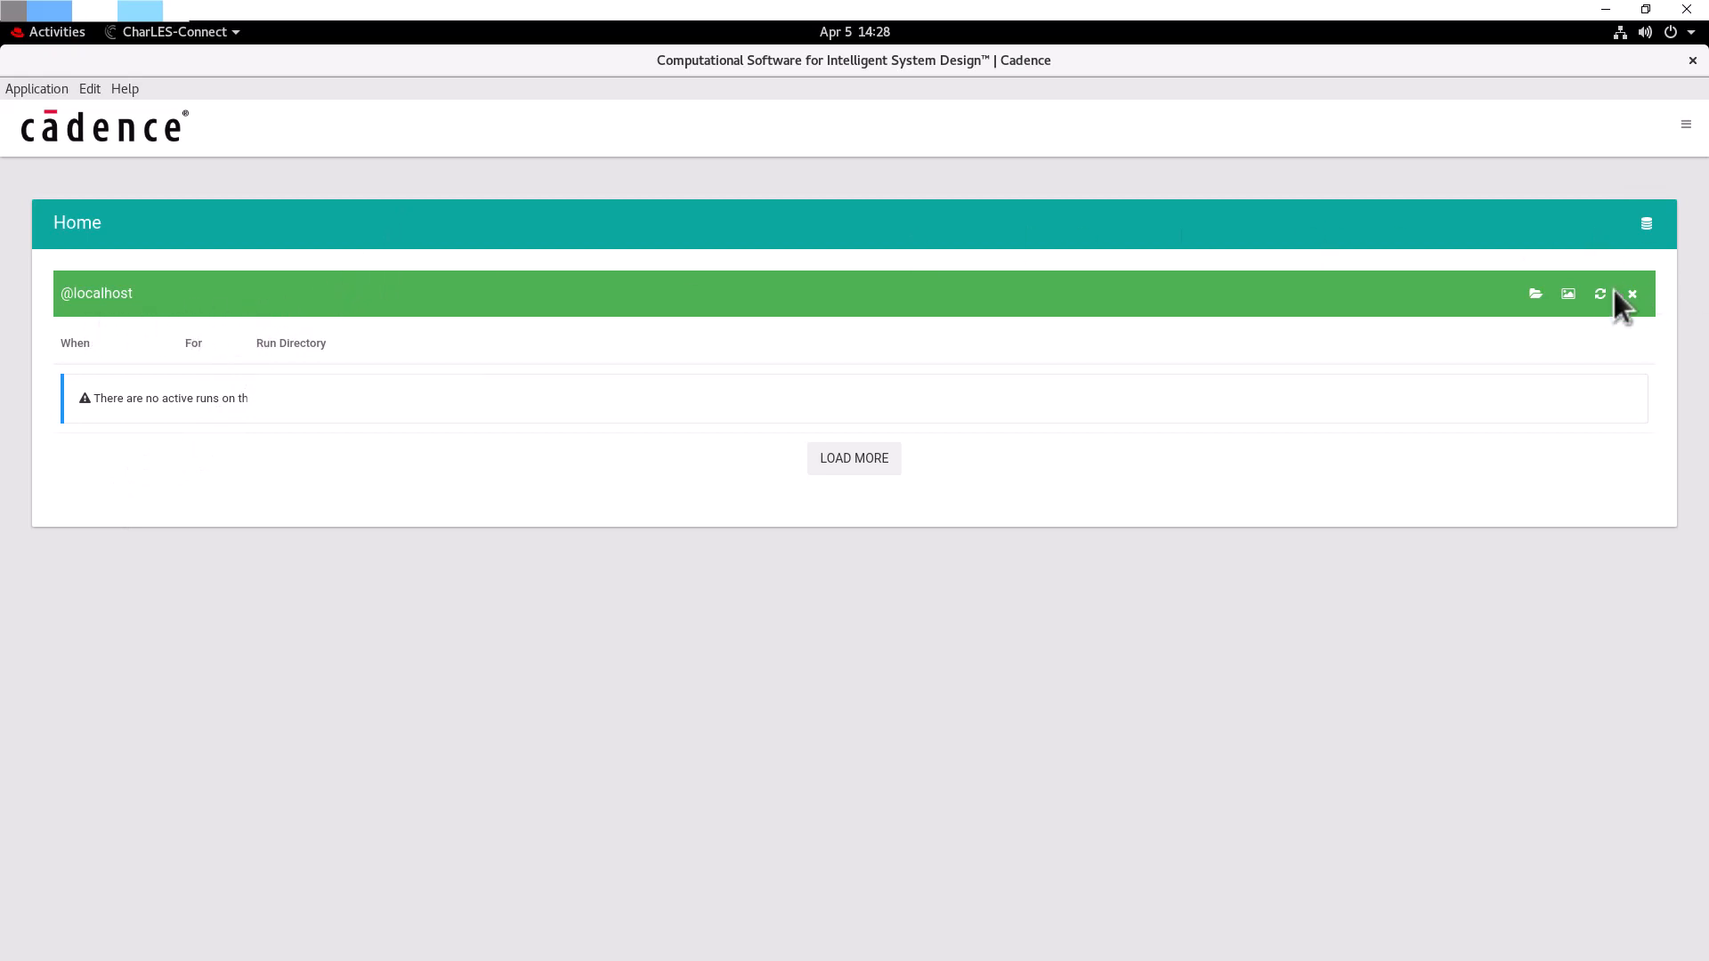
left_click(1600, 293)
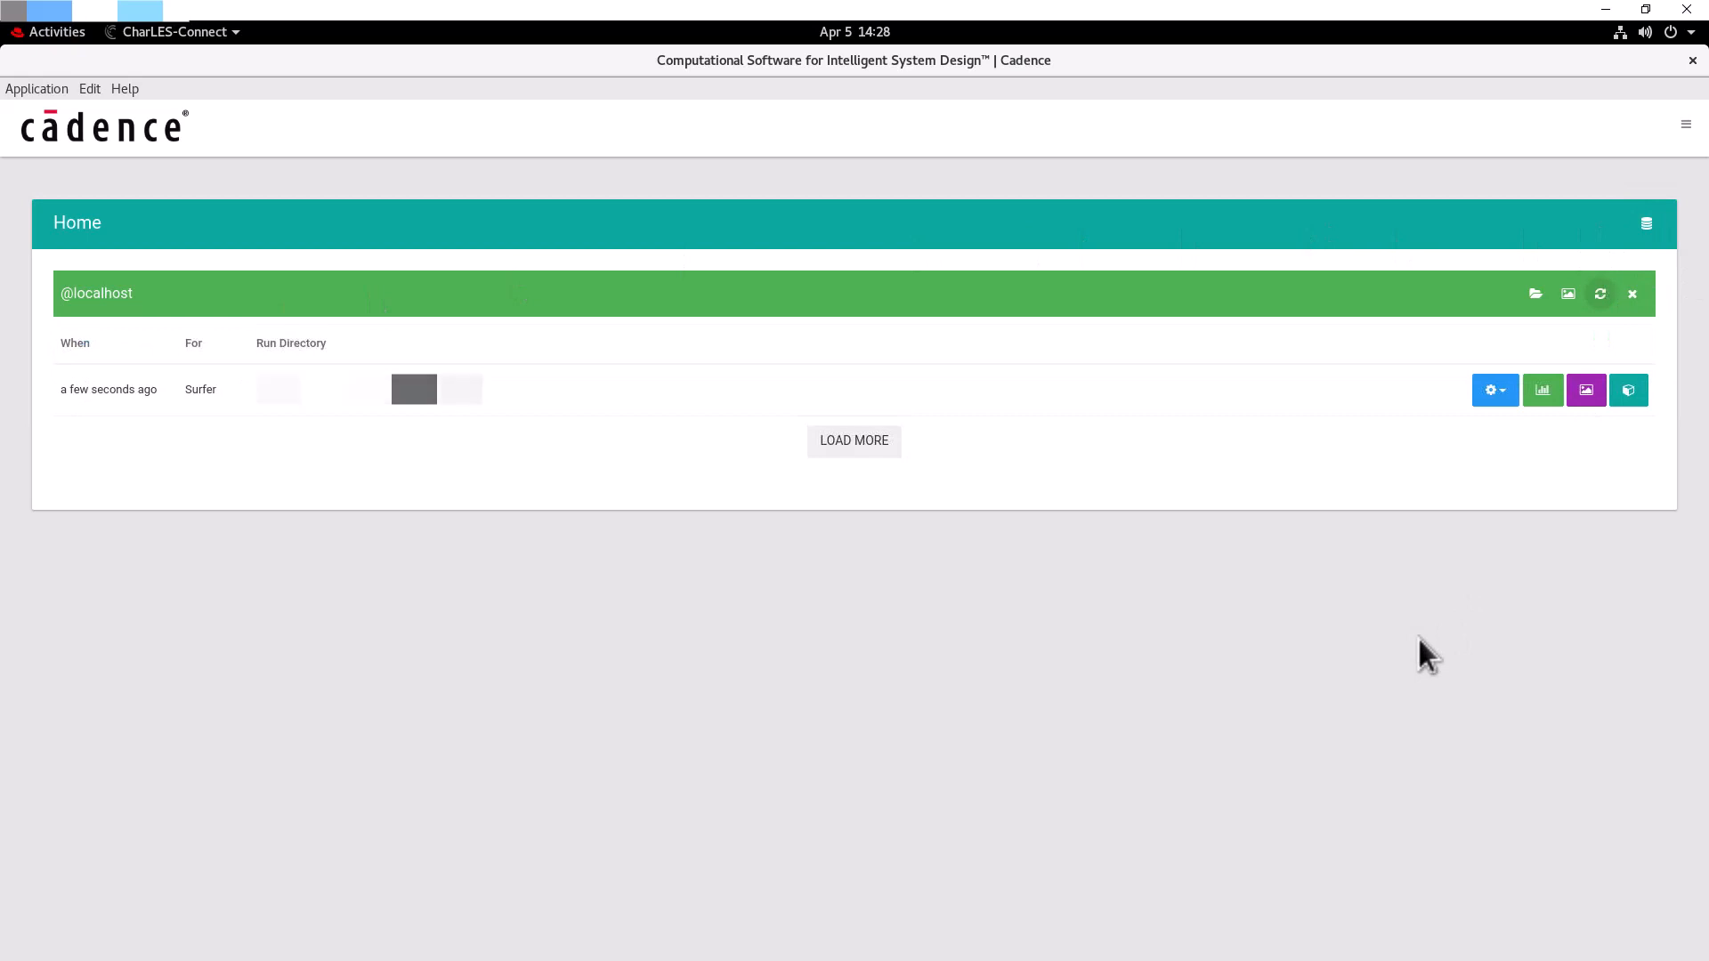
mouse_move(299, 425)
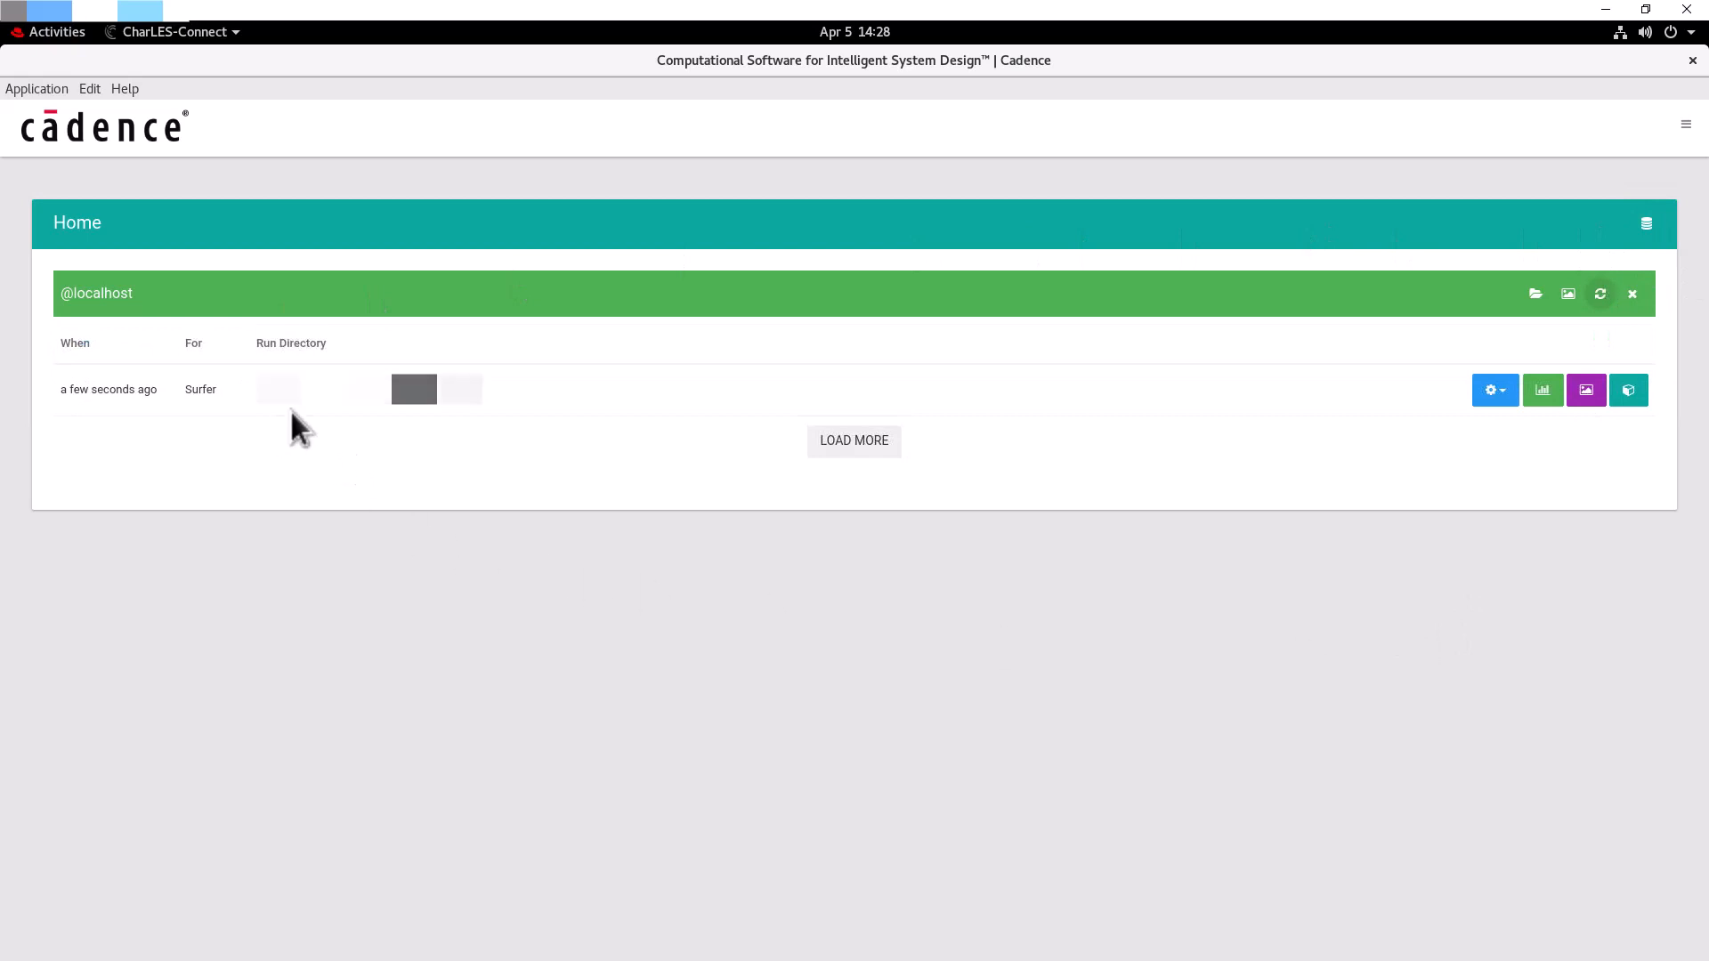
mouse_move(1683, 467)
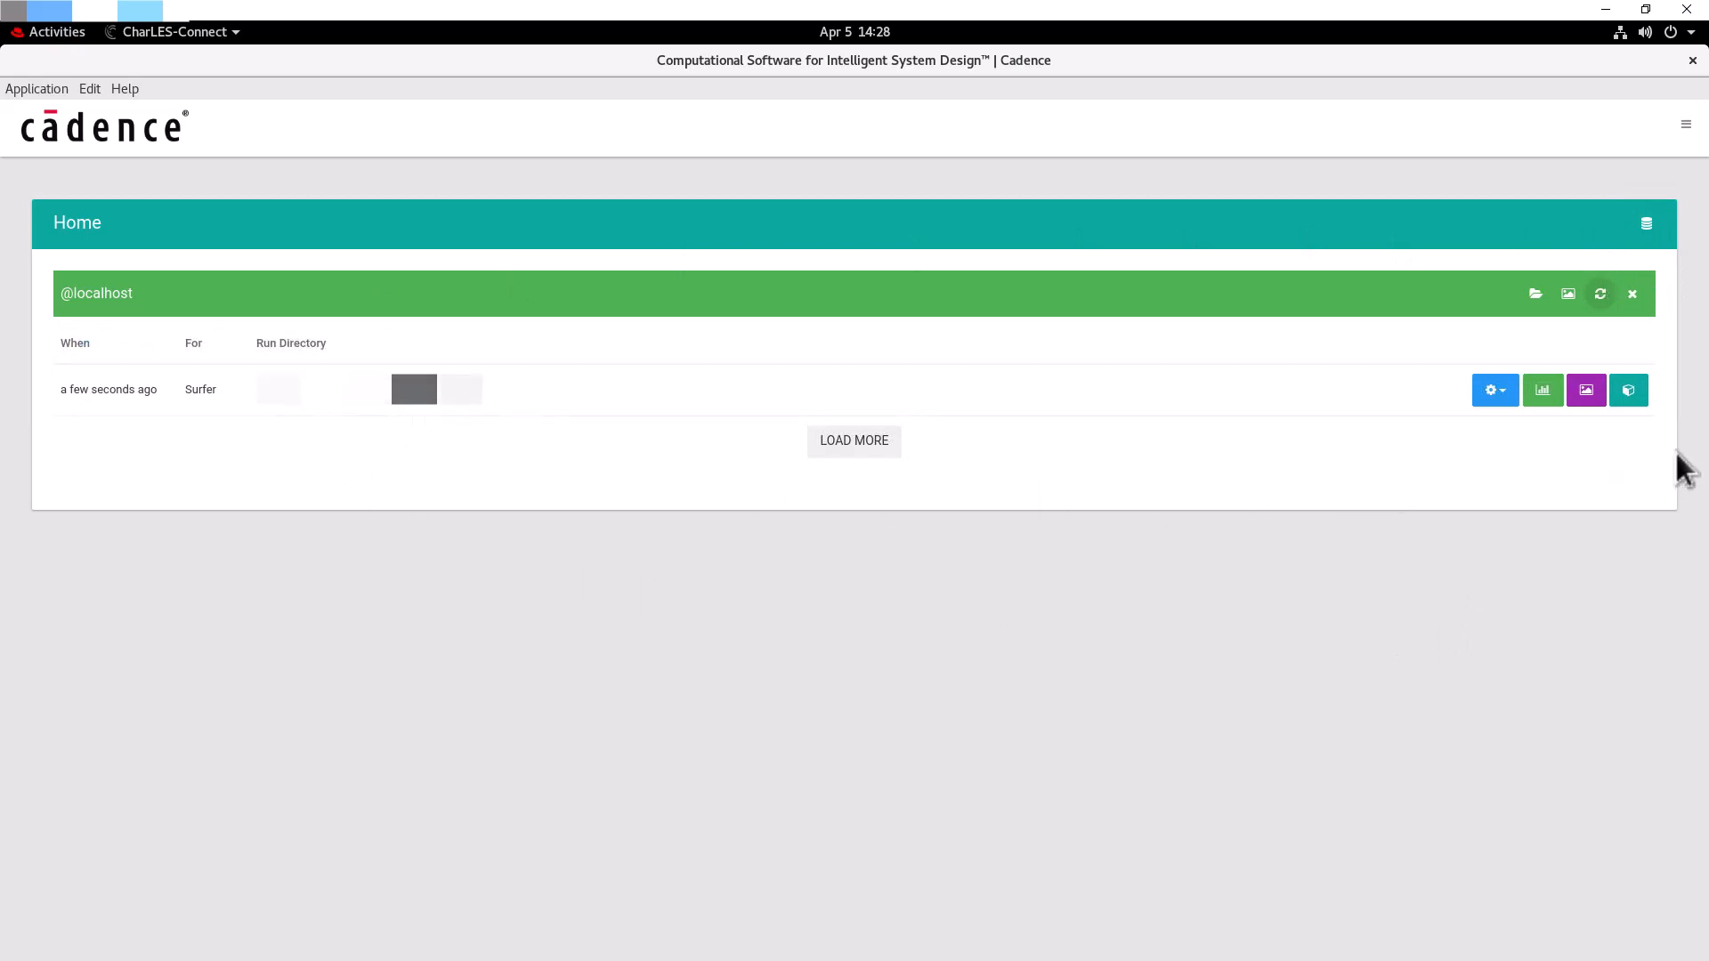
mouse_move(1628, 390)
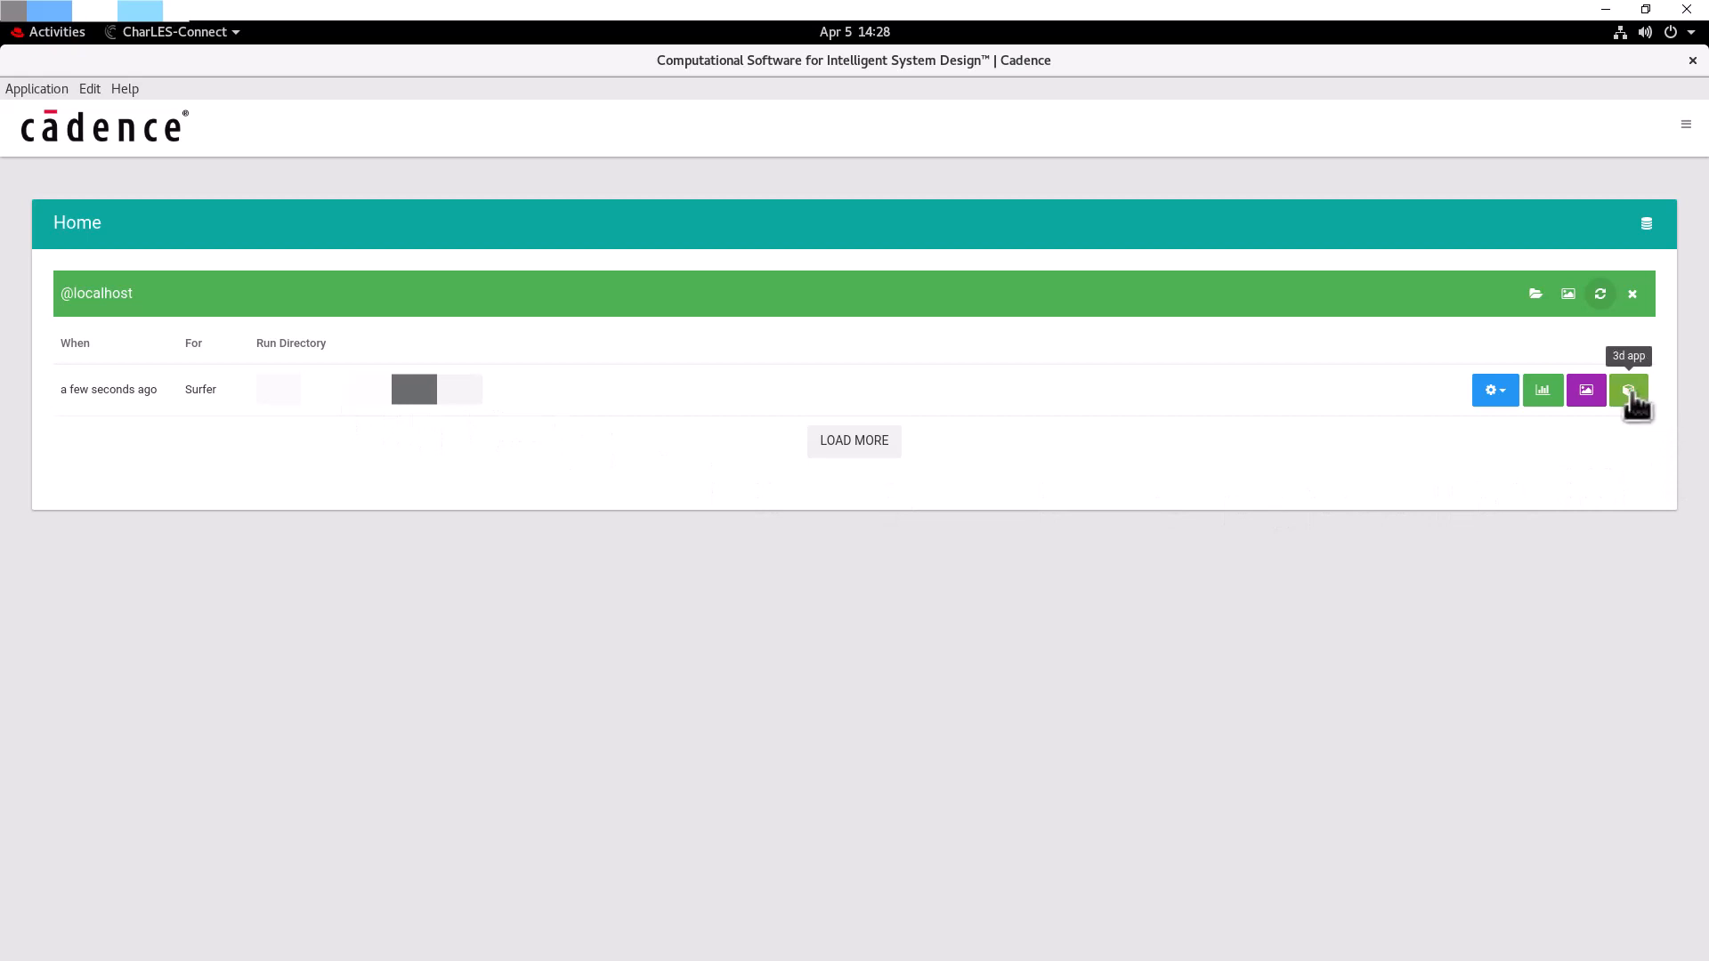
Step: Load the Surfer run's box geometry in the 3D viewer and pick a box context-menu option
left_click(1630, 389)
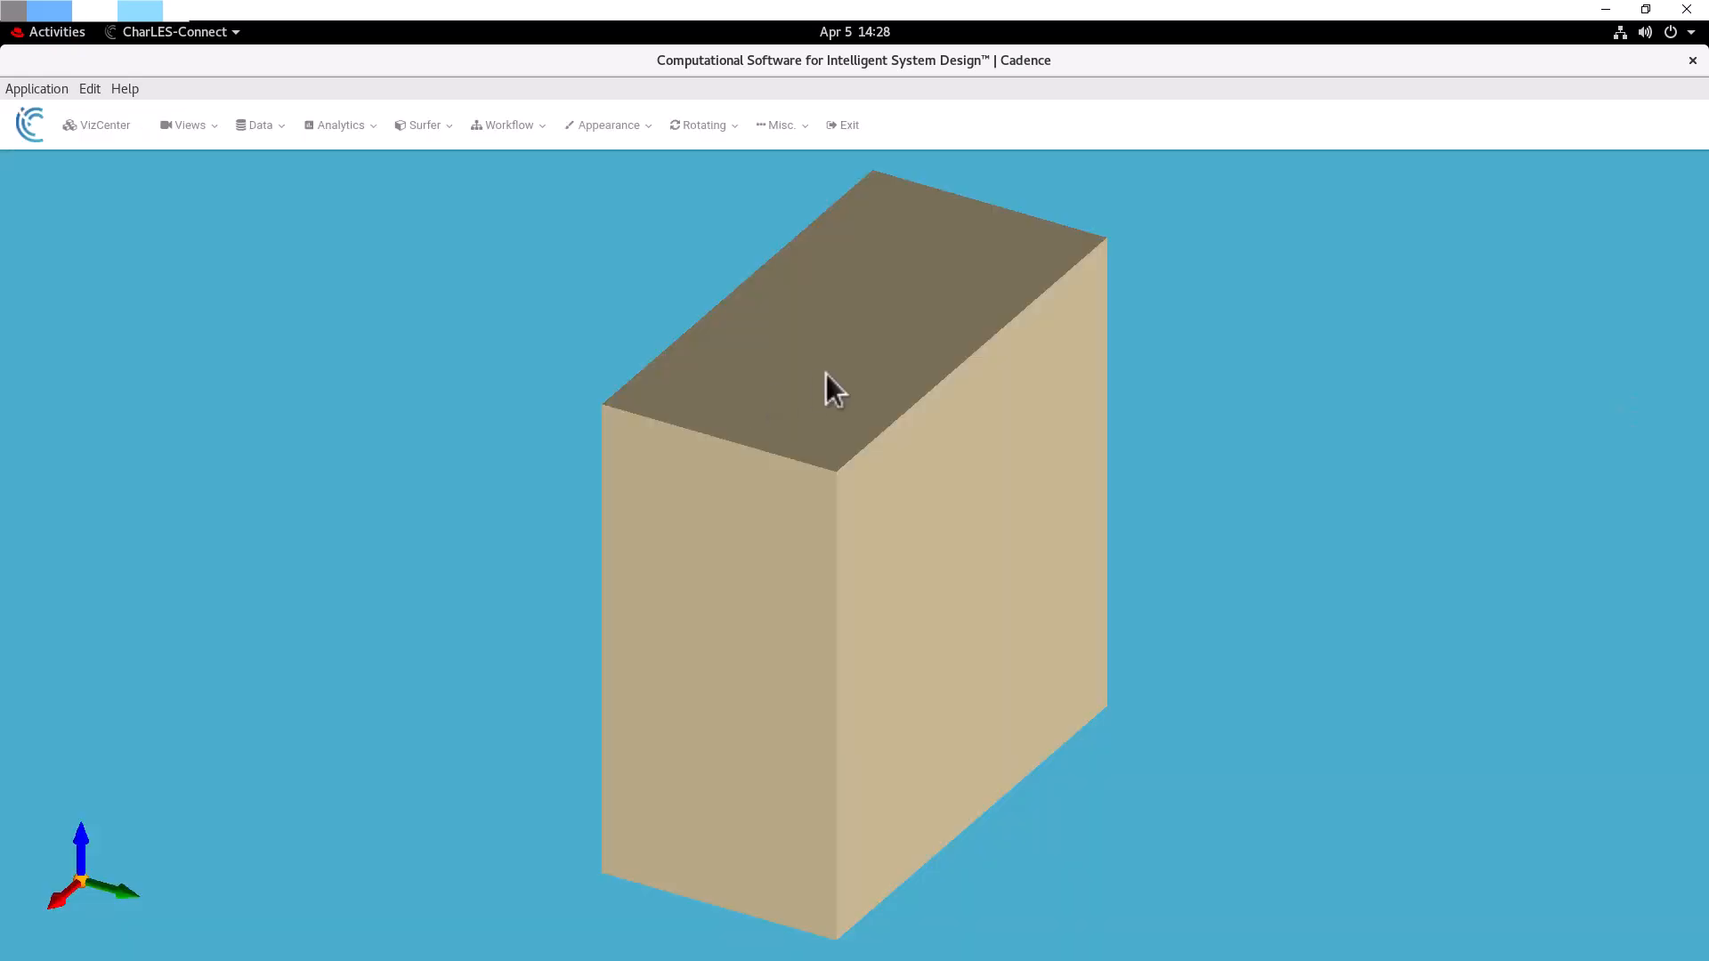
right_click(834, 387)
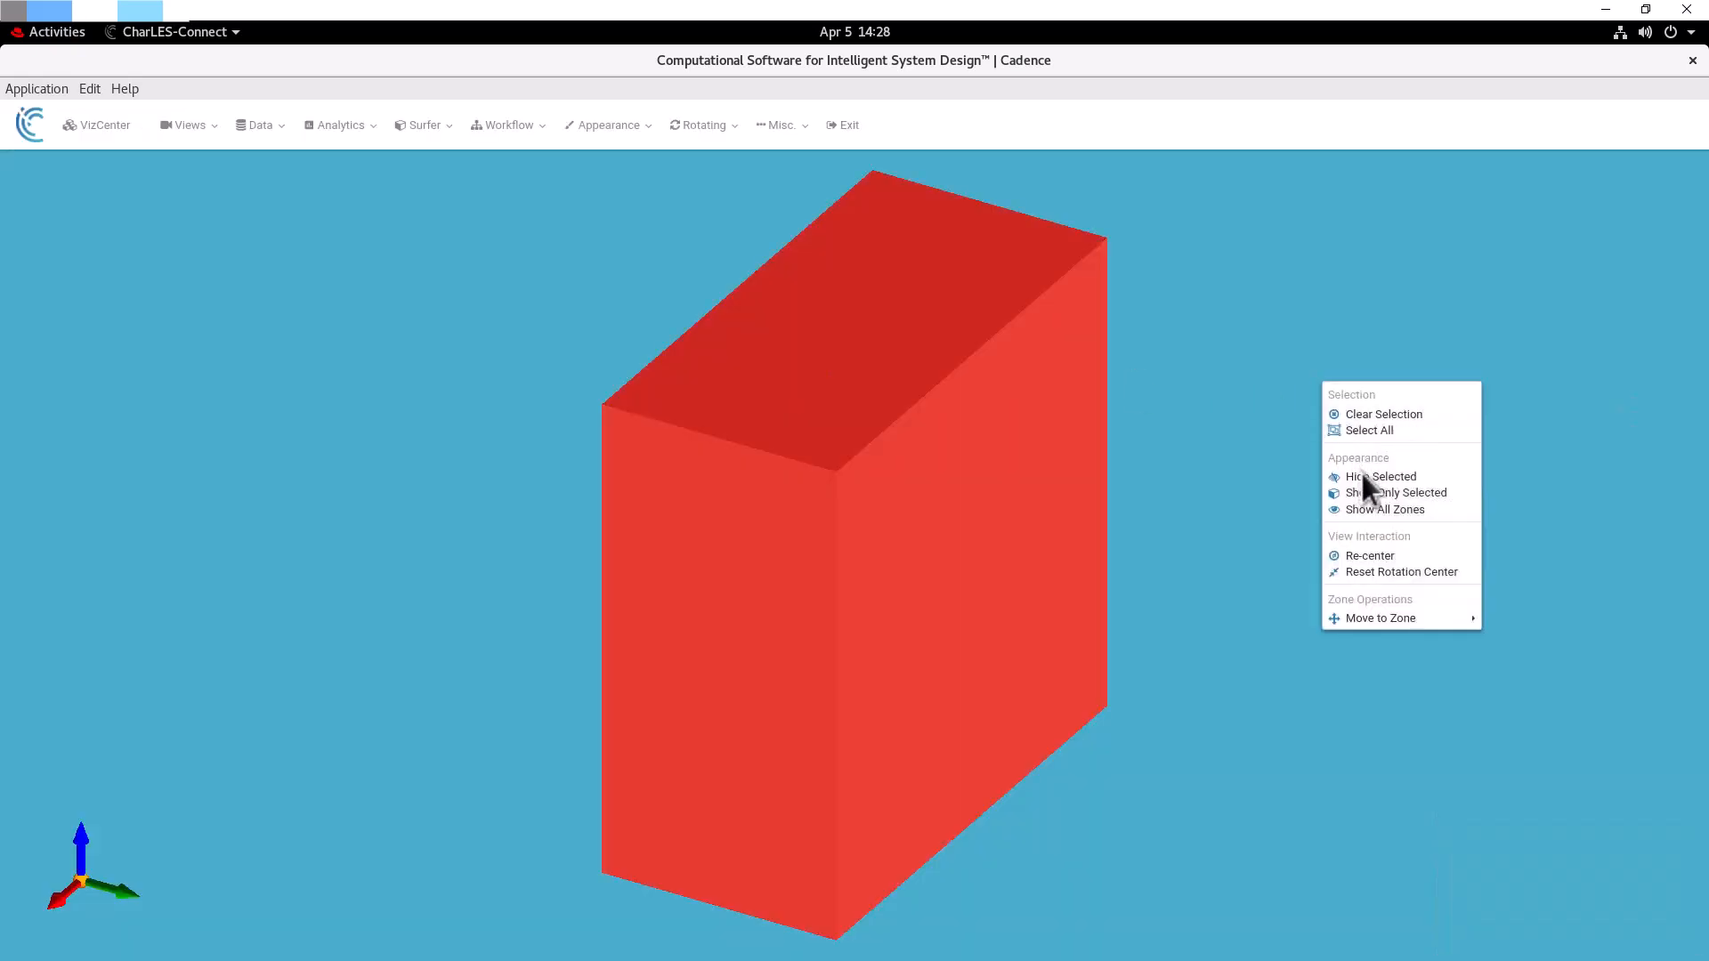
left_click(1387, 476)
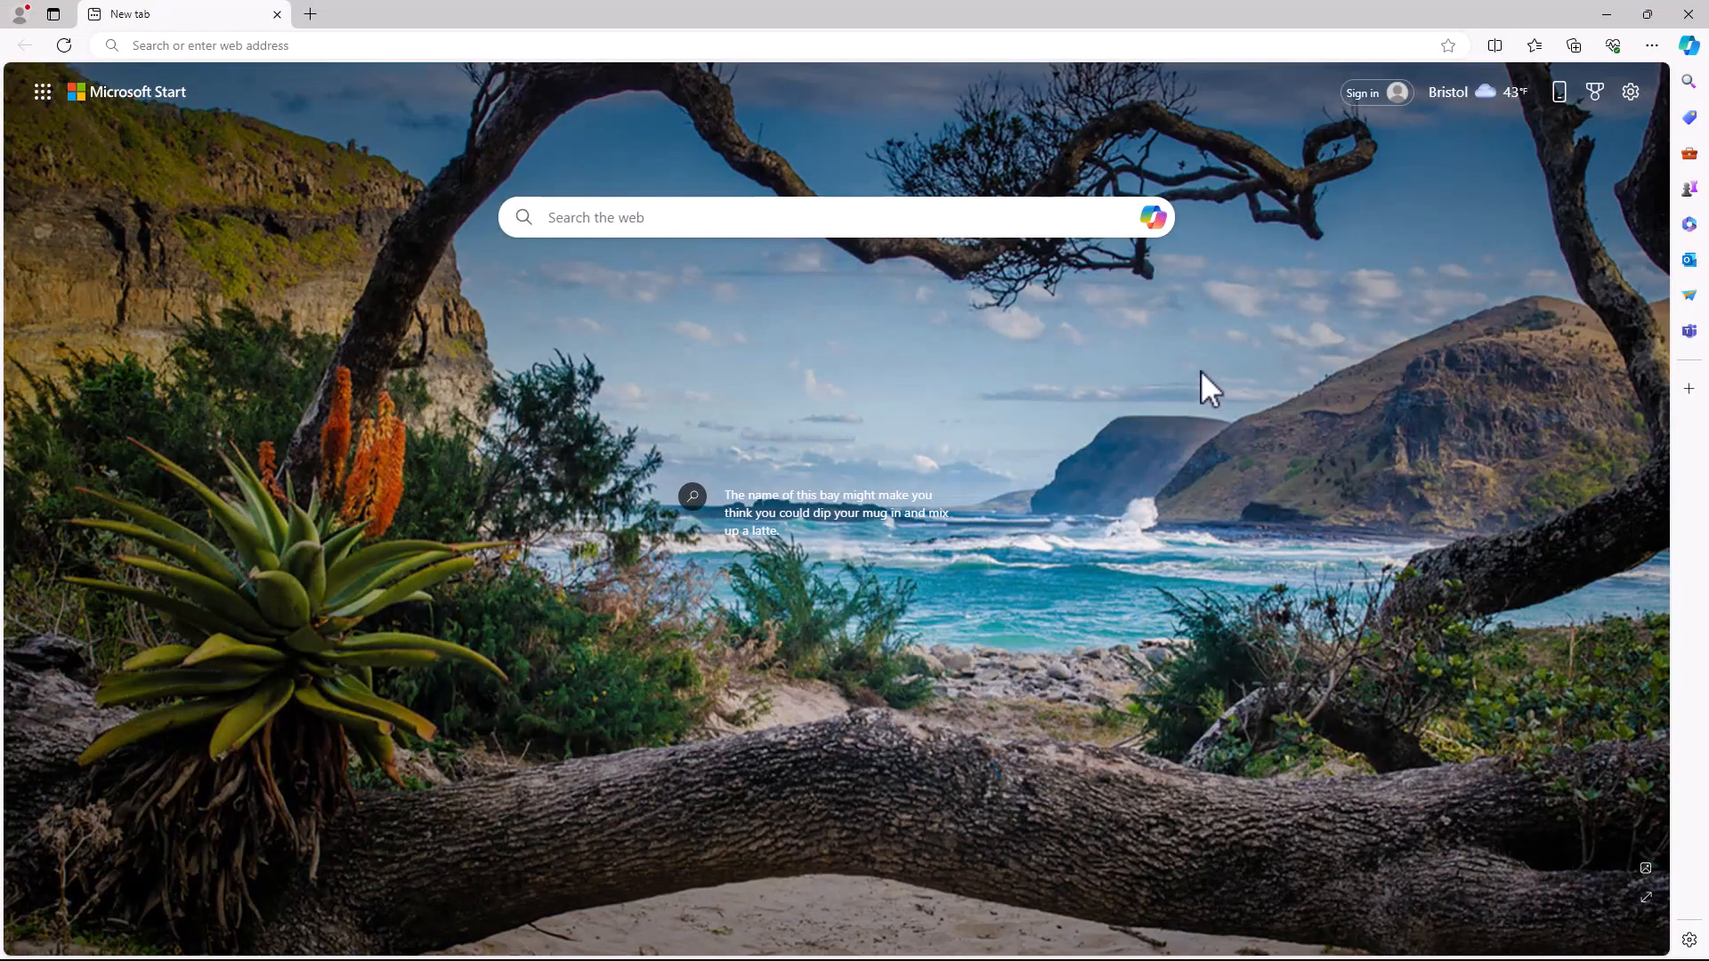
mouse_move(526, 342)
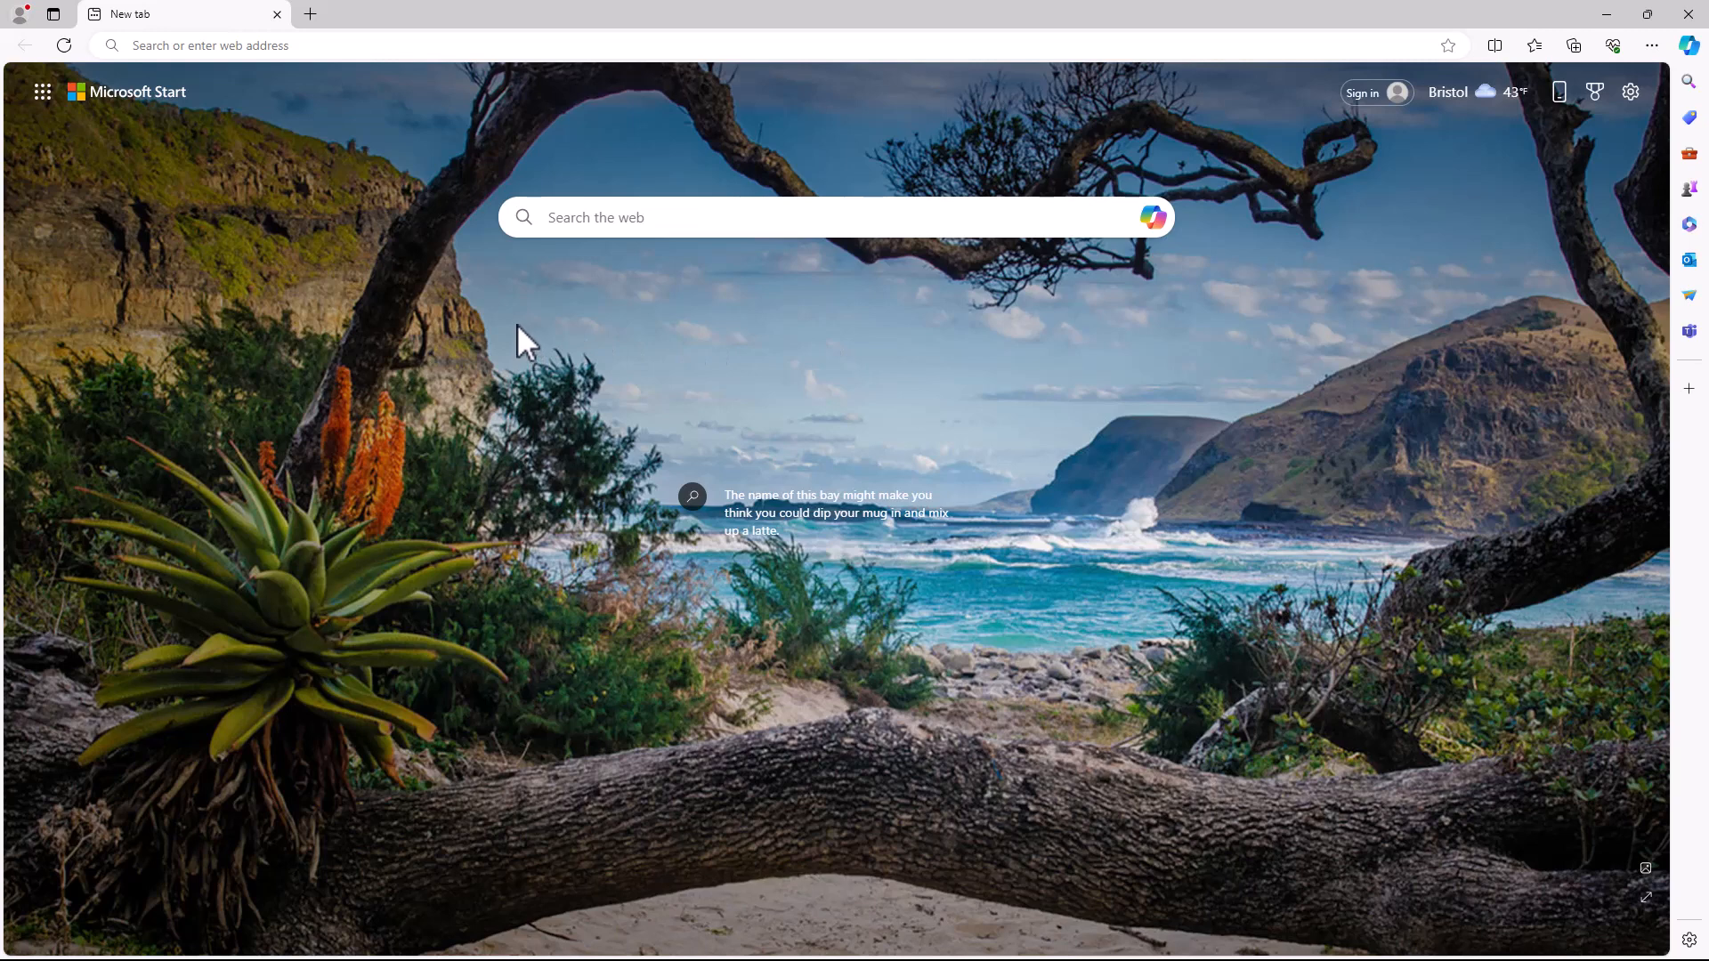
mouse_move(322, 77)
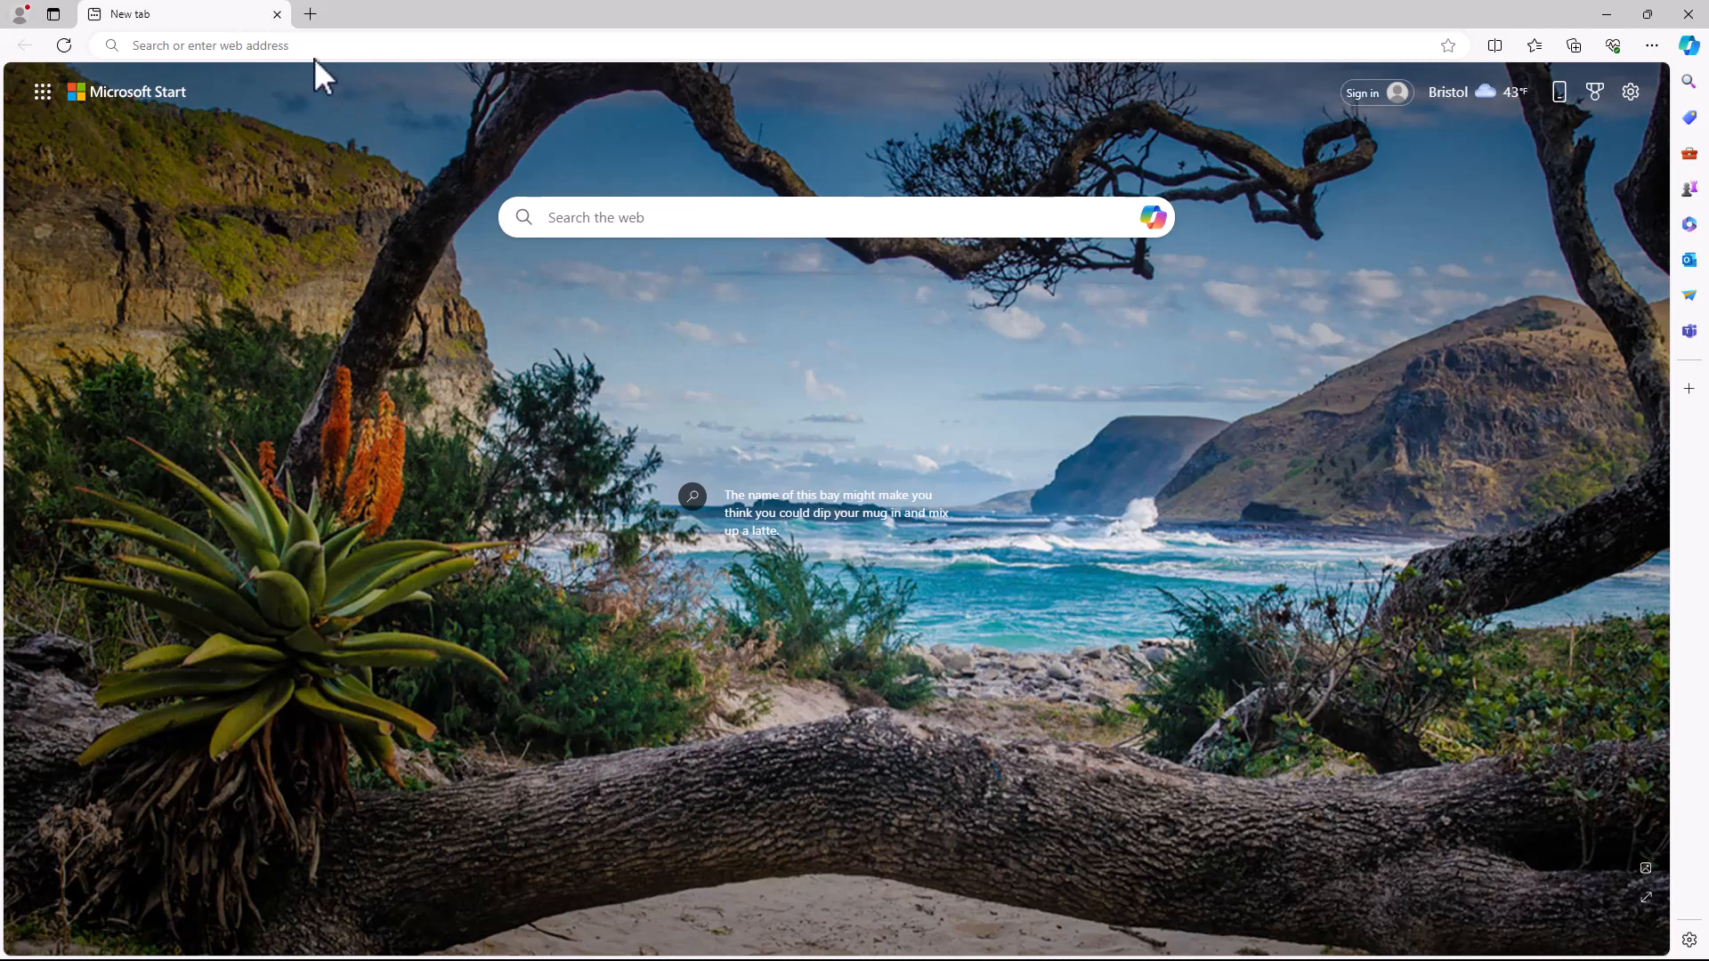
Step: Sign in to Cadence Downloads and open the FIDELITY CHARLES 2023.2 release details
type("down")
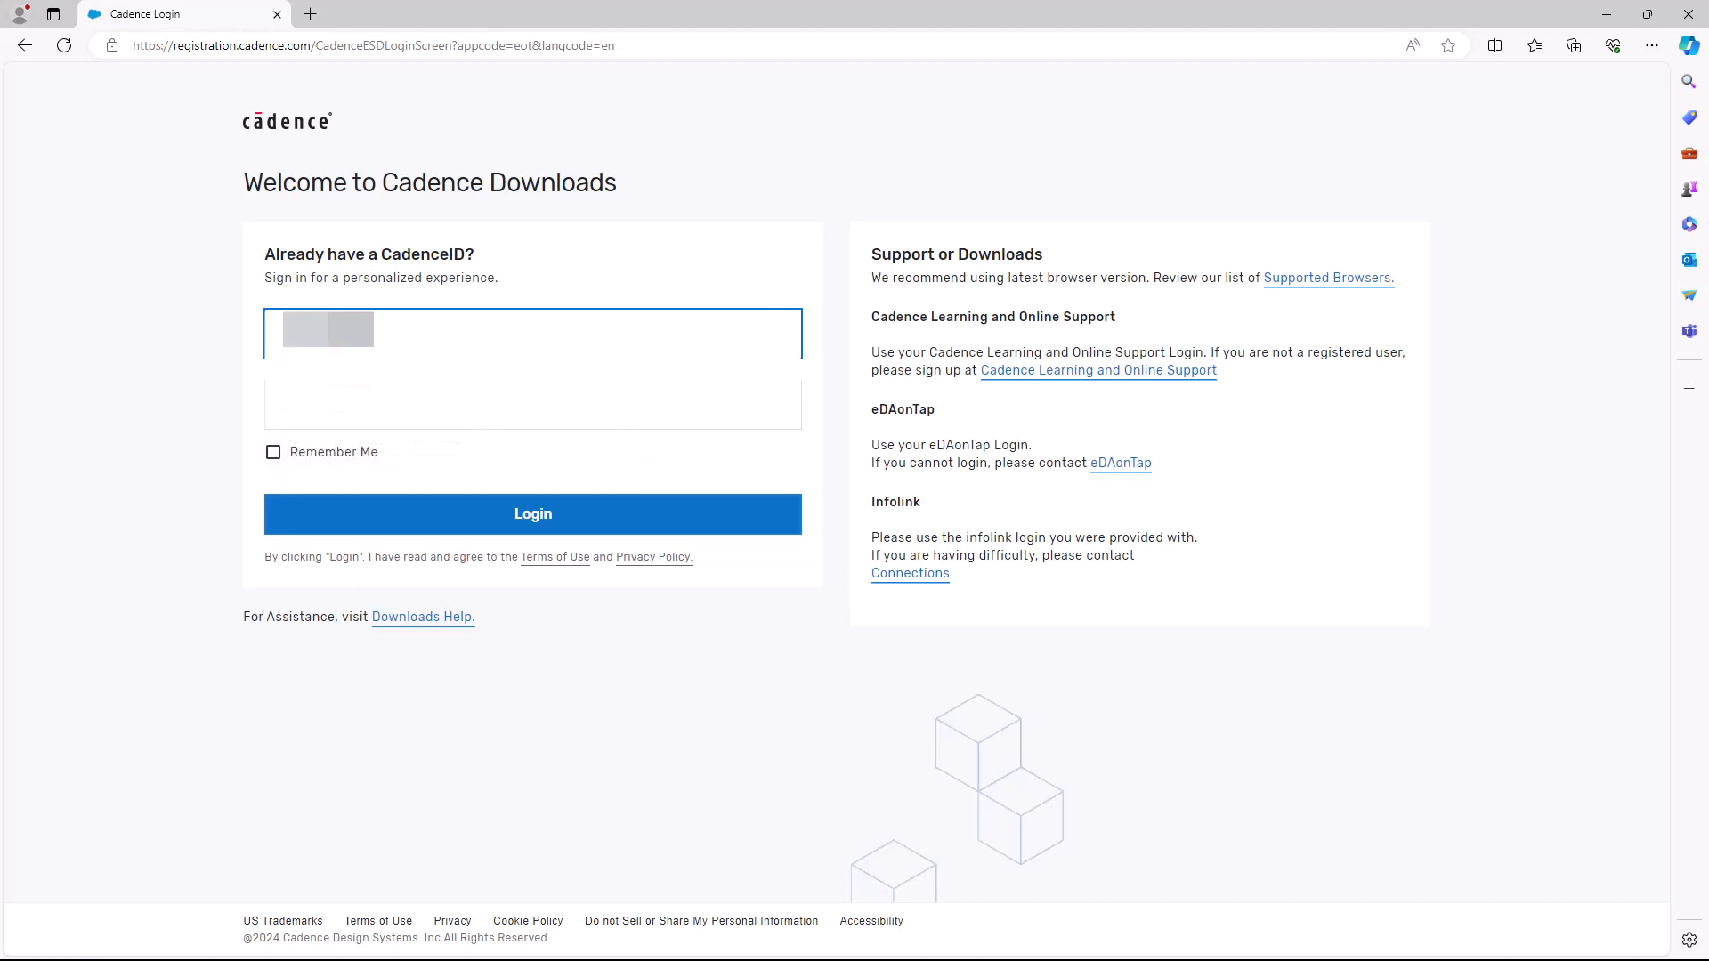
left_click(532, 514)
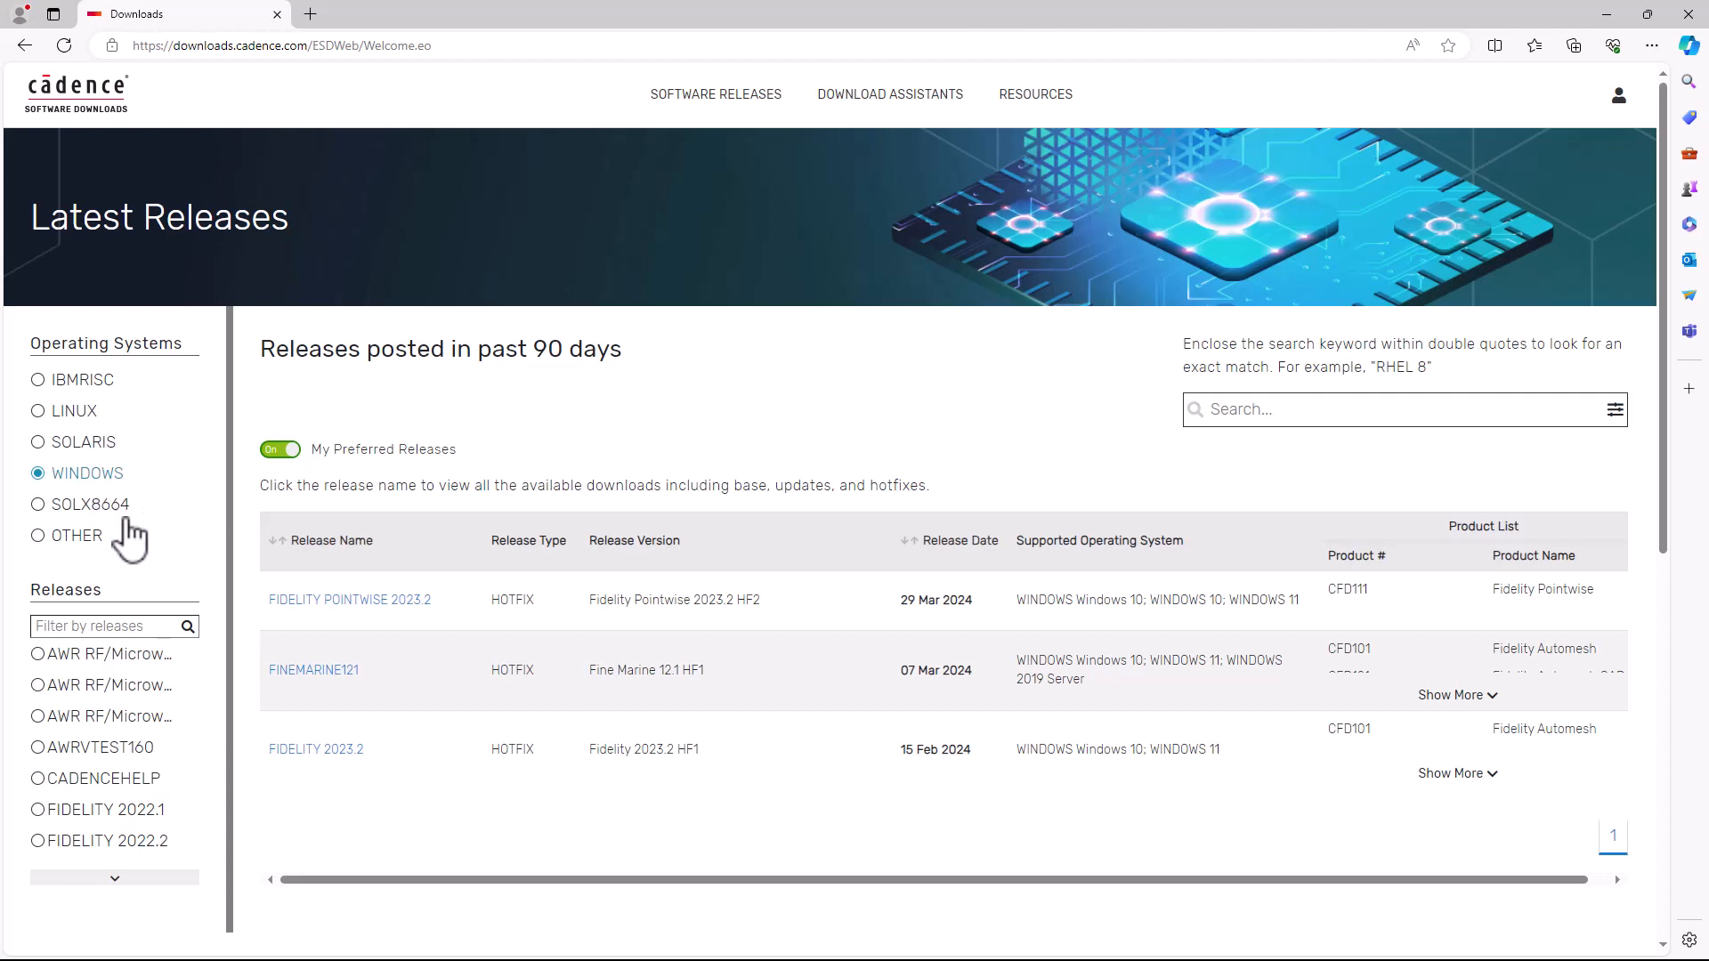
type("charles")
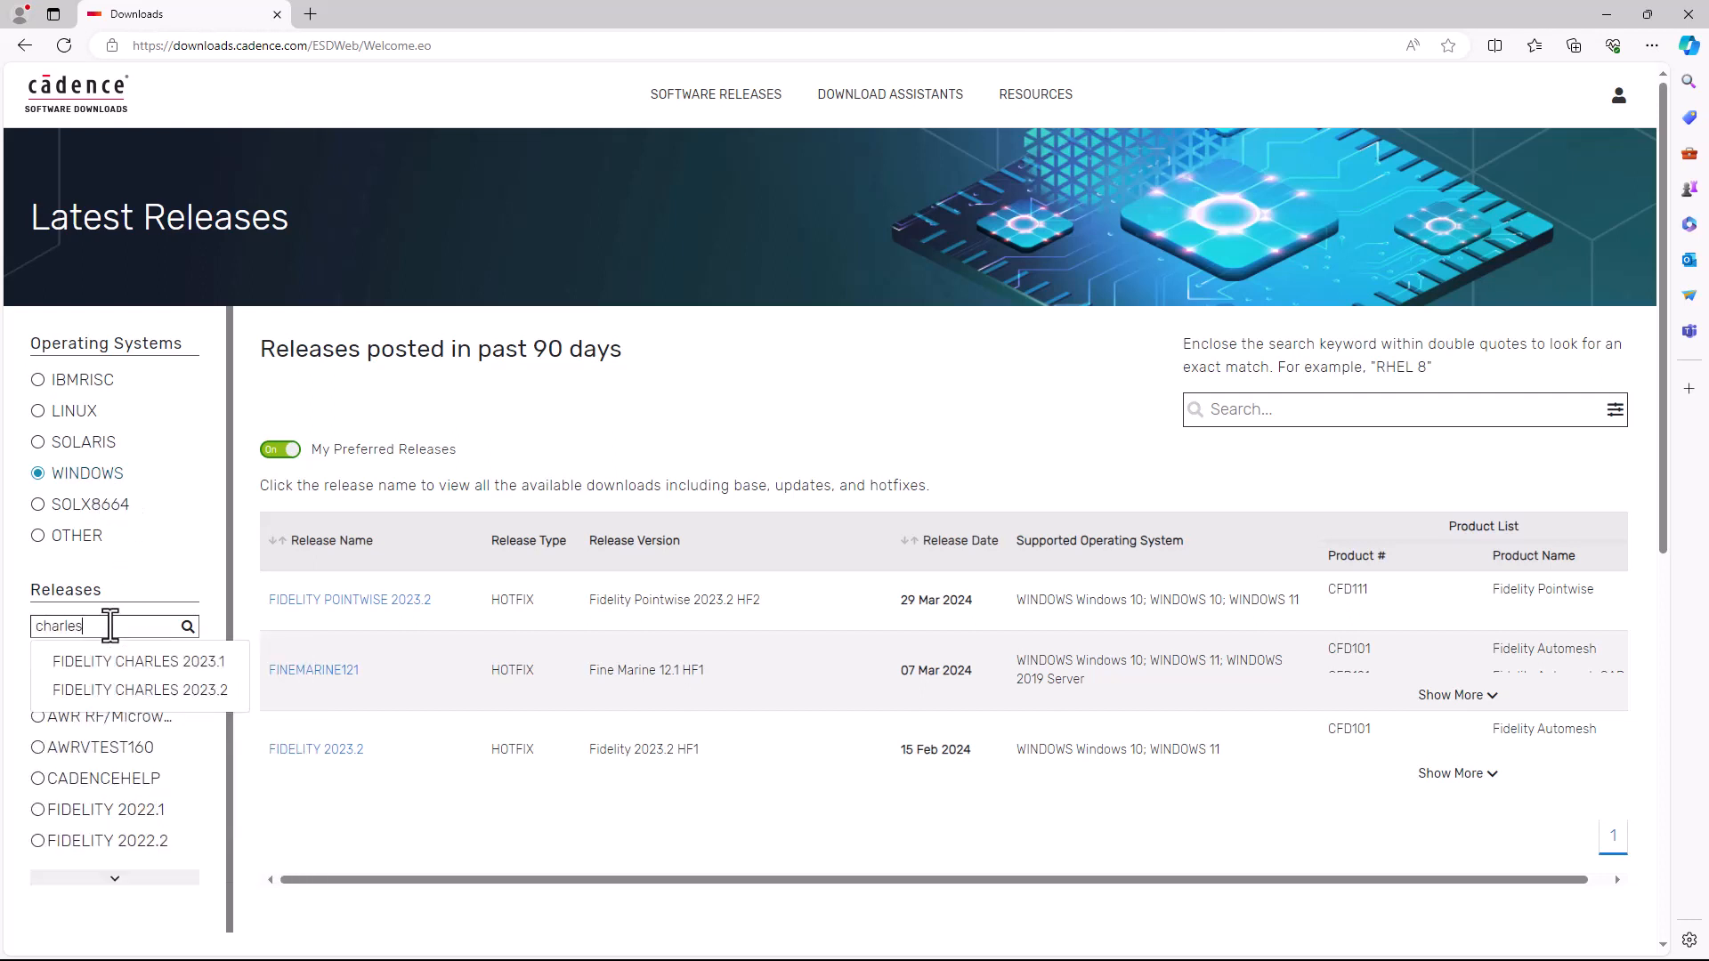
left_click(139, 689)
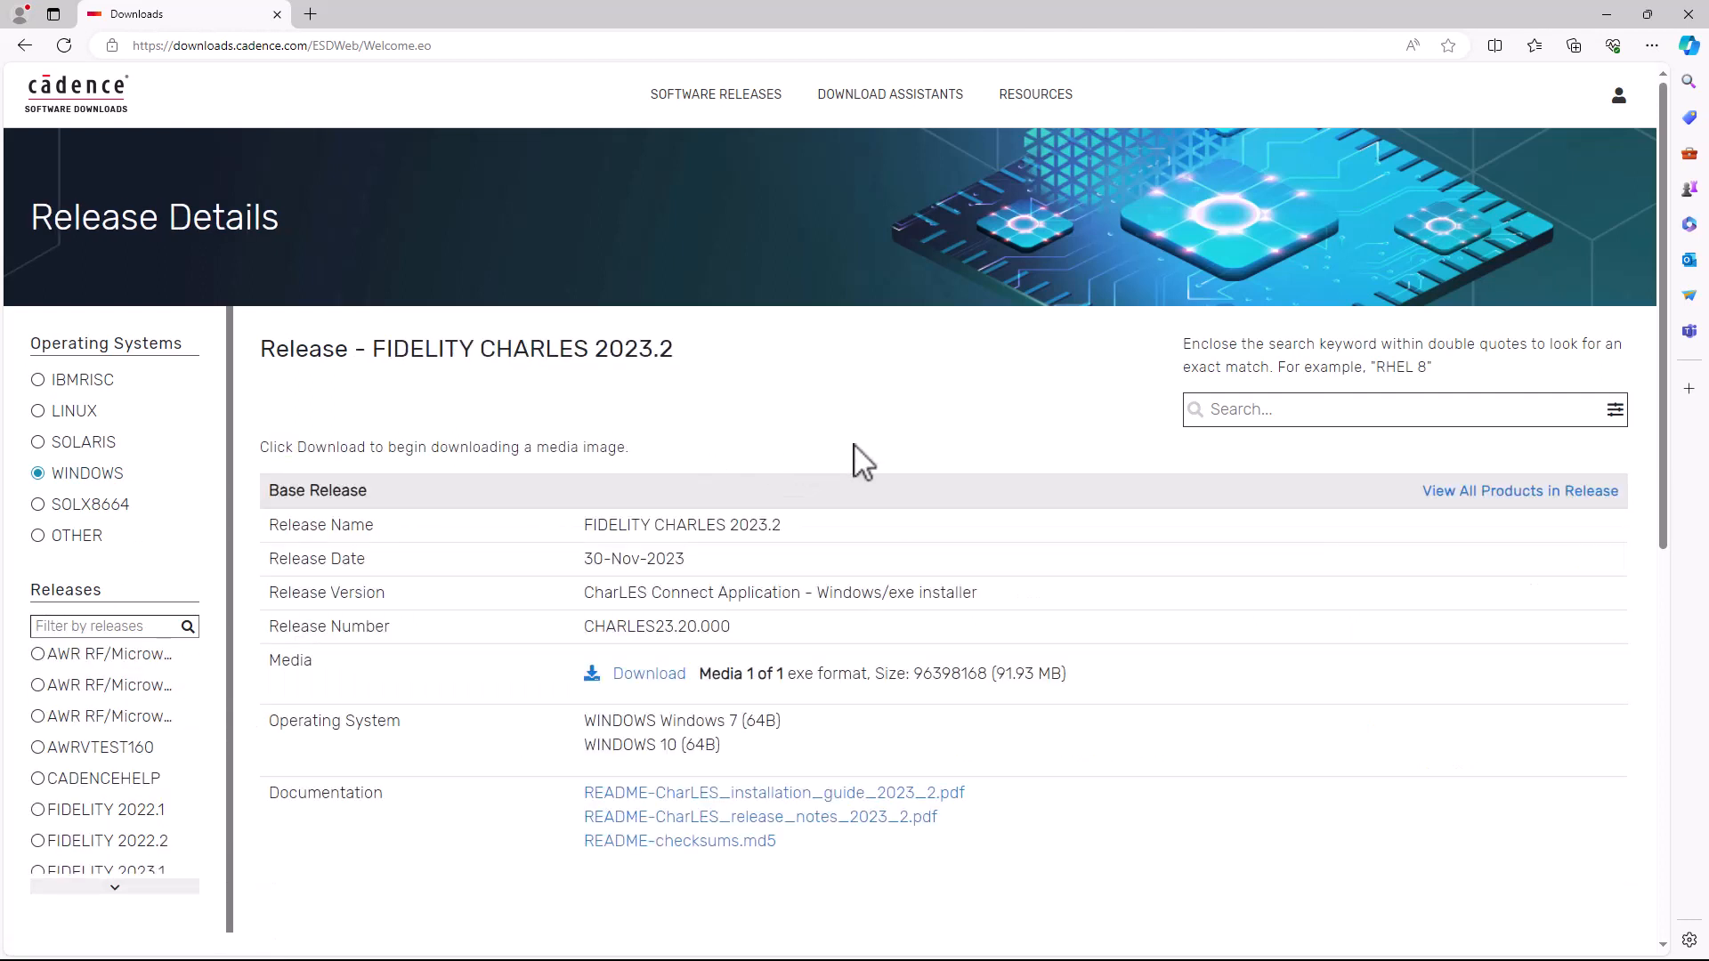
Step: Download the Windows installer media and accept the Download Agreement
scroll("down", 3)
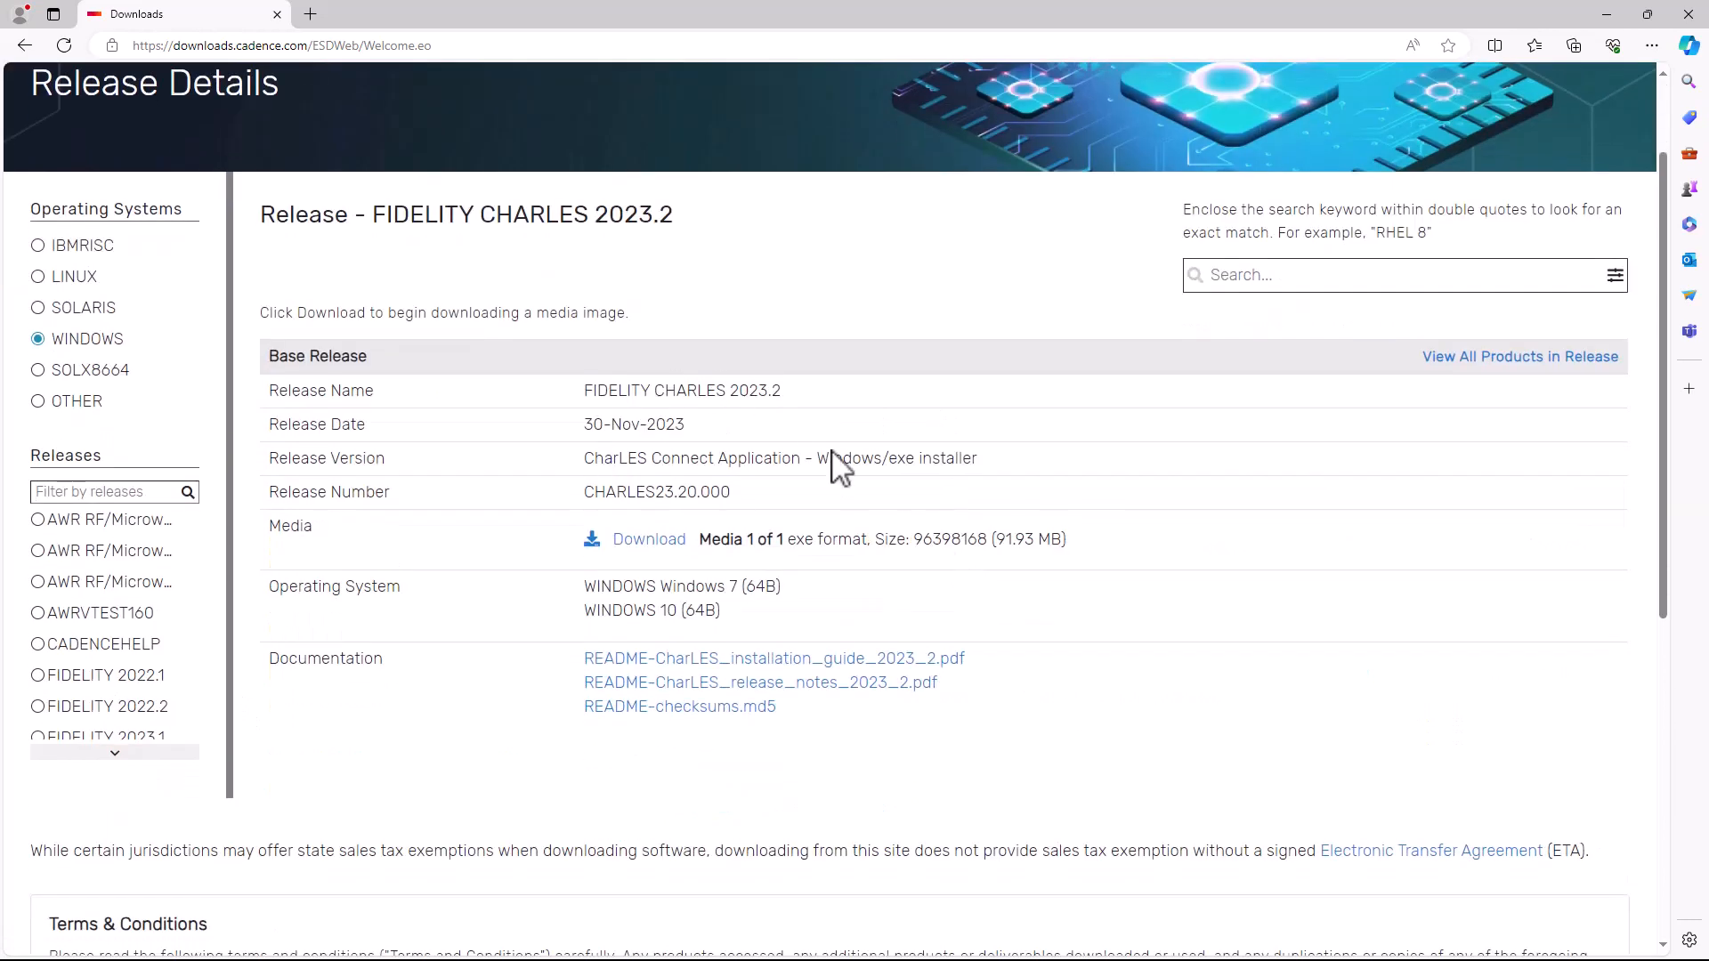
mouse_move(649, 538)
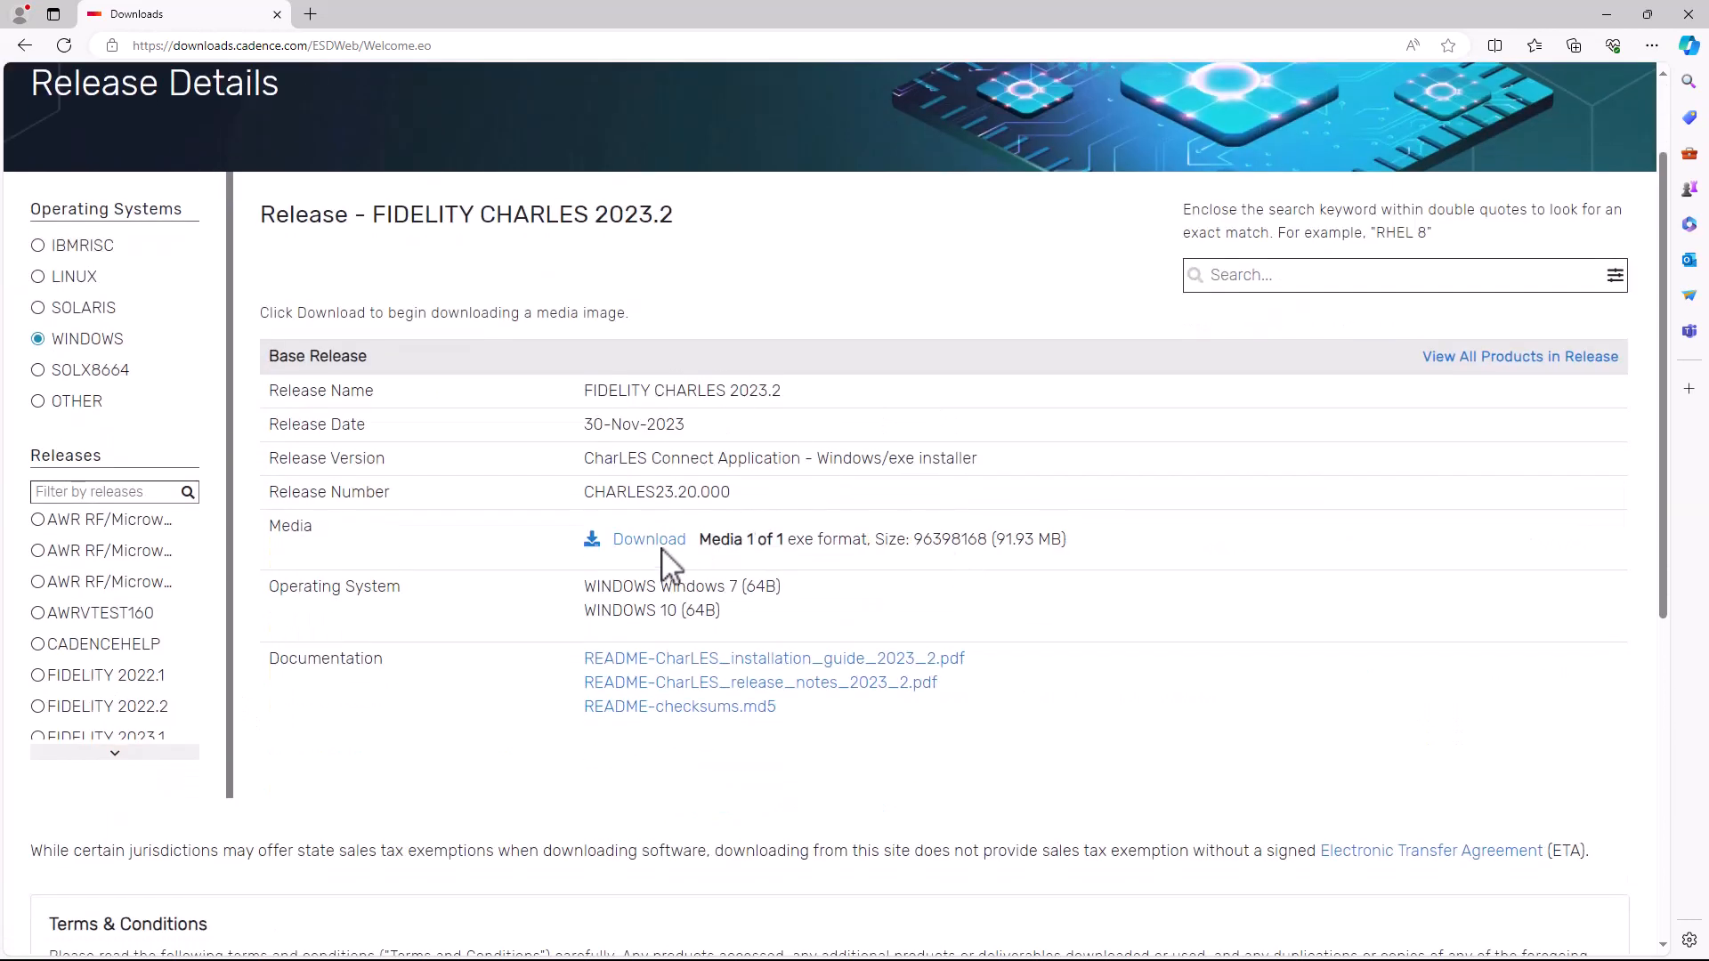
mouse_move(648, 539)
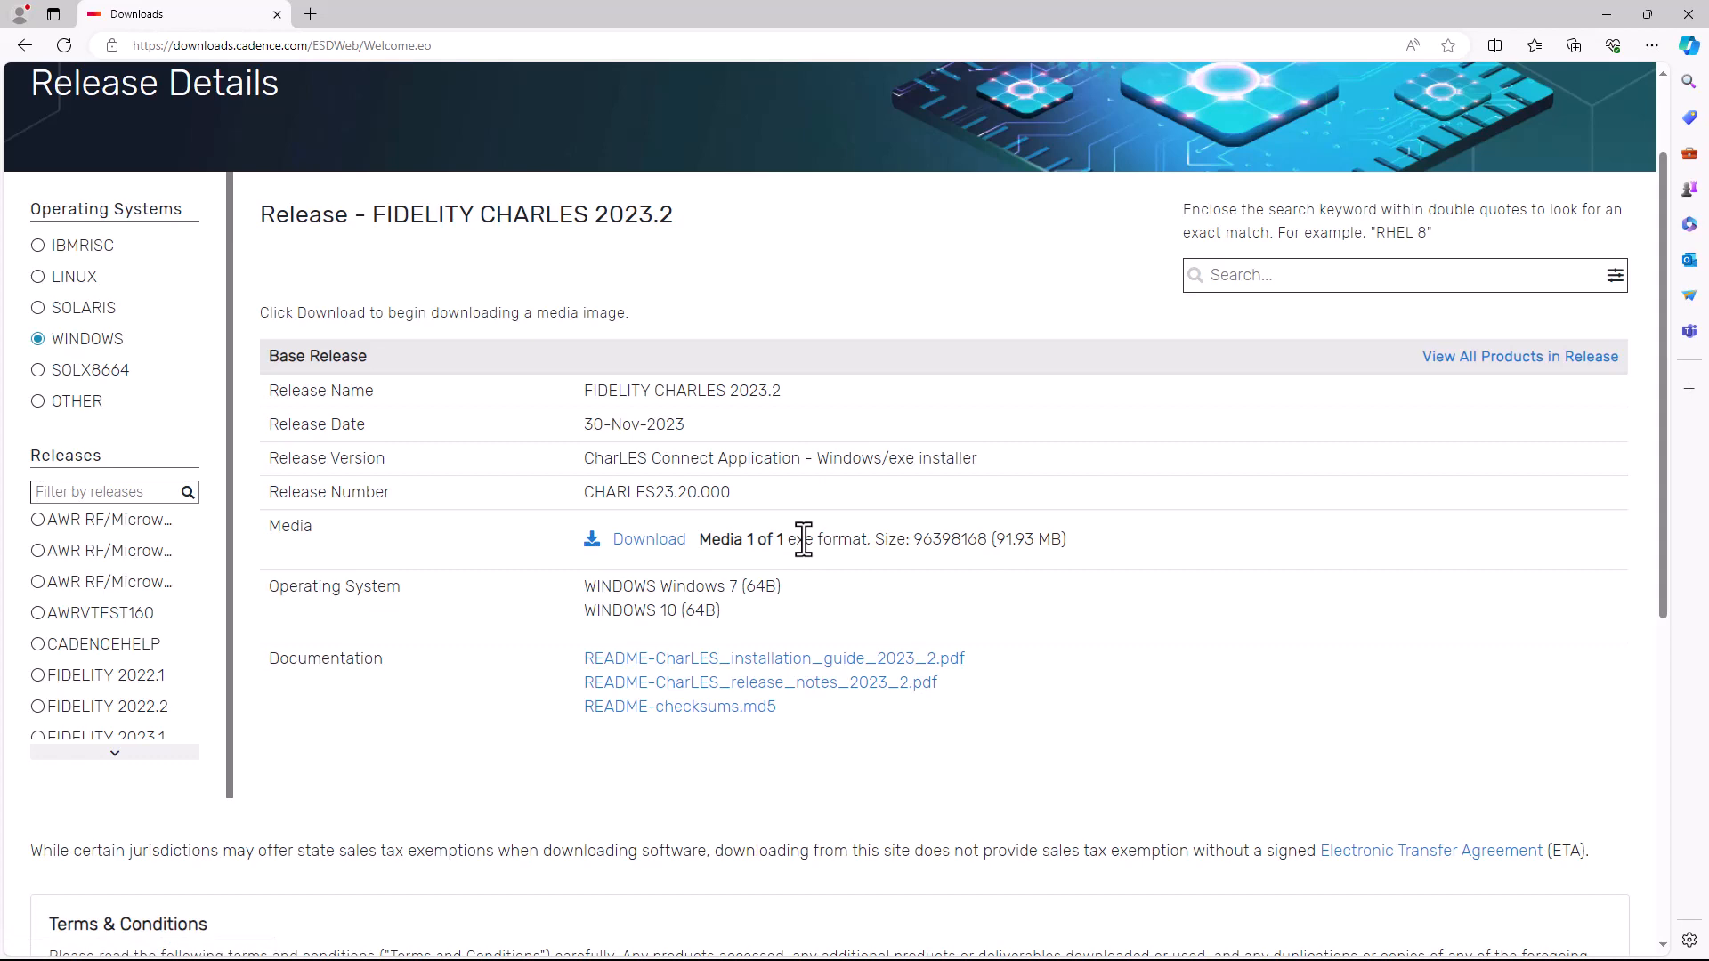
left_click(647, 539)
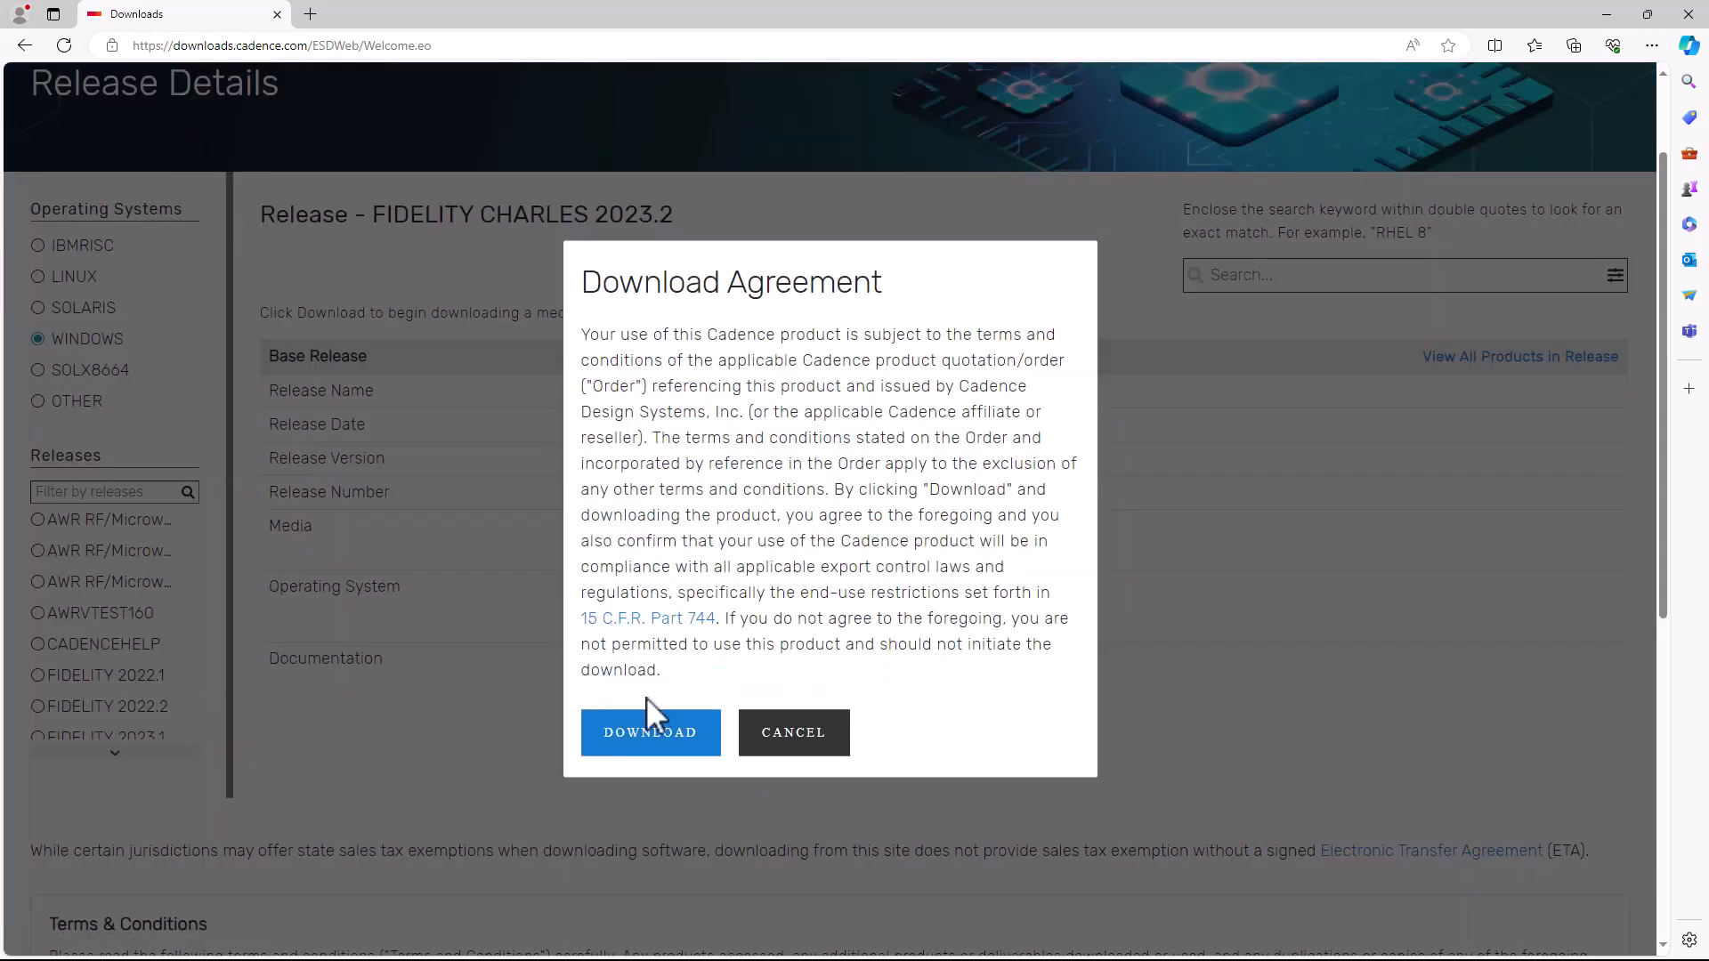
left_click(650, 732)
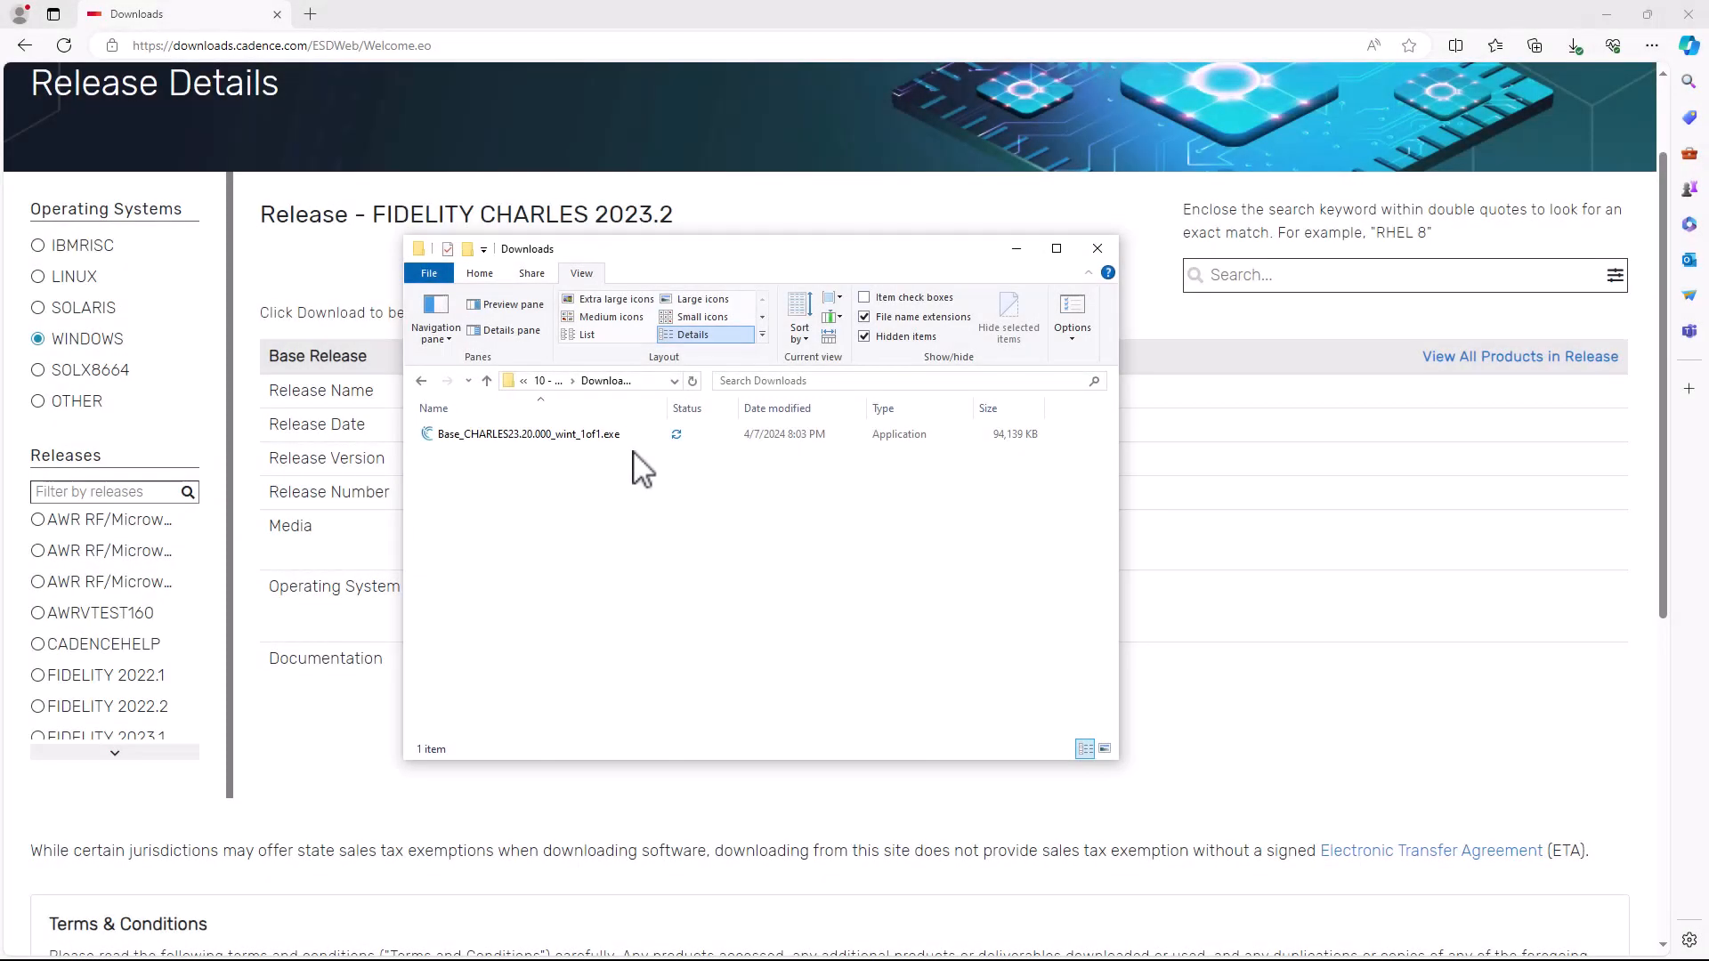
Step: Run Base_CHARLES23.20.000_wint_1of1.exe from the Downloads folder
left_click(529, 434)
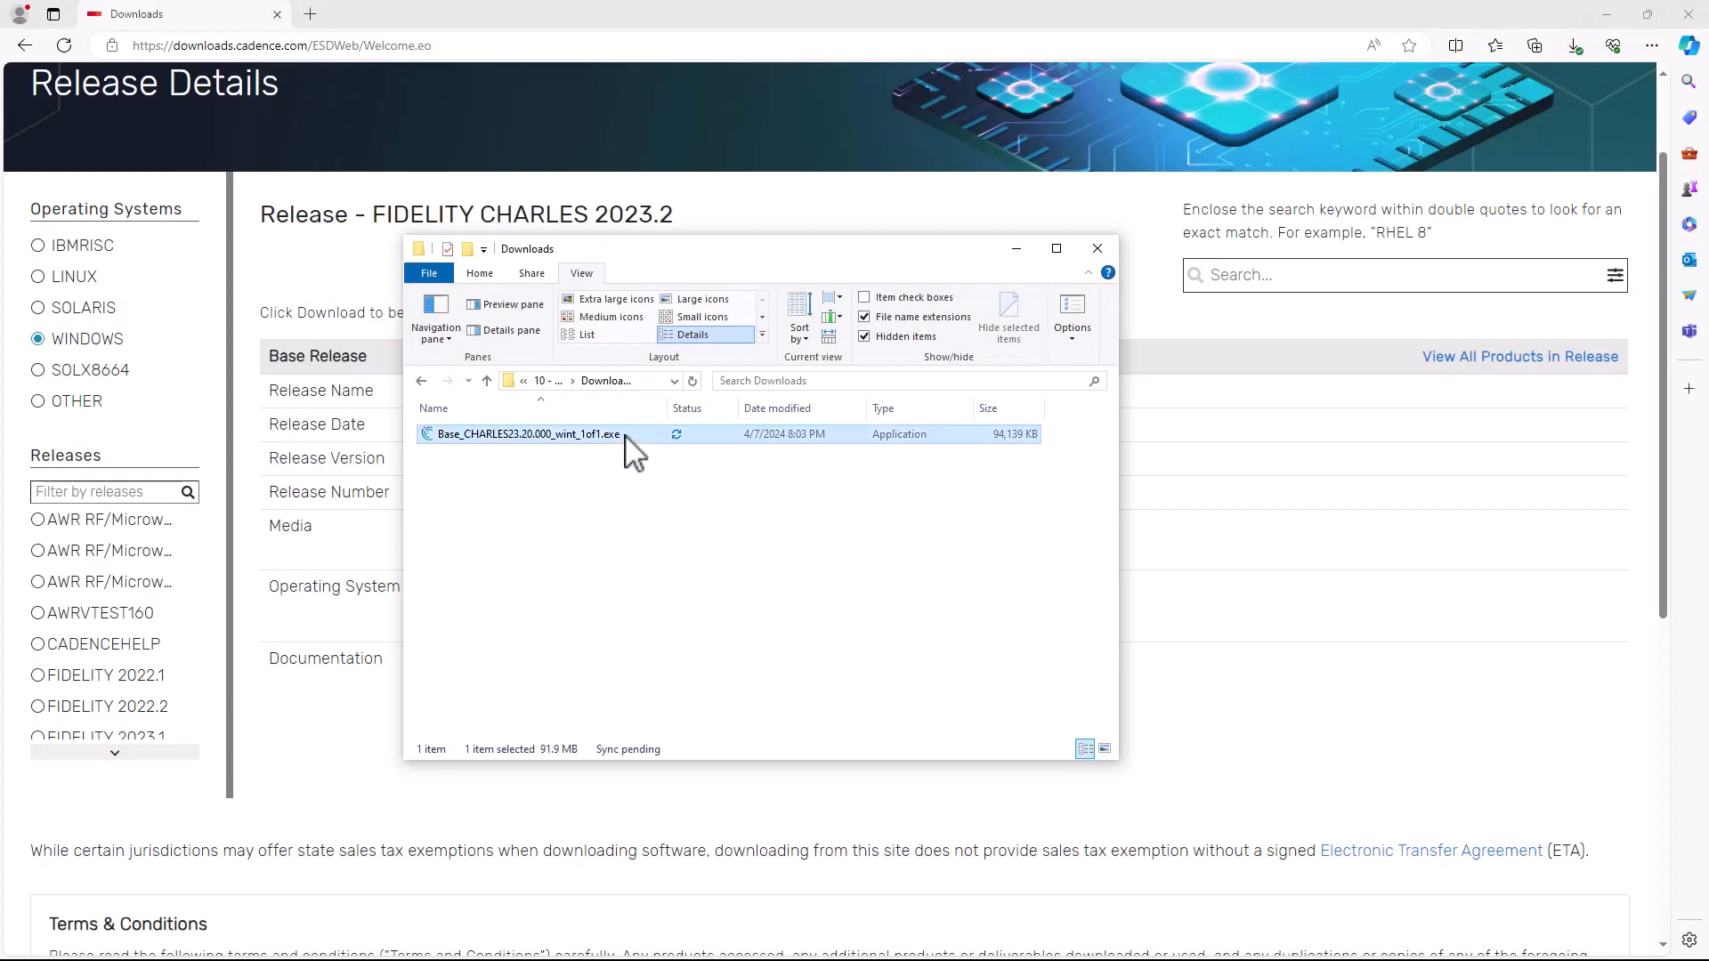
double_click(528, 434)
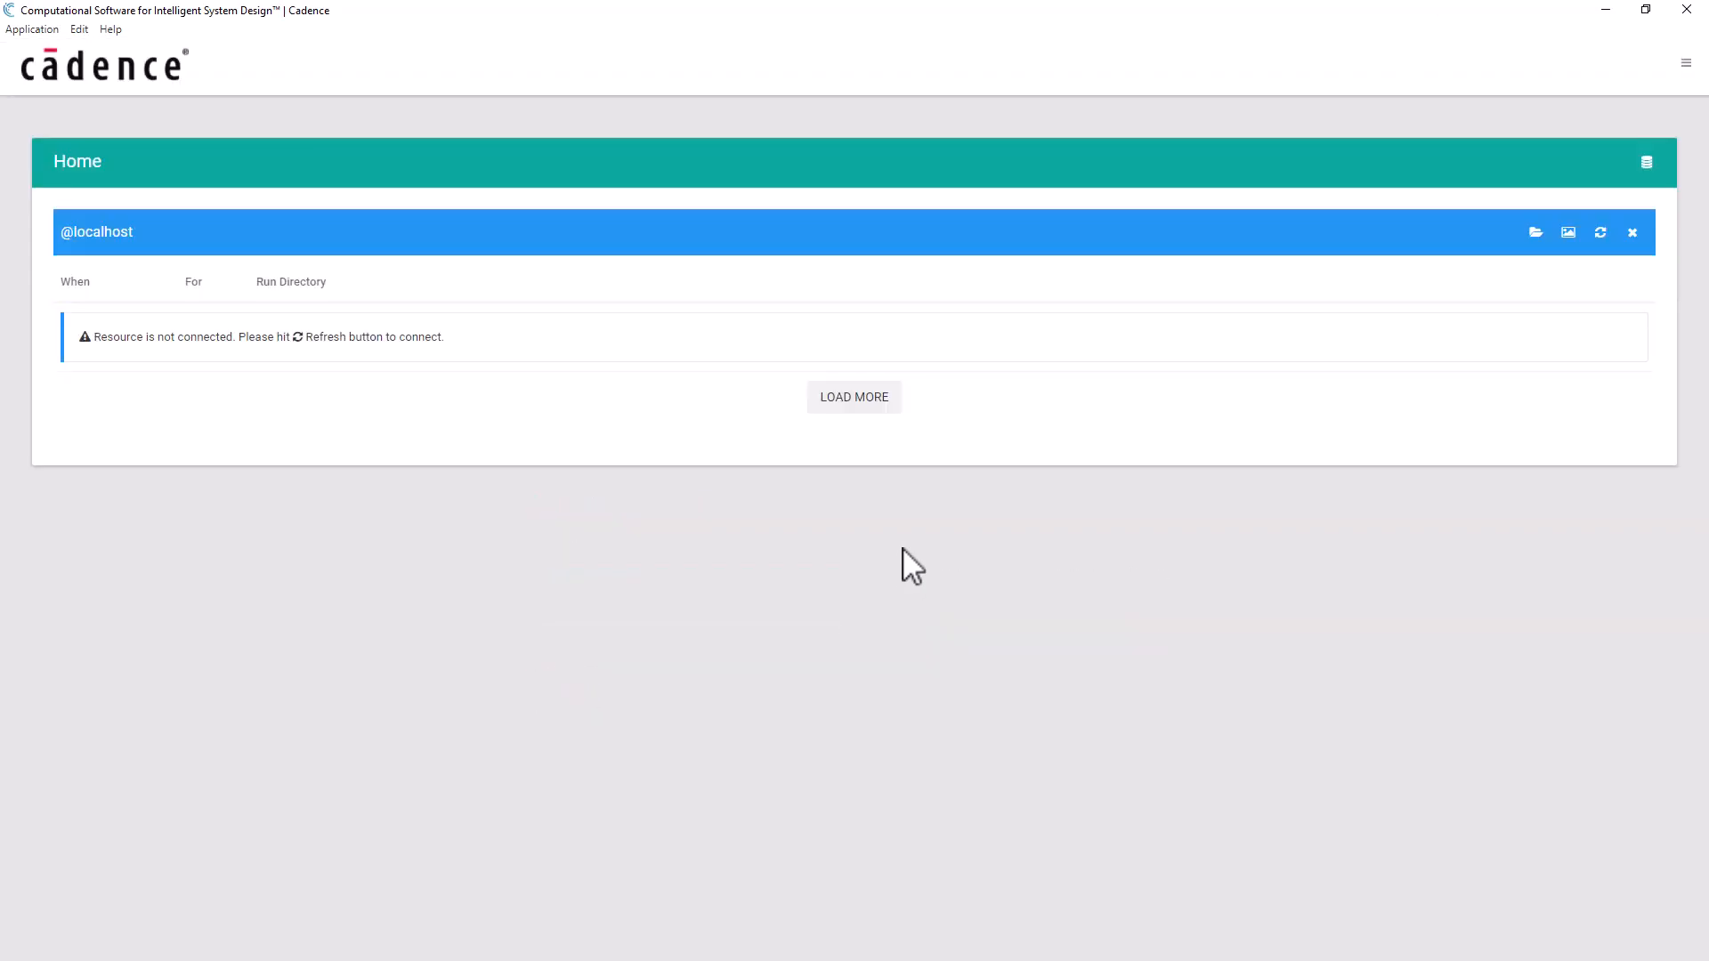
mouse_move(1213, 533)
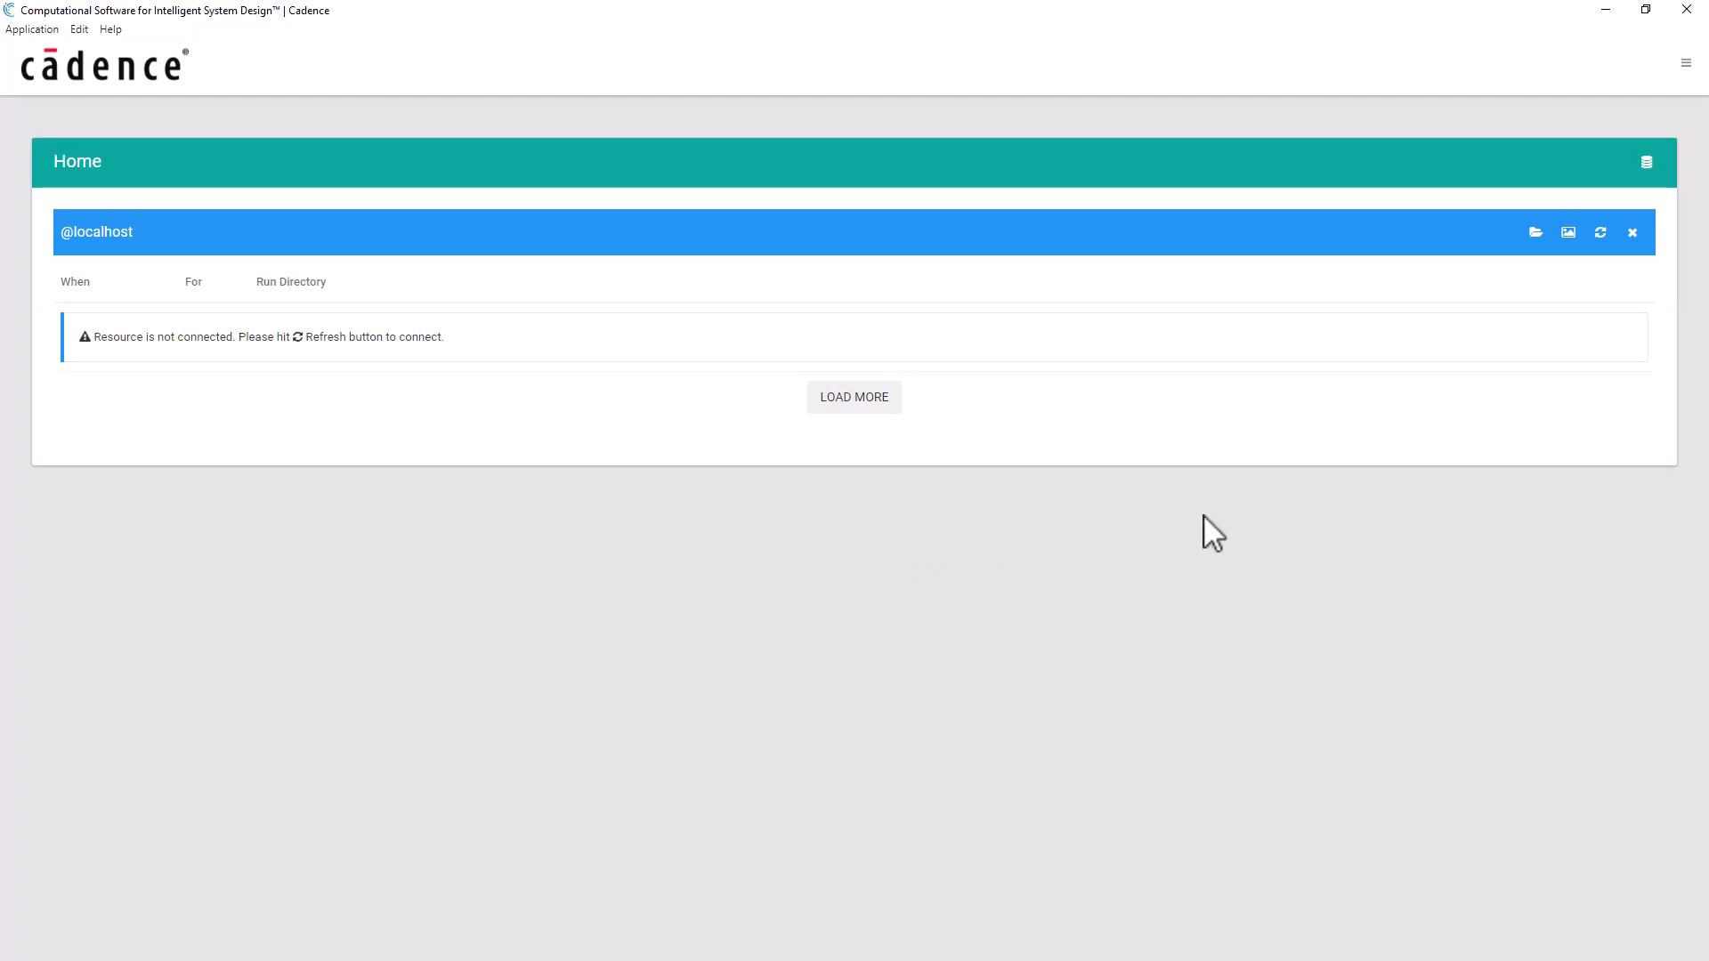
mouse_move(1307, 487)
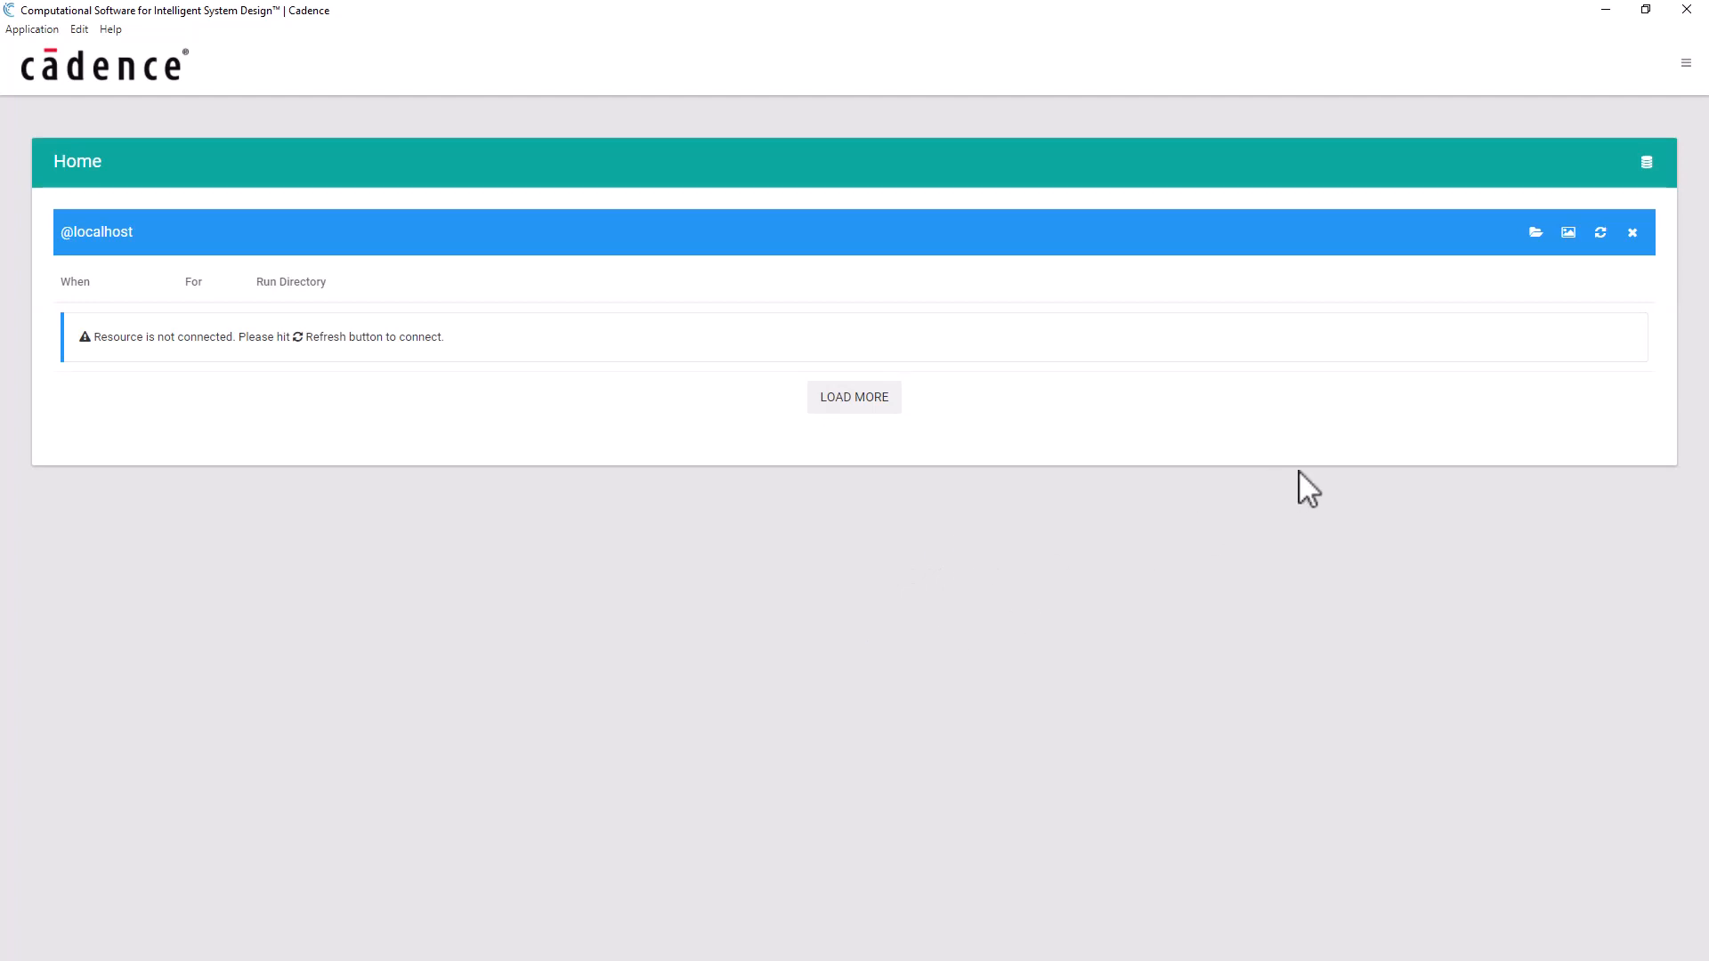
mouse_move(1423, 456)
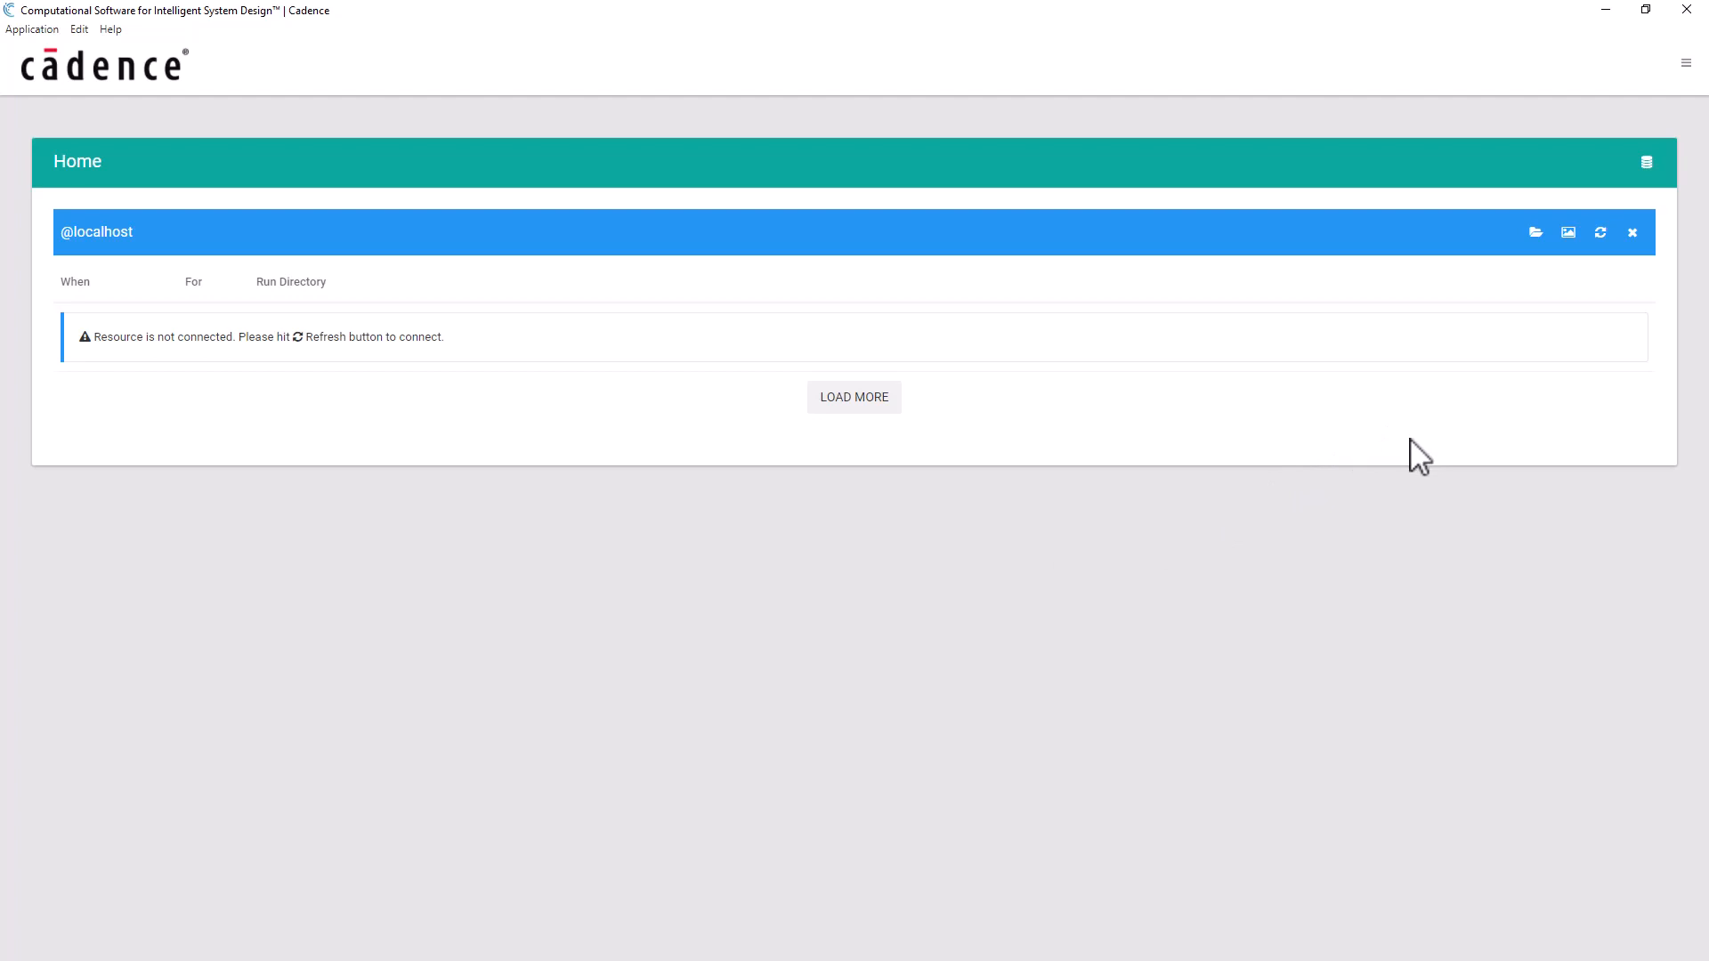
mouse_move(1646, 161)
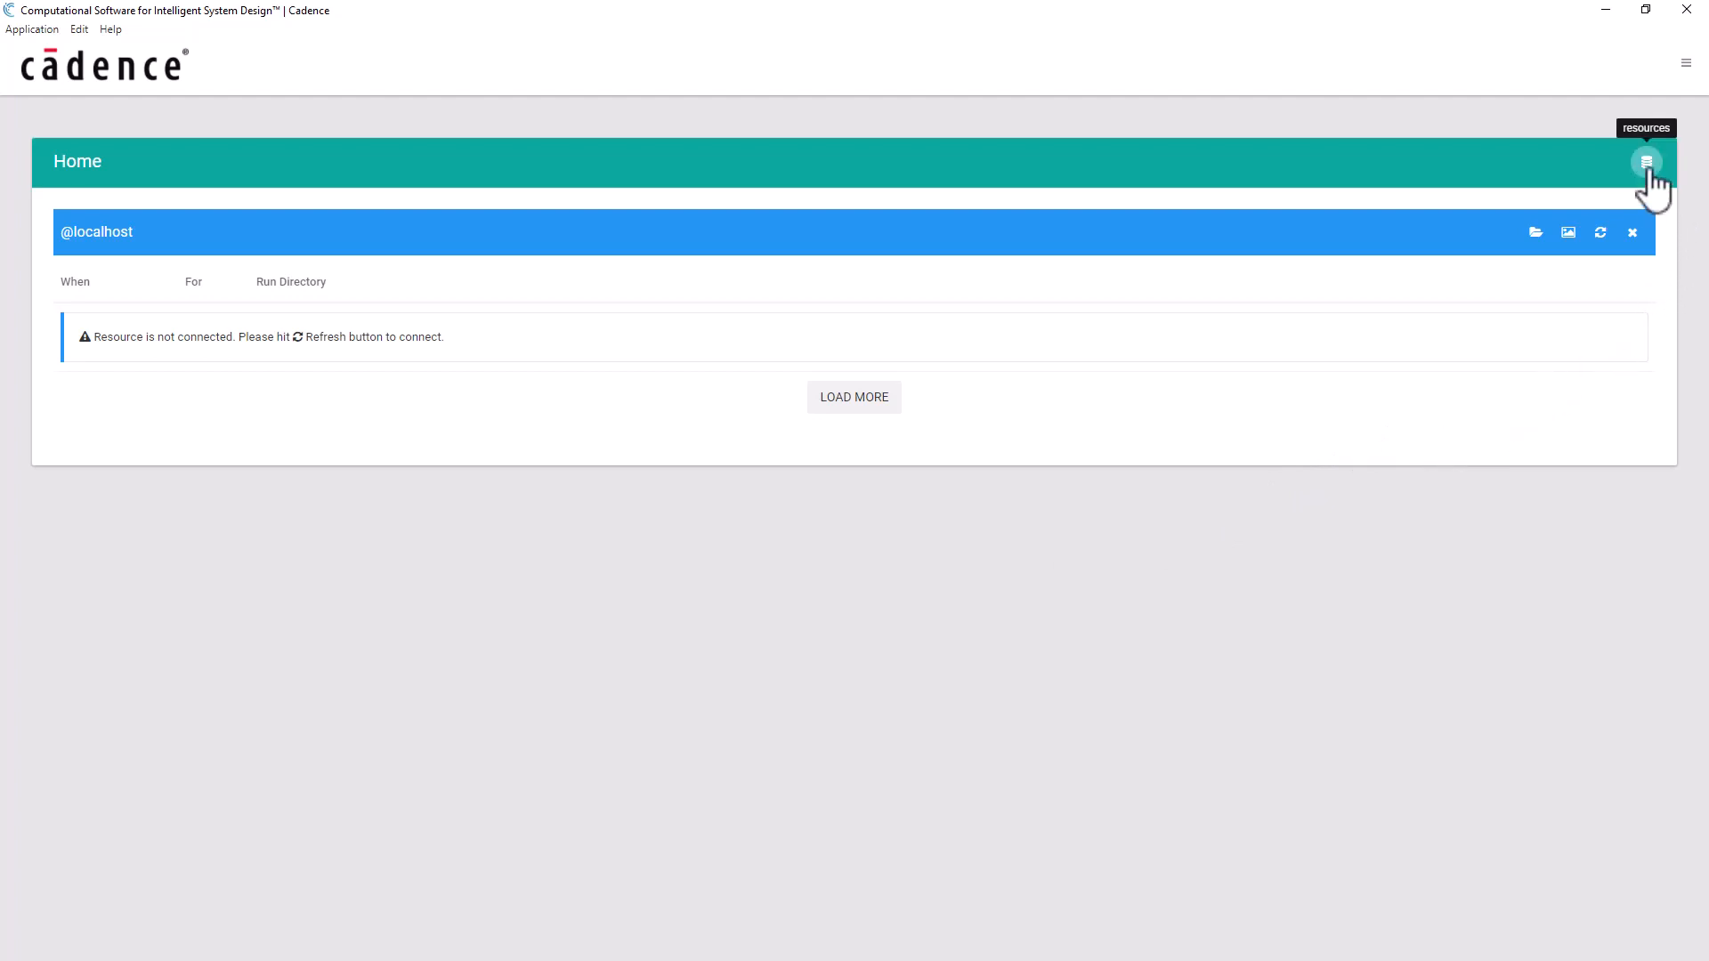
left_click(1646, 161)
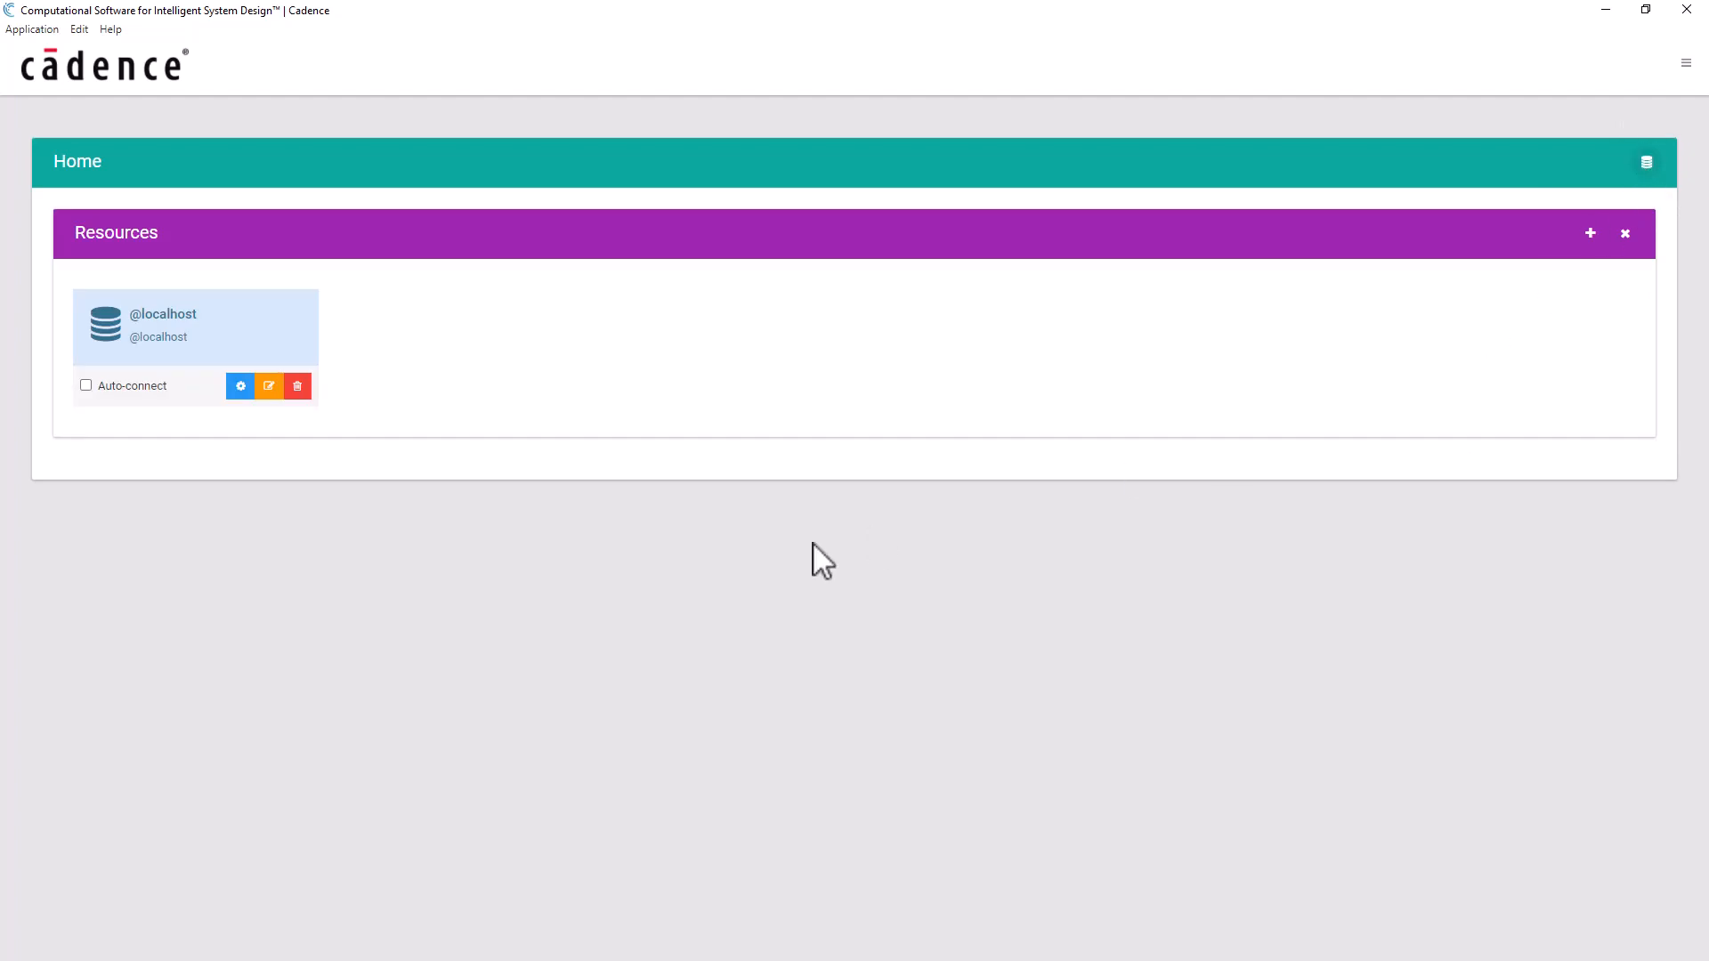
mouse_move(698, 592)
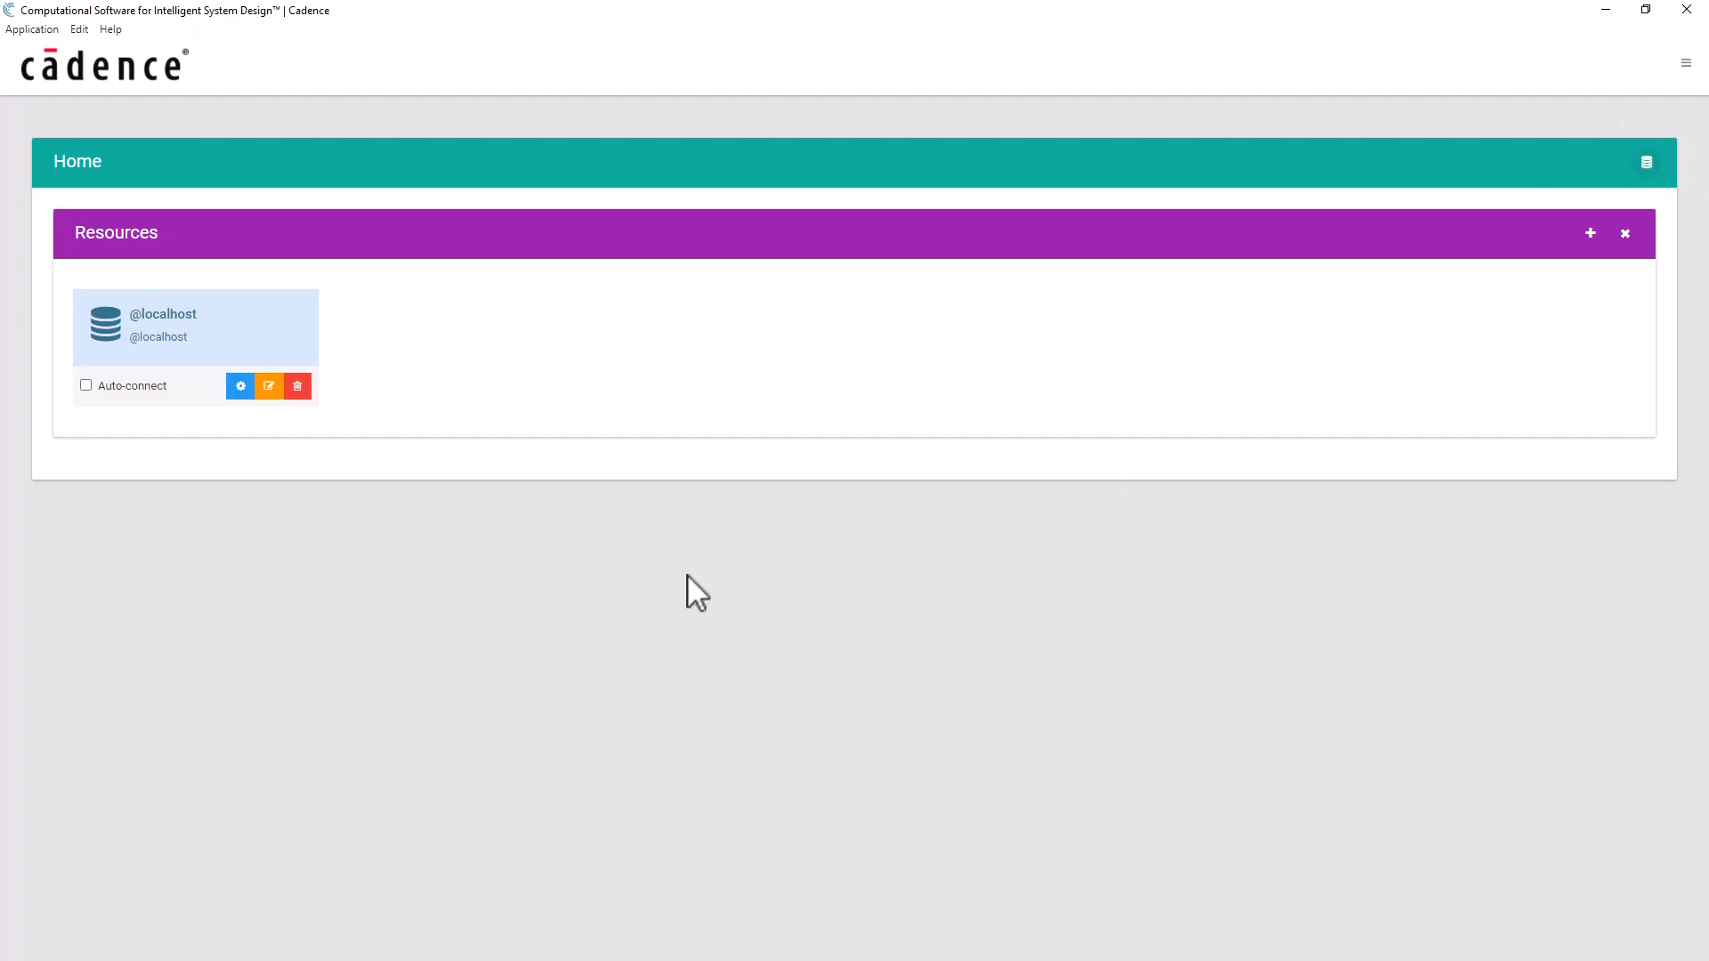
mouse_move(727, 579)
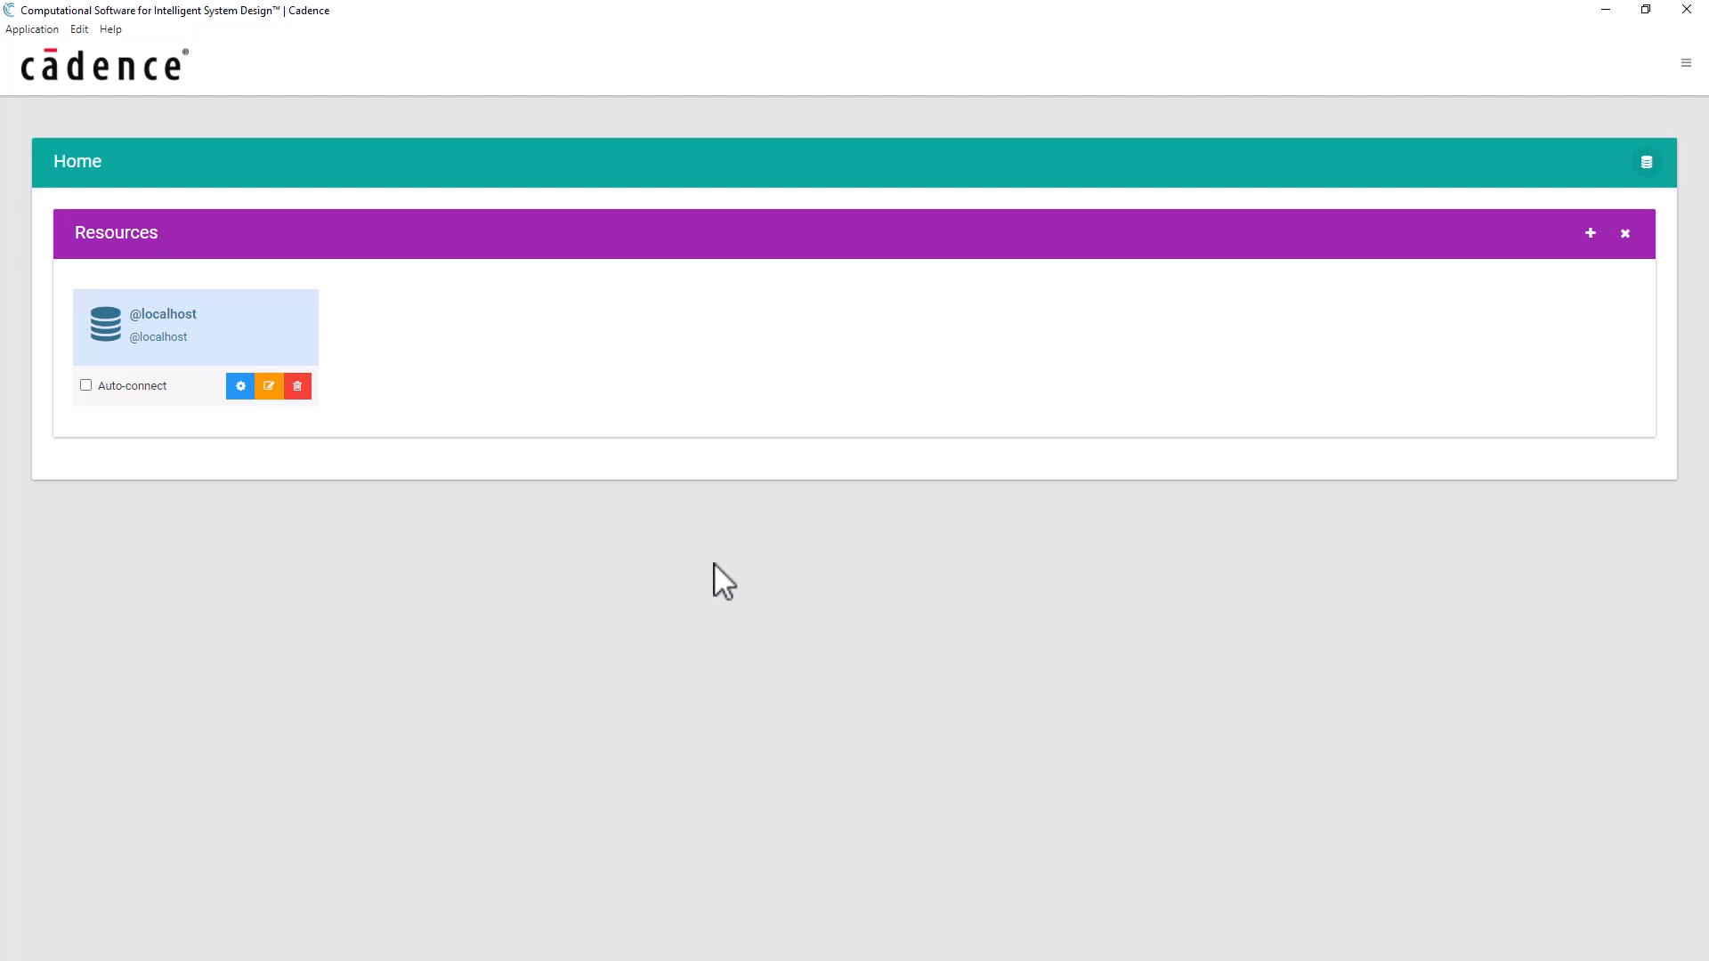
mouse_move(850, 561)
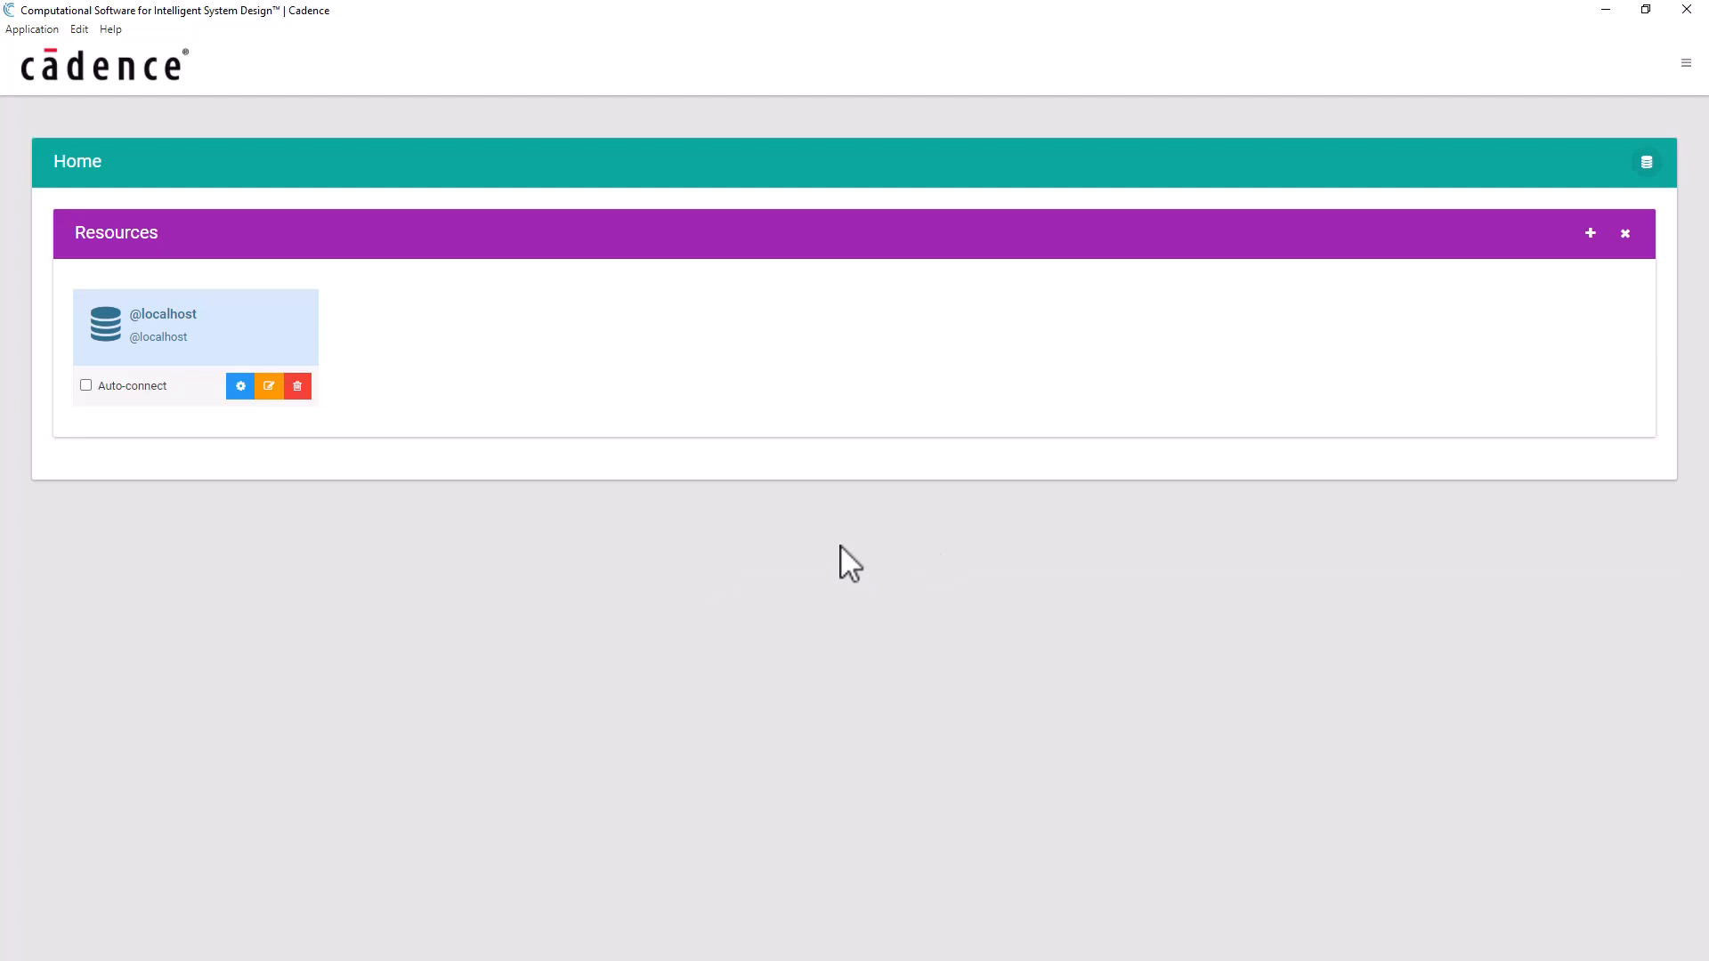
mouse_move(1590, 232)
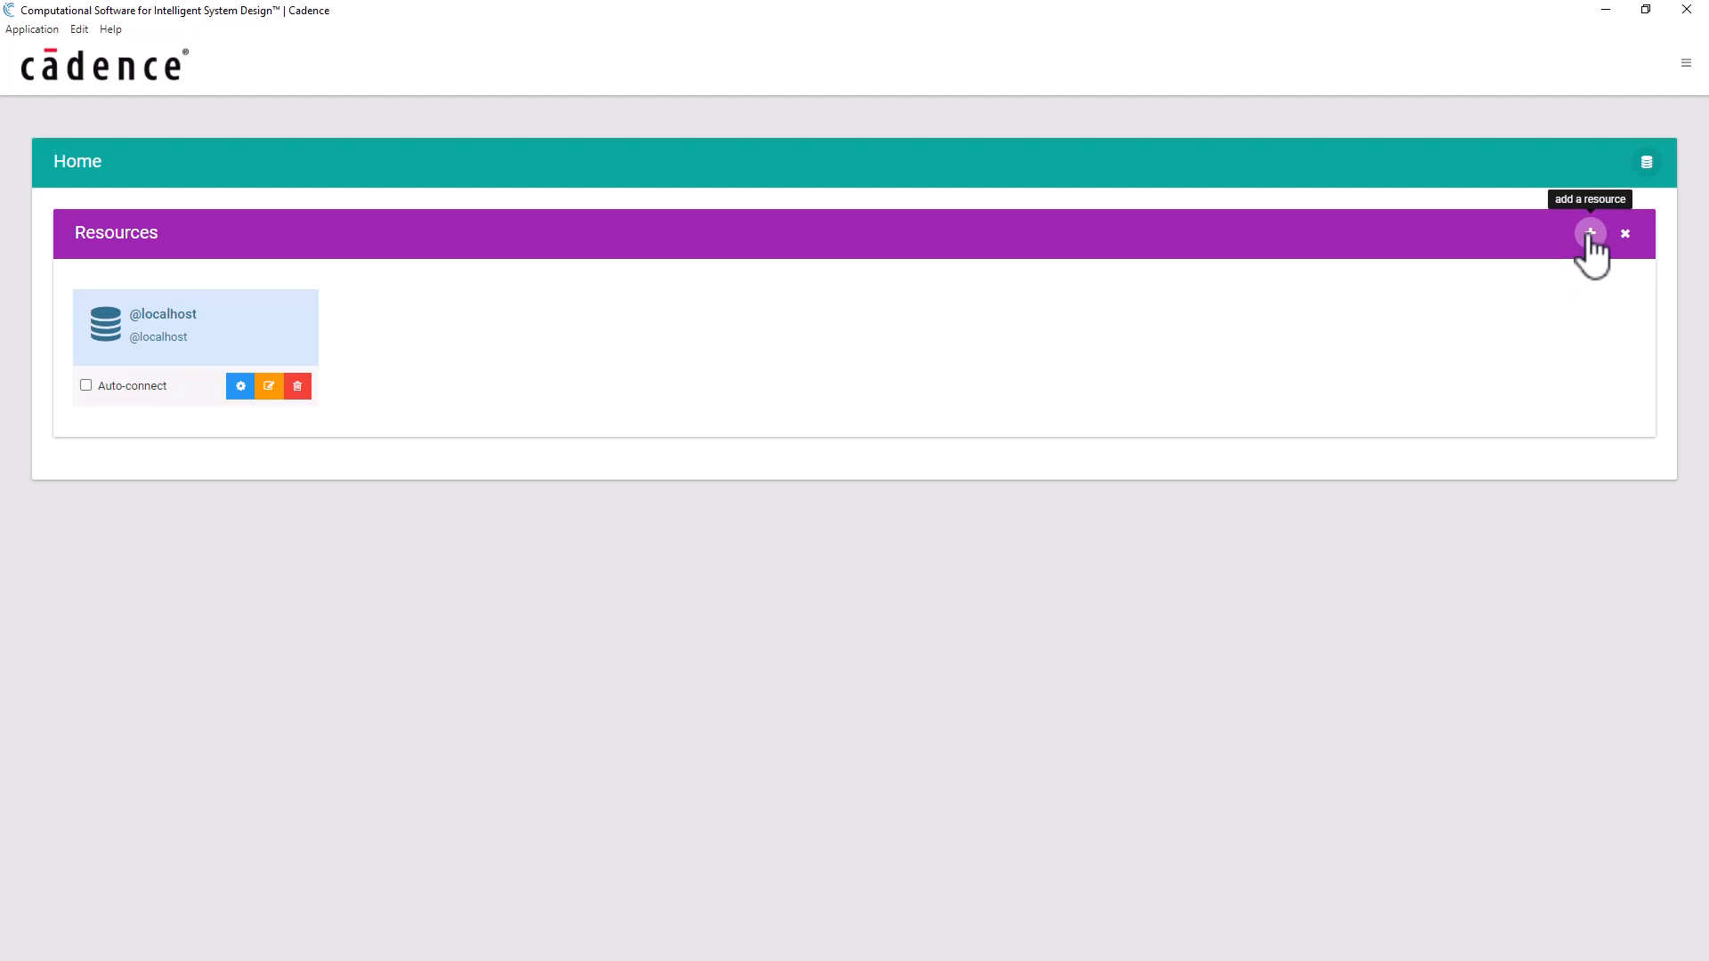
Step: Save a Linux_machine resource logging in as username@hostname with a password
left_click(1589, 233)
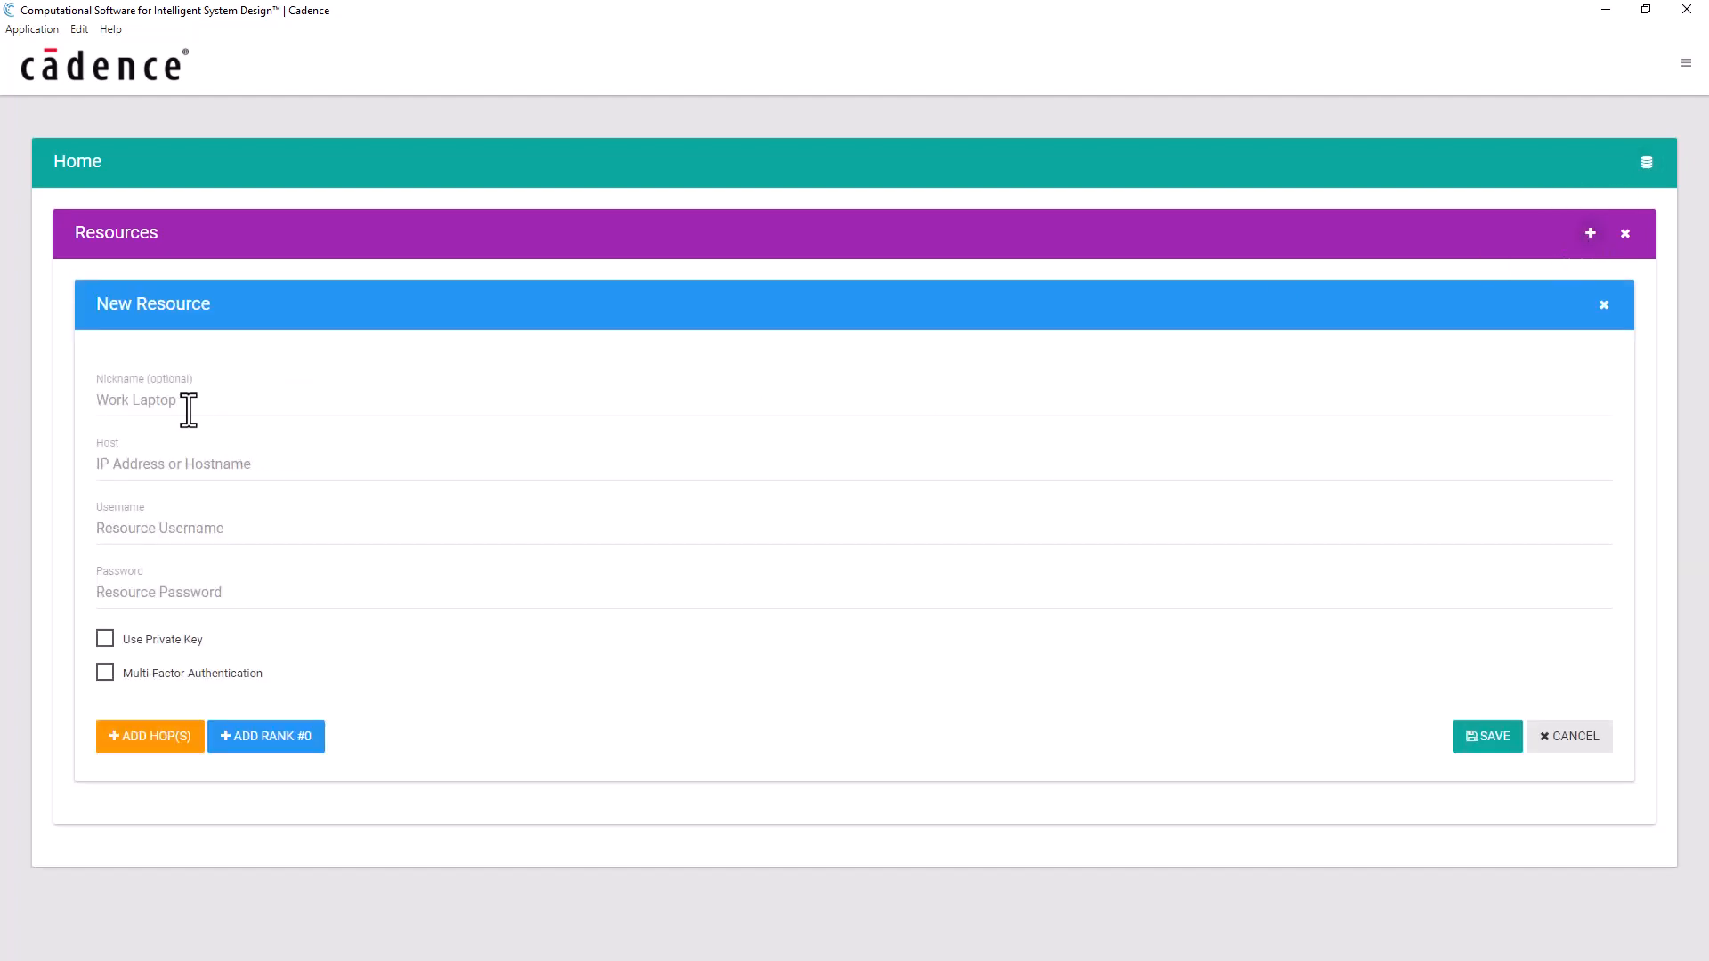
left_click(164, 400)
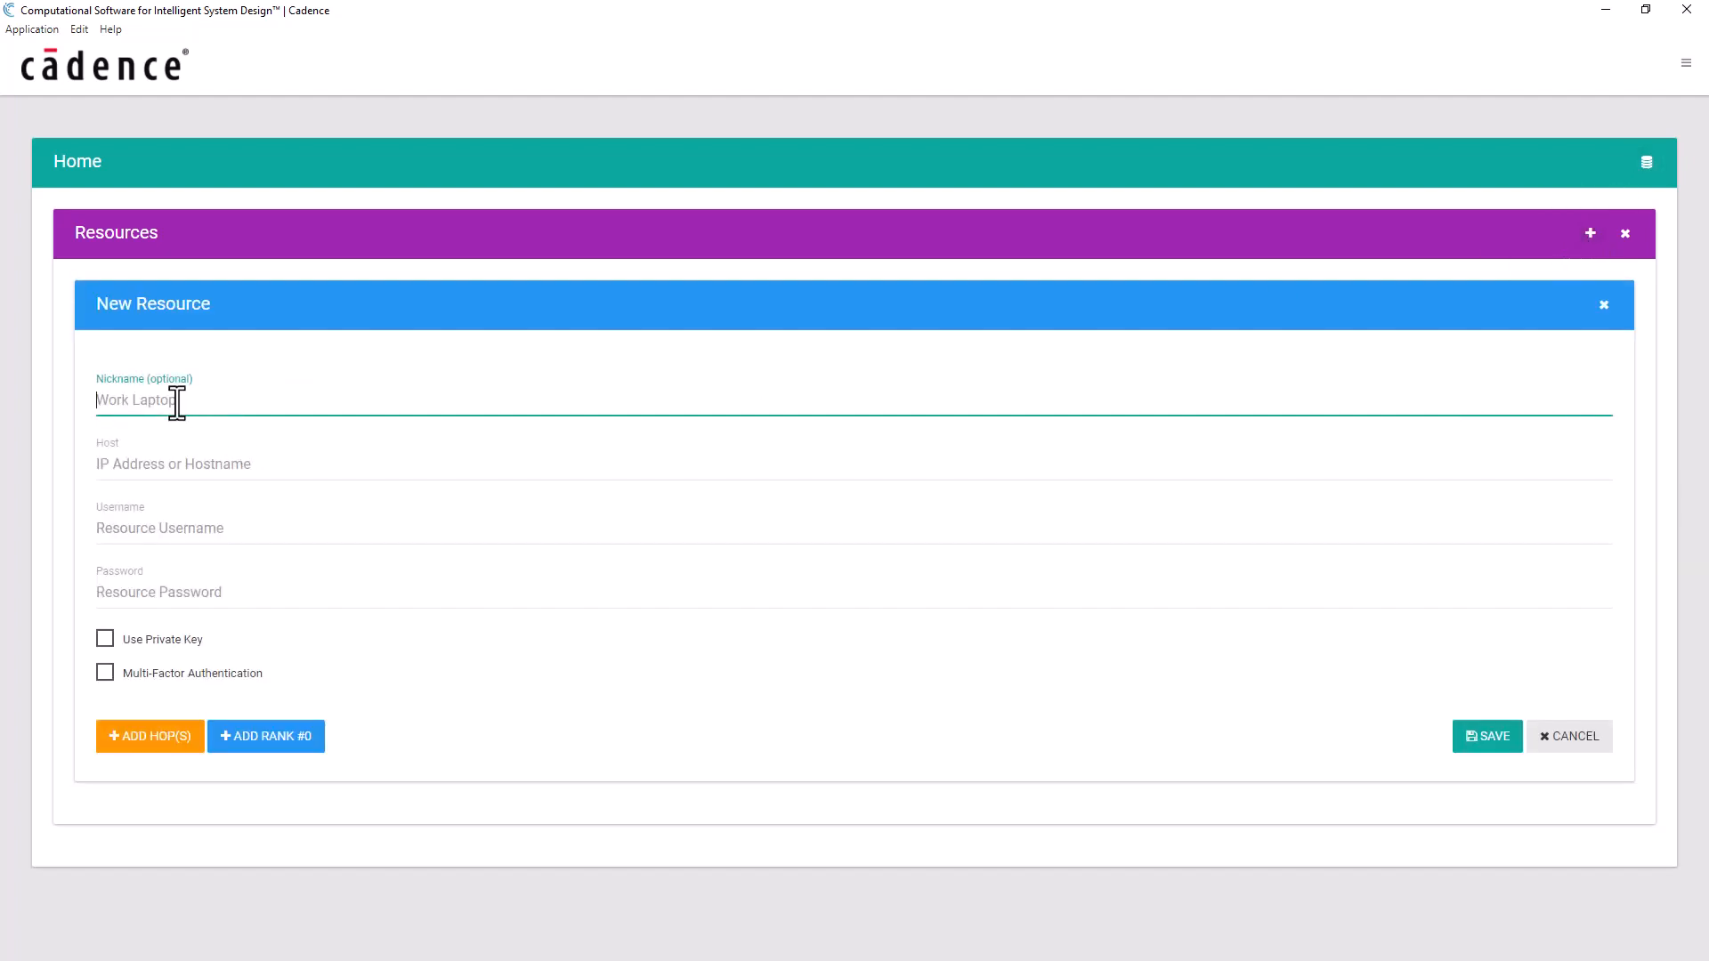
type("Linux_machine")
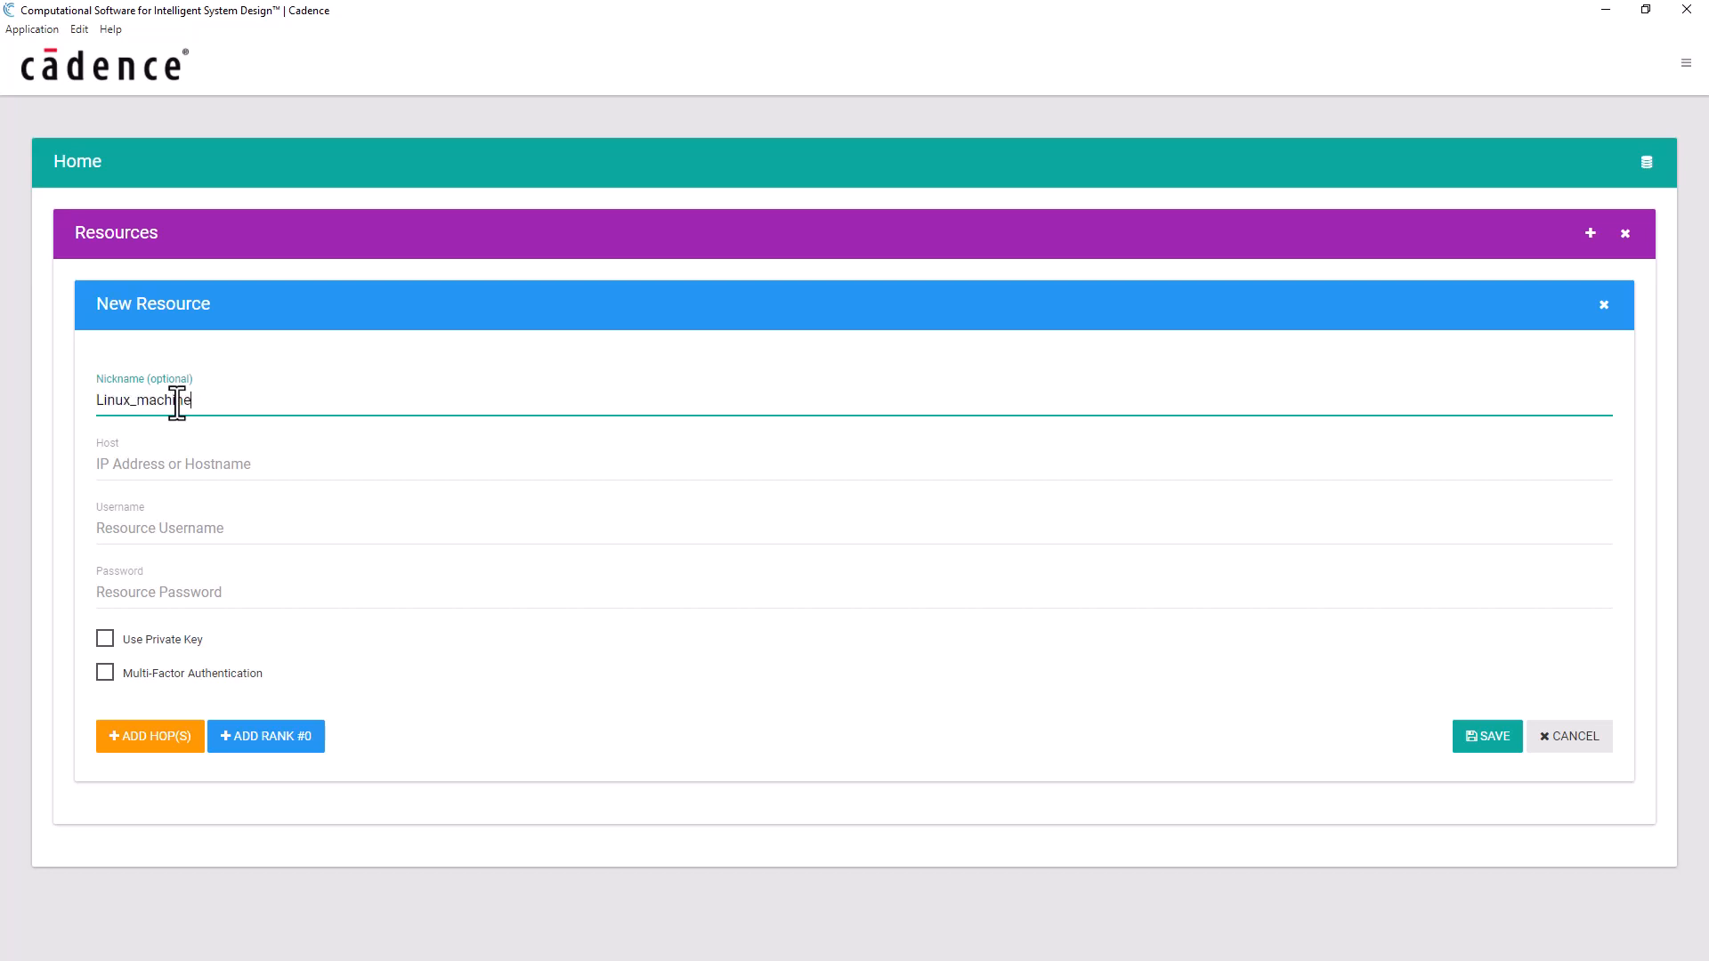
type("hostname")
left_click(855, 523)
type("username")
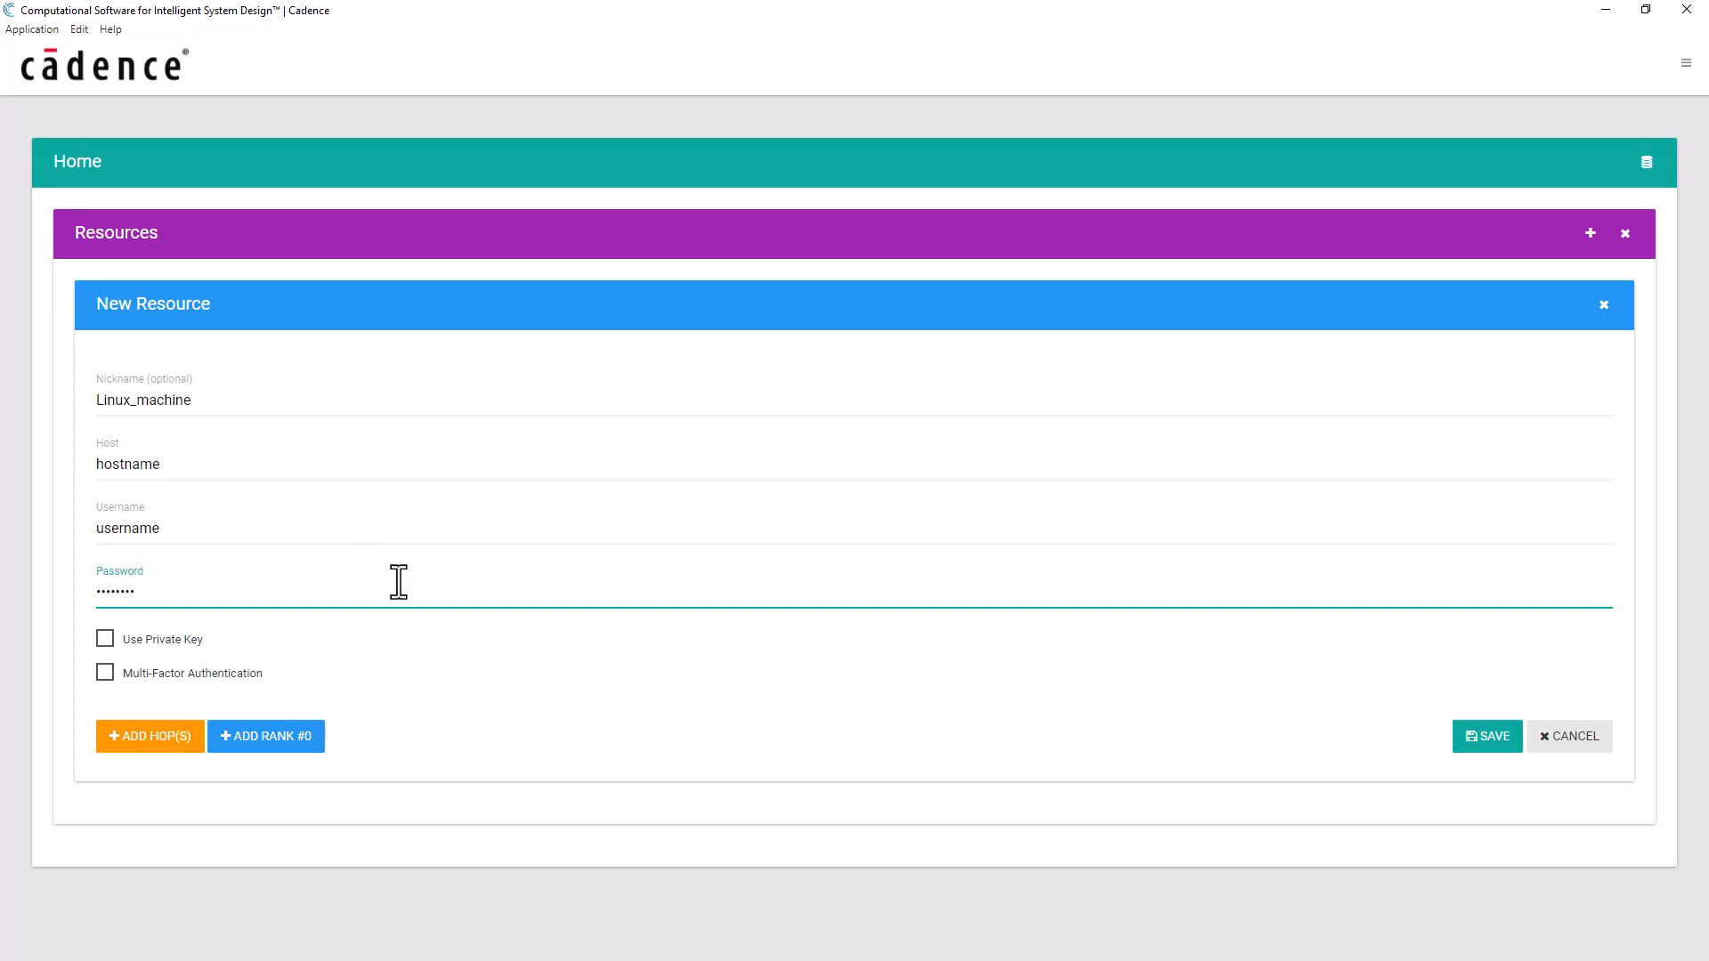
mouse_move(783, 673)
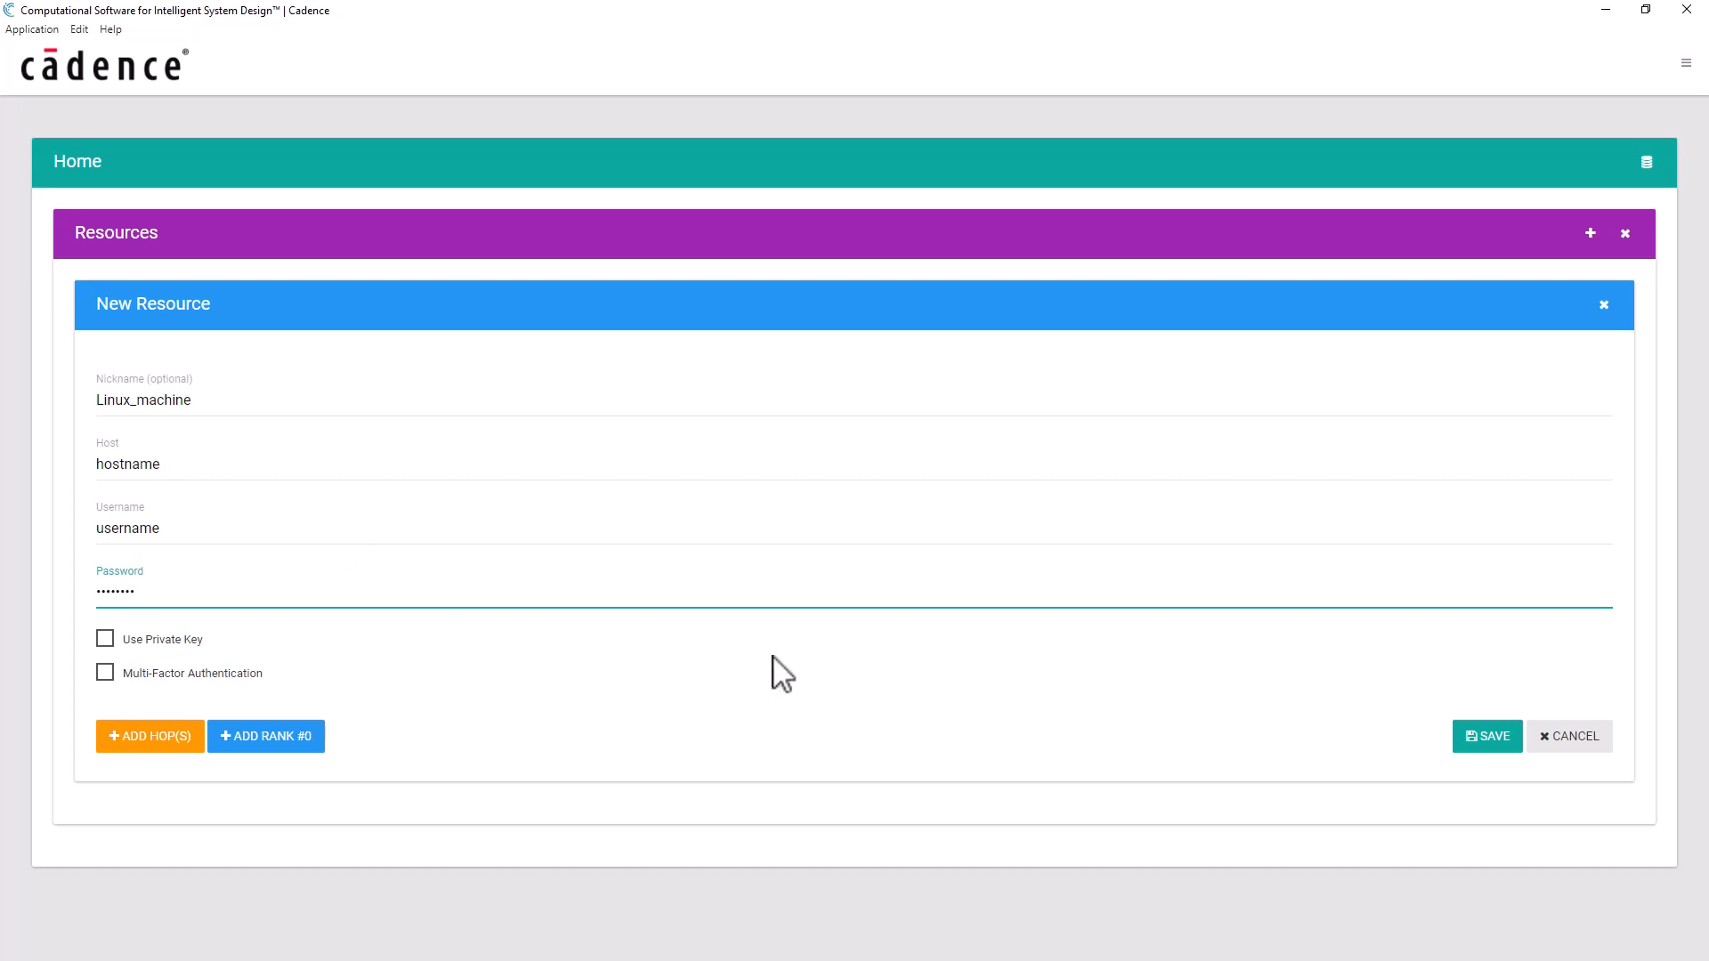
mouse_move(983, 729)
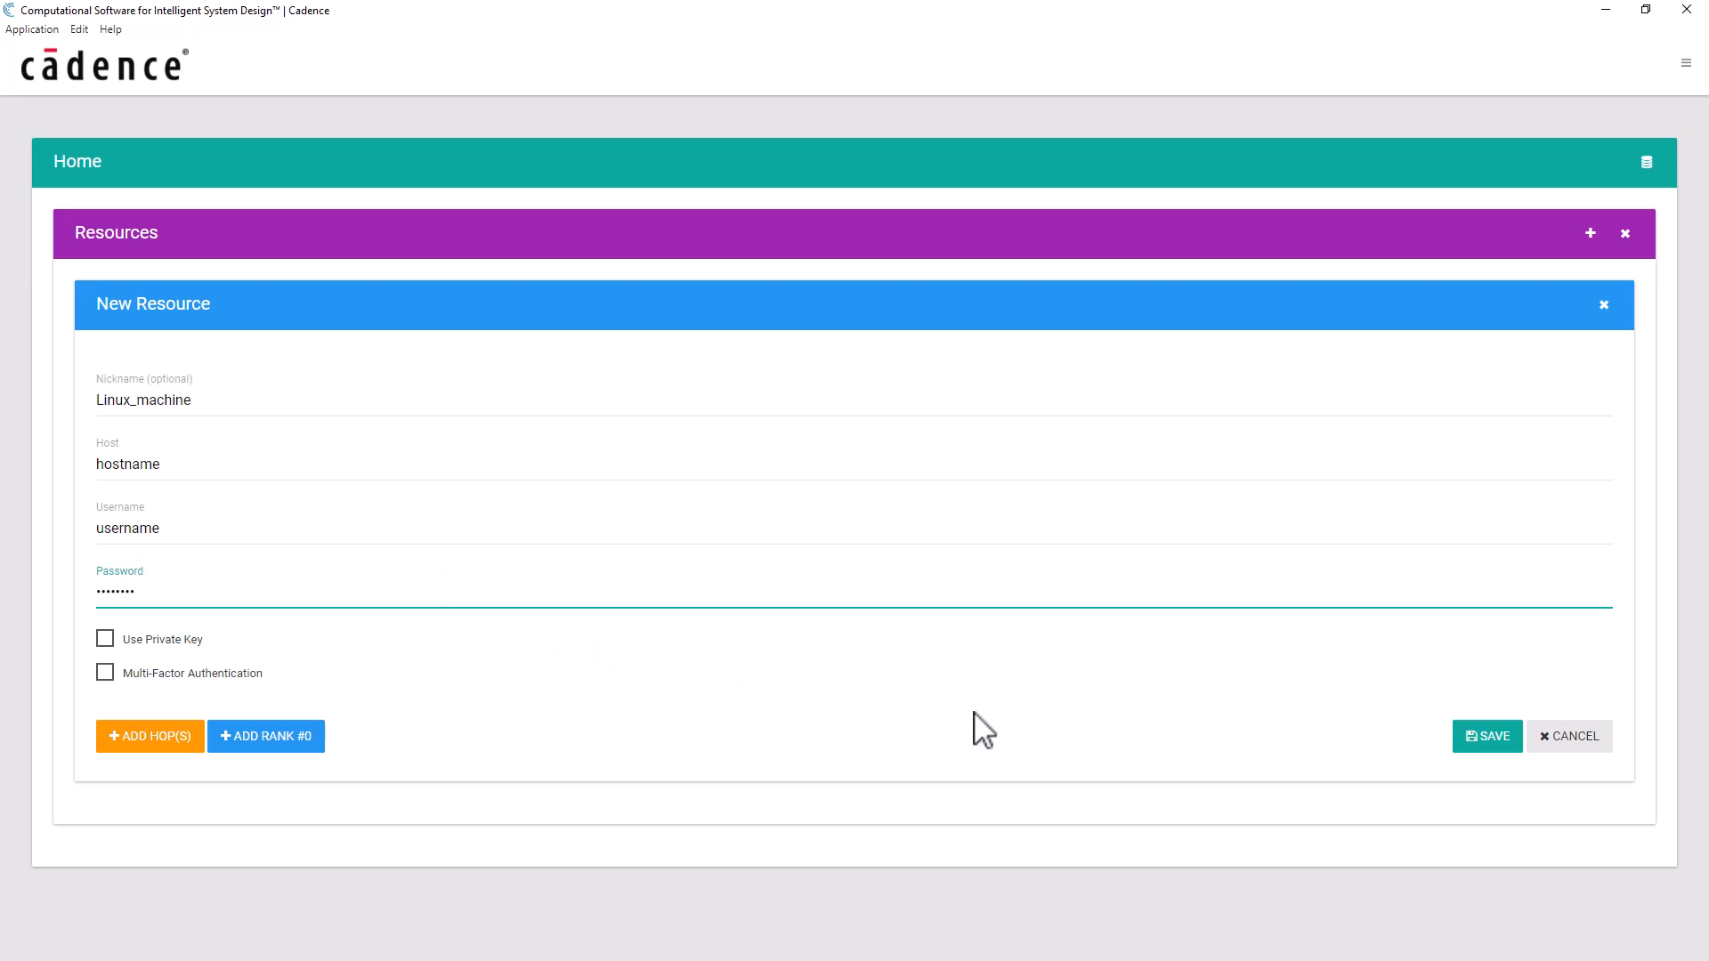
mouse_move(1421, 781)
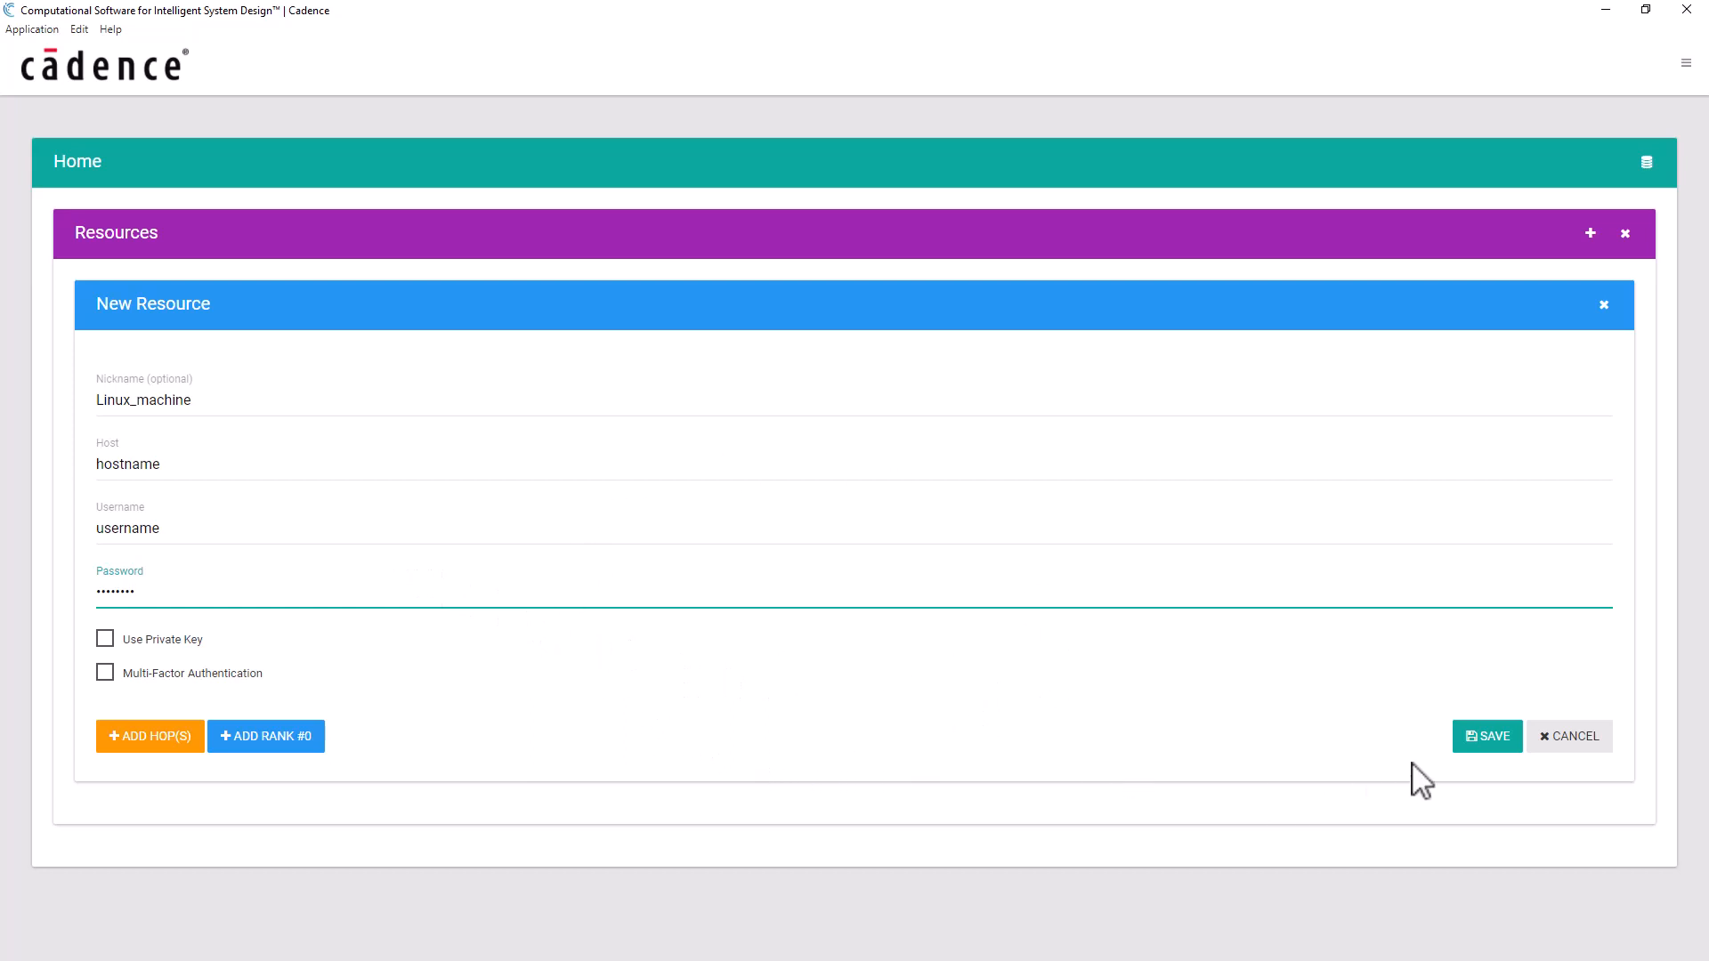
left_click(1486, 736)
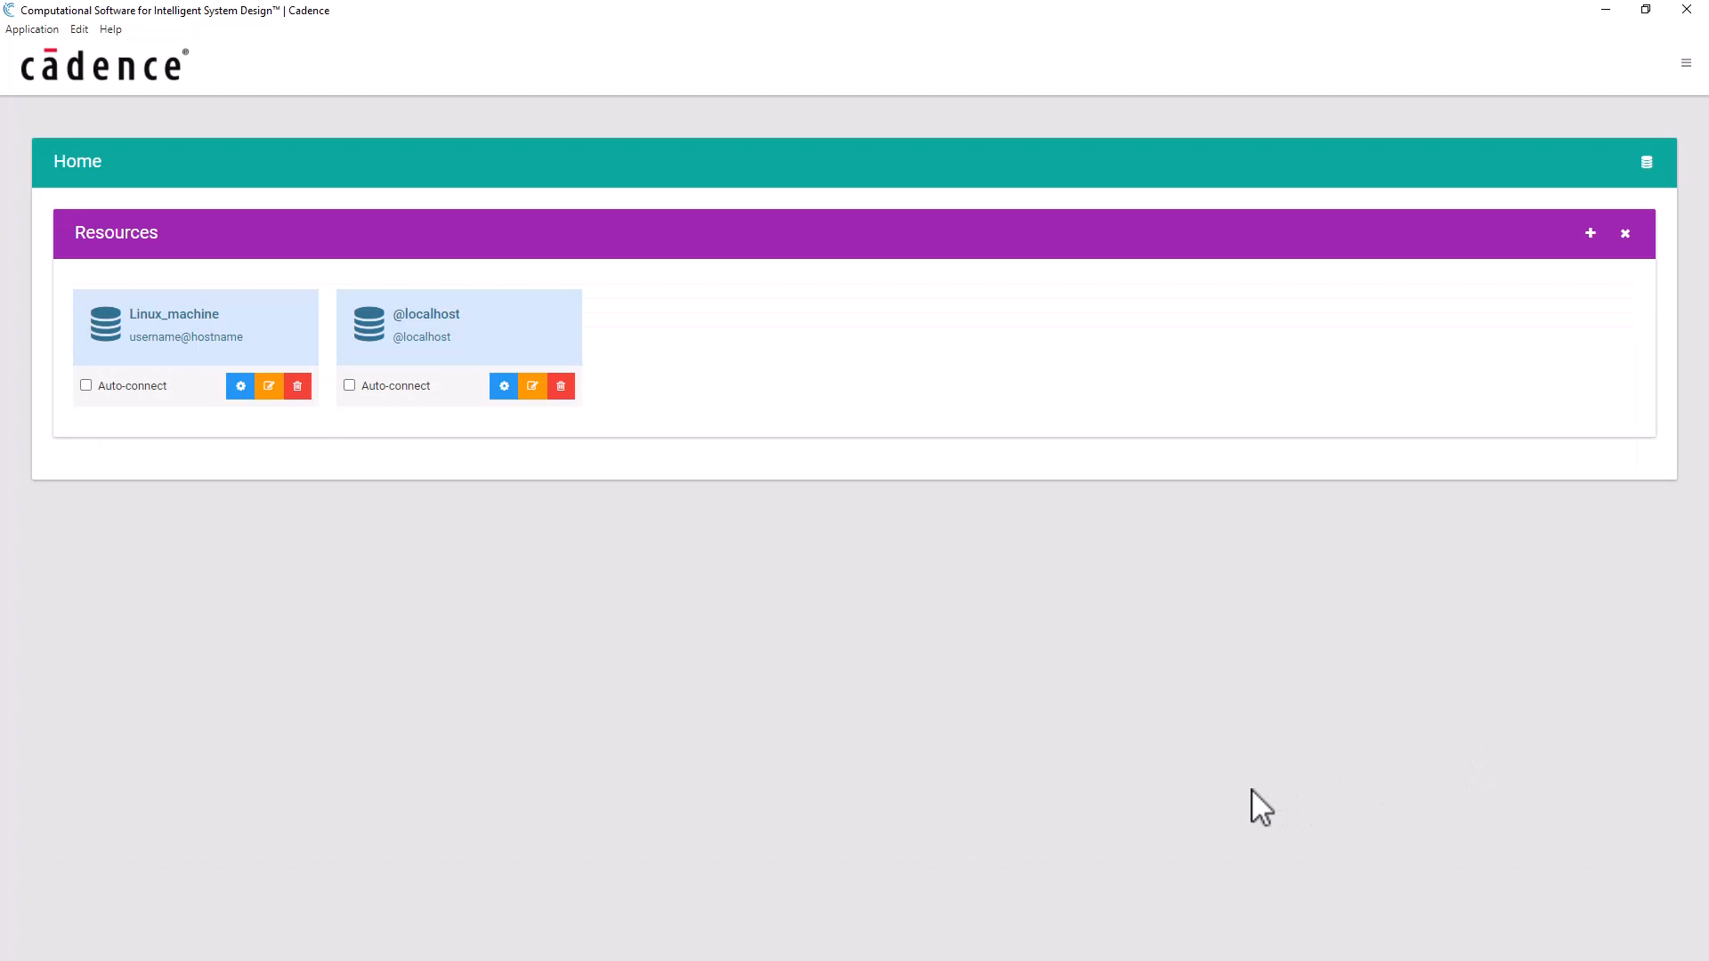
mouse_move(257, 501)
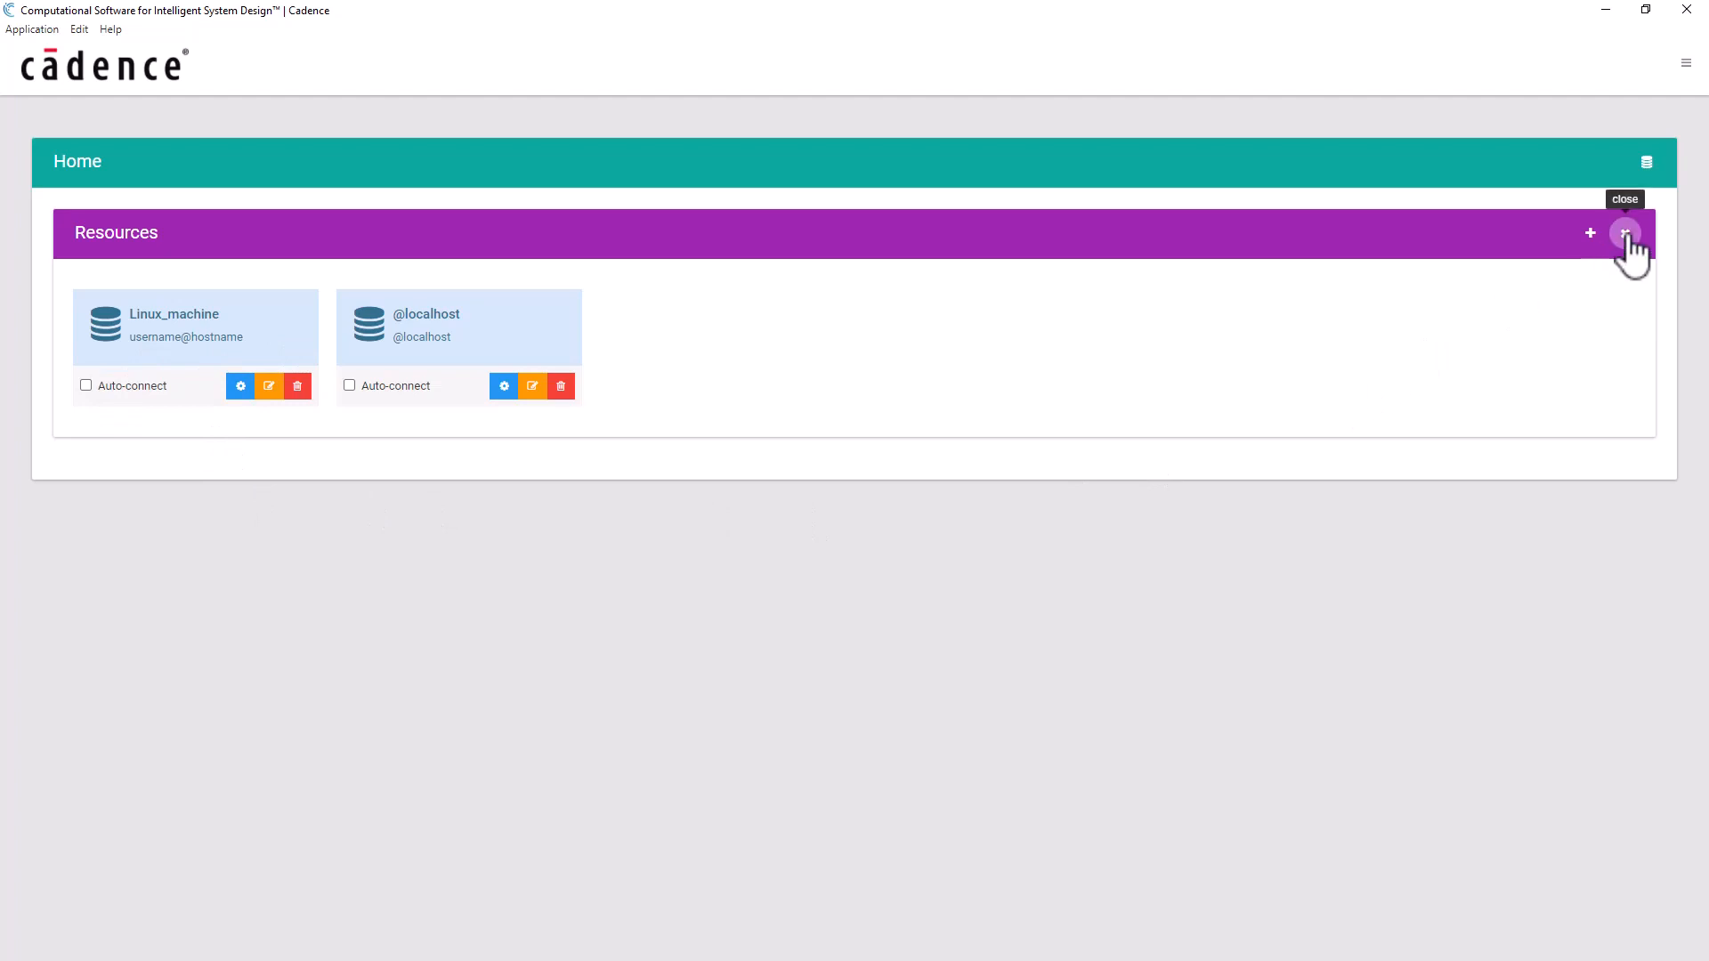
Step: Close the Resources panel to return to the Home page
left_click(1625, 232)
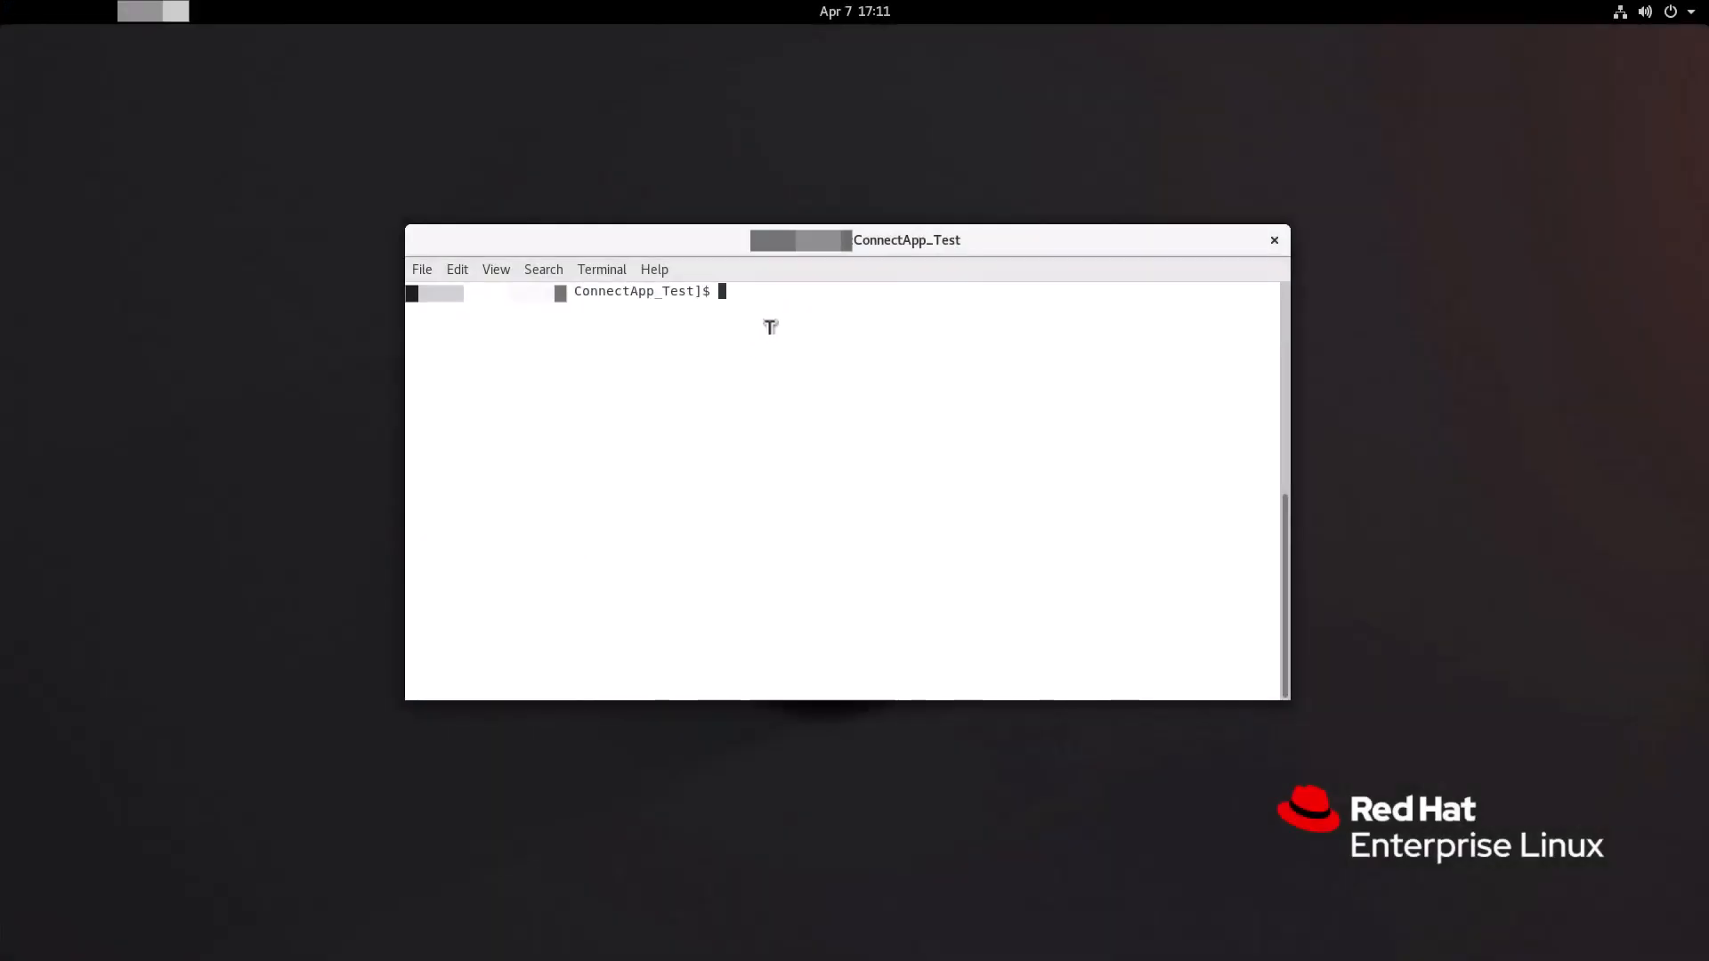
Step: Run clear in the ConnectApp_Test terminal
type("clear")
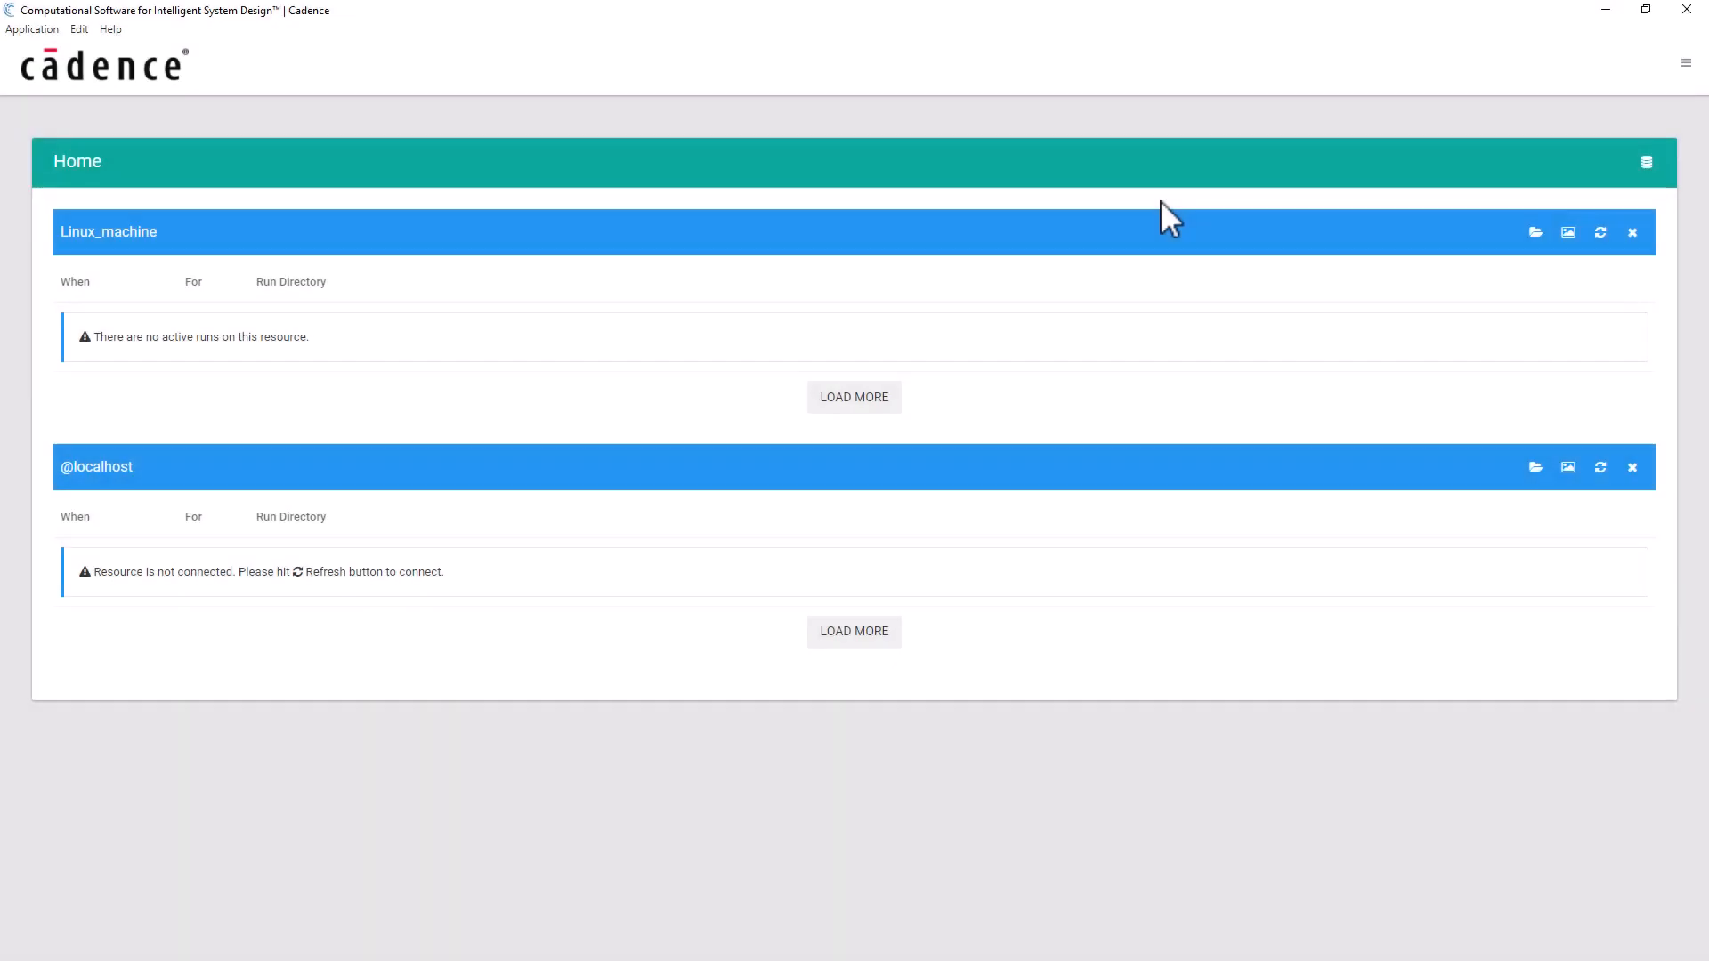
mouse_move(1417, 229)
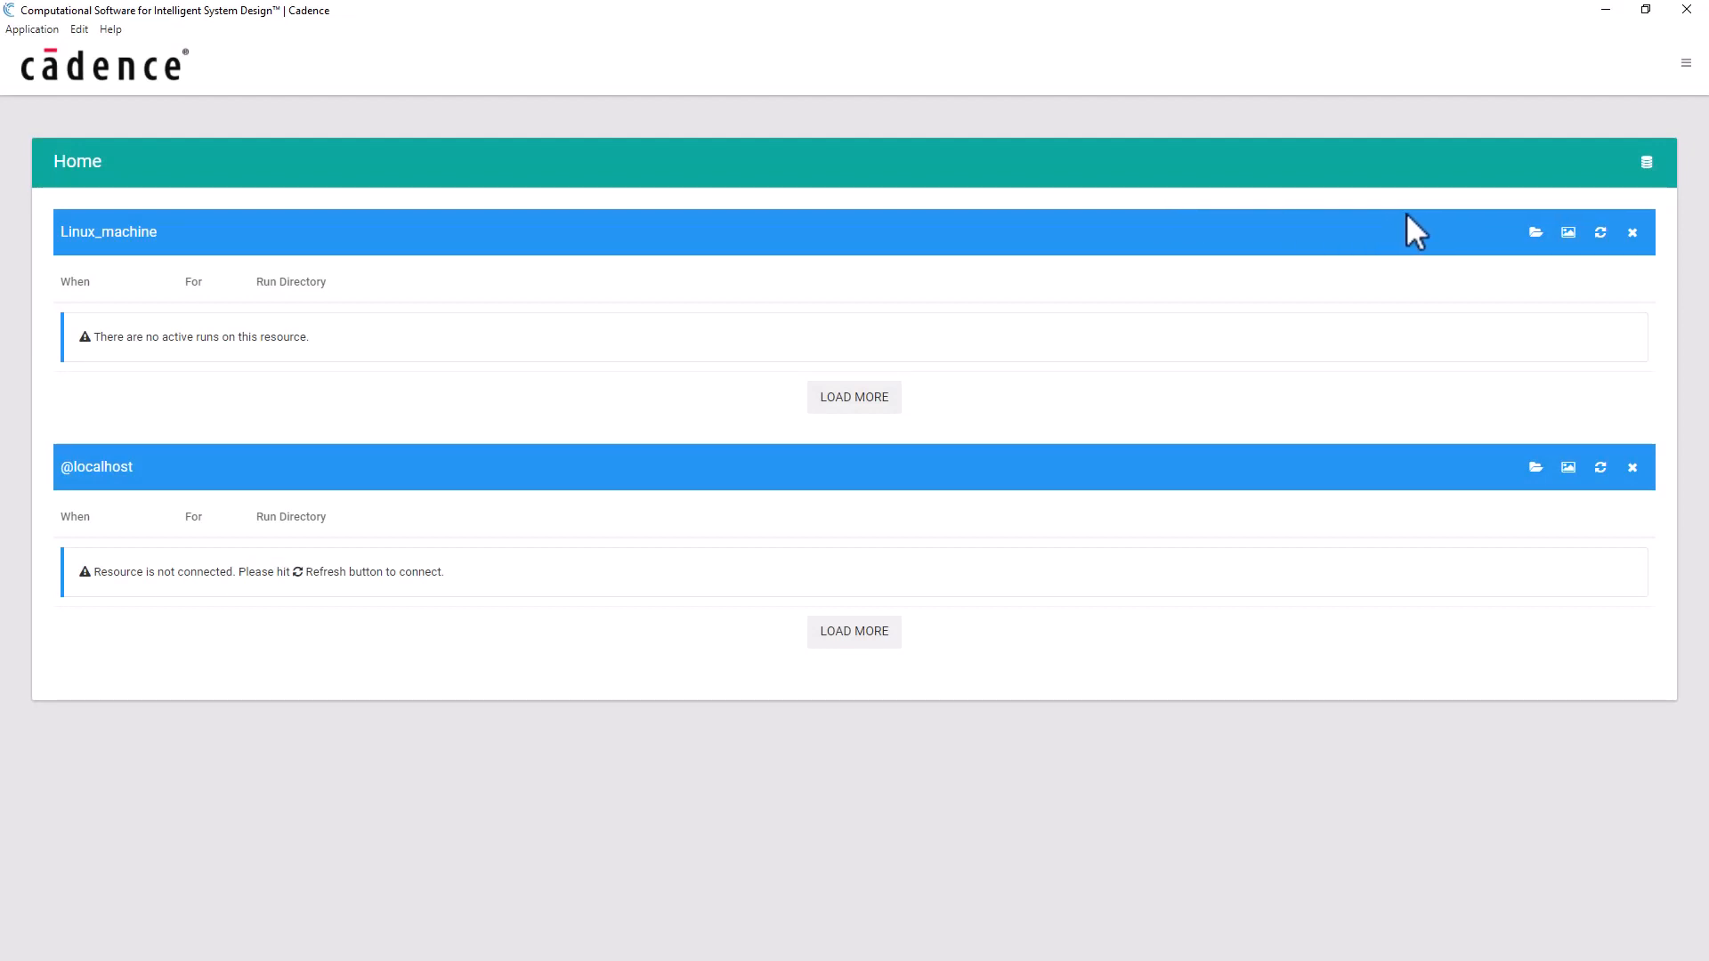
mouse_move(1601, 232)
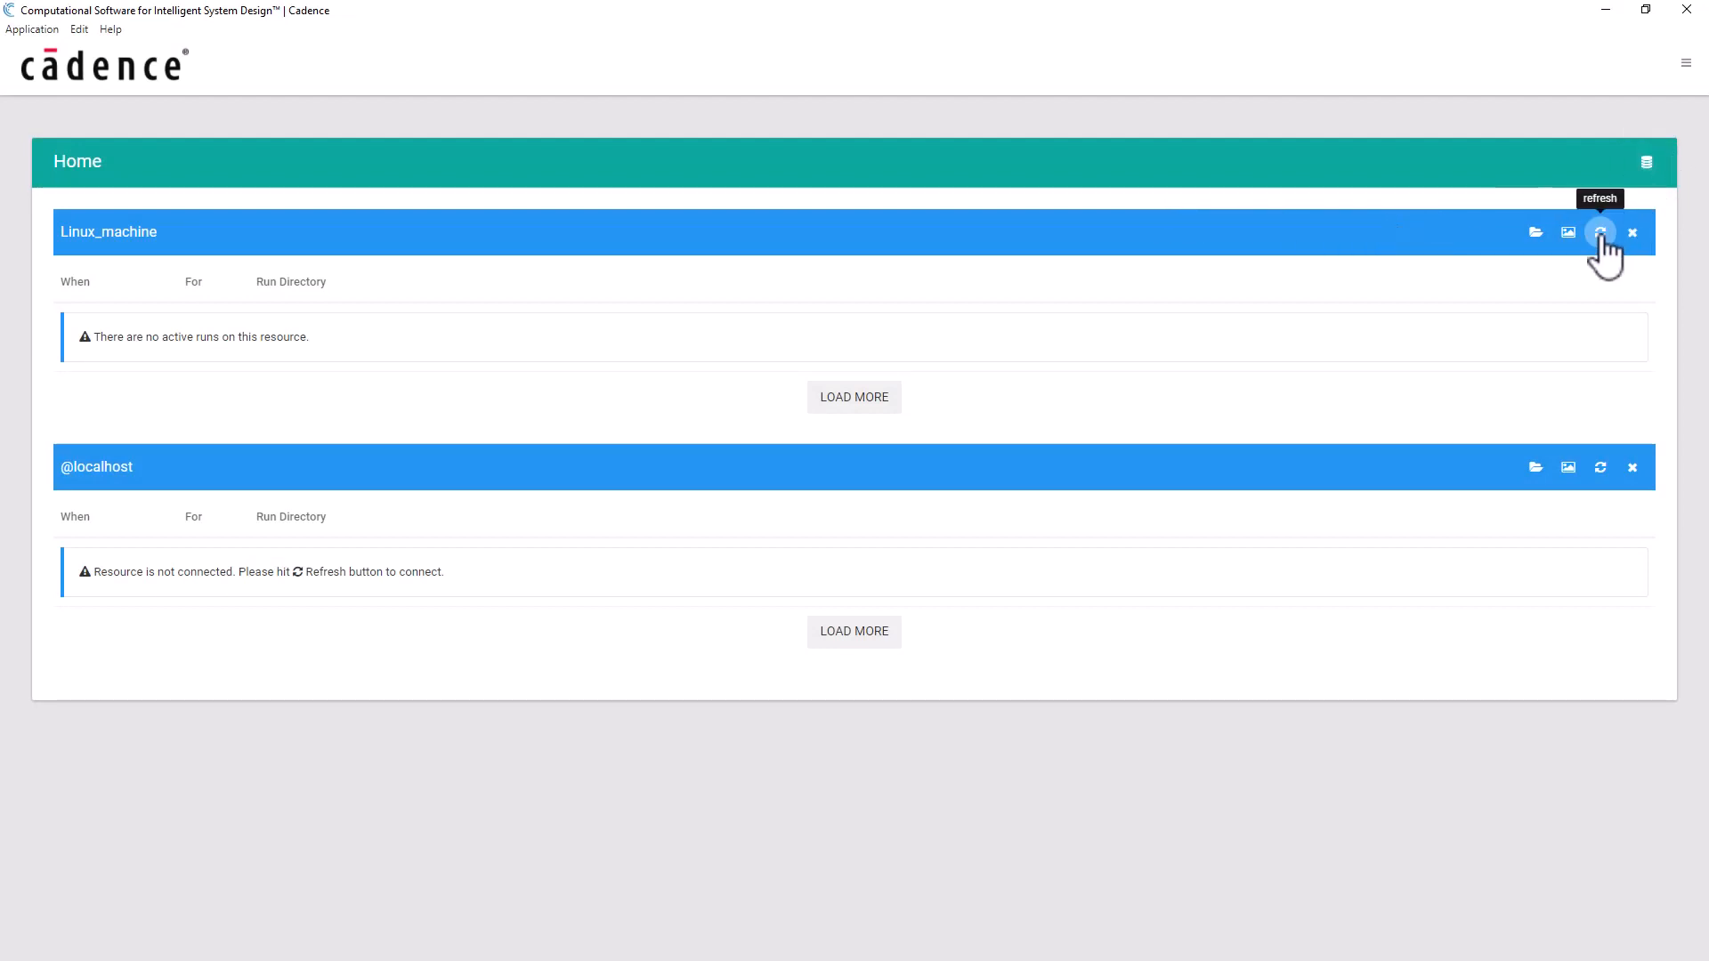
Step: Refresh Linux_machine to connect and list its recent Surfer run
left_click(1598, 232)
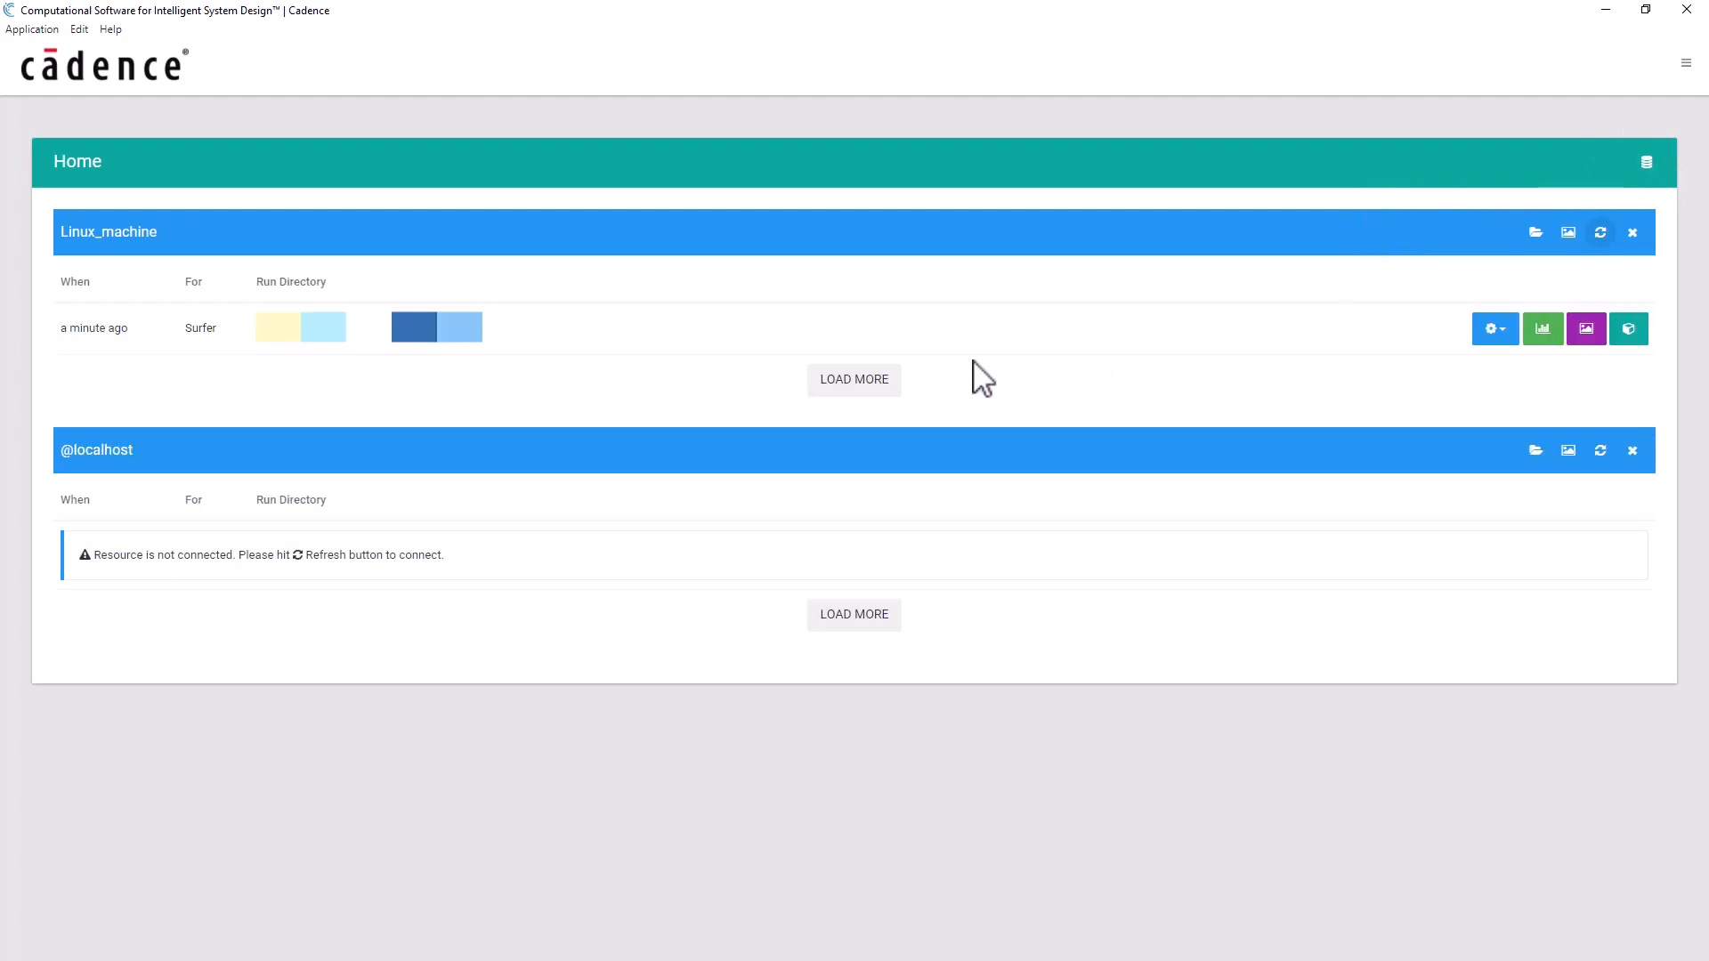
mouse_move(1155, 352)
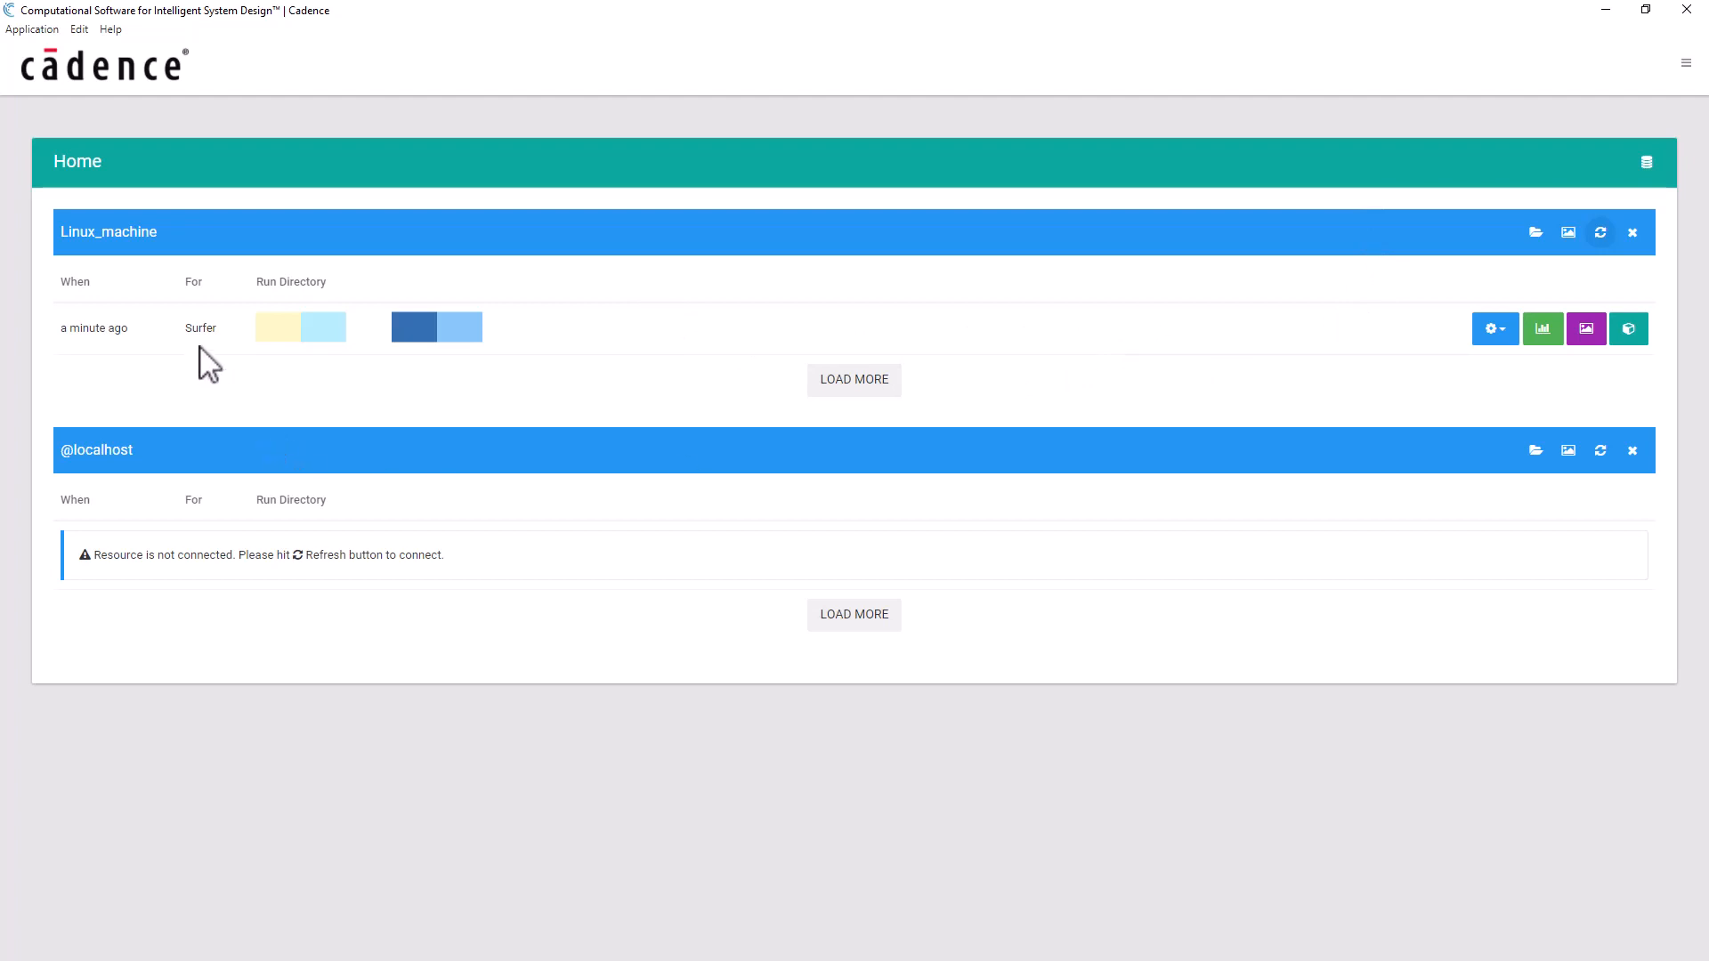
mouse_move(1629, 328)
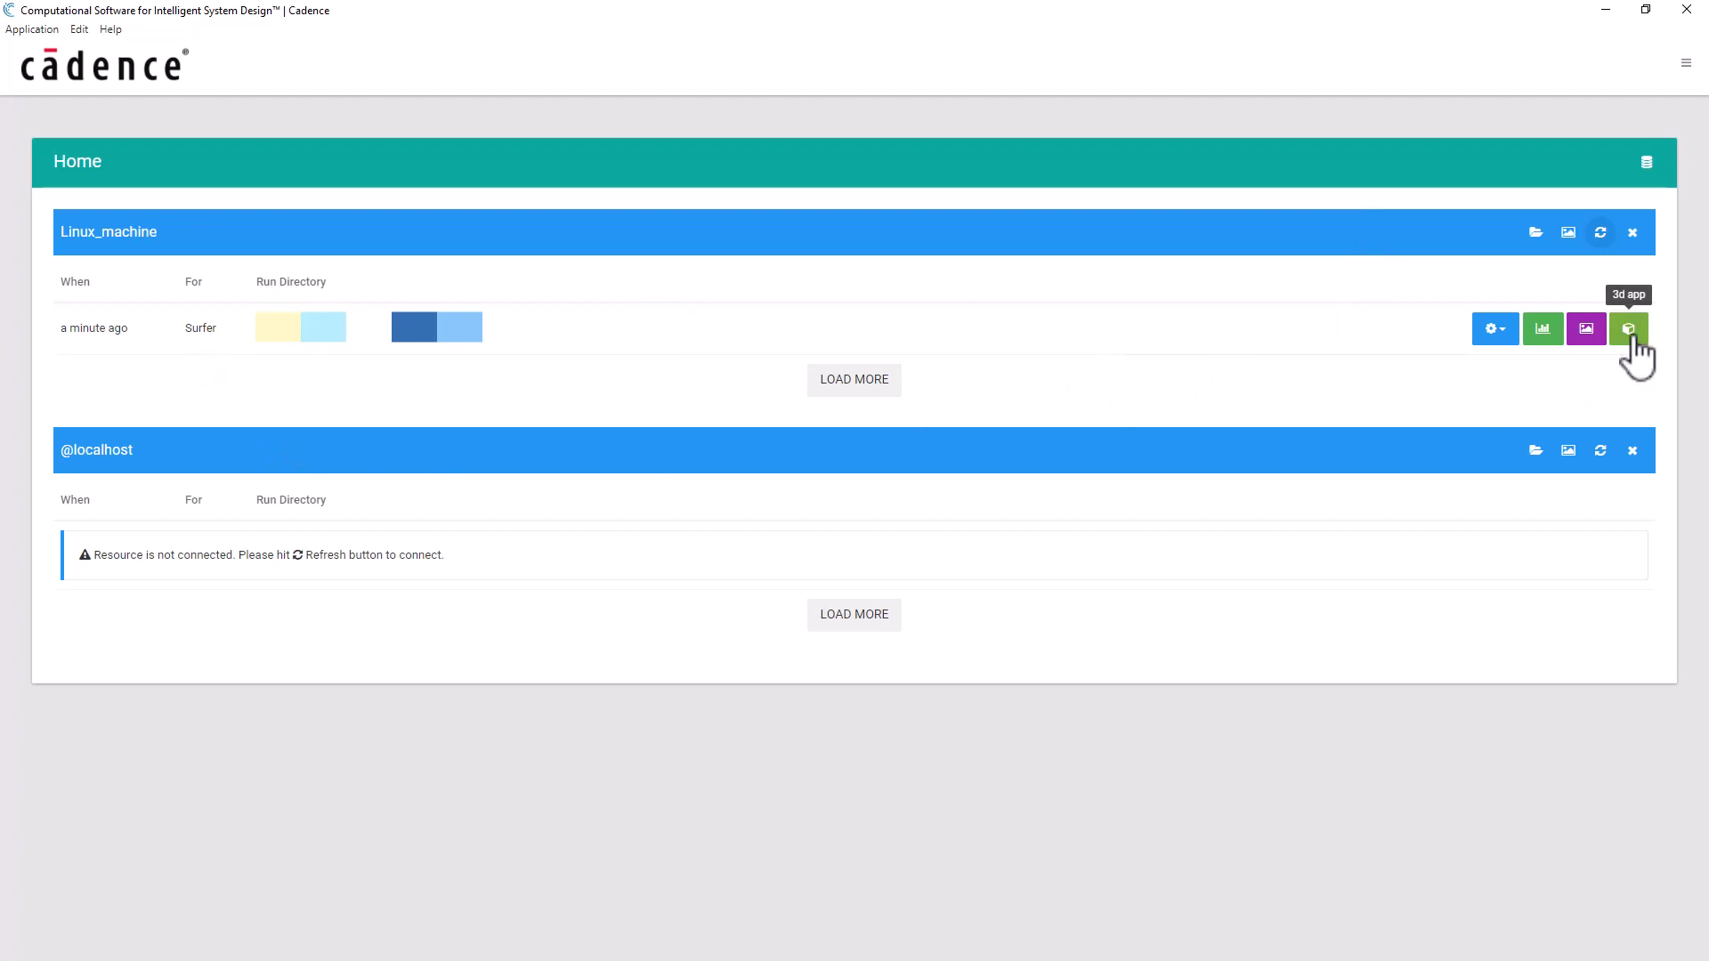
Step: Open the Surfer run in 3D, reset rotation, hide the SYMMETRY zone, and orbit the aircraft
left_click(1628, 329)
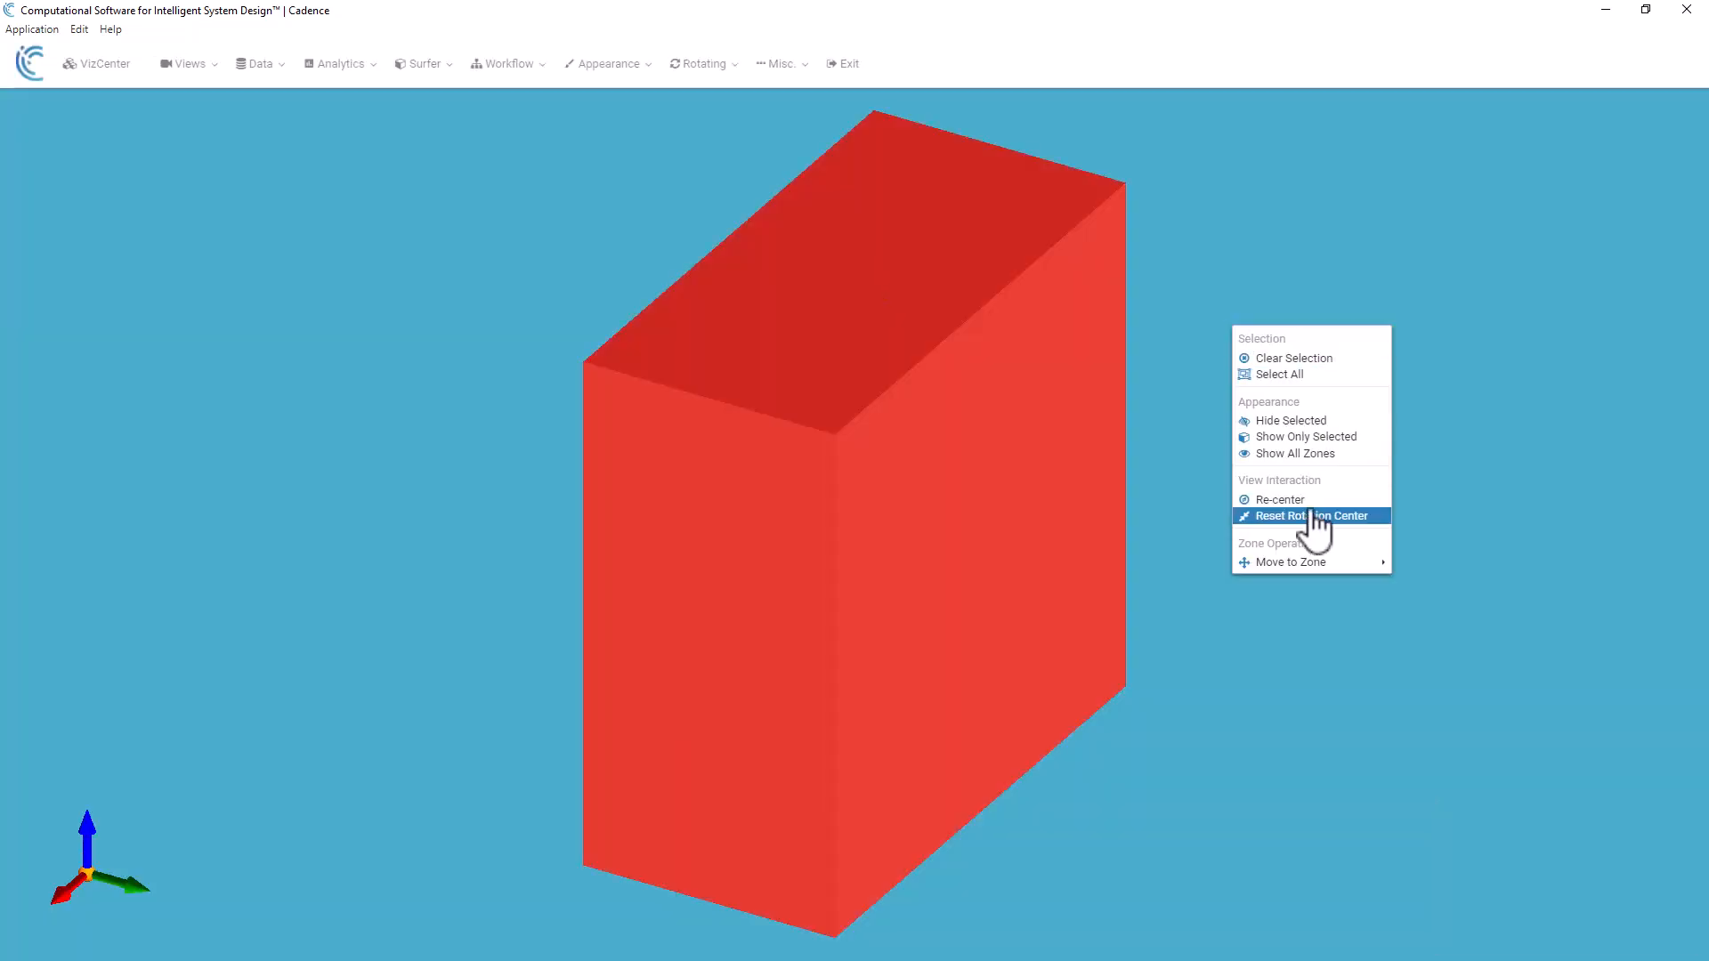
left_click(1305, 516)
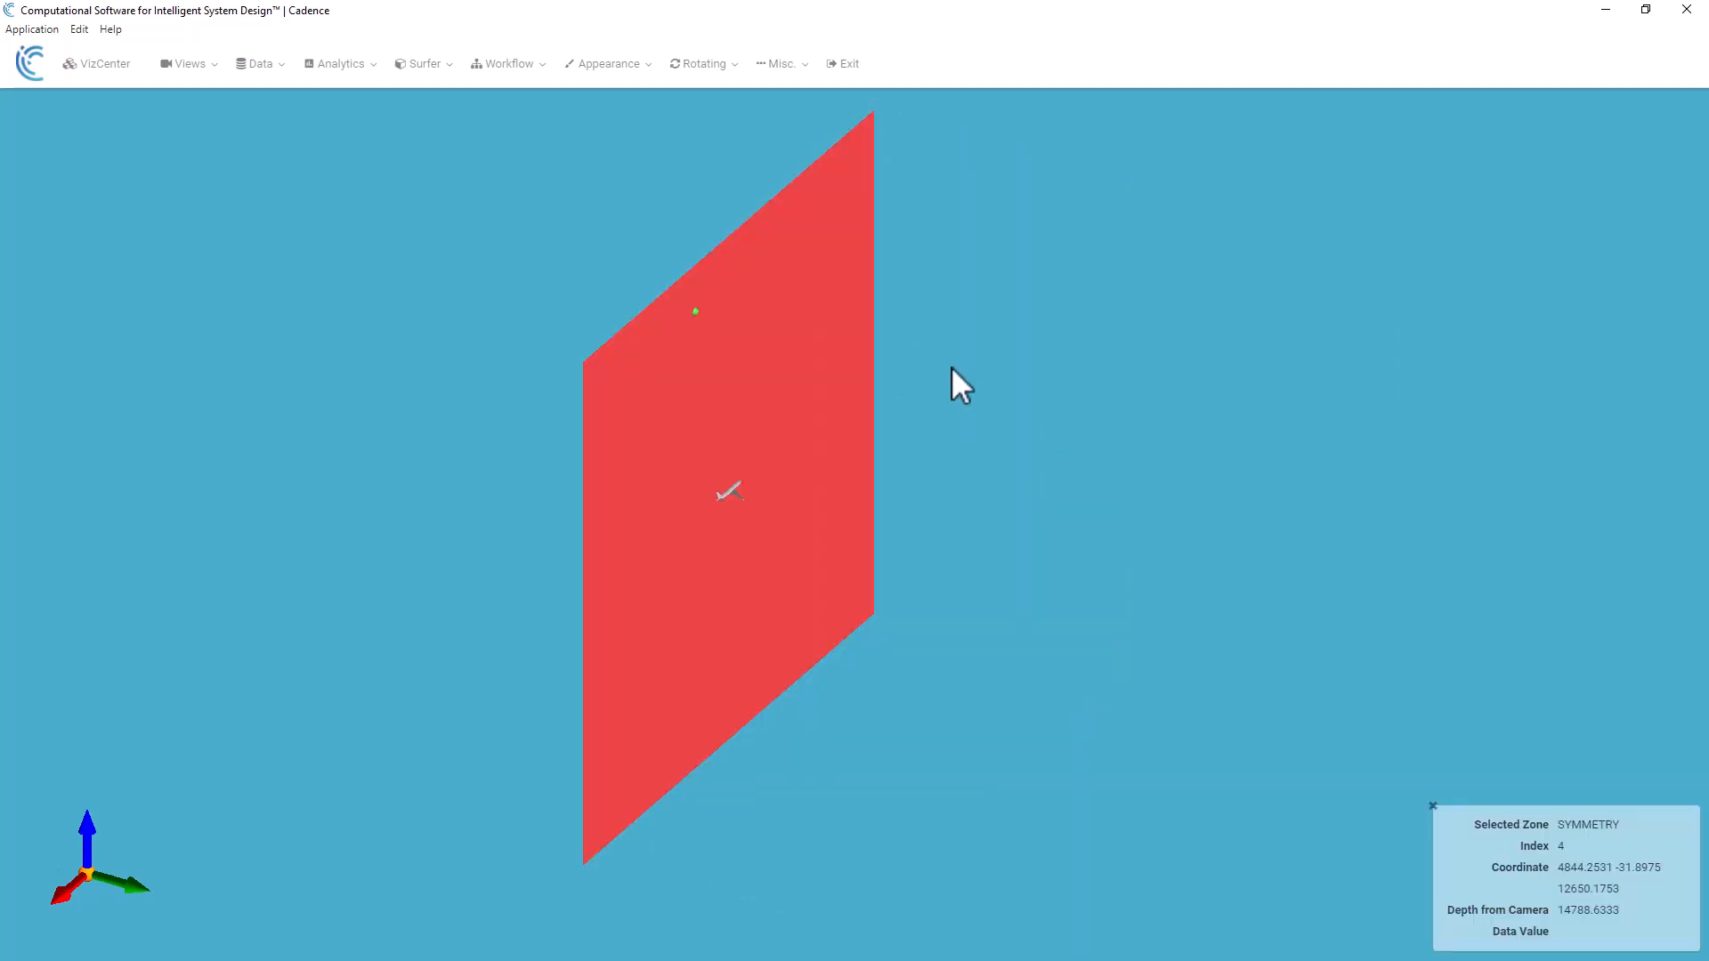
right_click(959, 387)
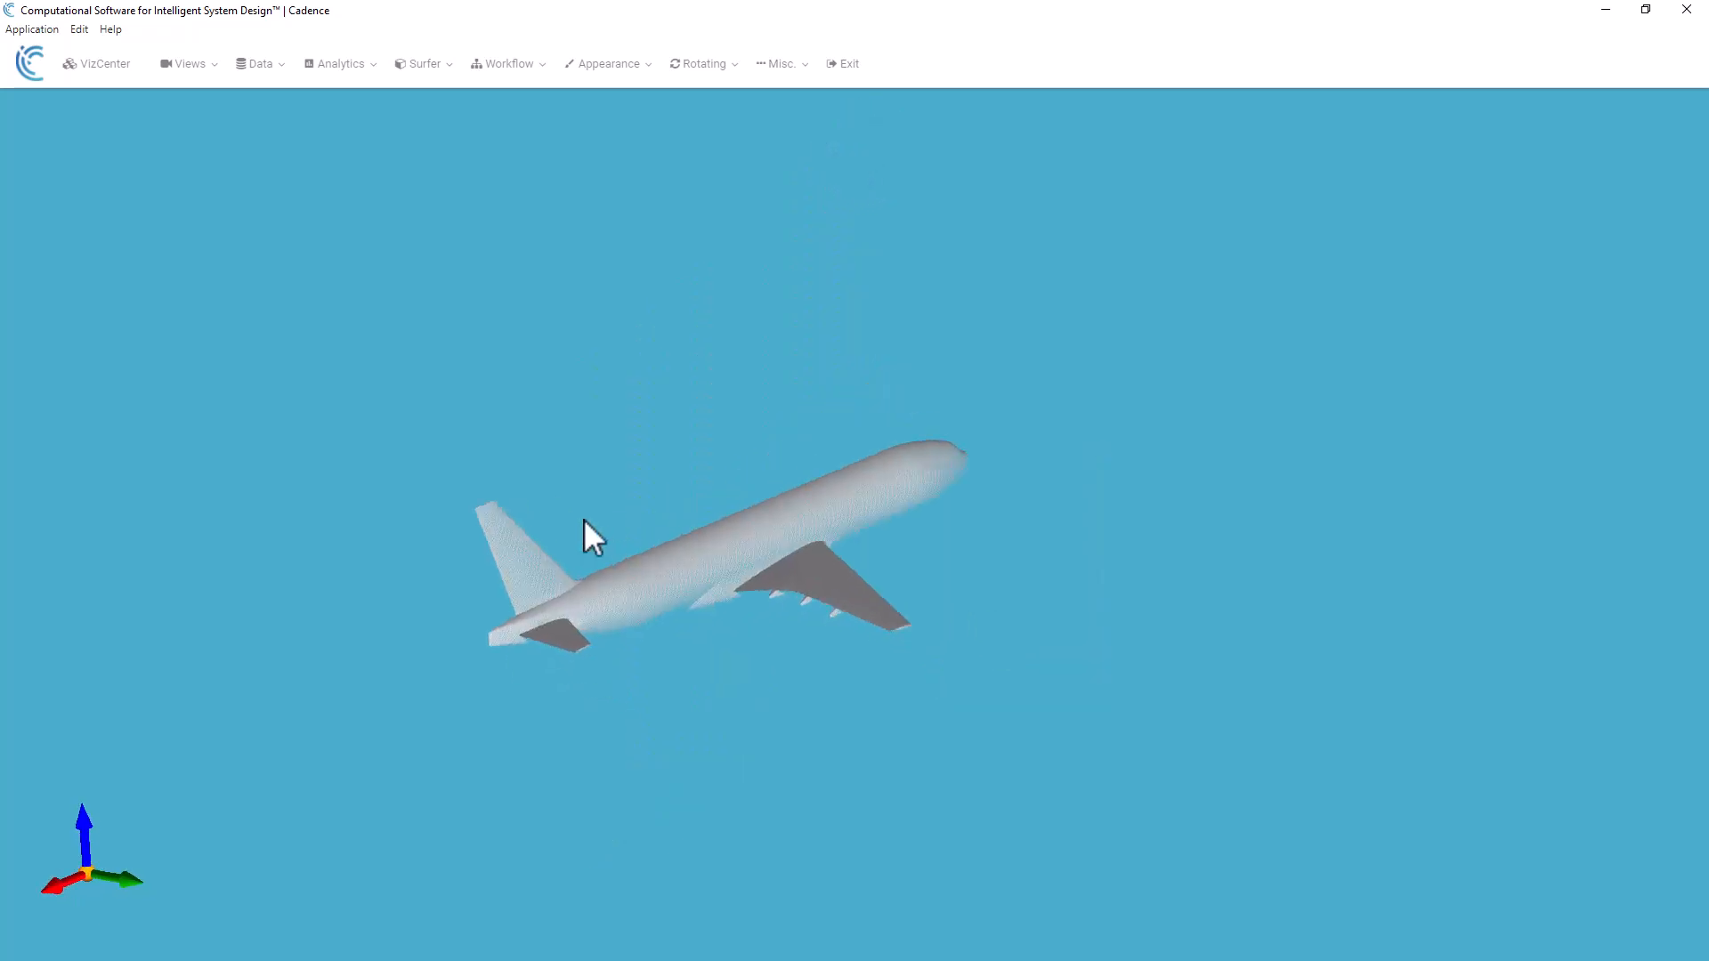
left_click_drag(594, 539, 774, 376)
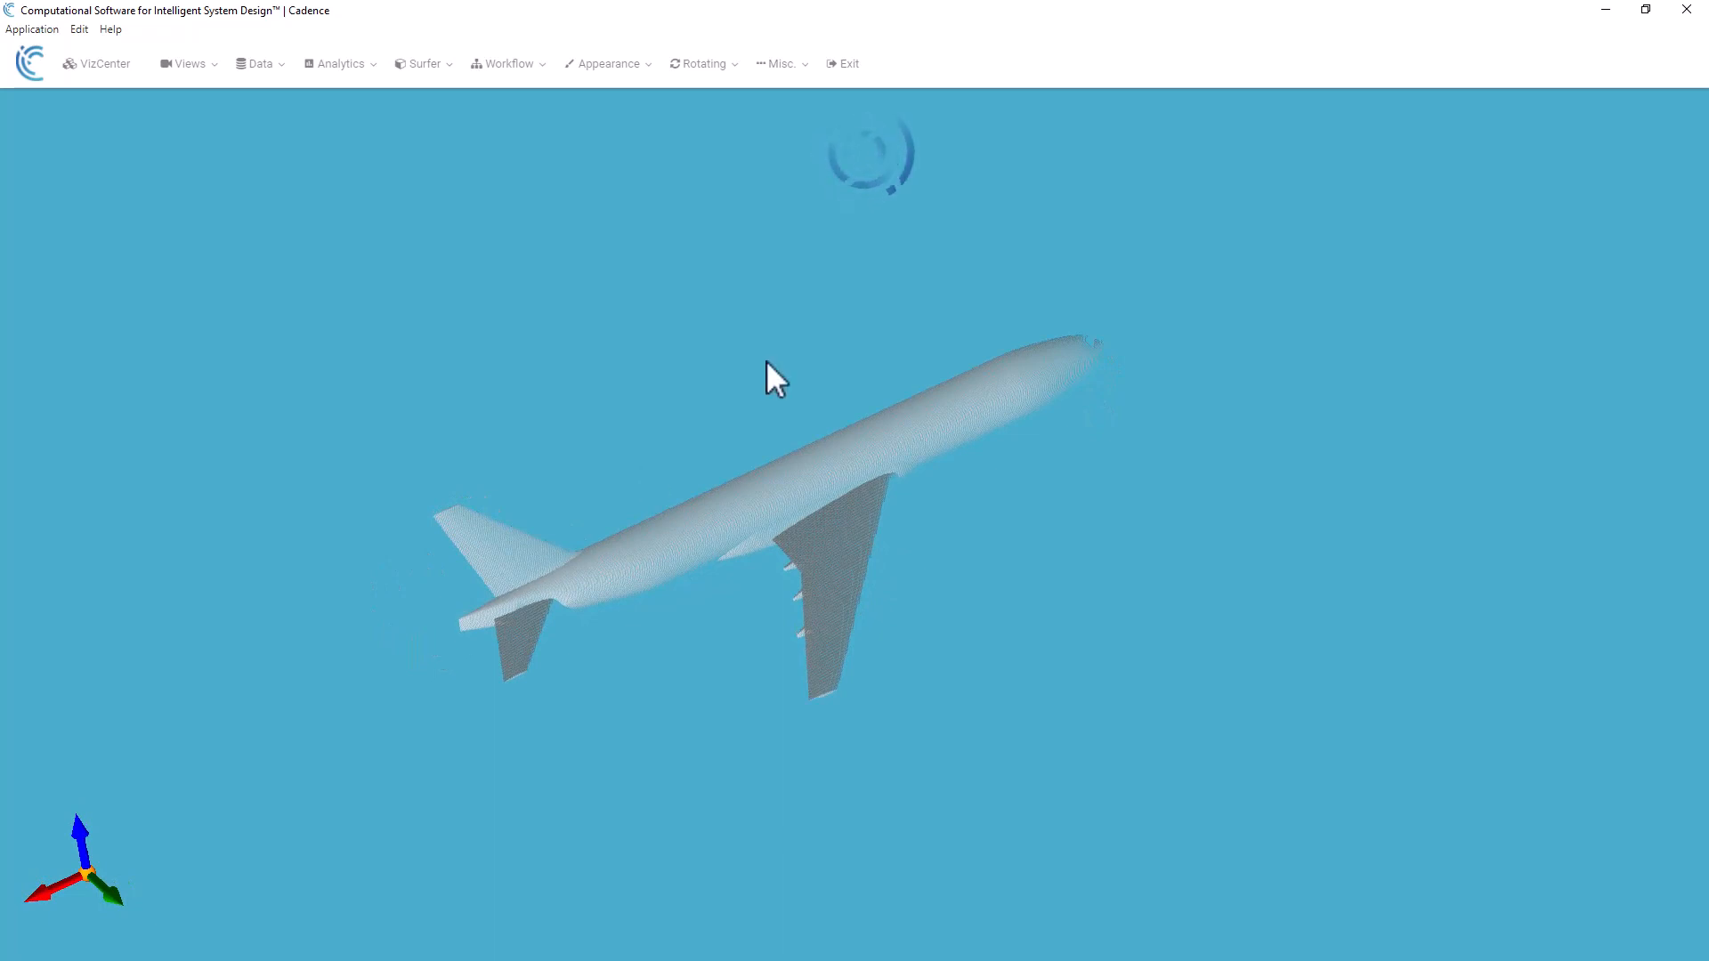